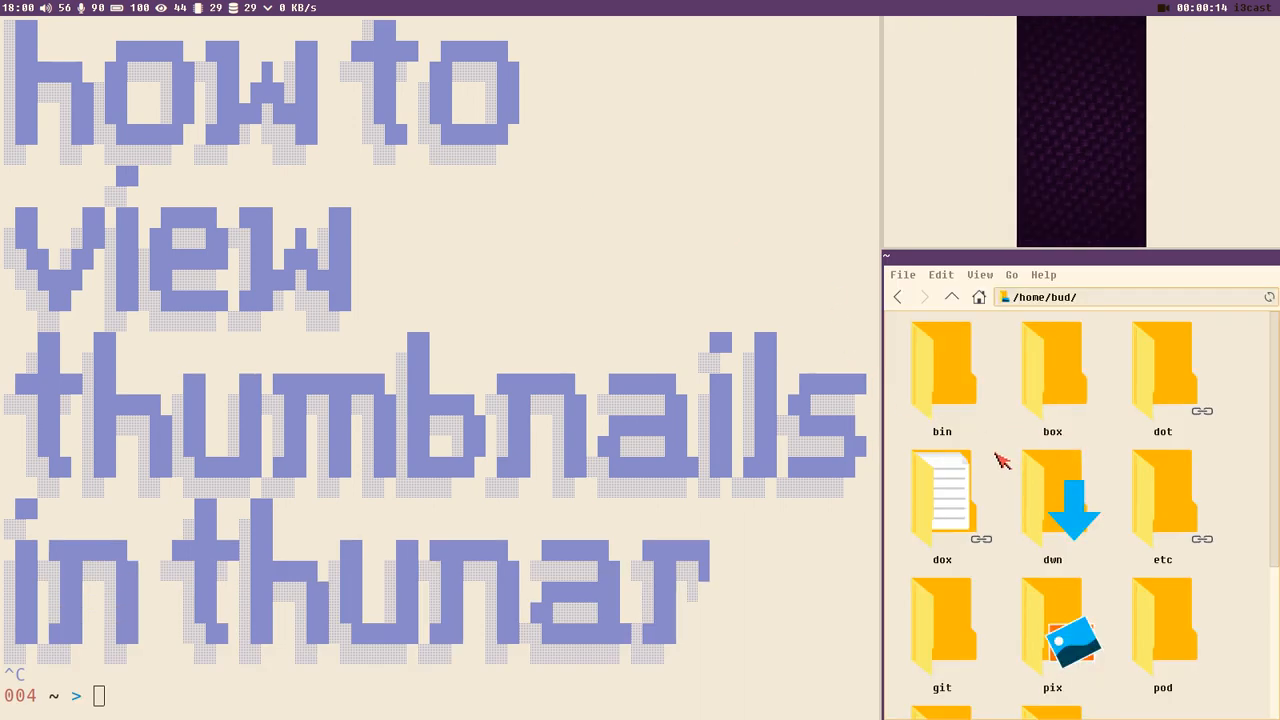
mouse_move(1035, 600)
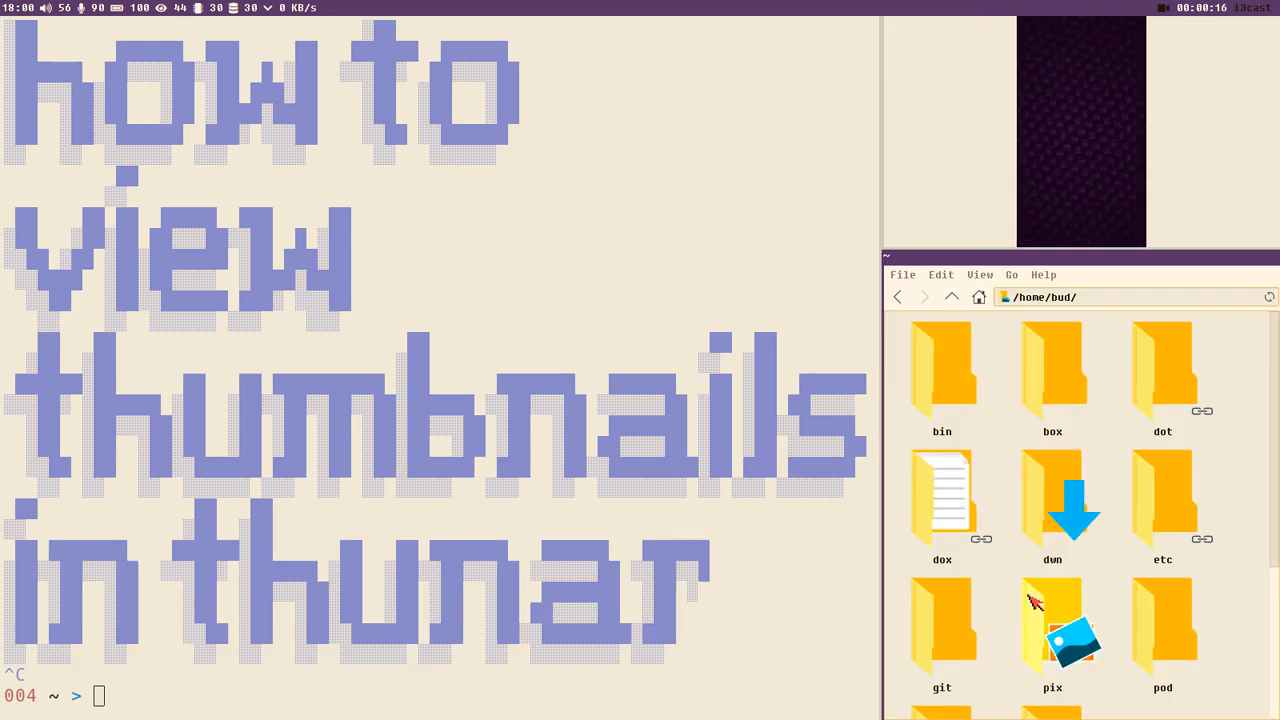
Open pix, then screenshots, and switch to Icon View to show its six PNGs
double_click(1052, 620)
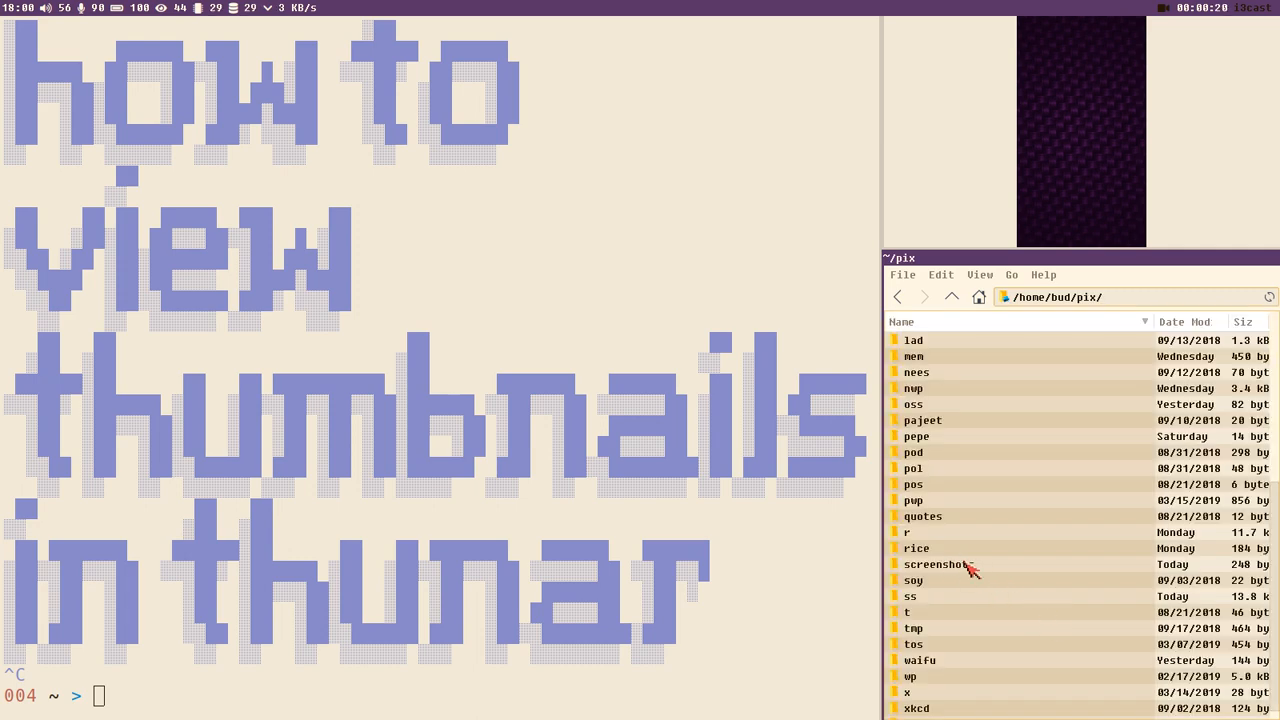
double_click(935, 564)
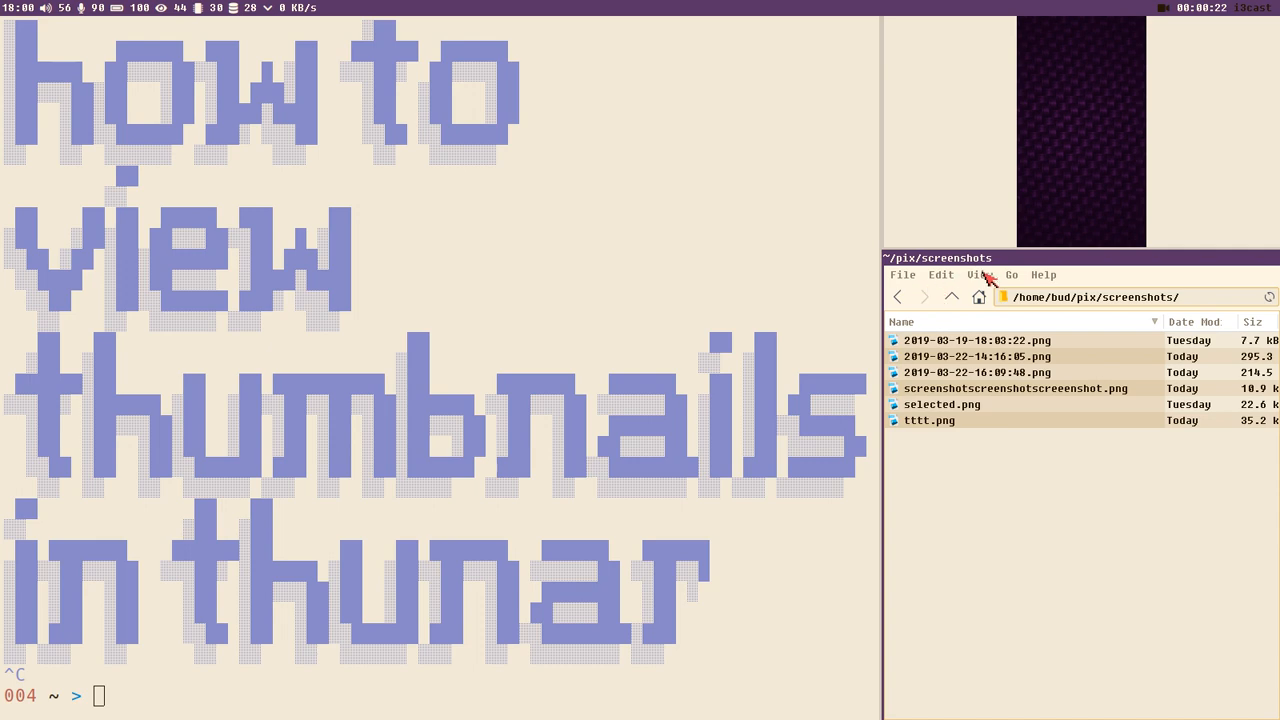
click(979, 275)
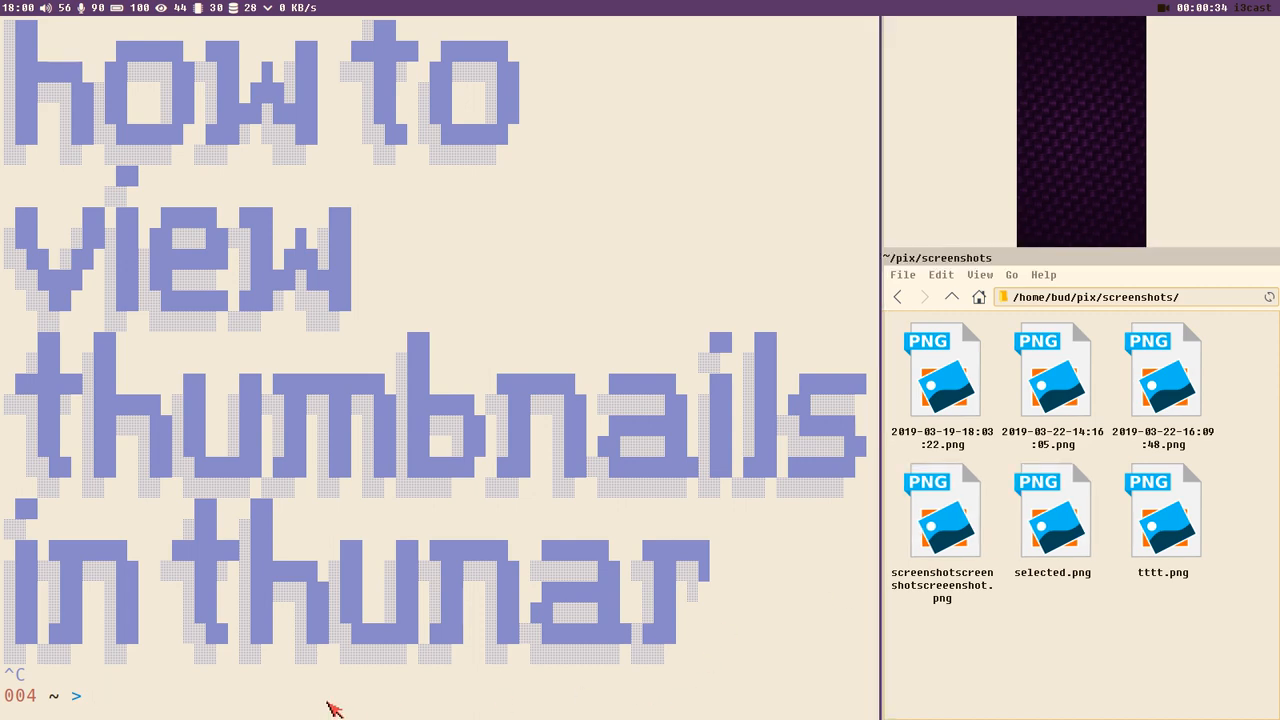
Quit Thunar from the terminal with 'thunar -q'
text(thun)
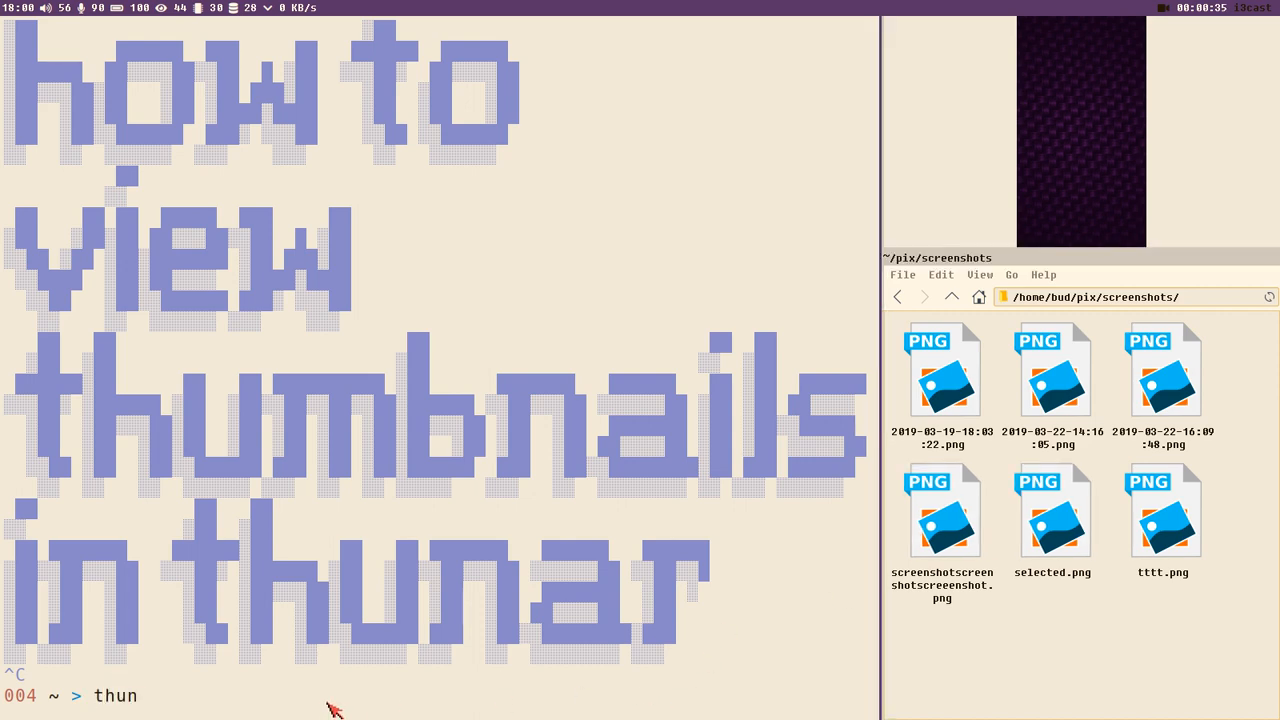
text(ar -q)
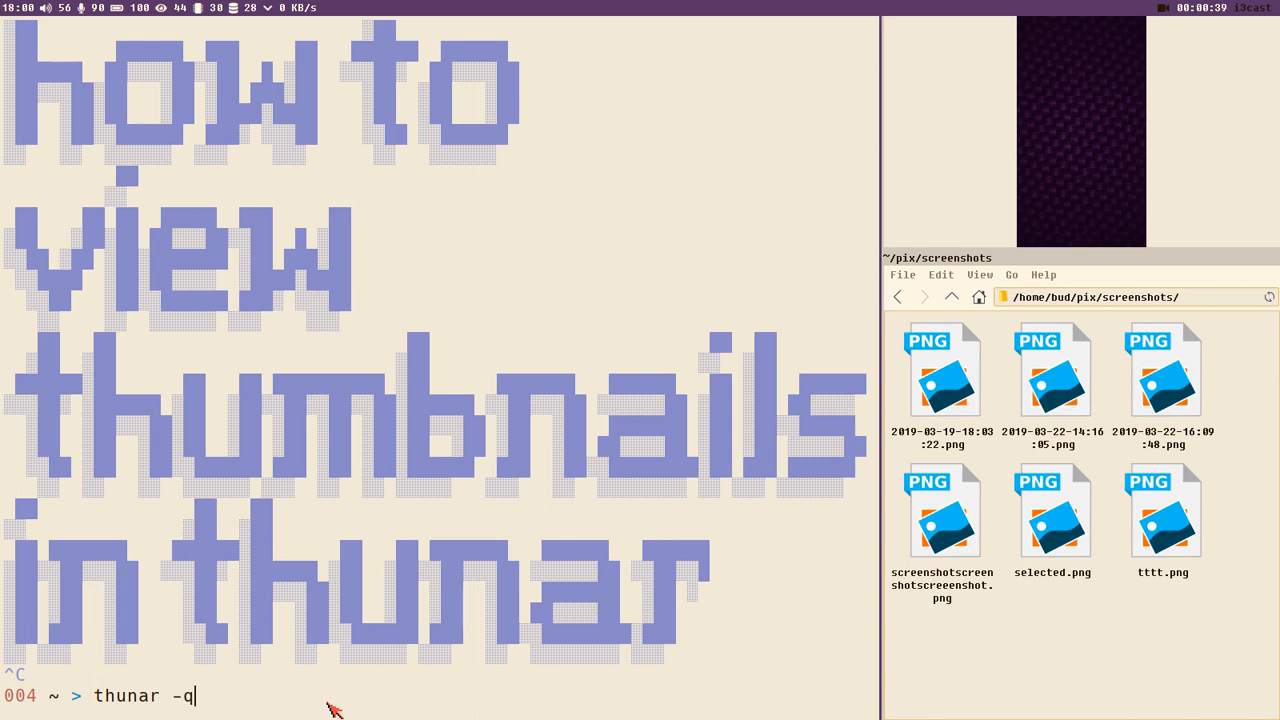
key(Return)
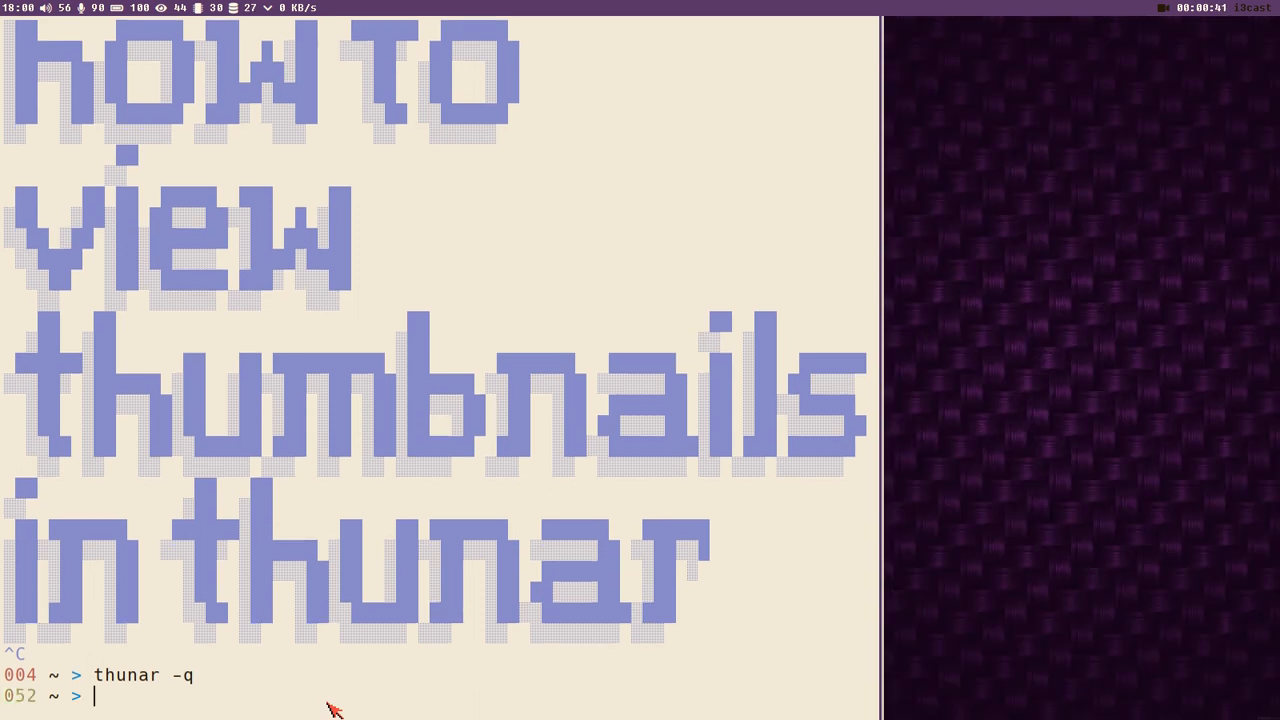
mouse_move(238, 682)
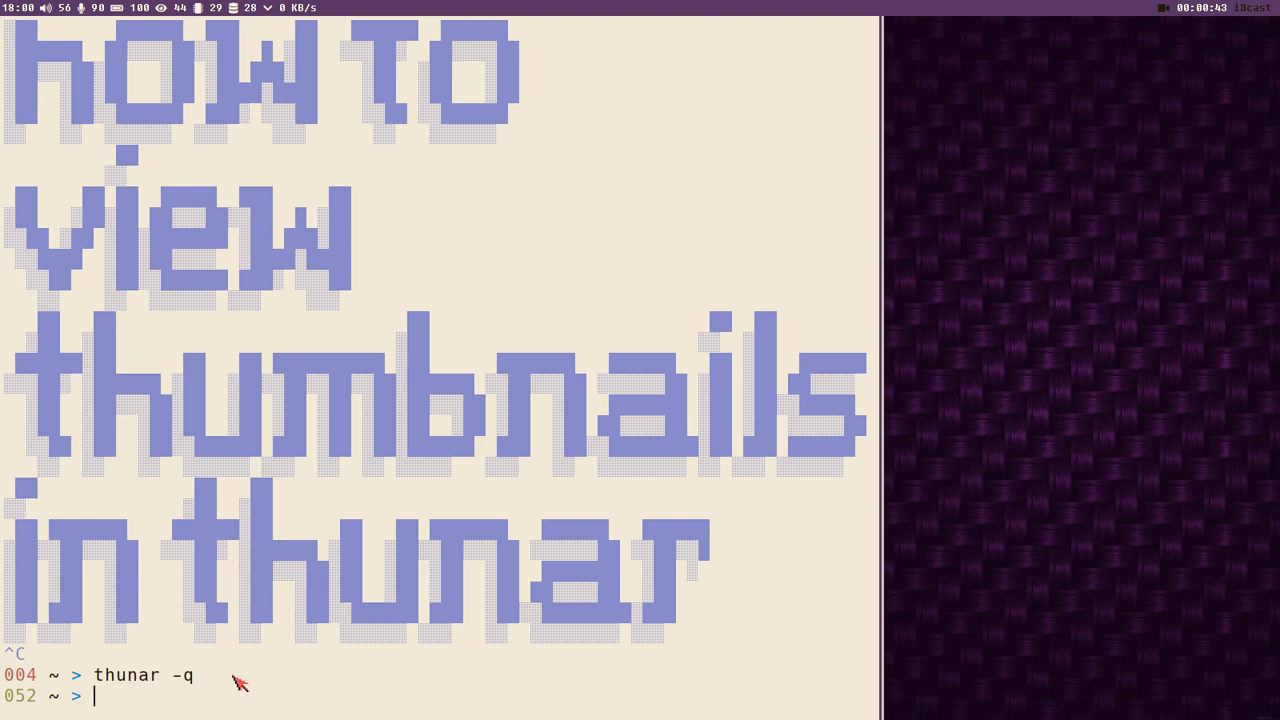
Search the package repositories for tumbler with 'pacman -Ss tumbler'
text(pacman)
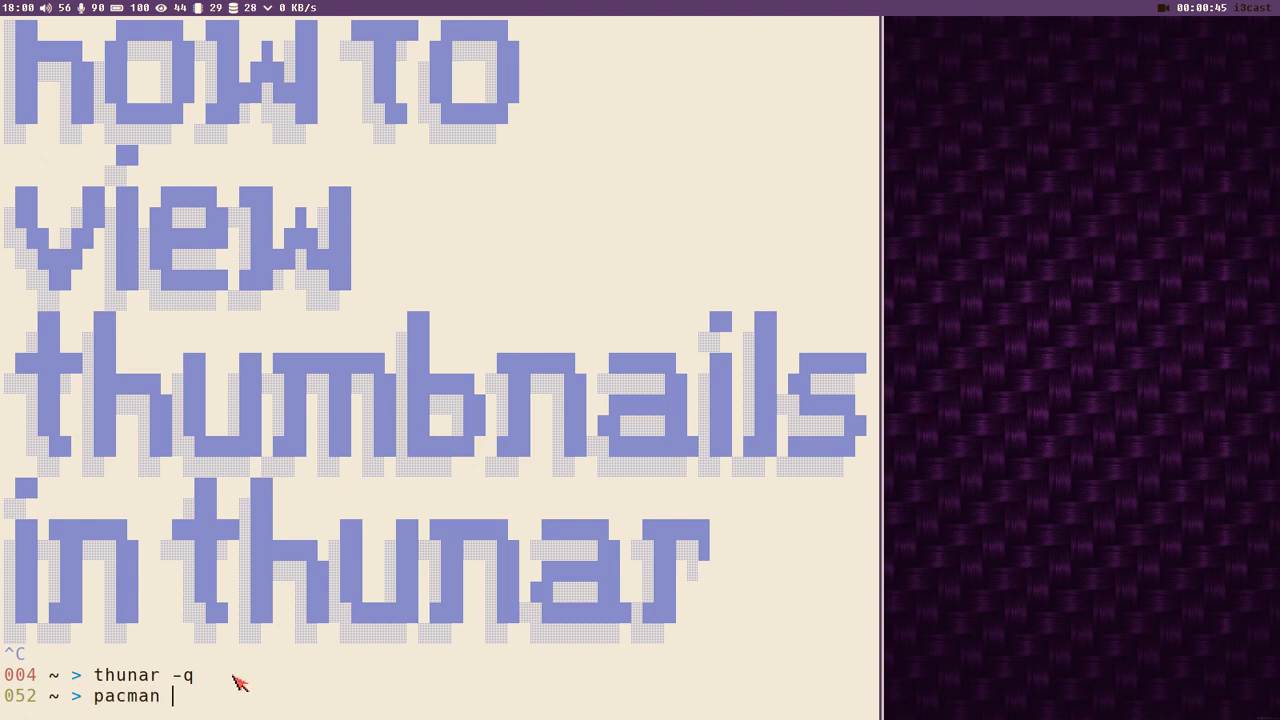
text(-Ss)
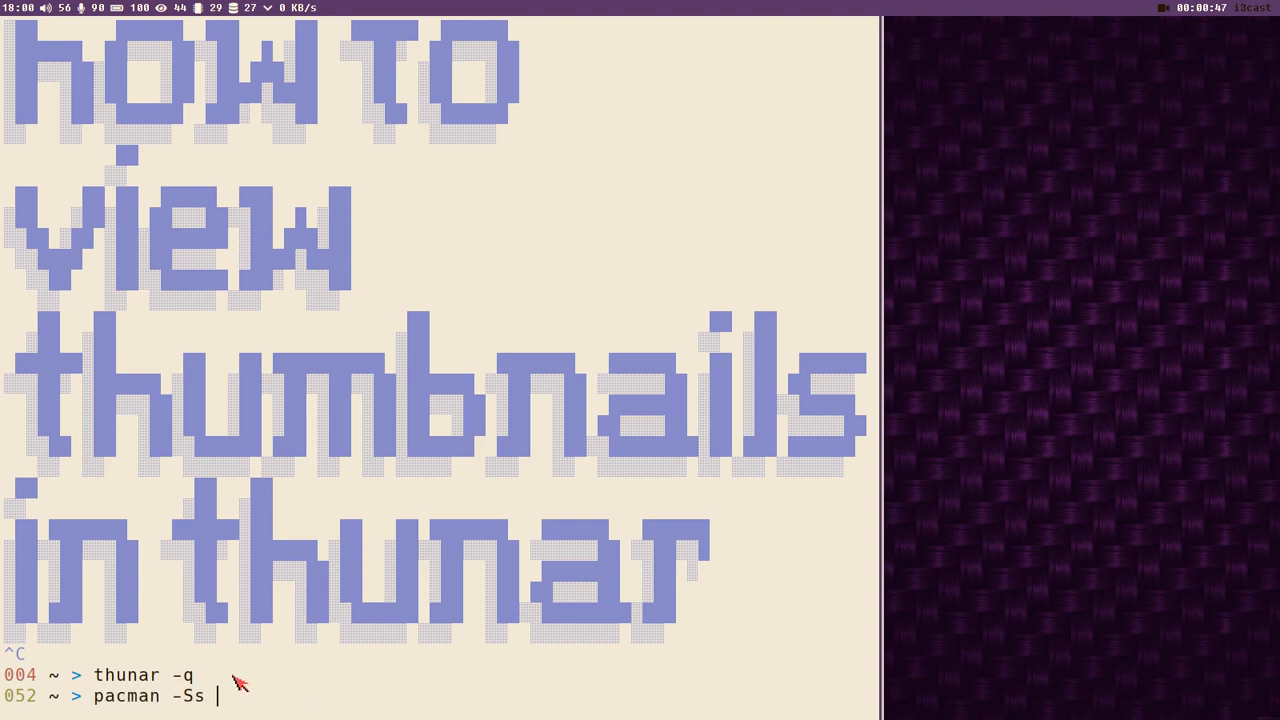
text(tumbl)
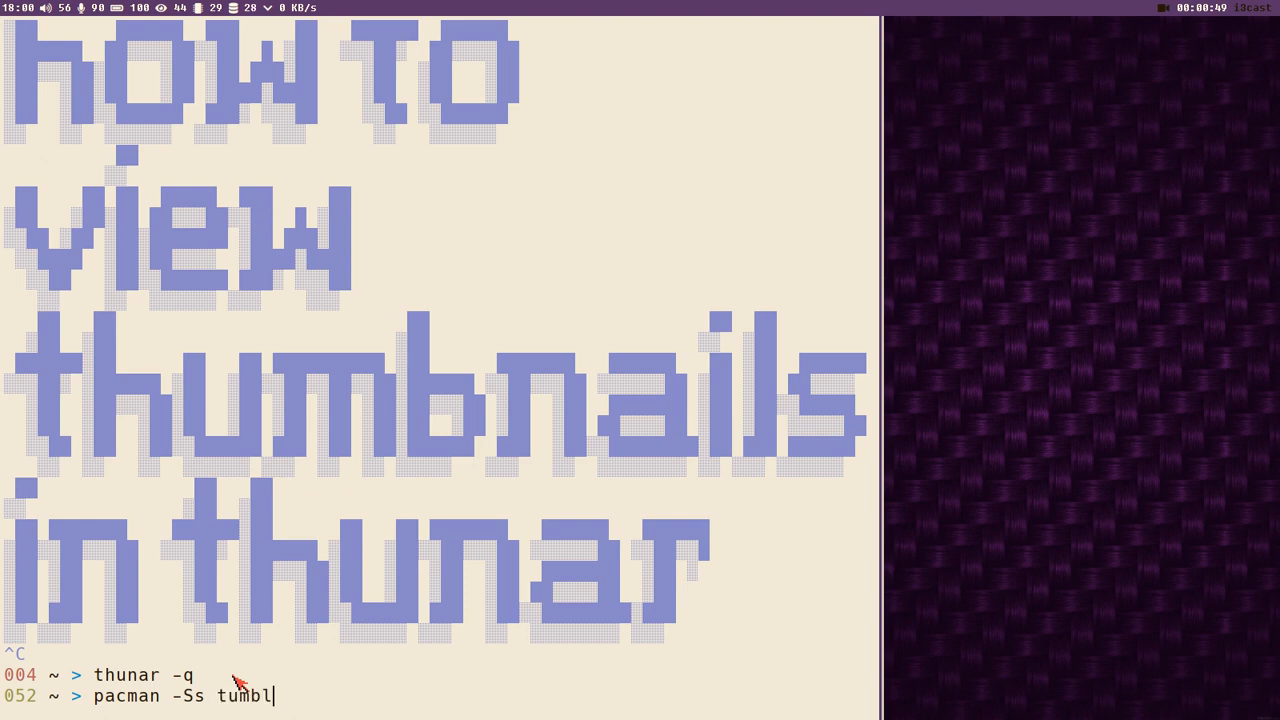
key(Return)
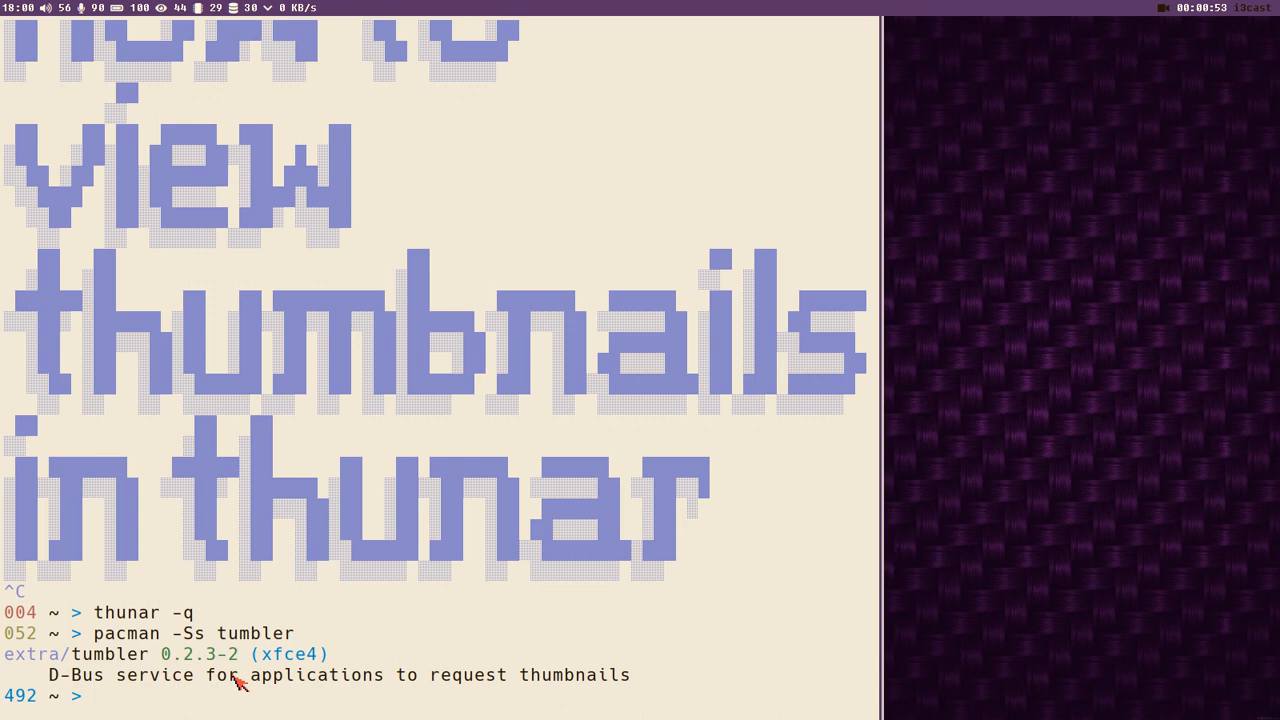
mouse_move(75, 692)
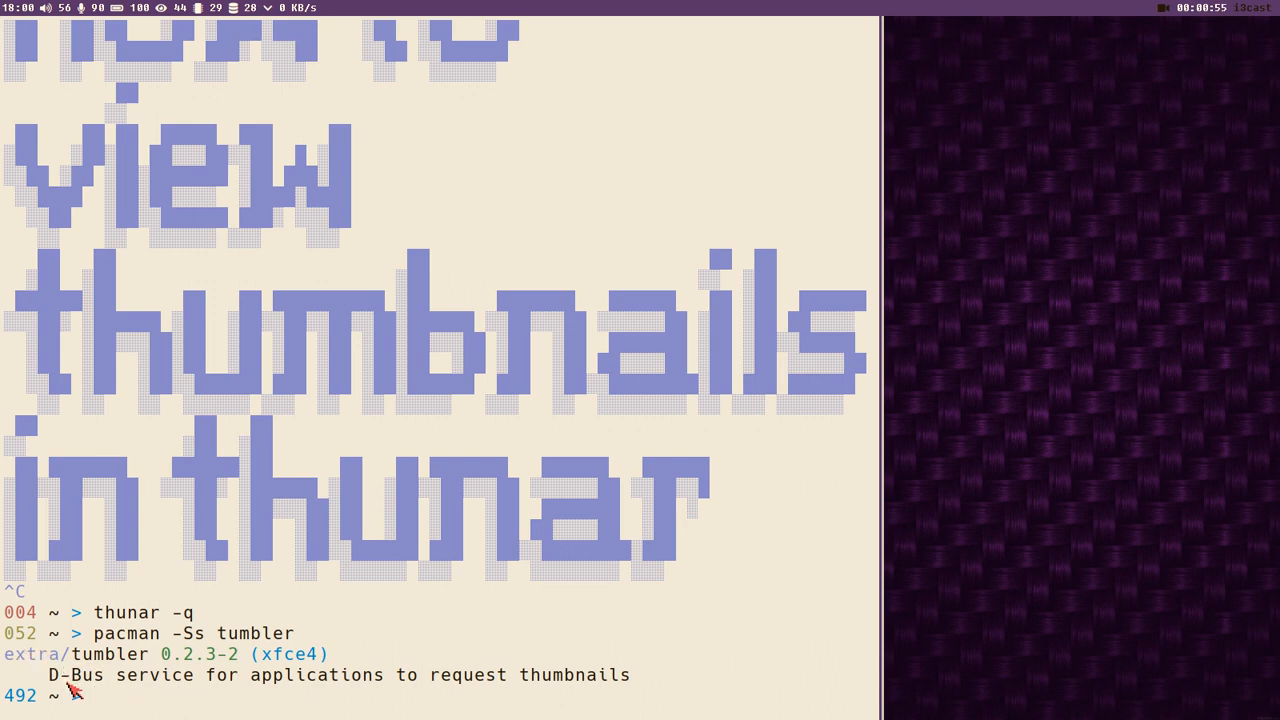
mouse_move(289, 703)
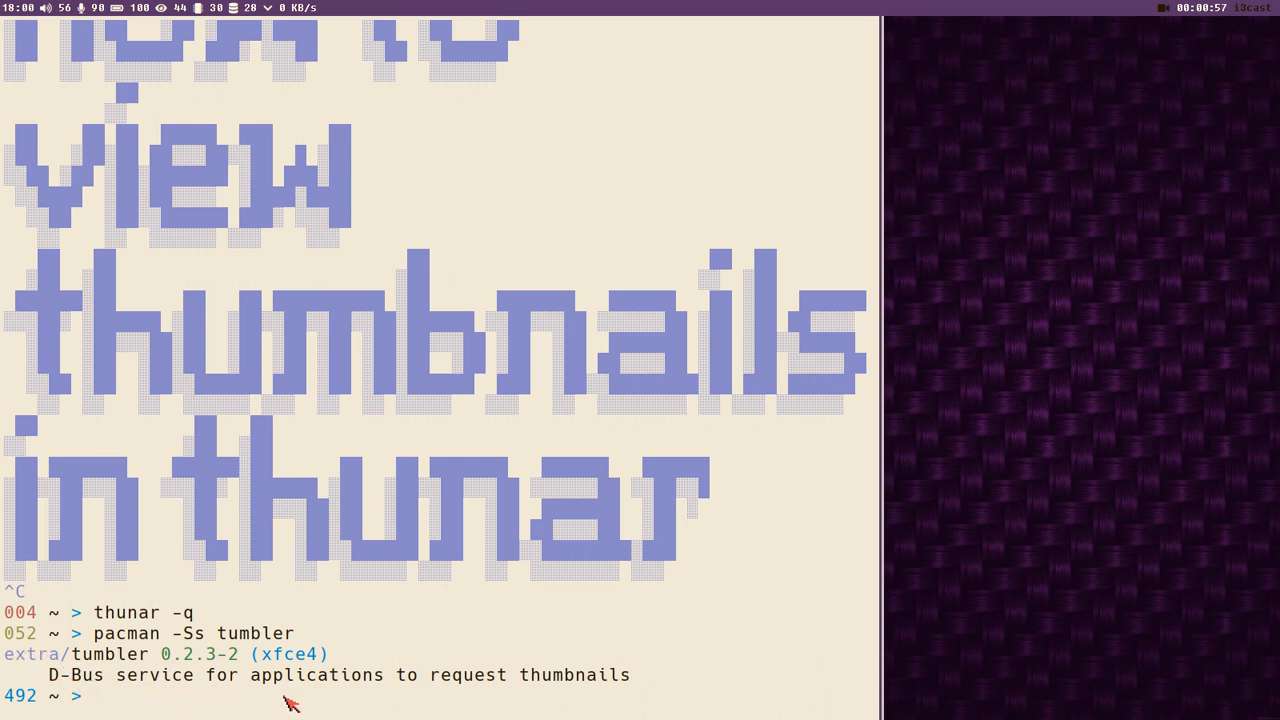
mouse_move(33, 683)
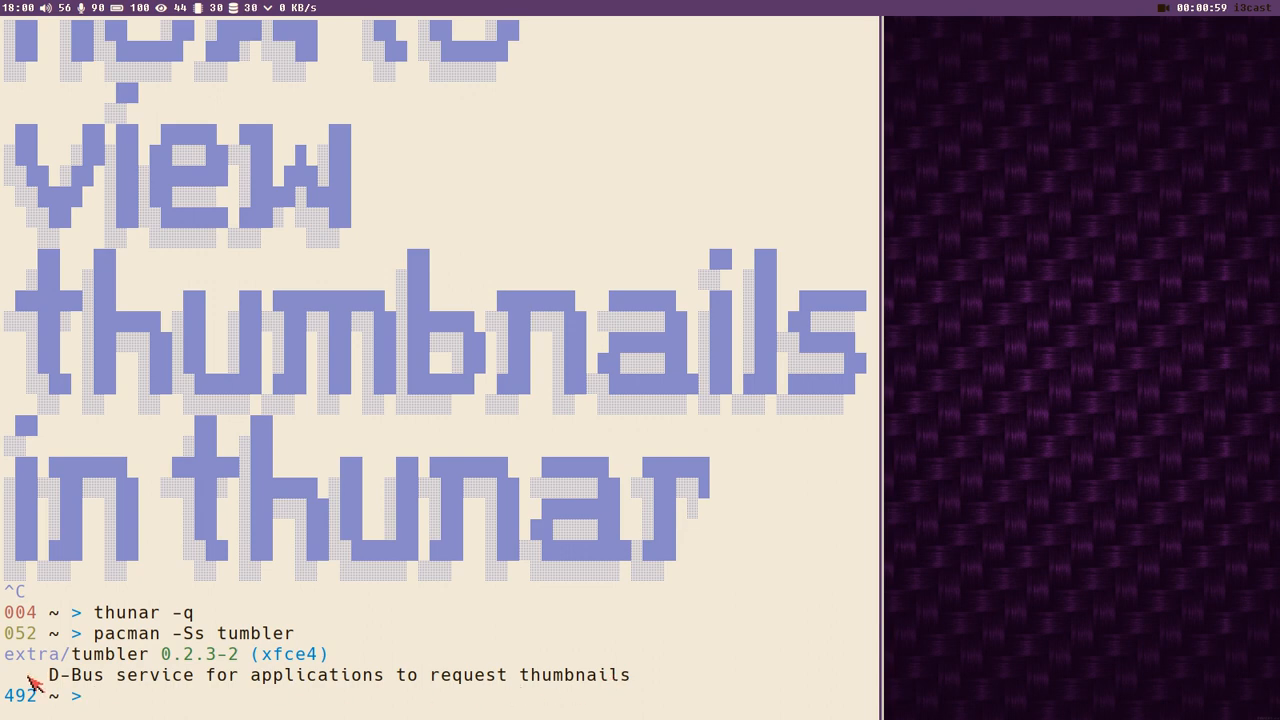
double_click(73, 674)
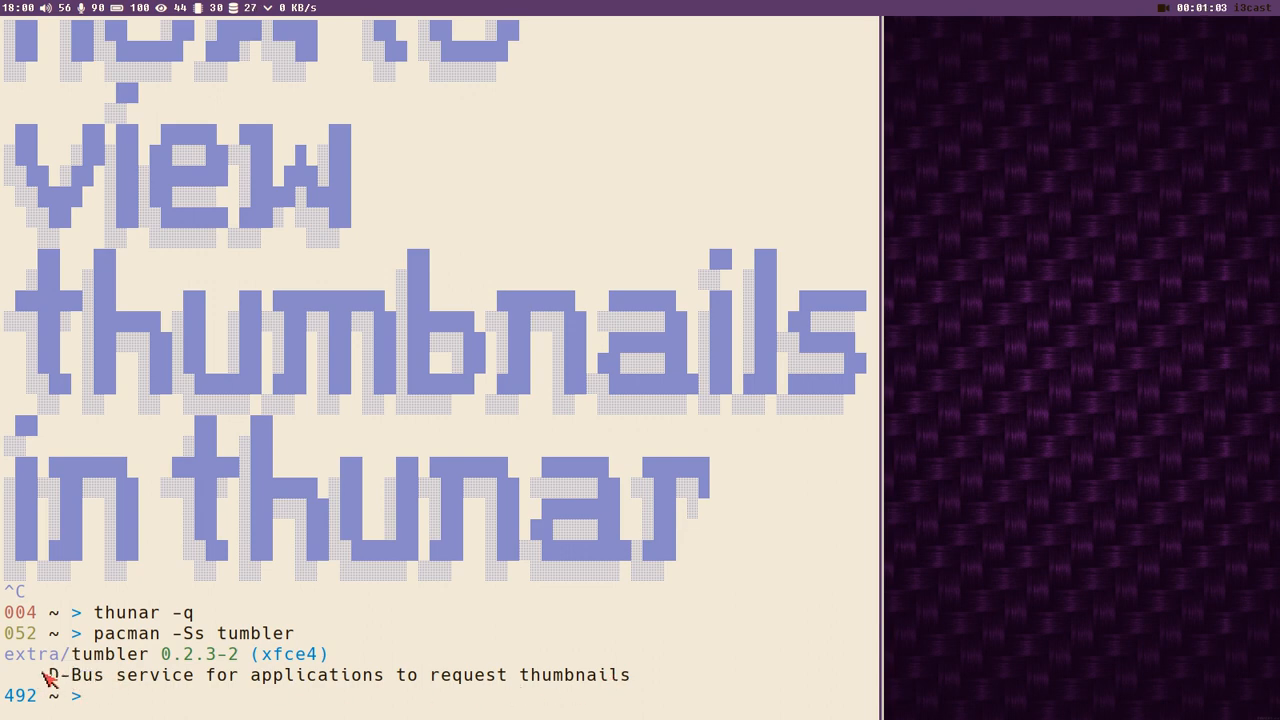
double_click(72, 675)
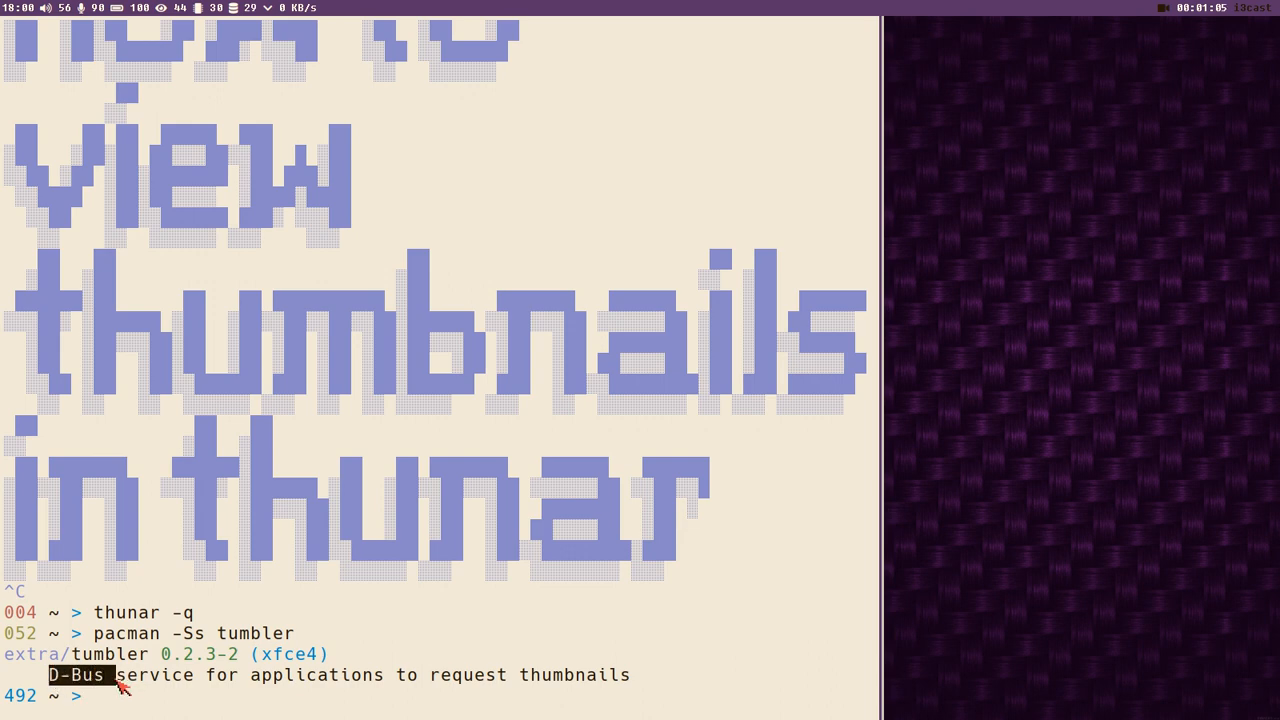
mouse_move(112, 700)
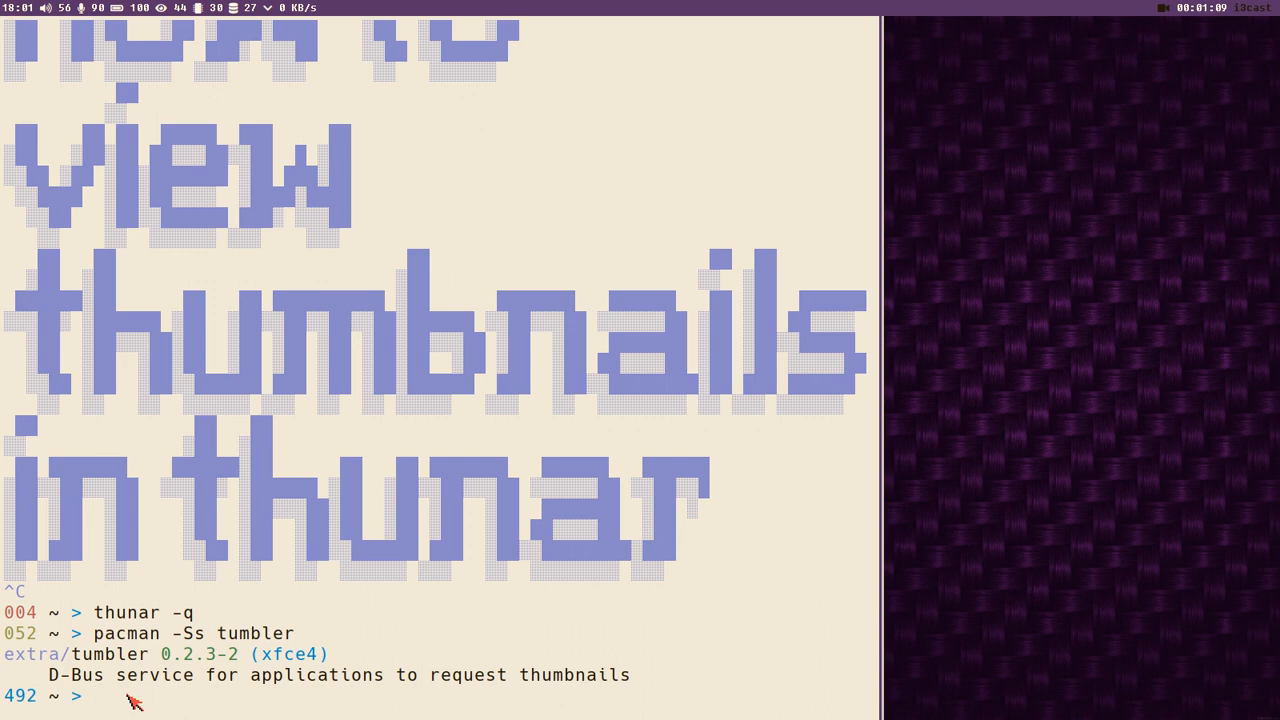
Install tumbler with 'sudo pacman -S tumbler', confirming with y
text(pacman)
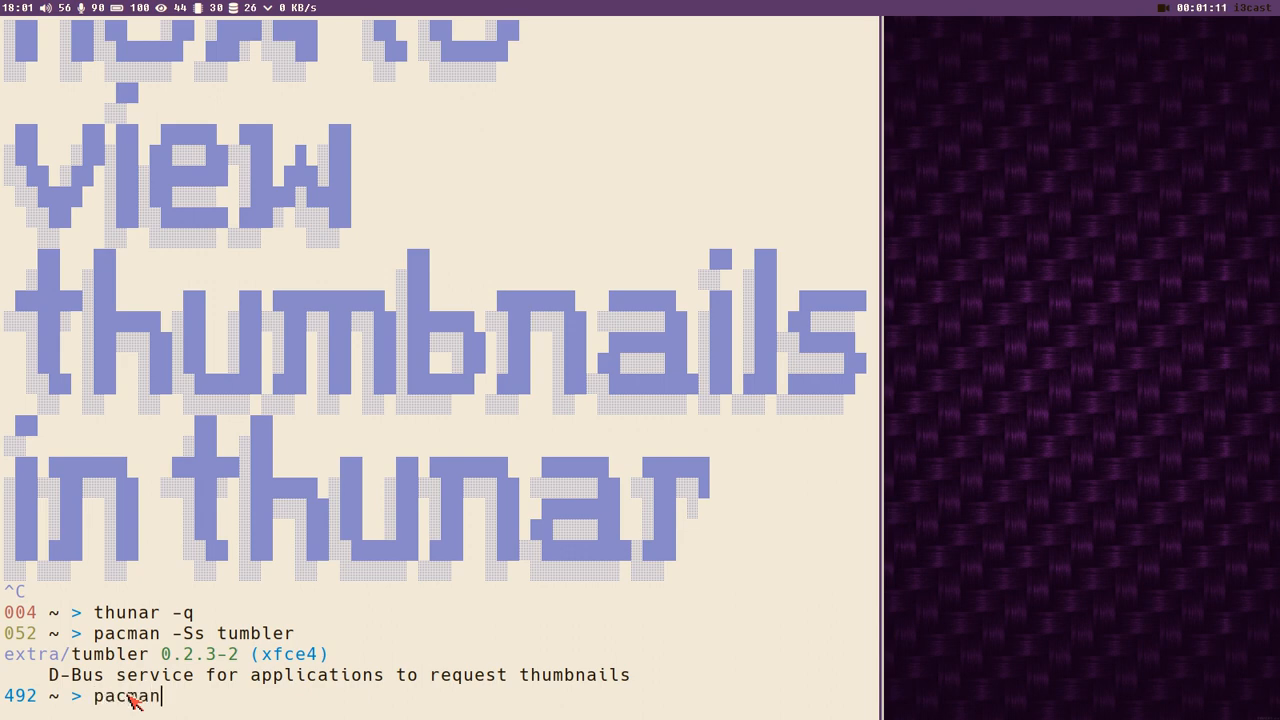
text(-S)
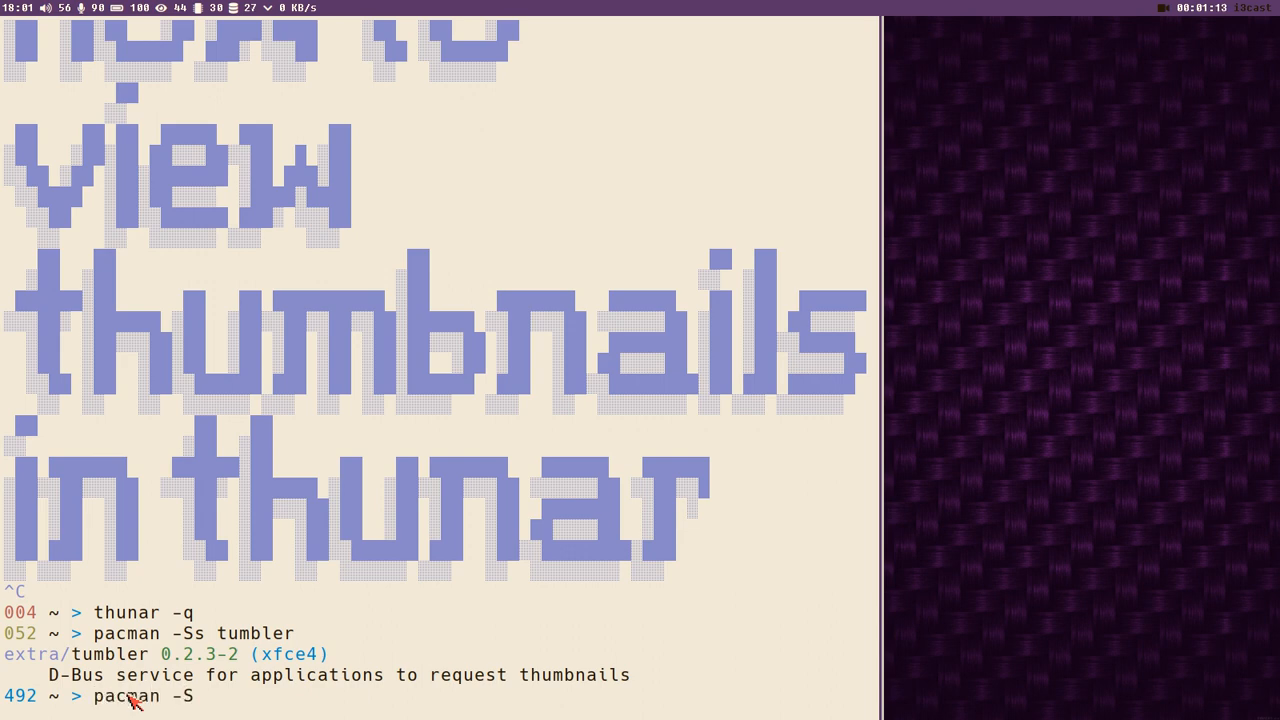
text(tu)
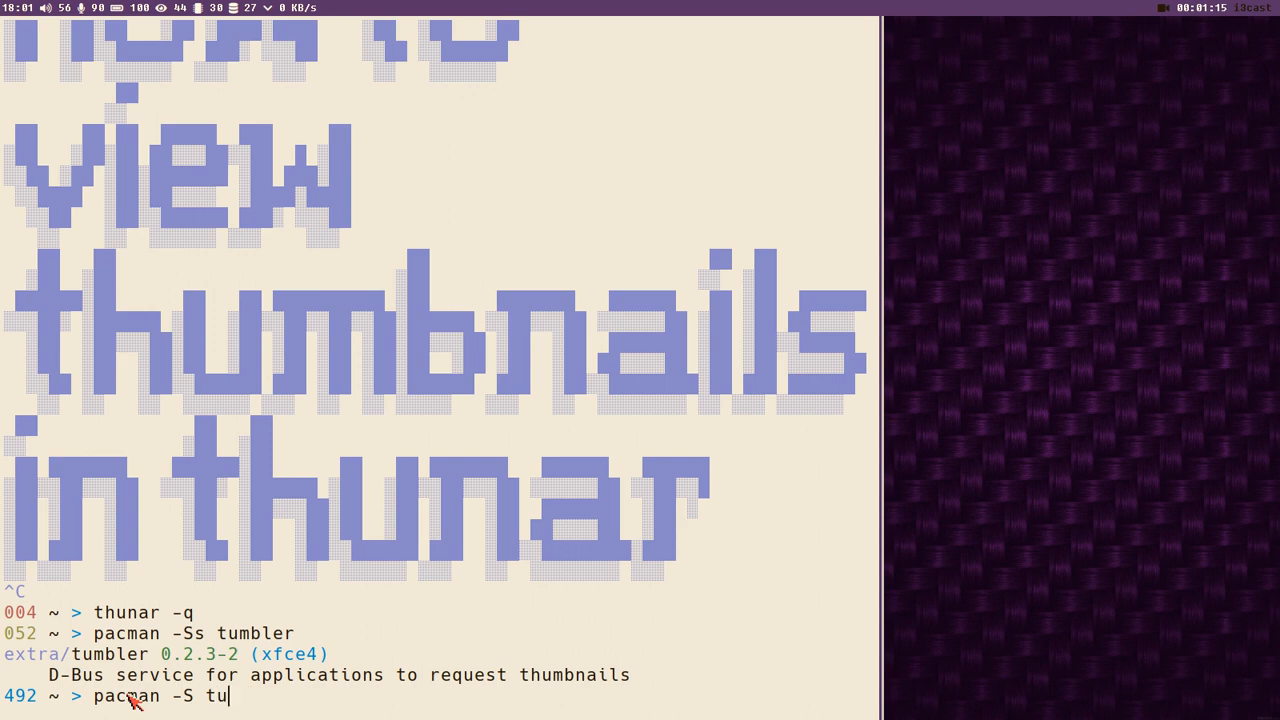
text(mb)
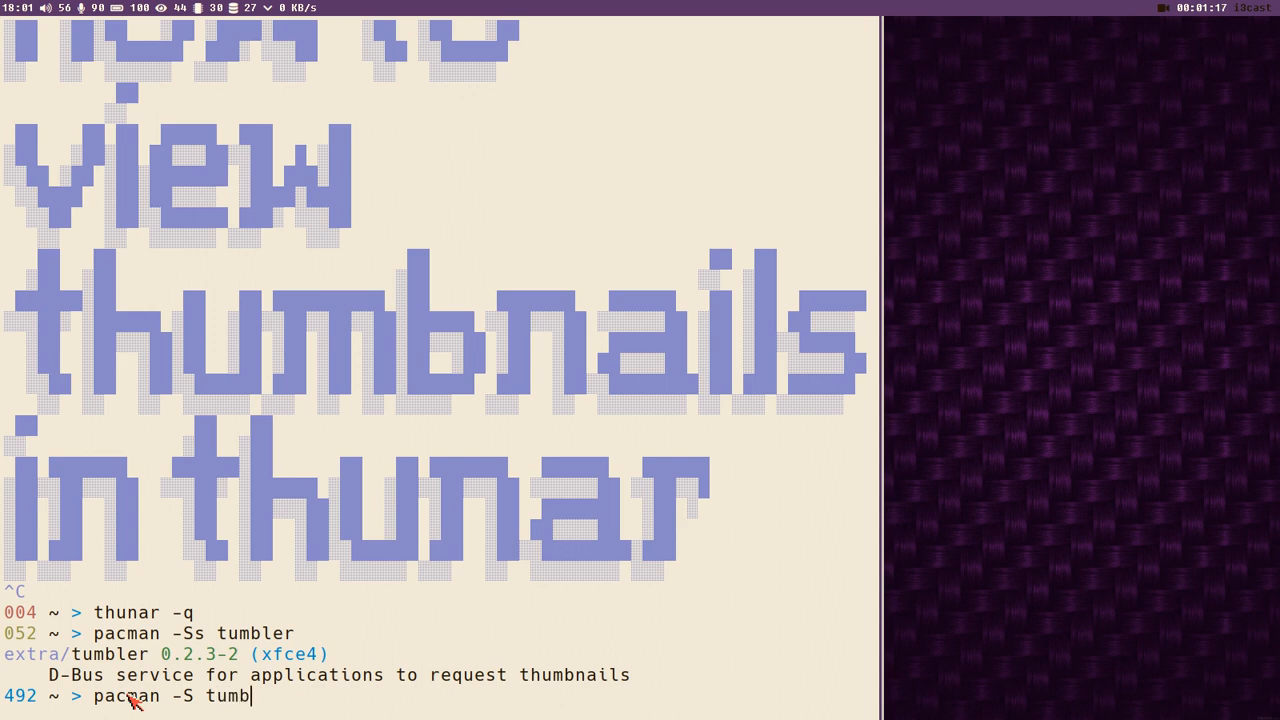
text(ler)
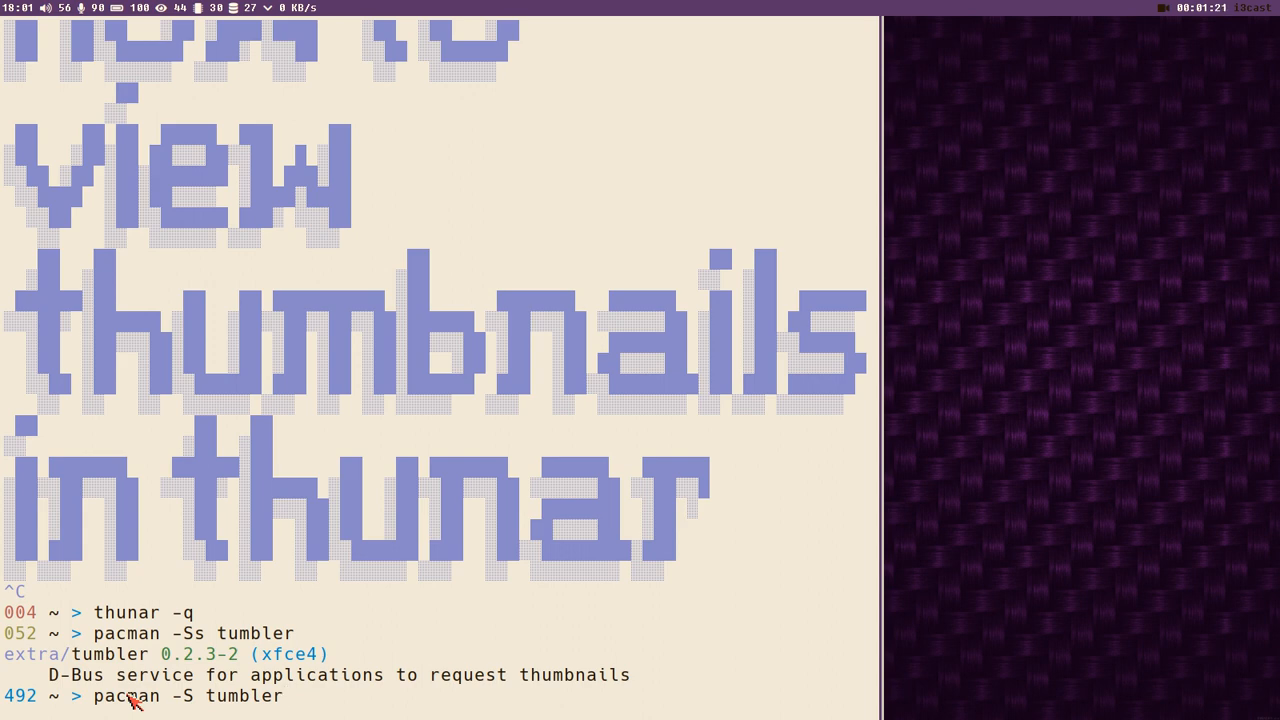
text(sudo)
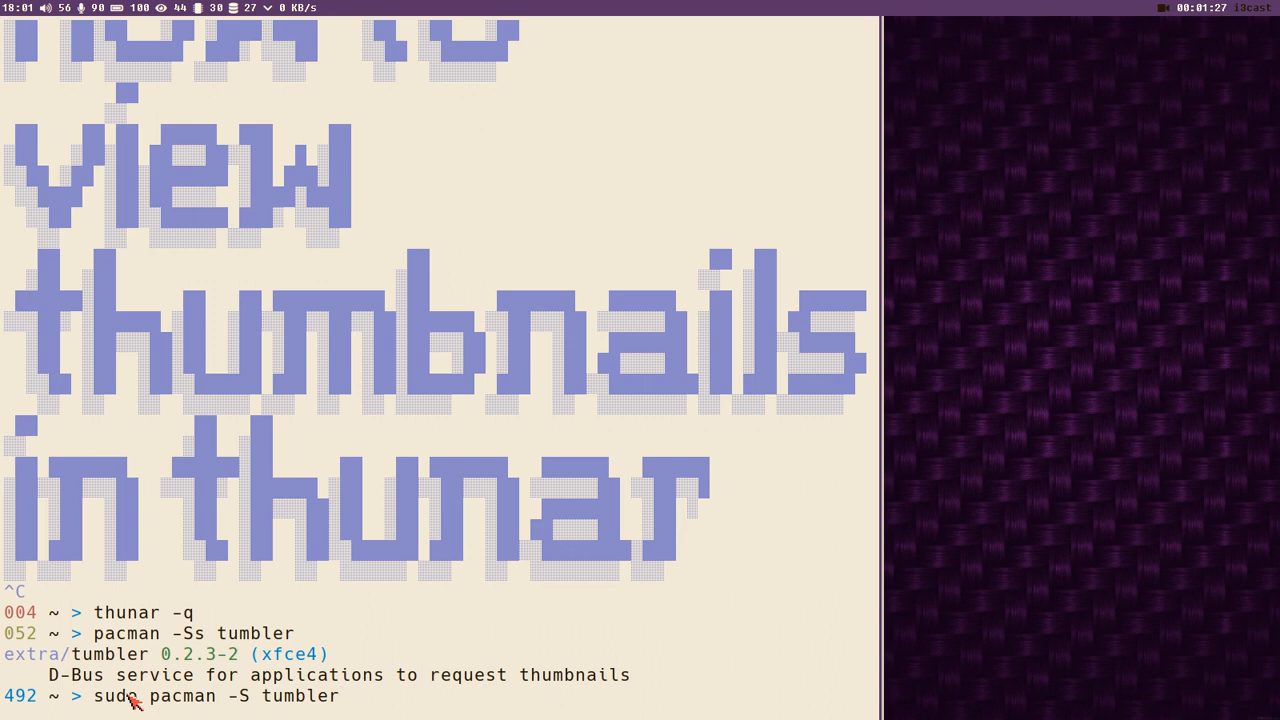
key(Return)
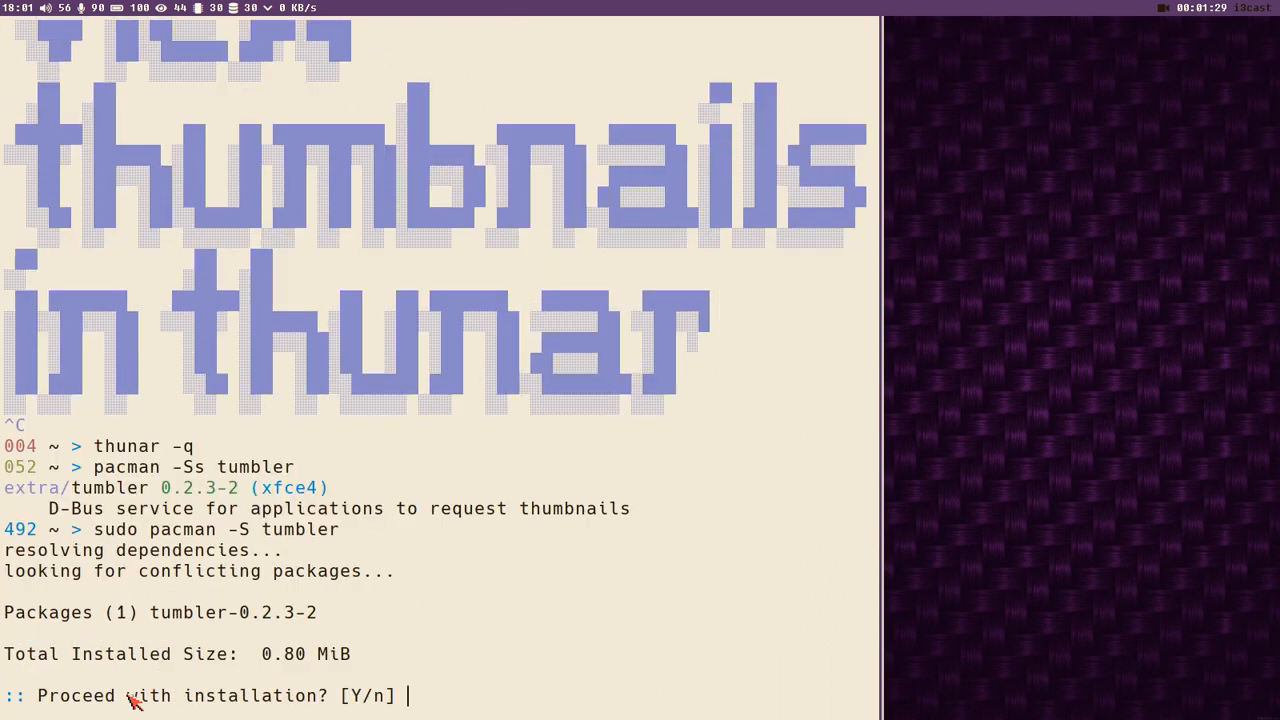
text(y)
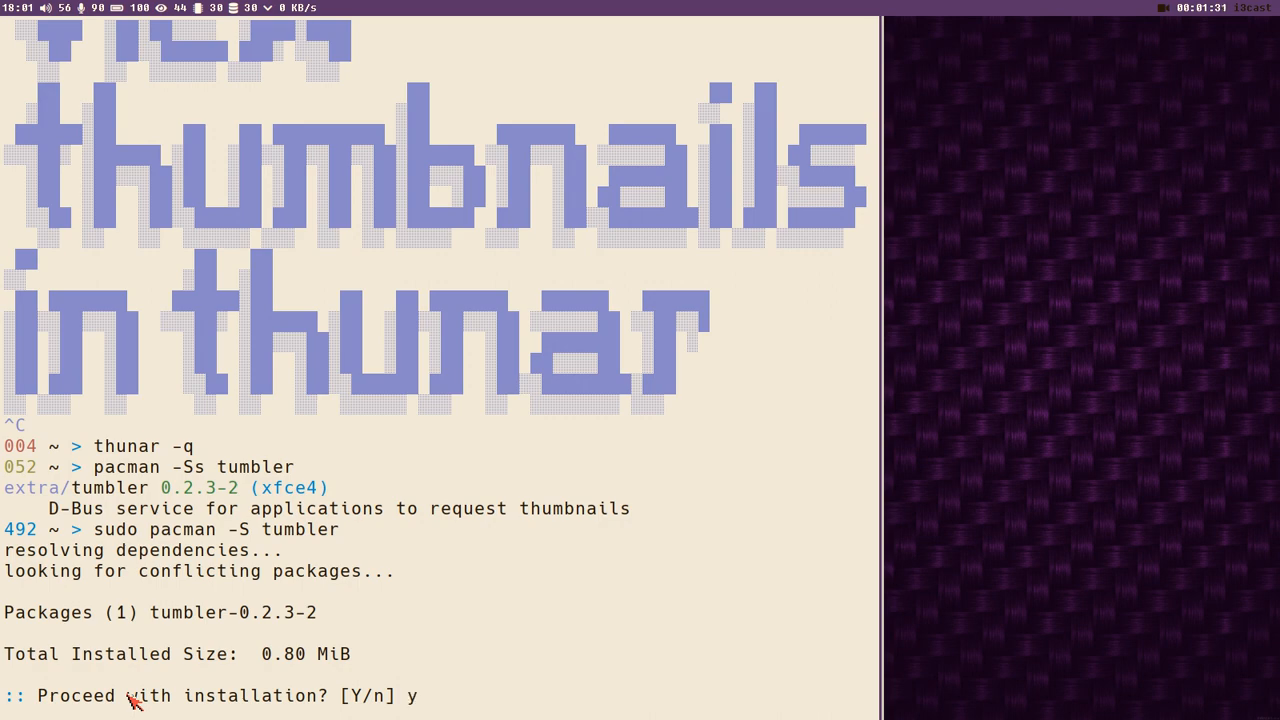
key(Return)
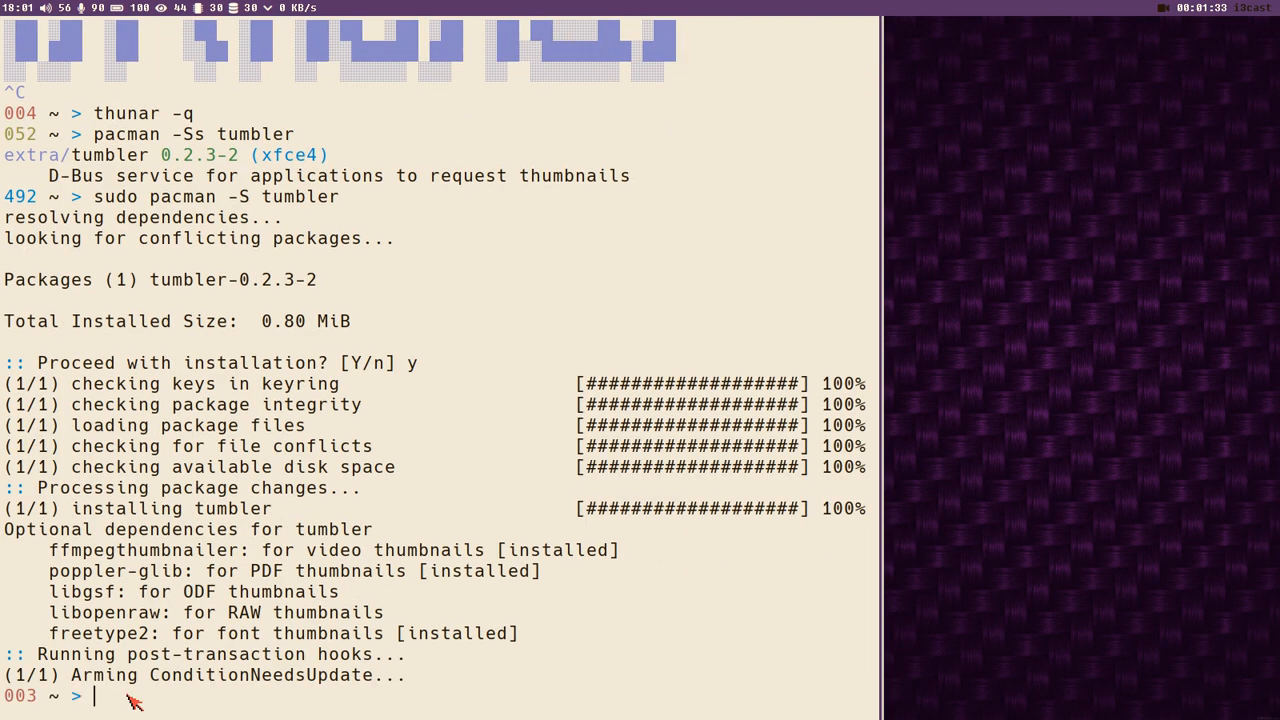
mouse_move(45, 533)
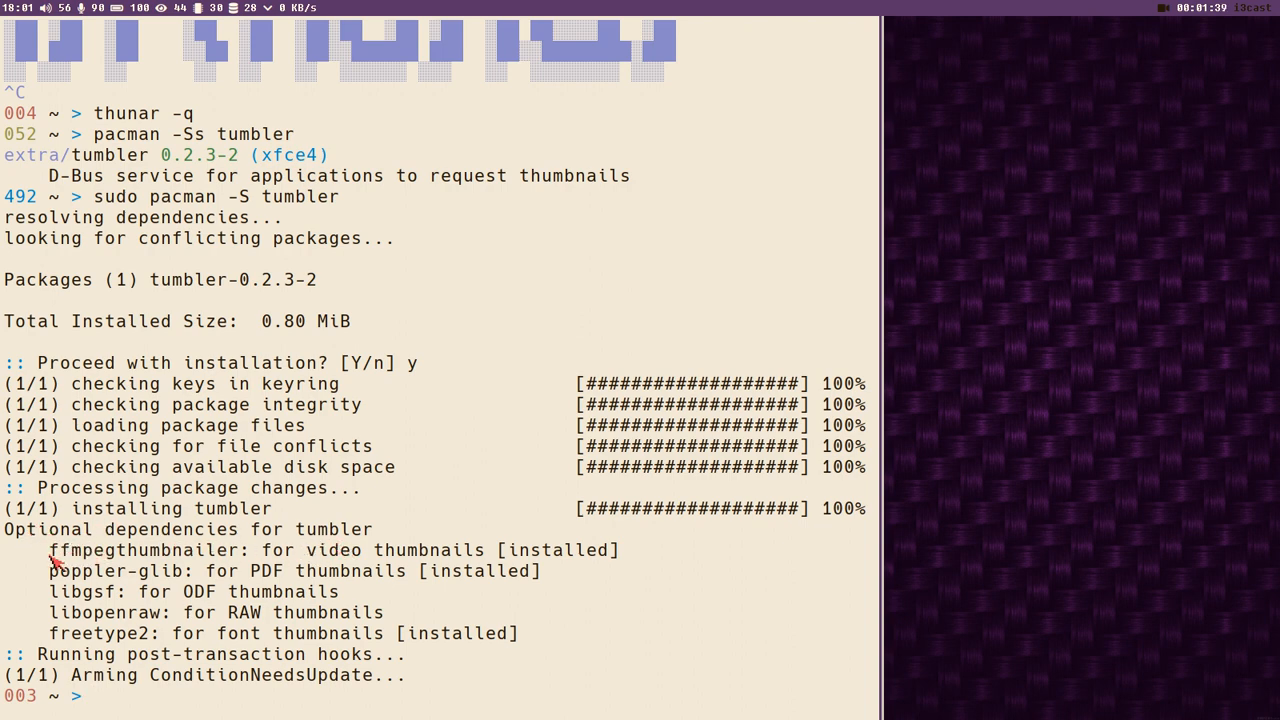
mouse_move(432, 558)
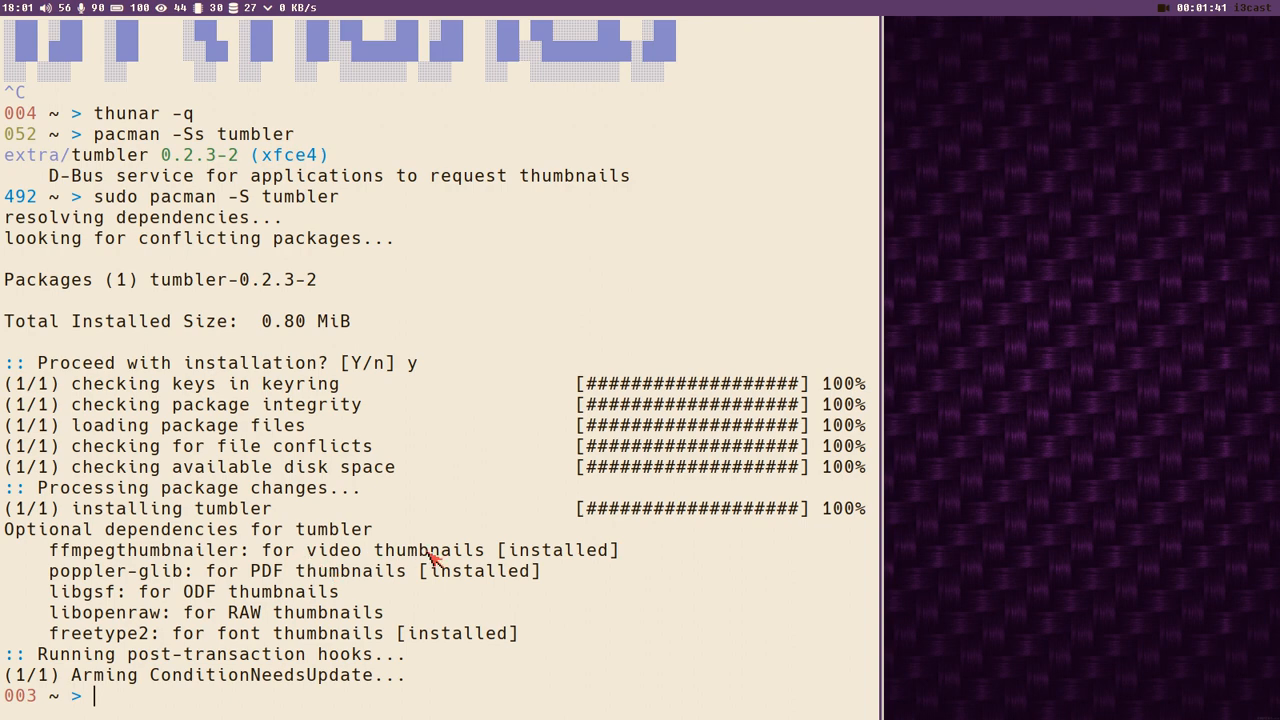
mouse_move(170, 567)
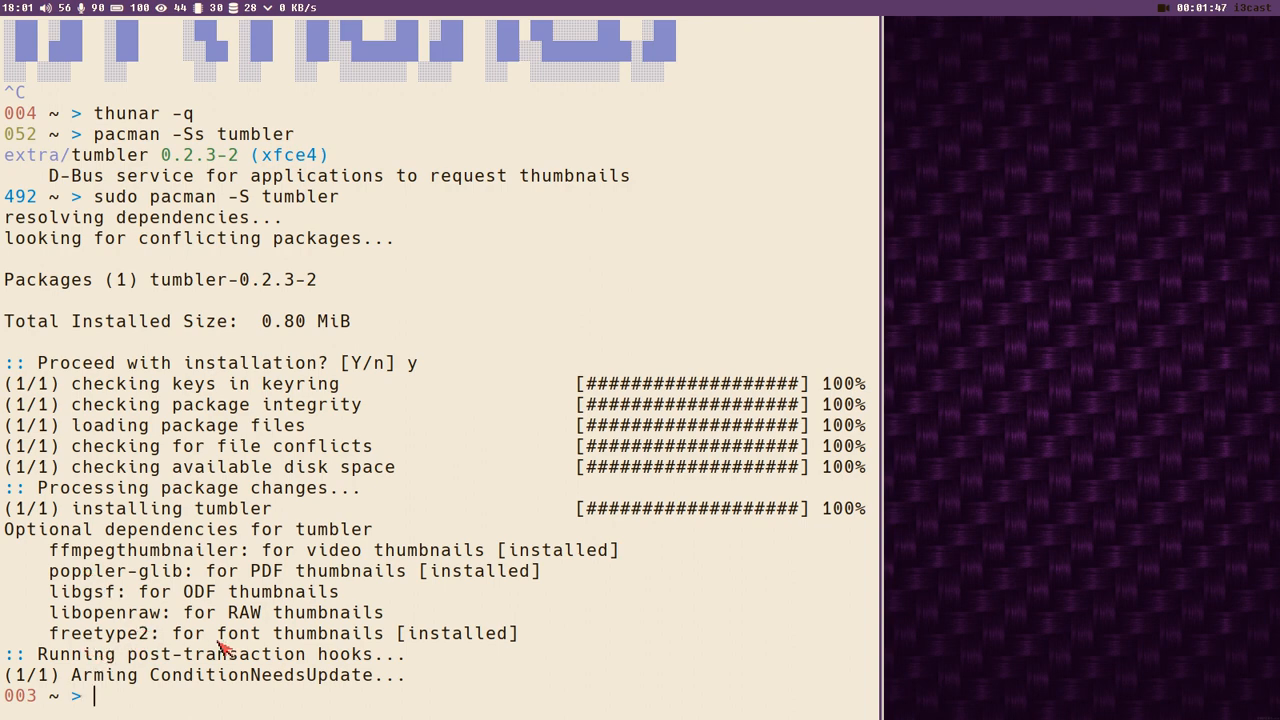
mouse_move(310, 622)
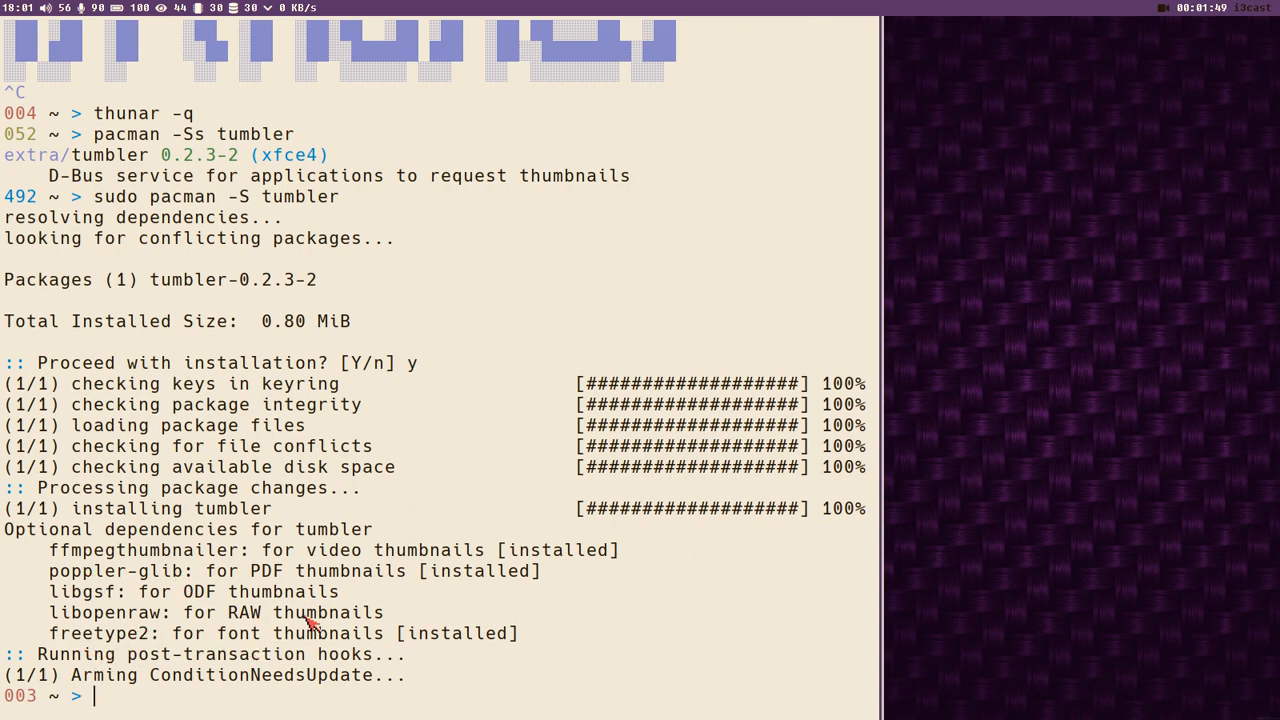
mouse_move(160, 560)
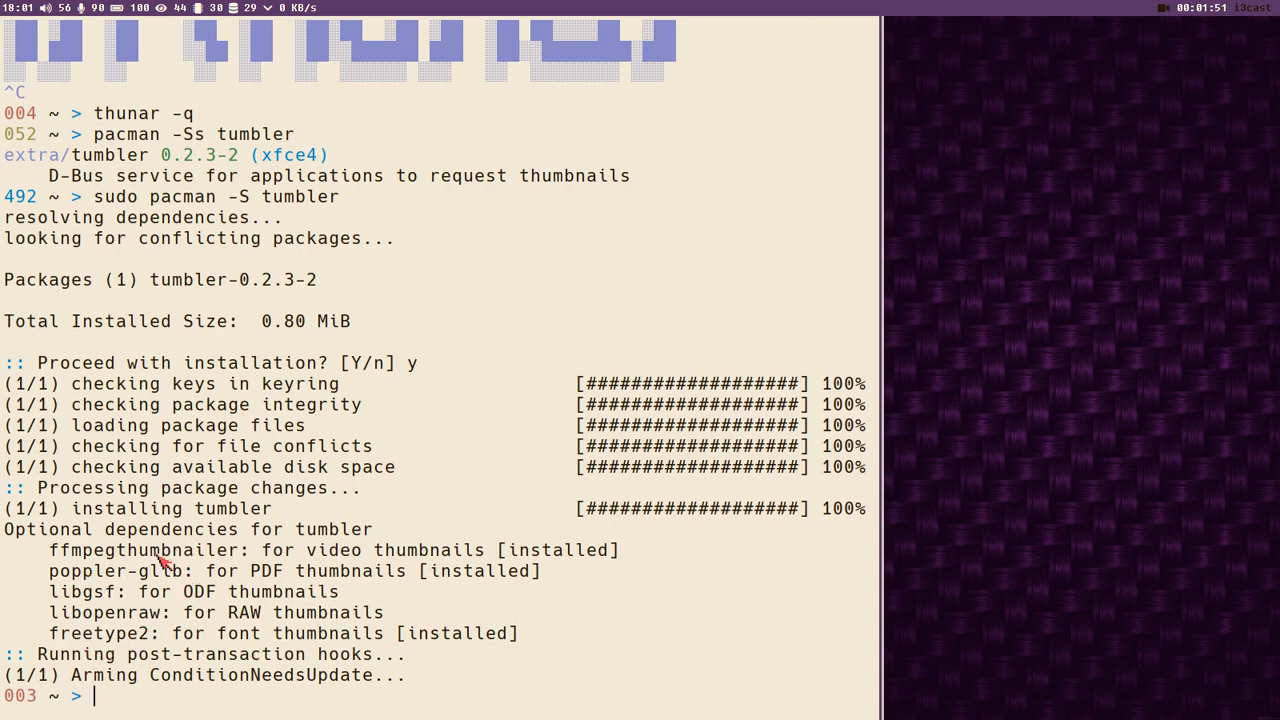
mouse_move(350, 573)
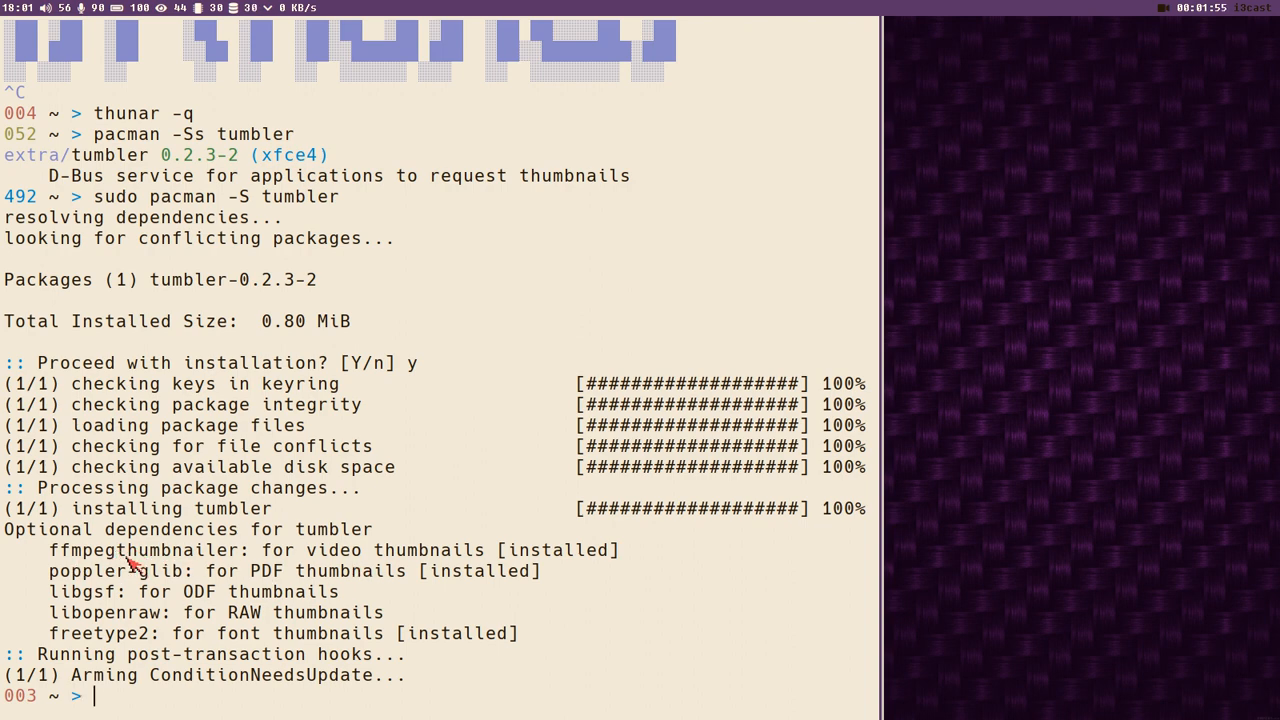
mouse_move(565, 540)
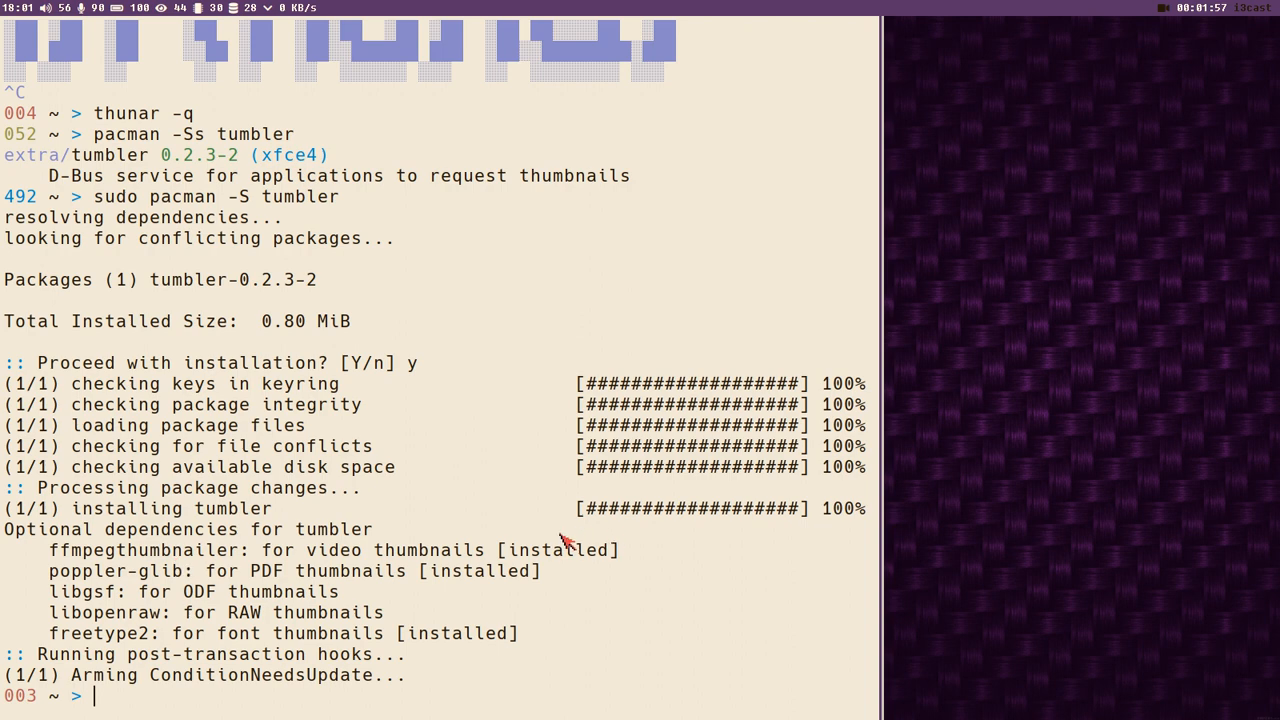
mouse_move(623, 560)
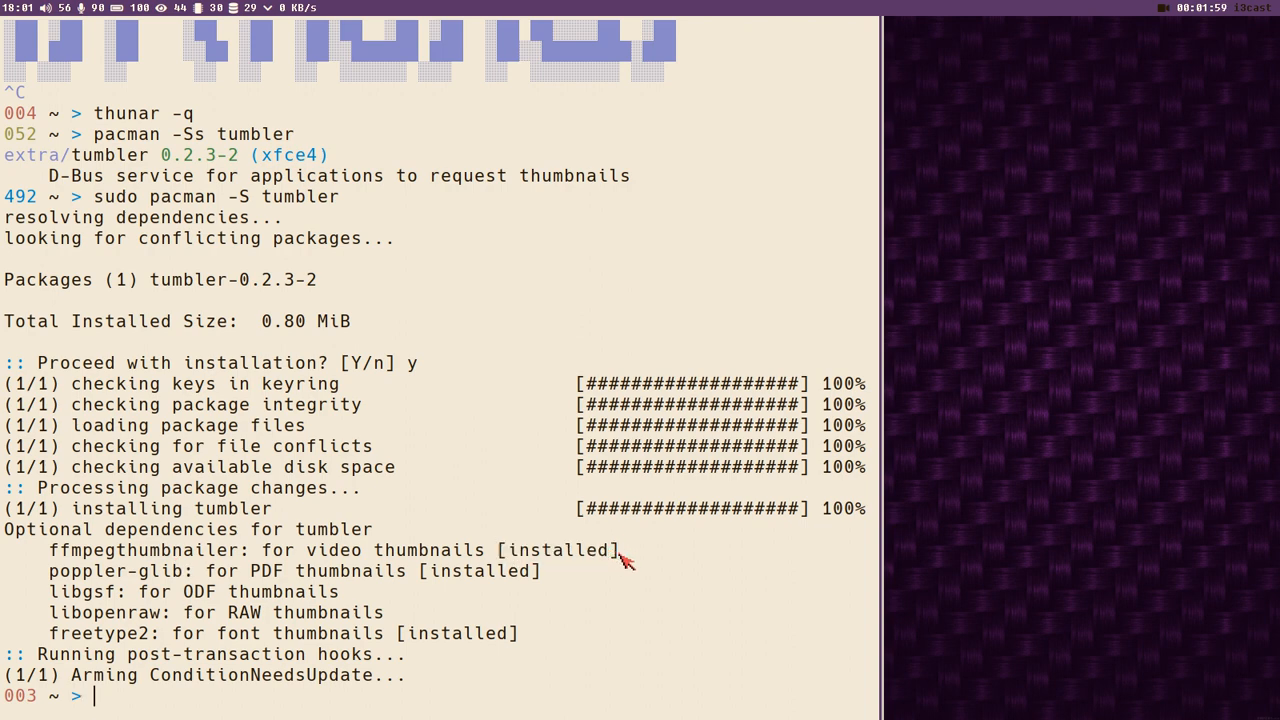
mouse_move(531, 573)
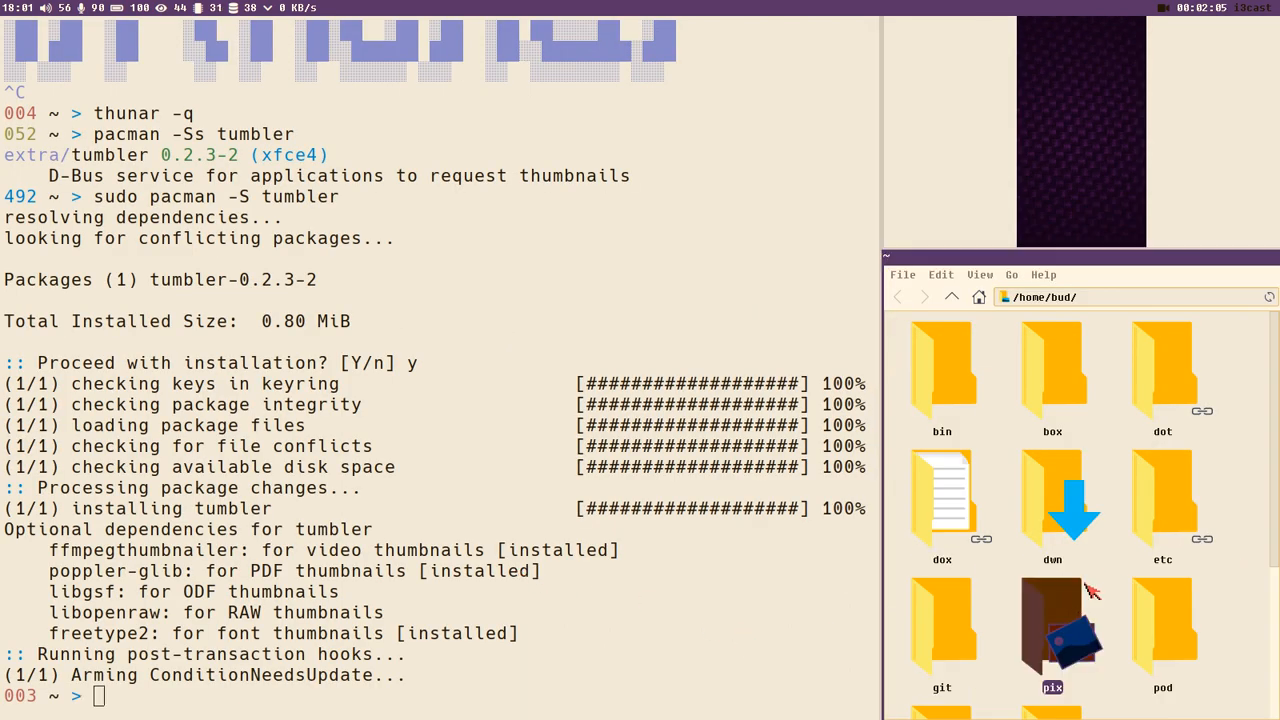
Open pix > screenshots and set View as Icons to show thumbnails
scroll(down, 3)
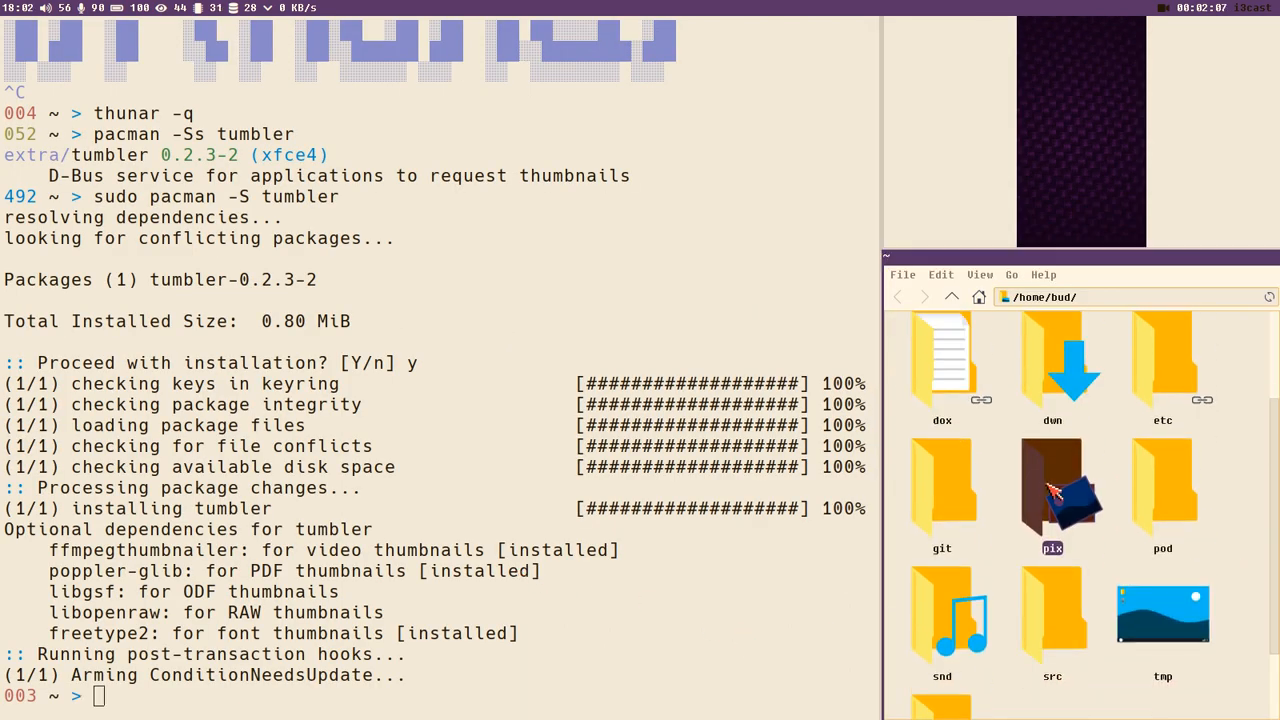
double_click(1052, 490)
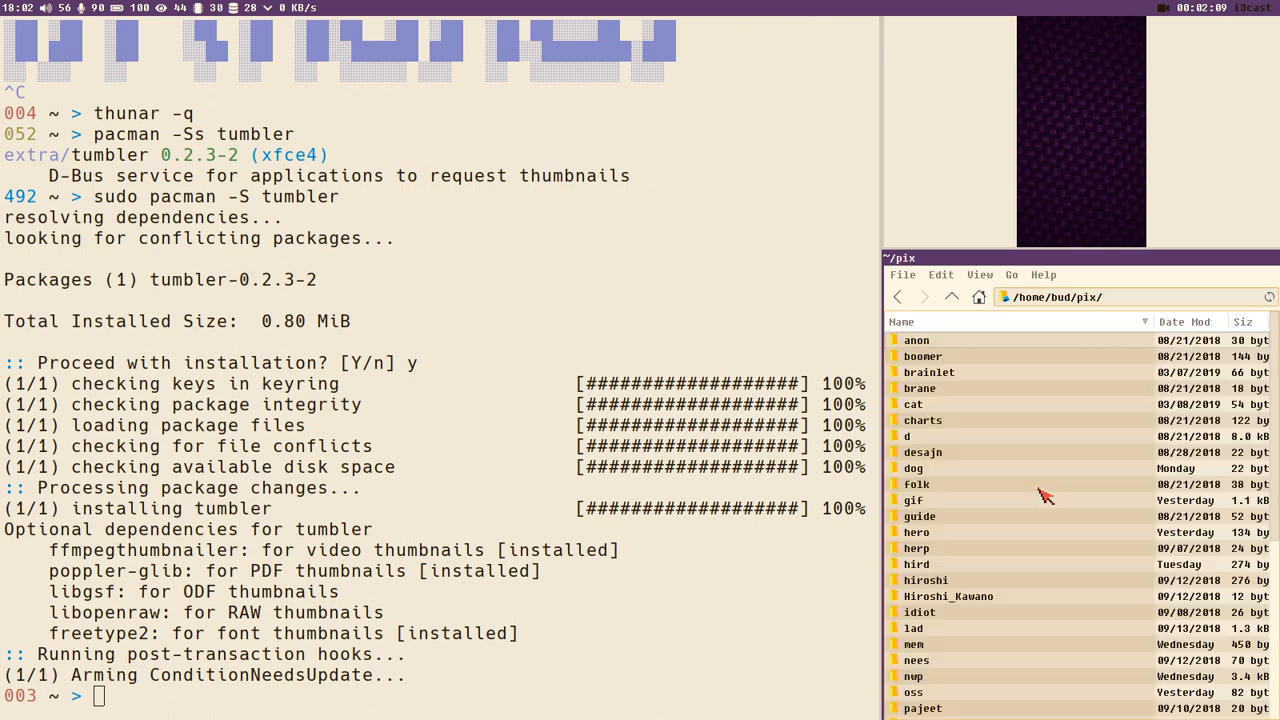
scroll(down, 3)
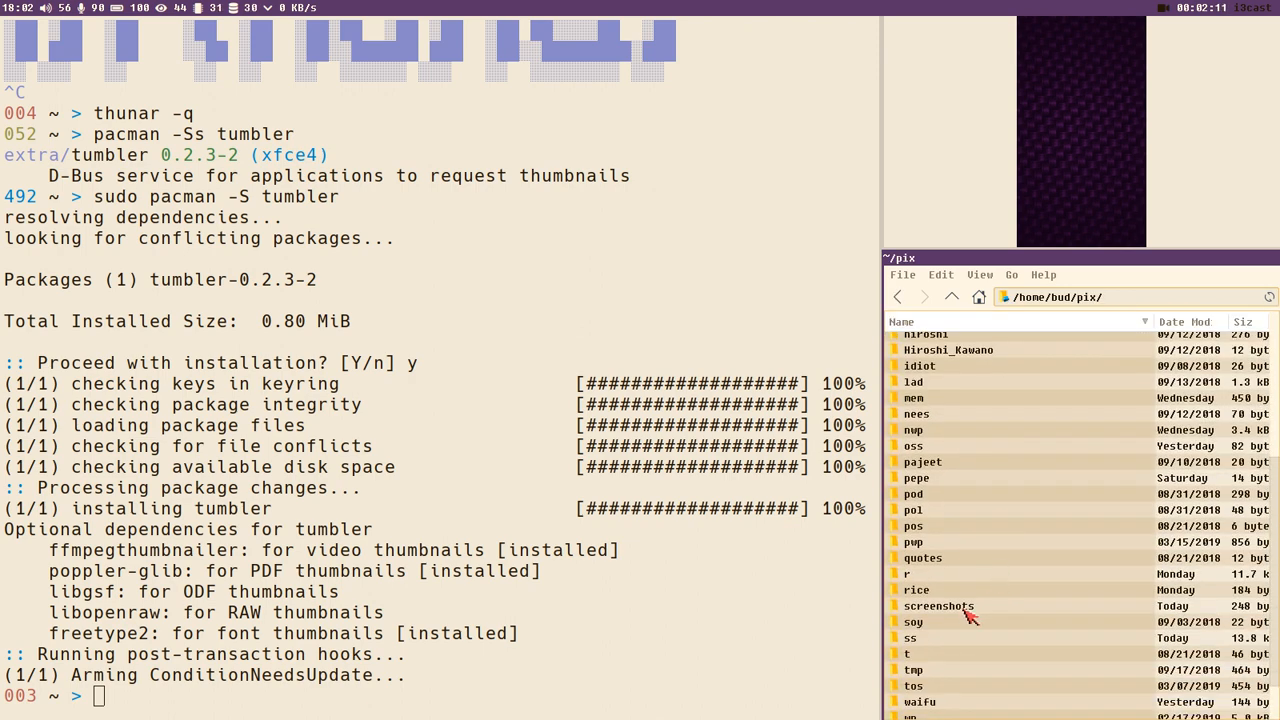
double_click(938, 606)
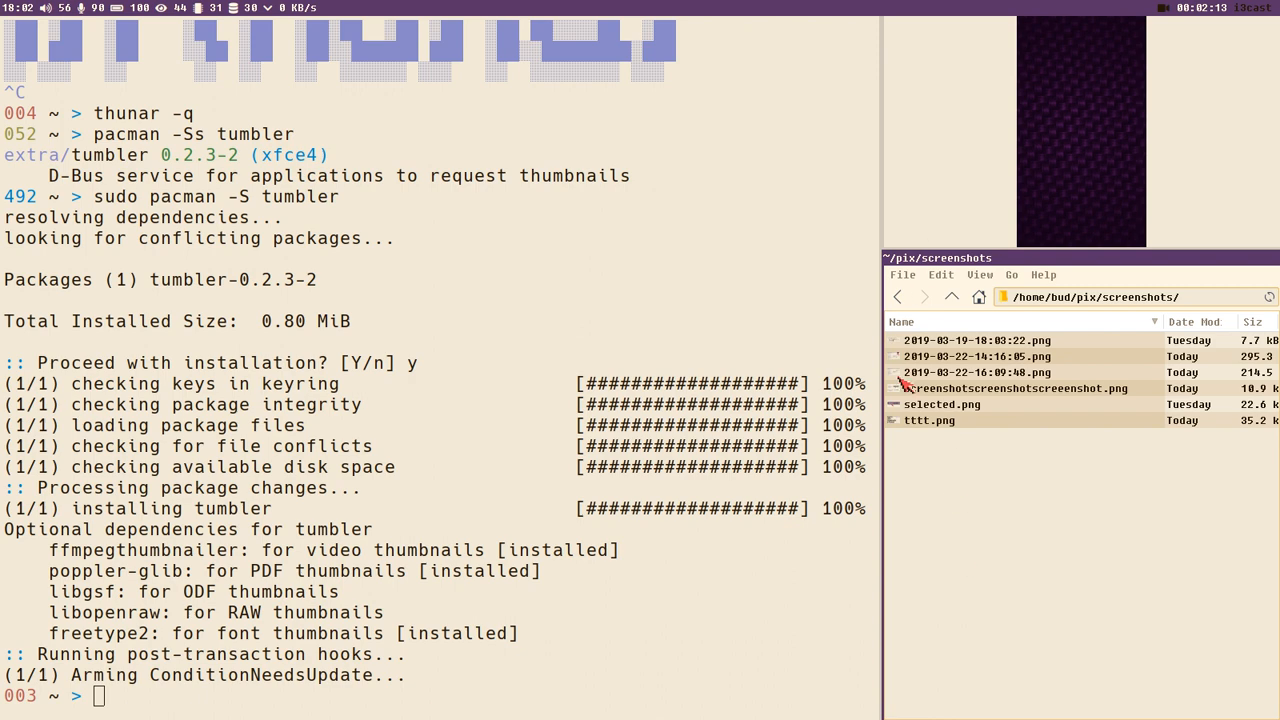
click(980, 275)
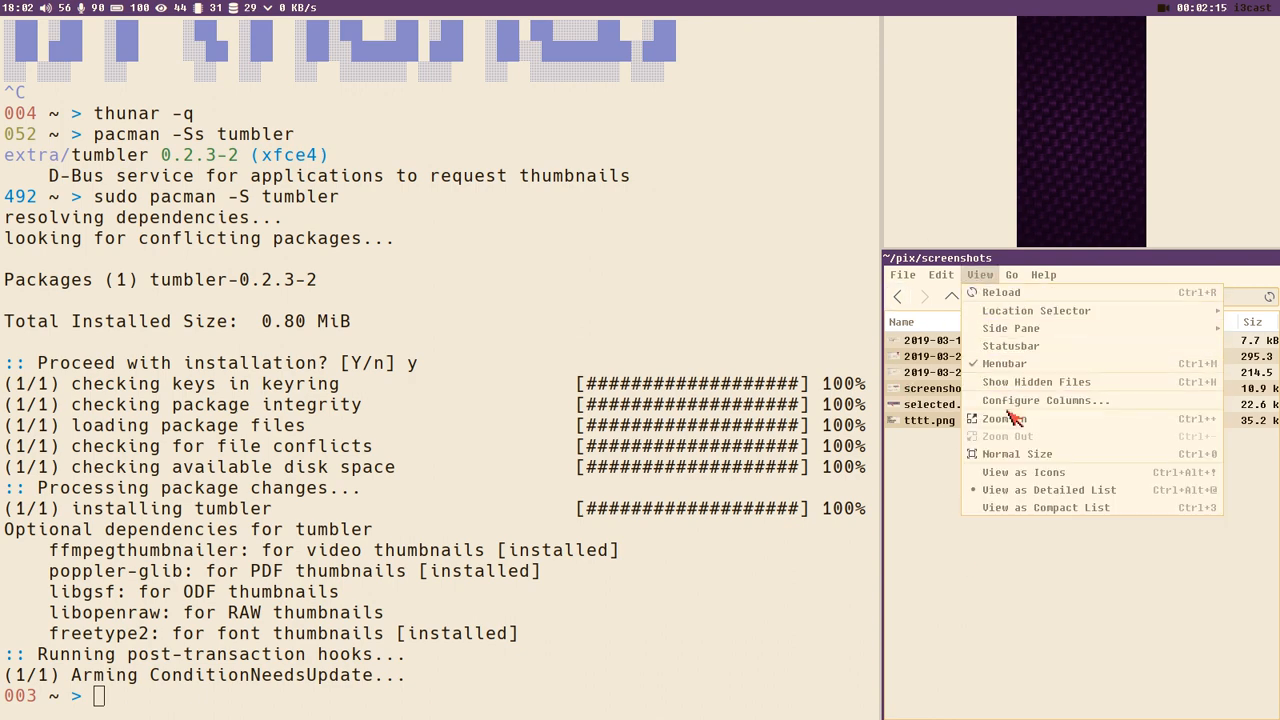
mouse_move(1023, 471)
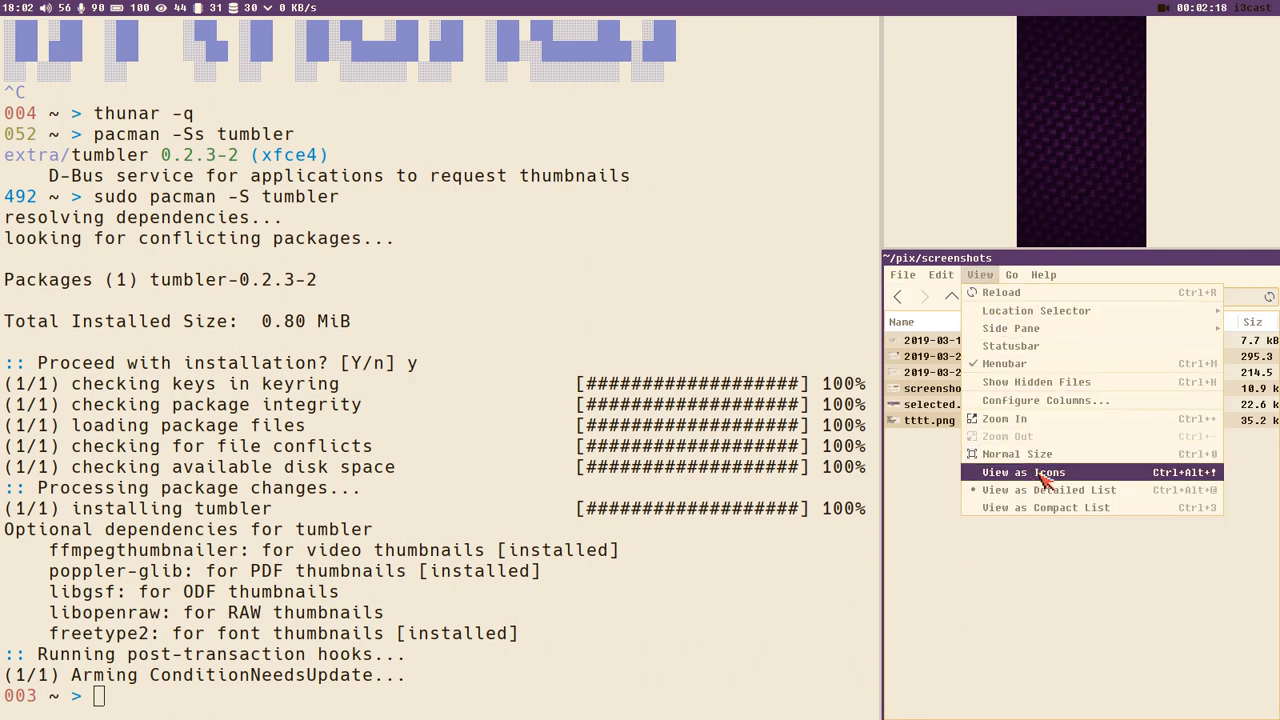
click(1022, 471)
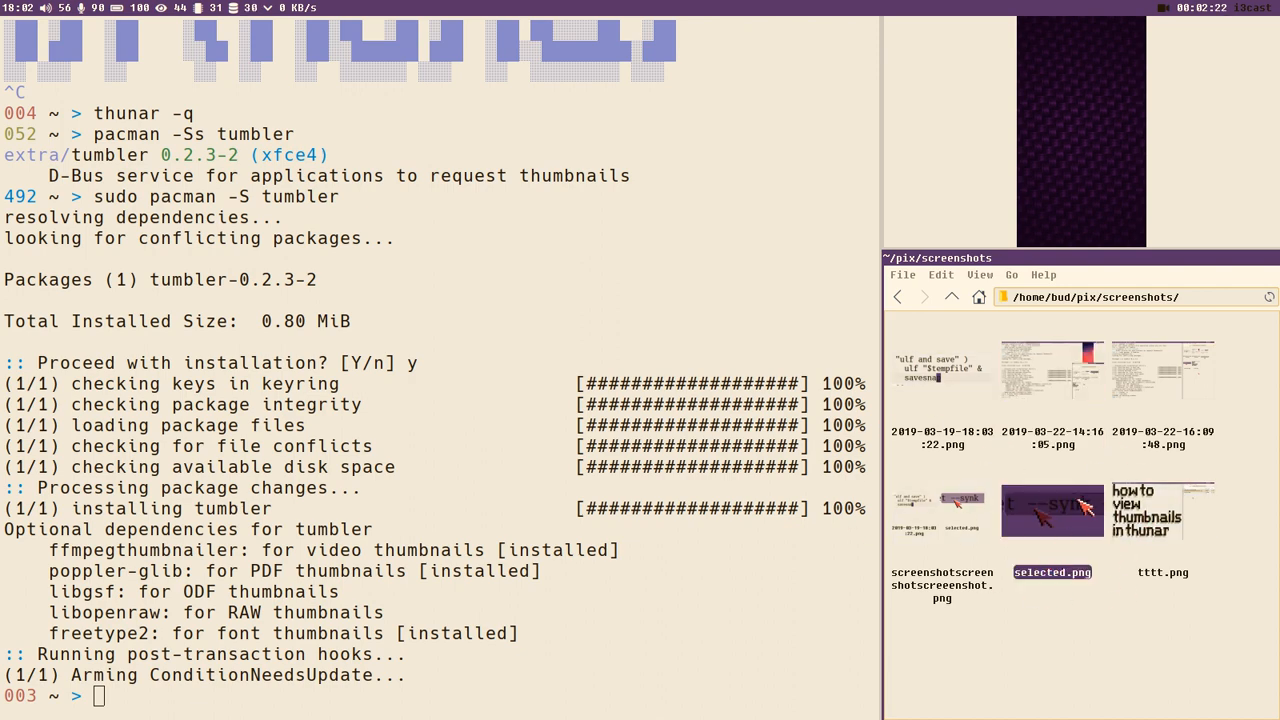
Go back to pix, open the pwp folder and browse its wallpaper thumbnails
click(951, 296)
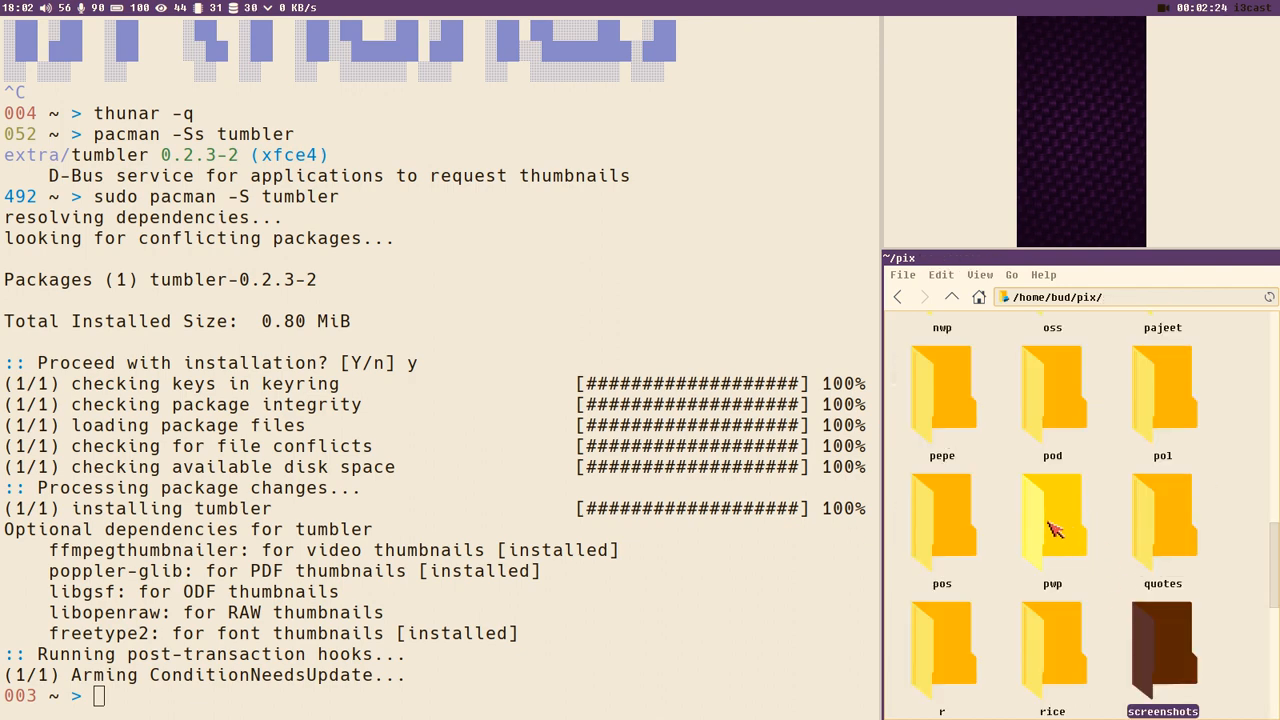
double_click(1052, 517)
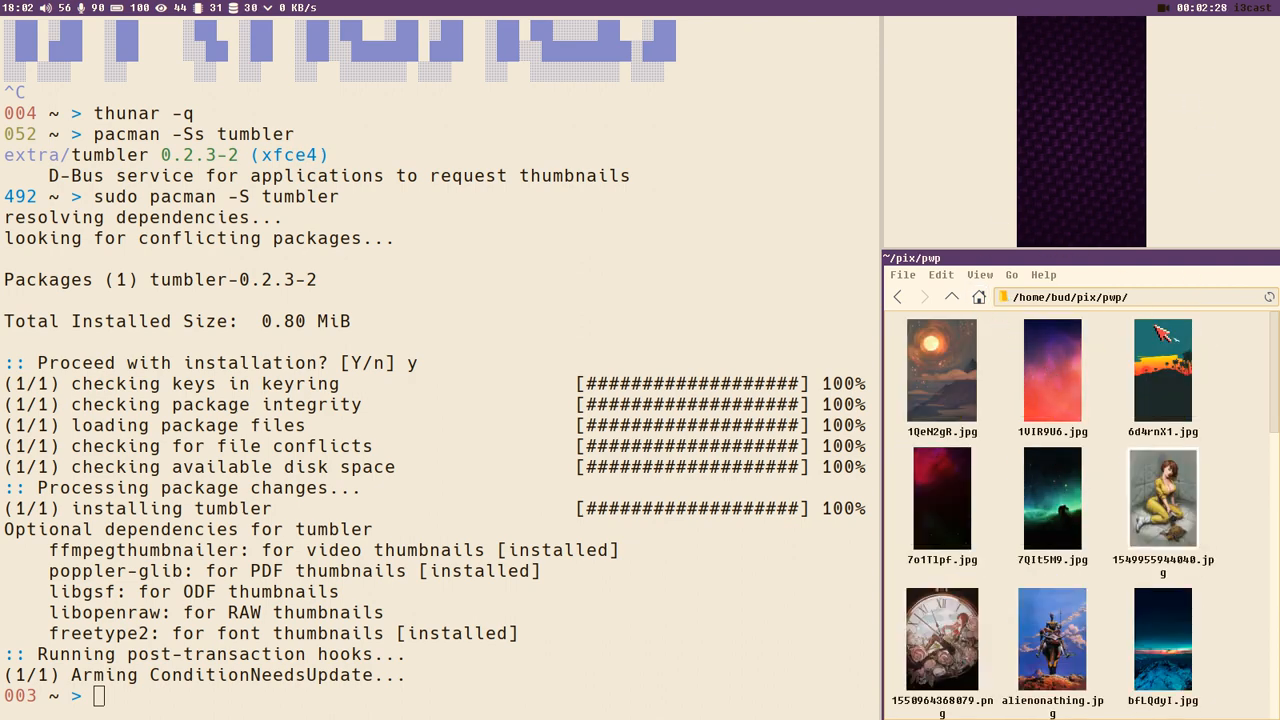
scroll(down, 3)
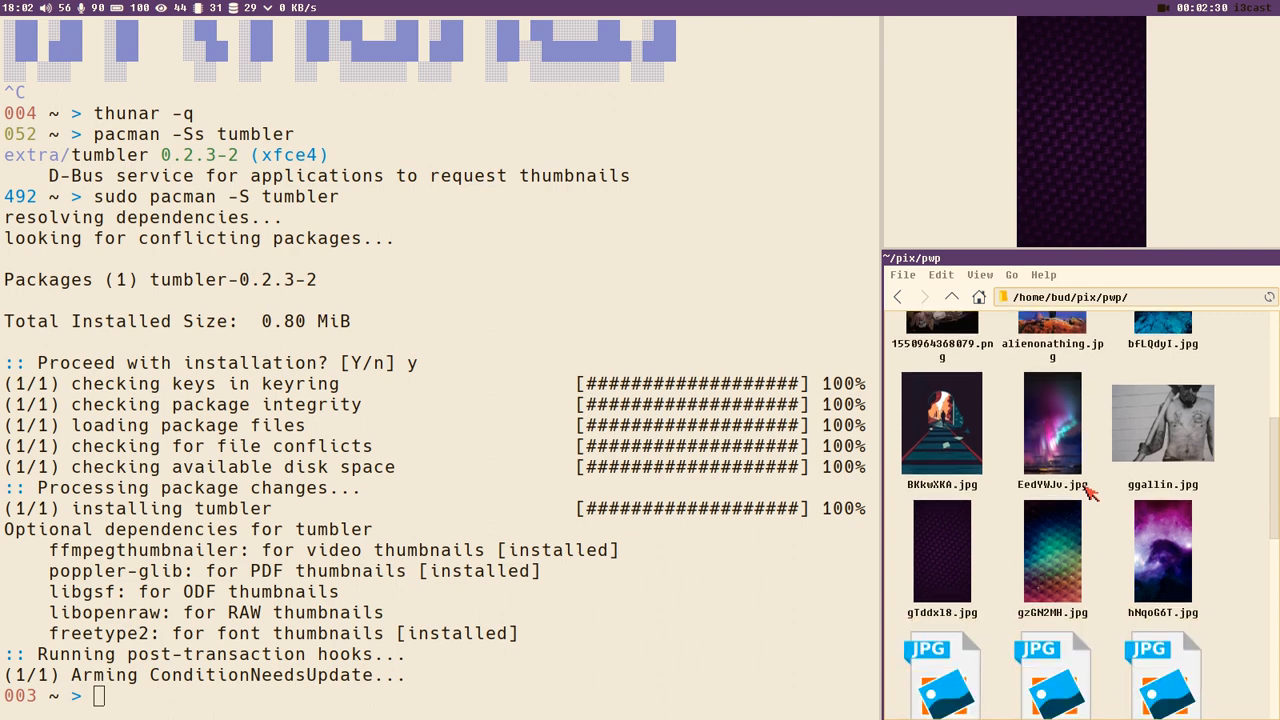
scroll(down, 3)
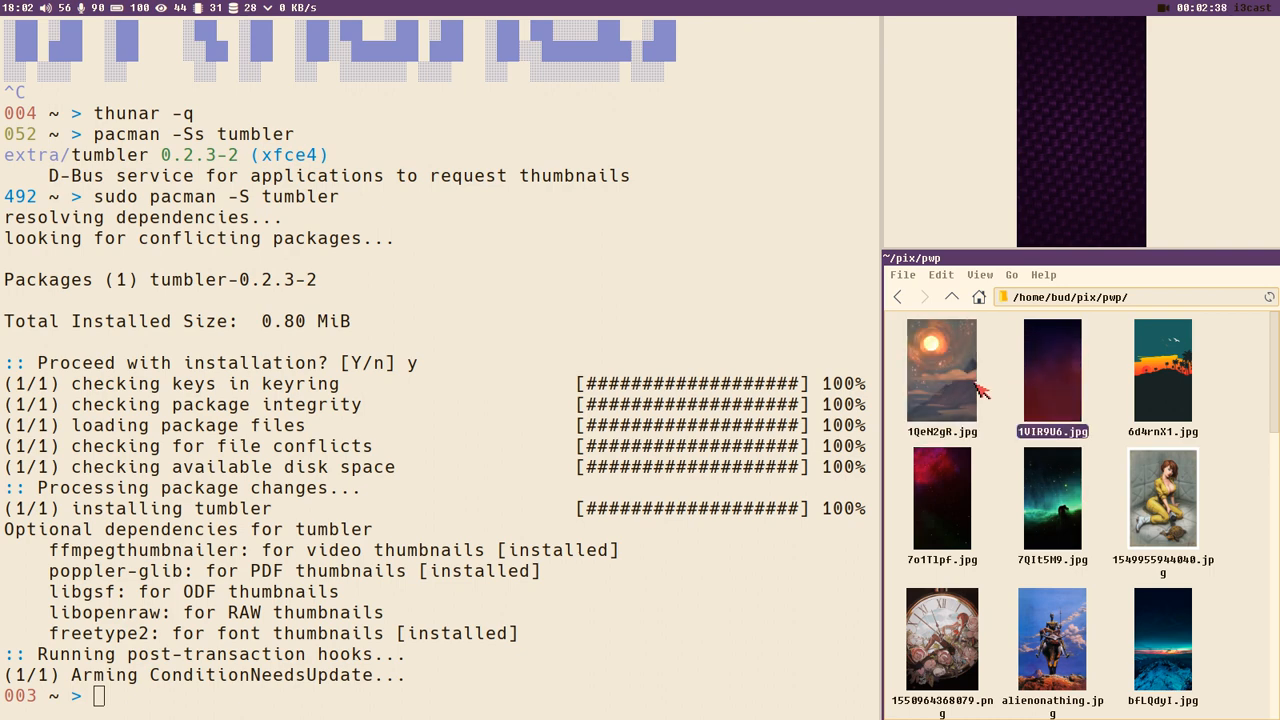
click(951, 296)
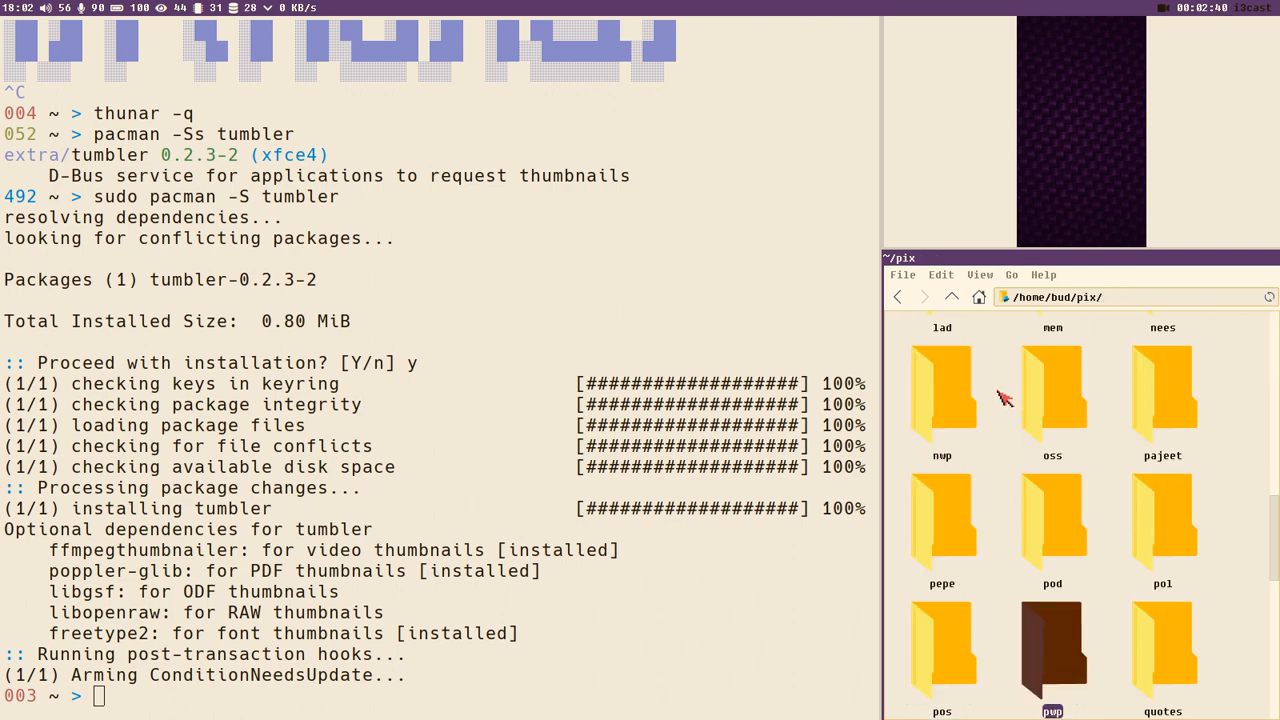
double_click(1052, 650)
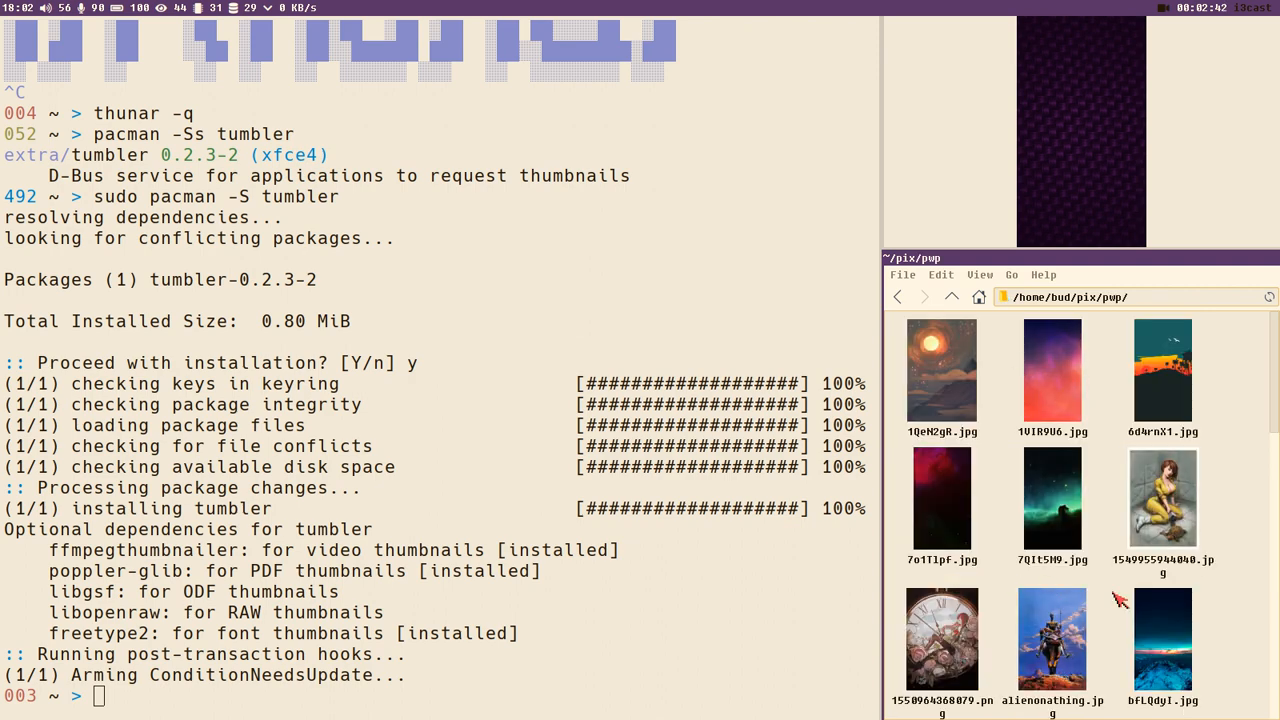
scroll(down, 3)
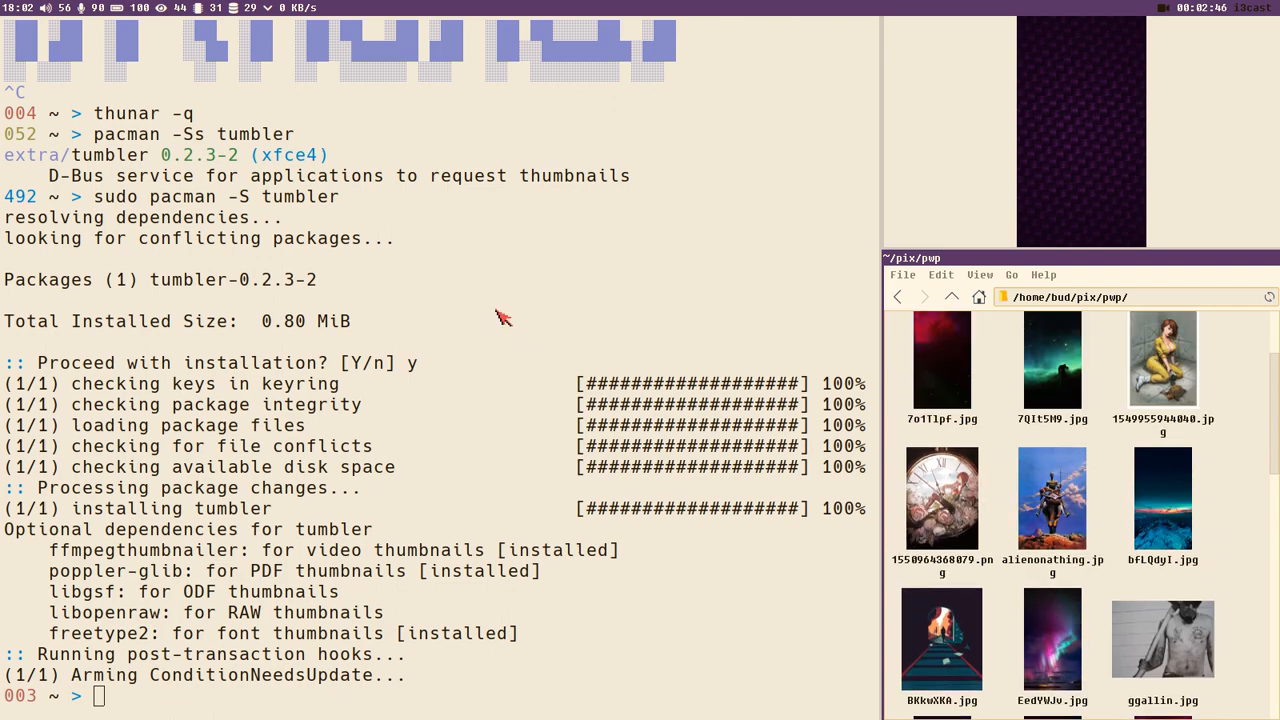
scroll(up, 3)
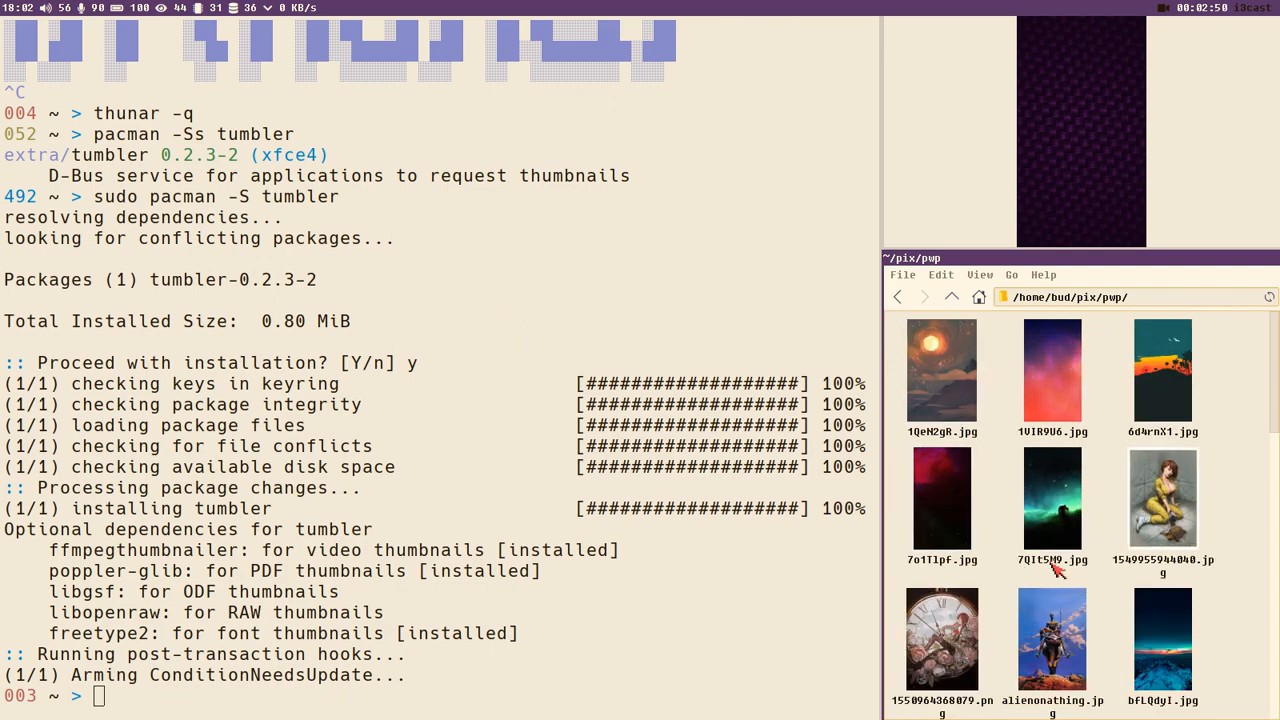
scroll(down, 3)
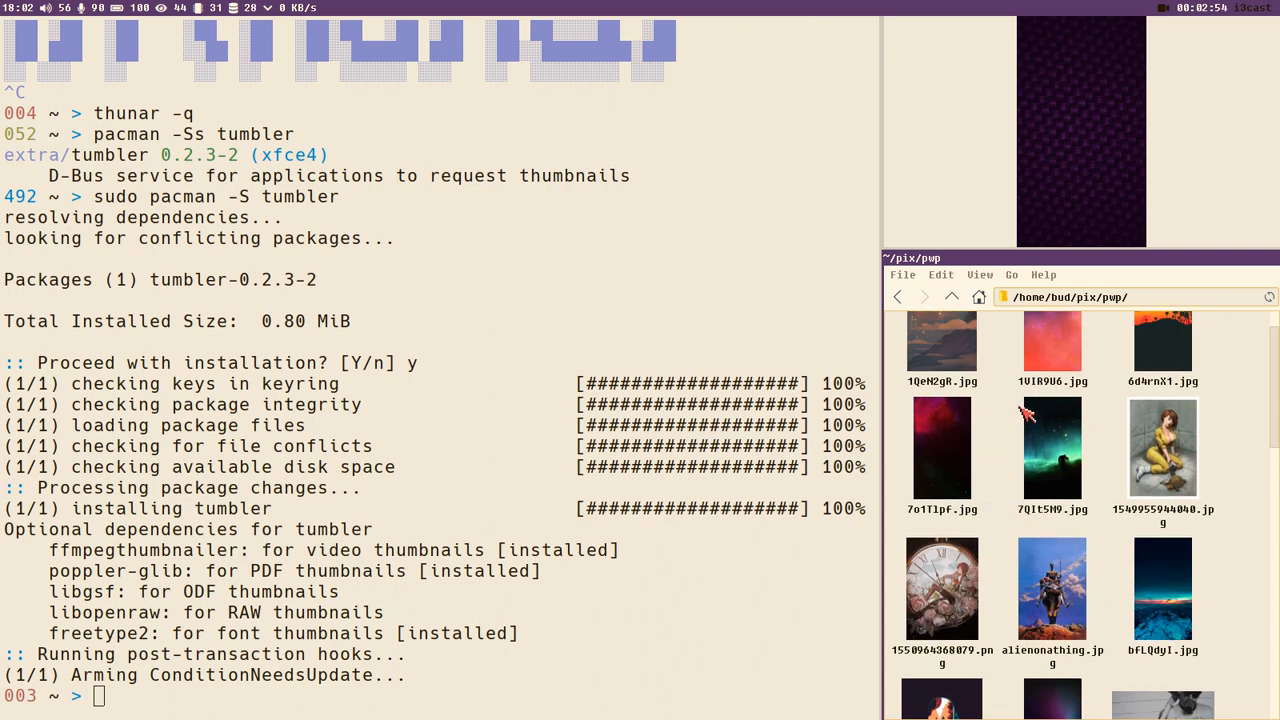
click(1051, 370)
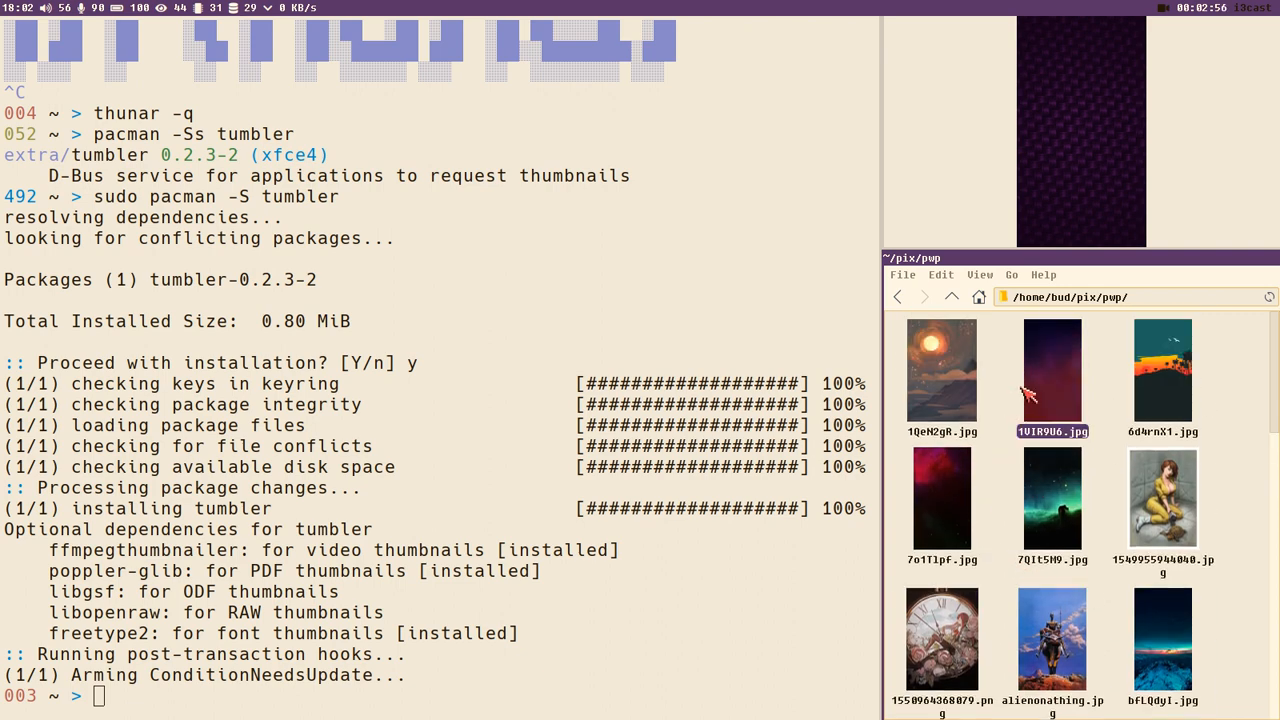
mouse_move(990, 360)
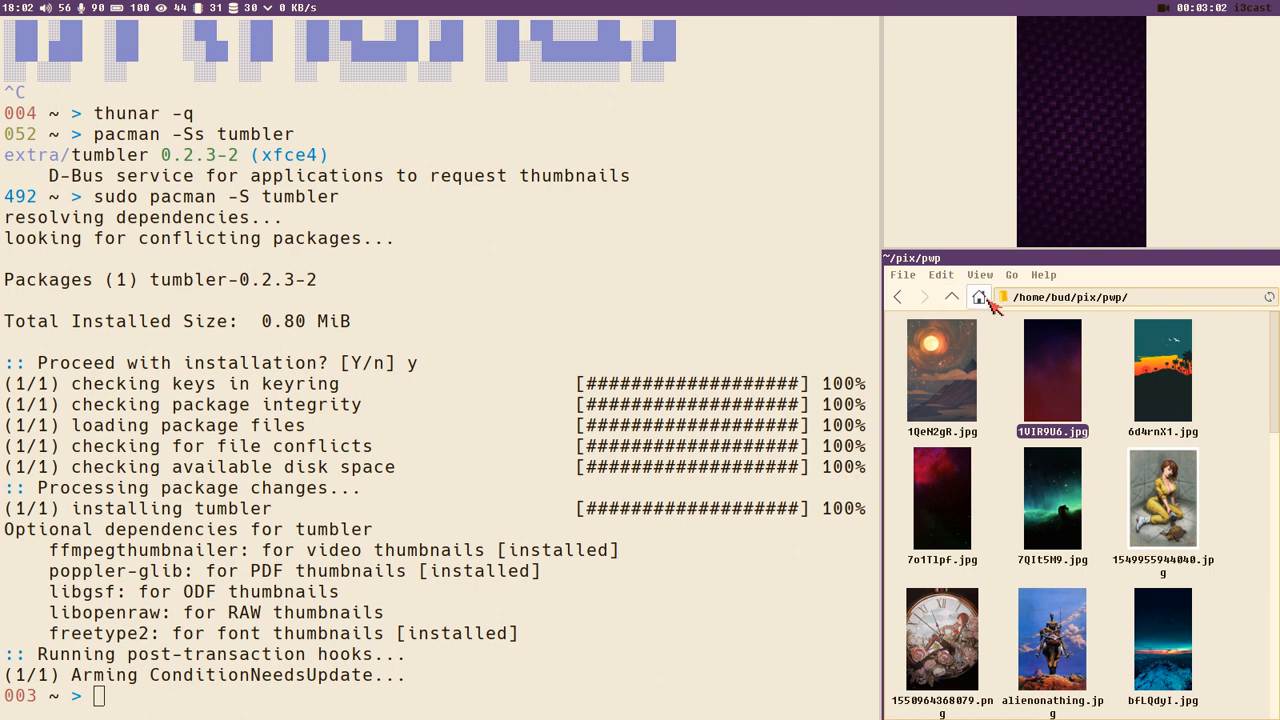
mouse_move(979, 296)
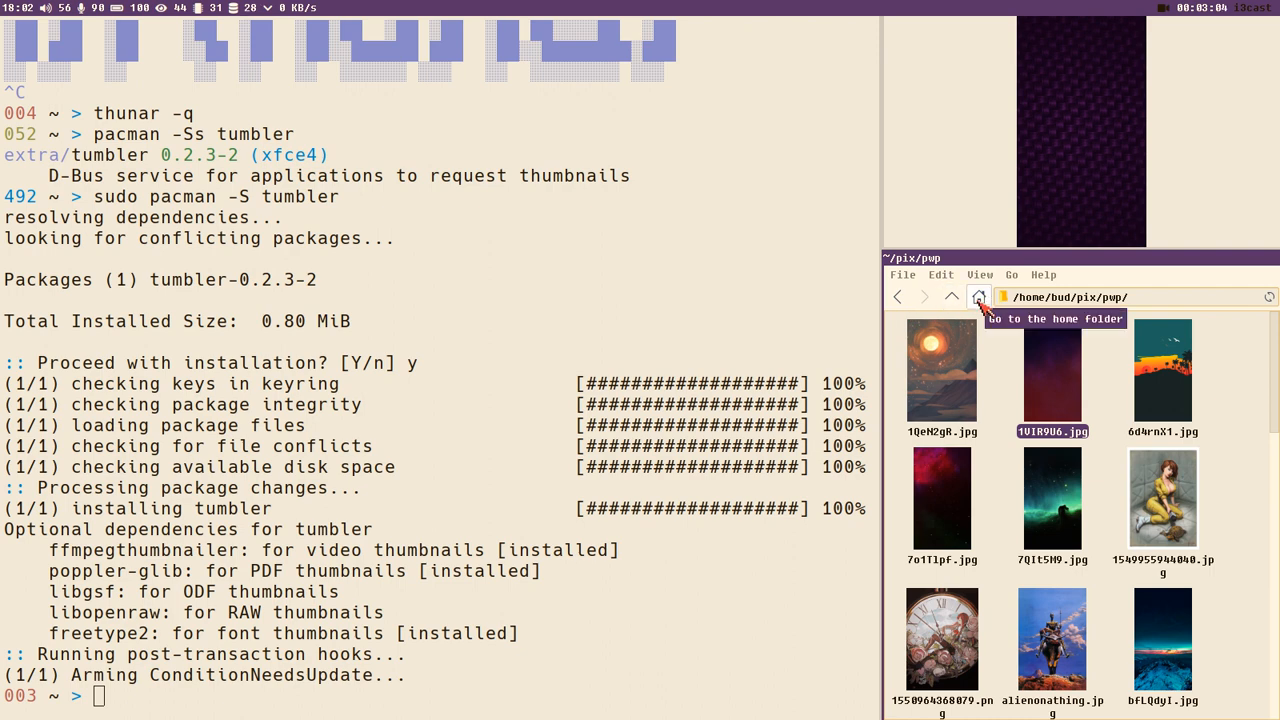
click(979, 296)
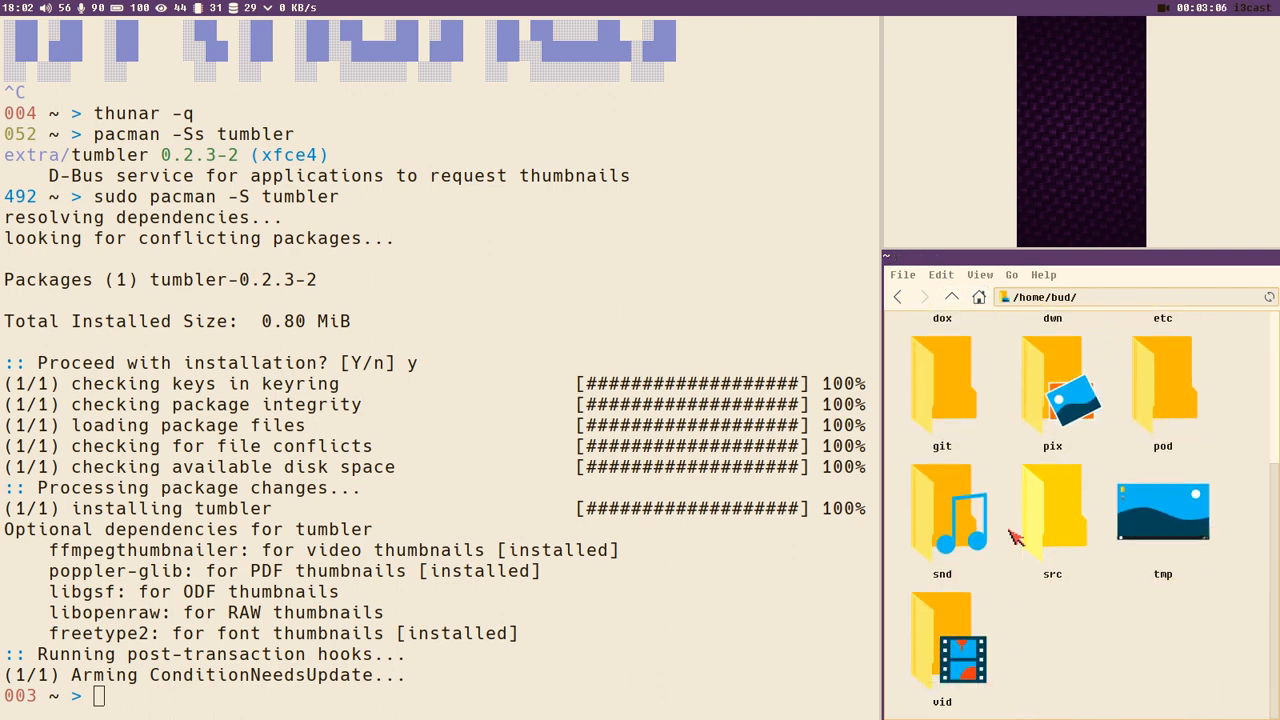
double_click(941, 635)
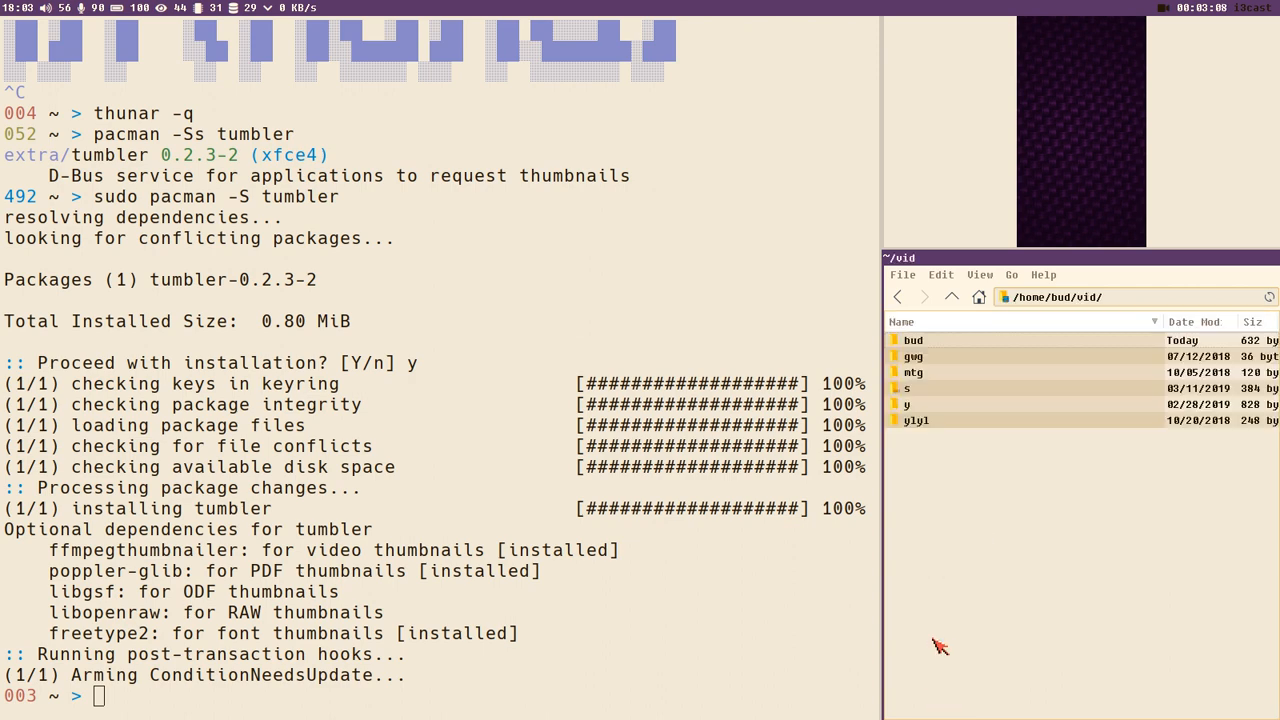
mouse_move(922, 348)
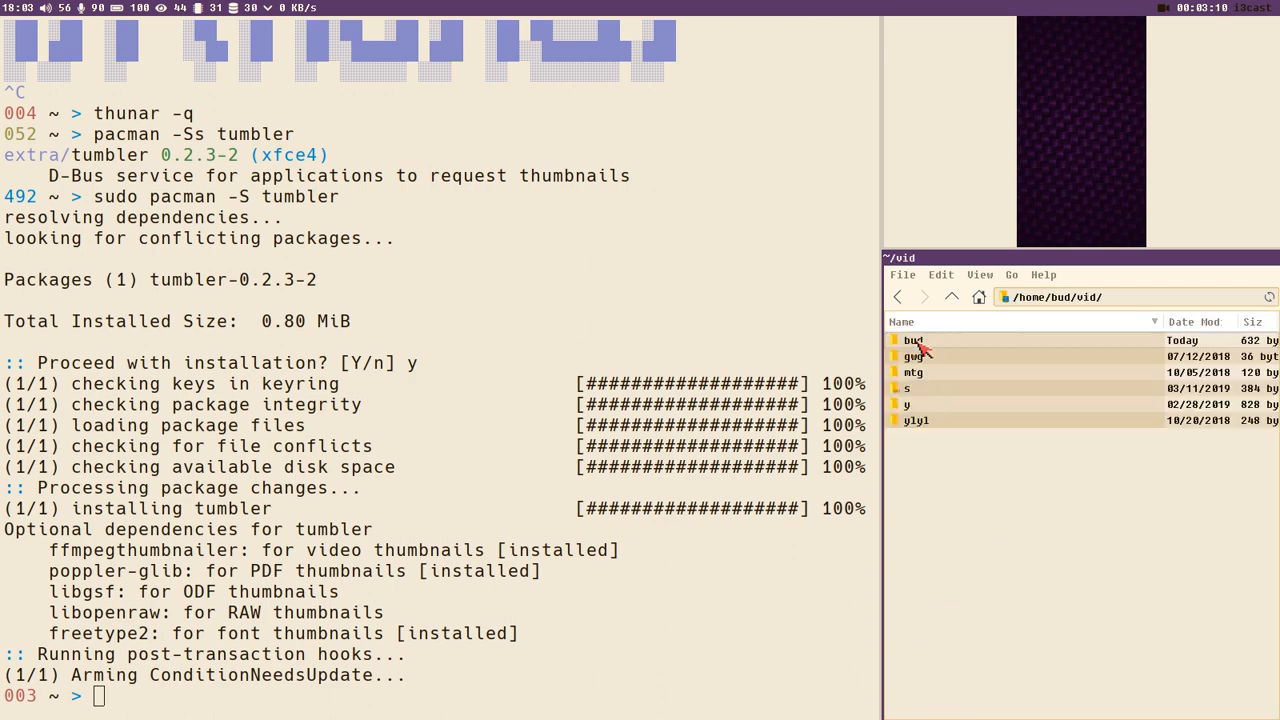
double_click(912, 340)
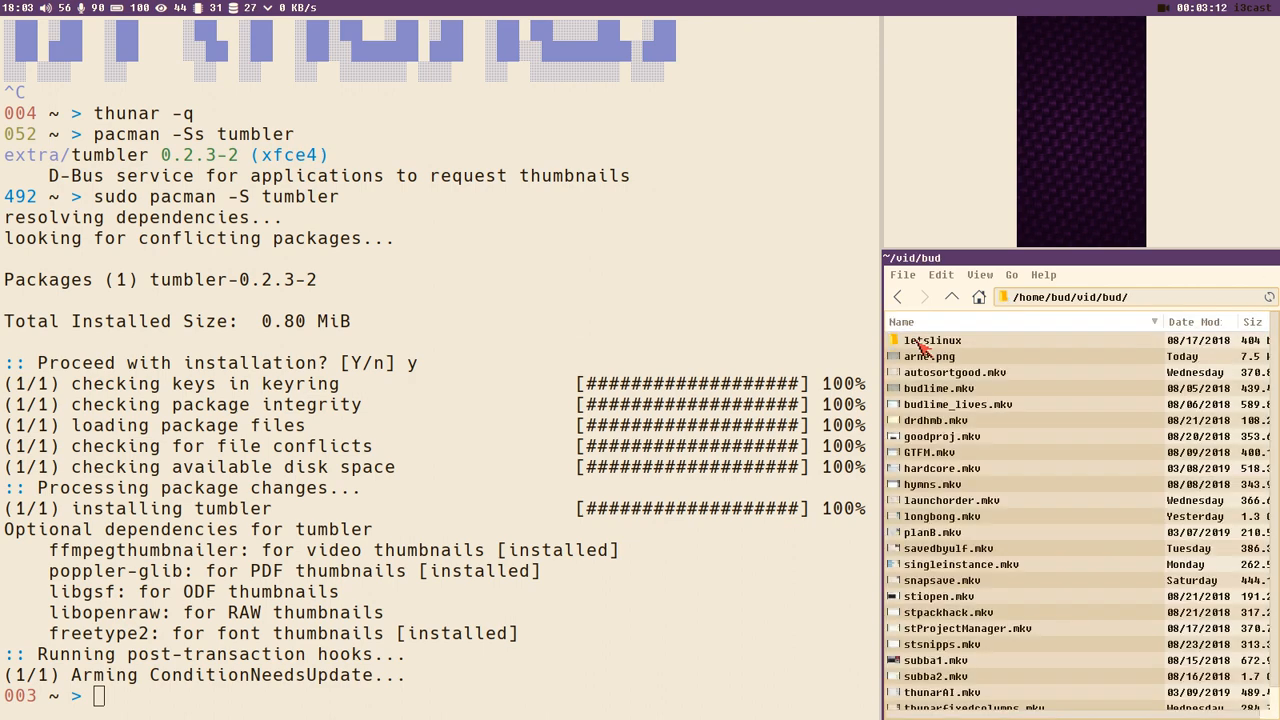
click(979, 274)
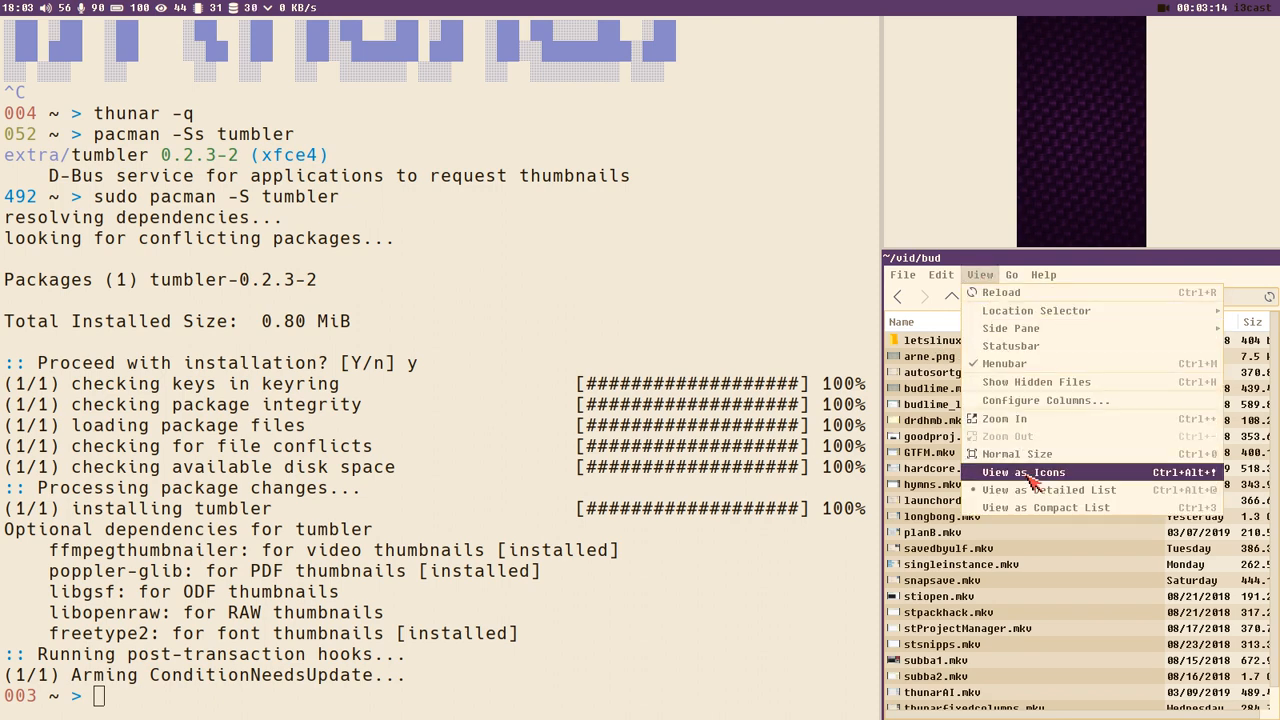
click(1022, 472)
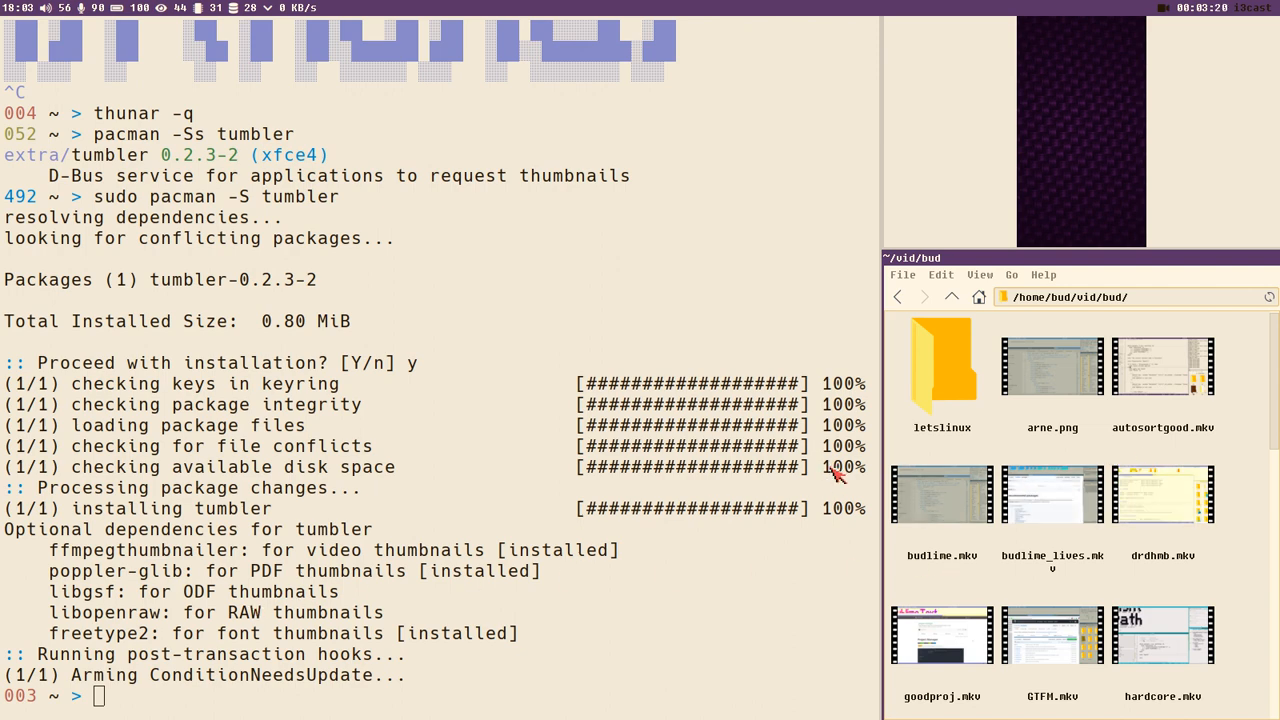
mouse_move(1108, 395)
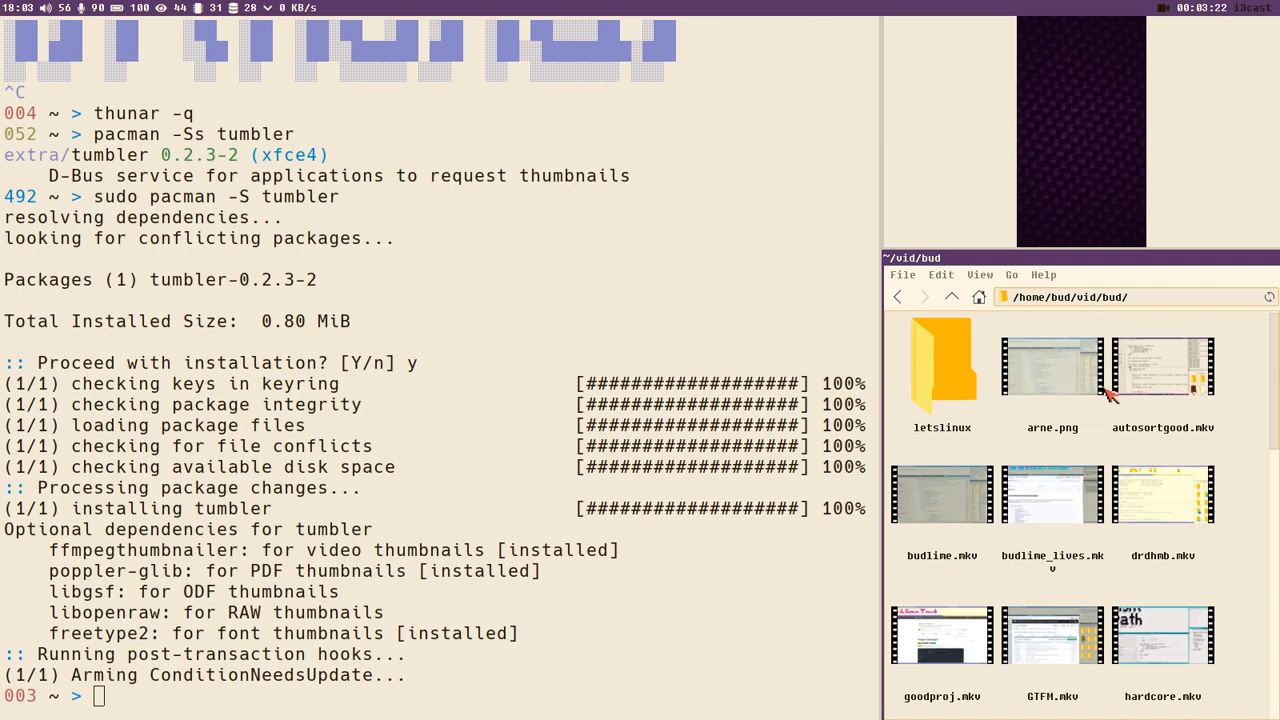
mouse_move(1240, 395)
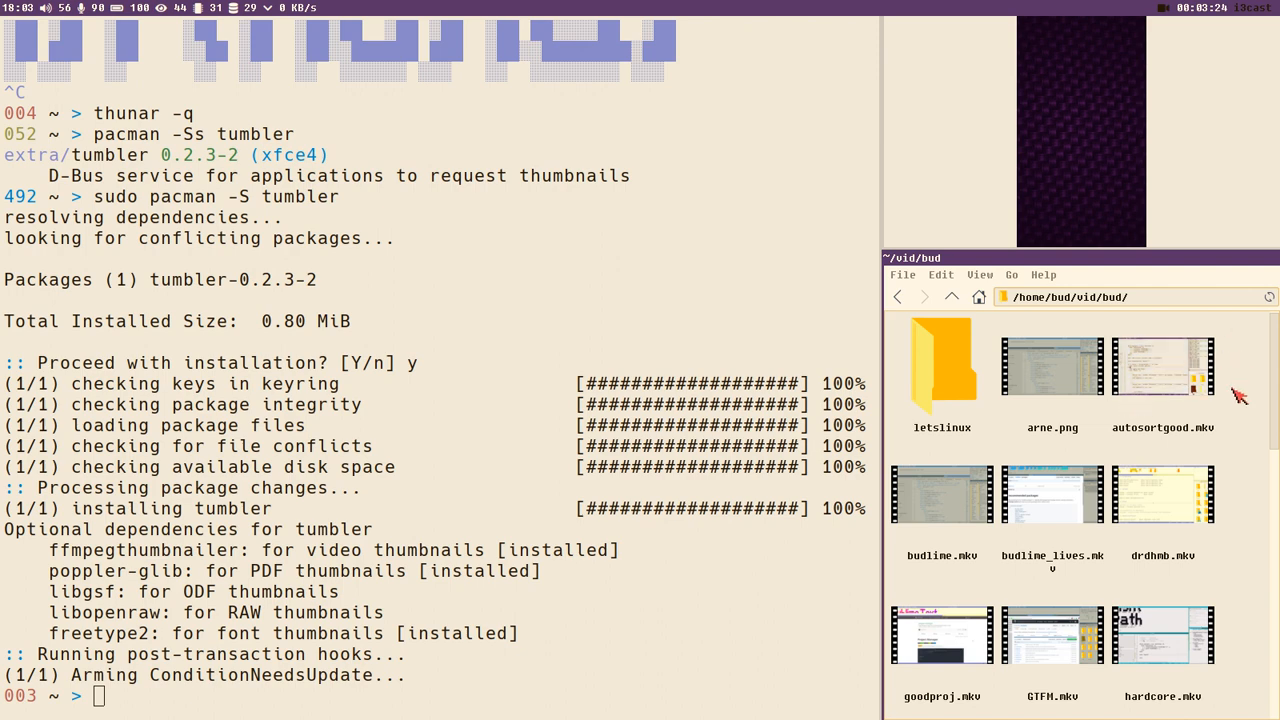
scroll(down, 3)
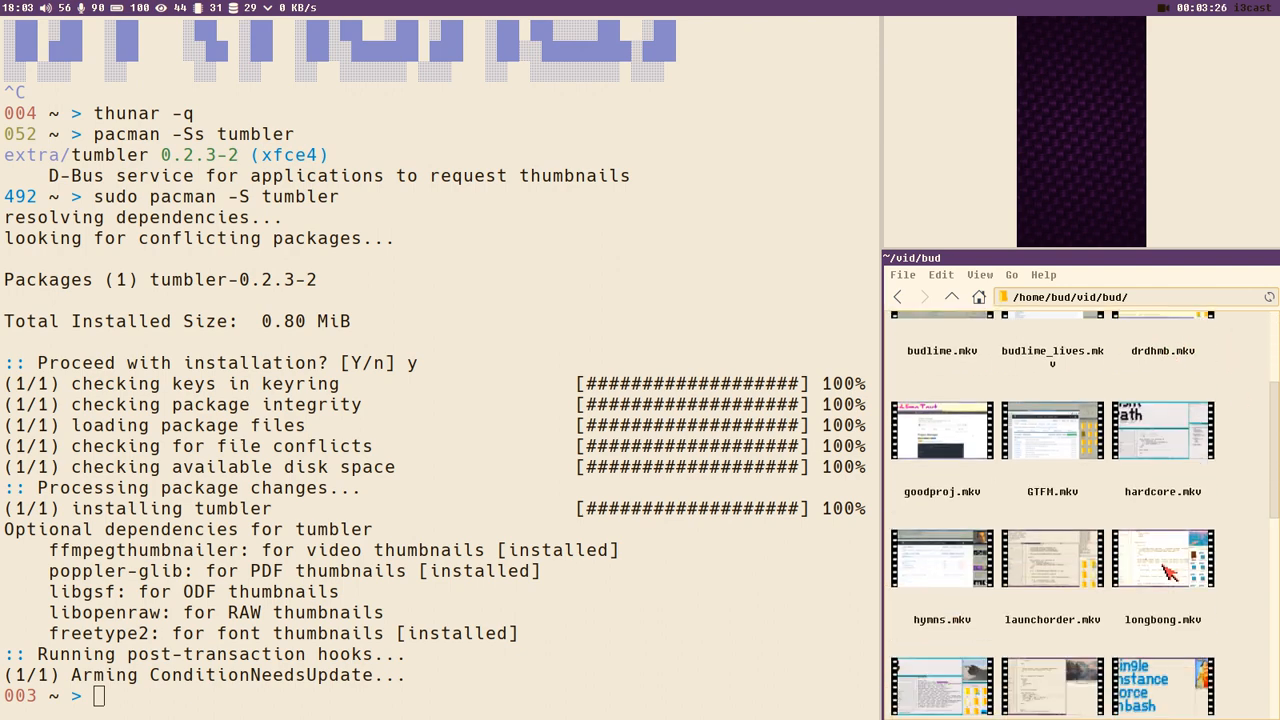
scroll(down, 3)
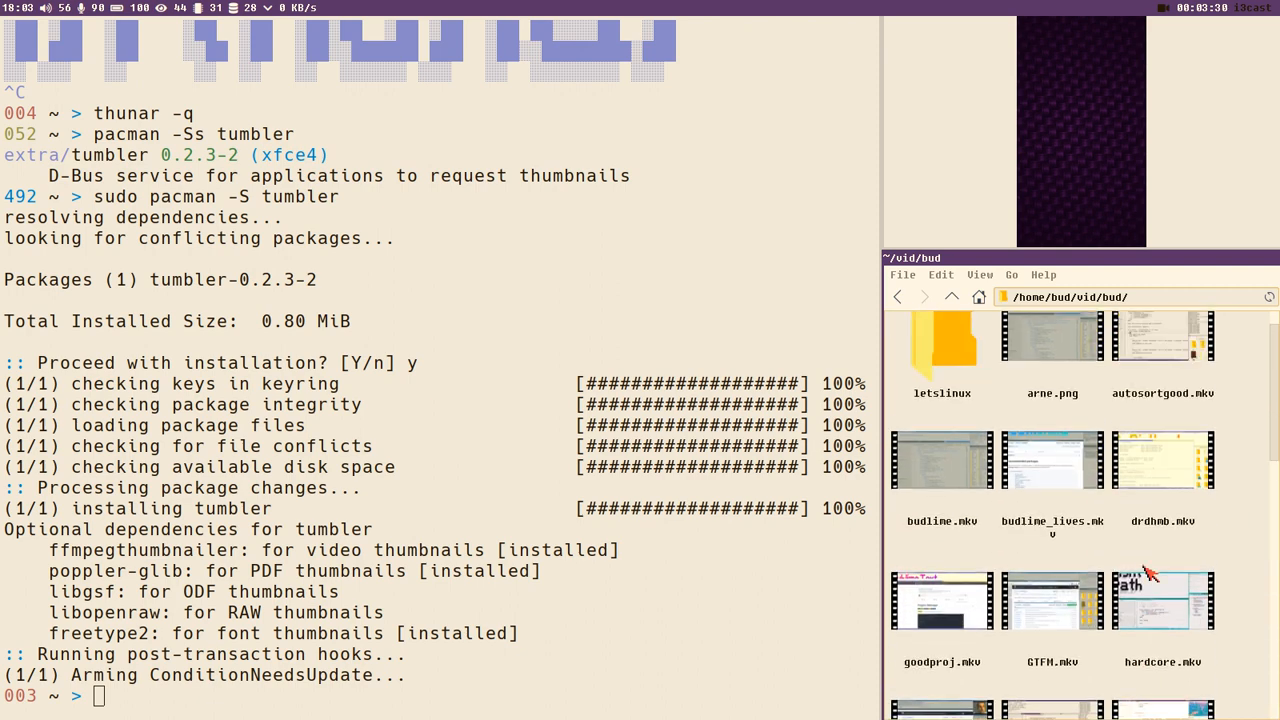
scroll(up, 3)
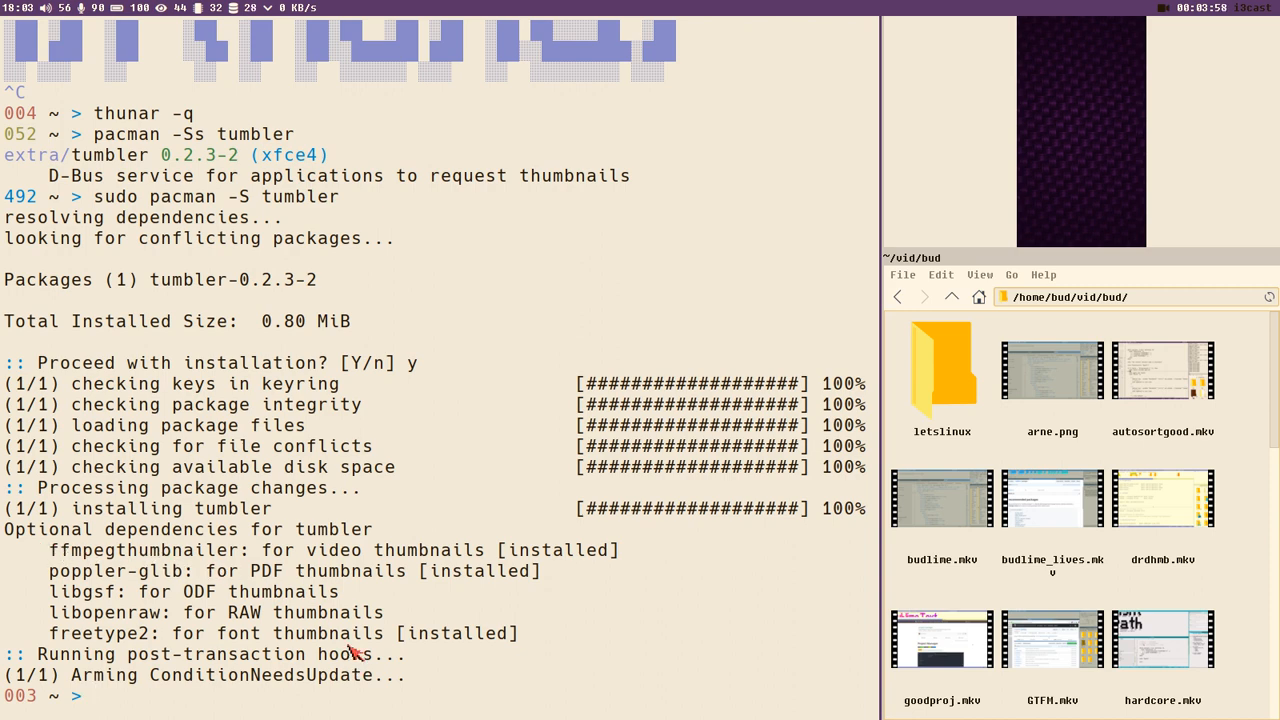
Enter the ffmpegthumbnailer help command to list its options, including -f
text(ffmpegt)
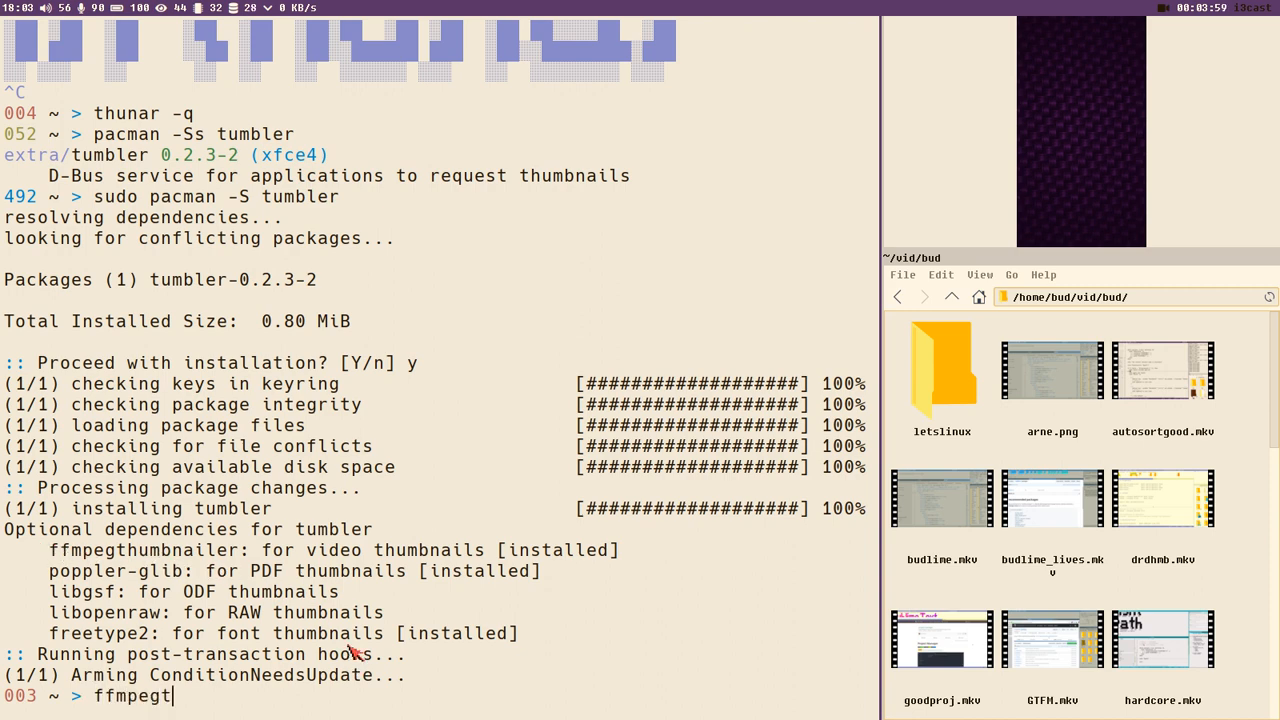
text(humbnailer --help)
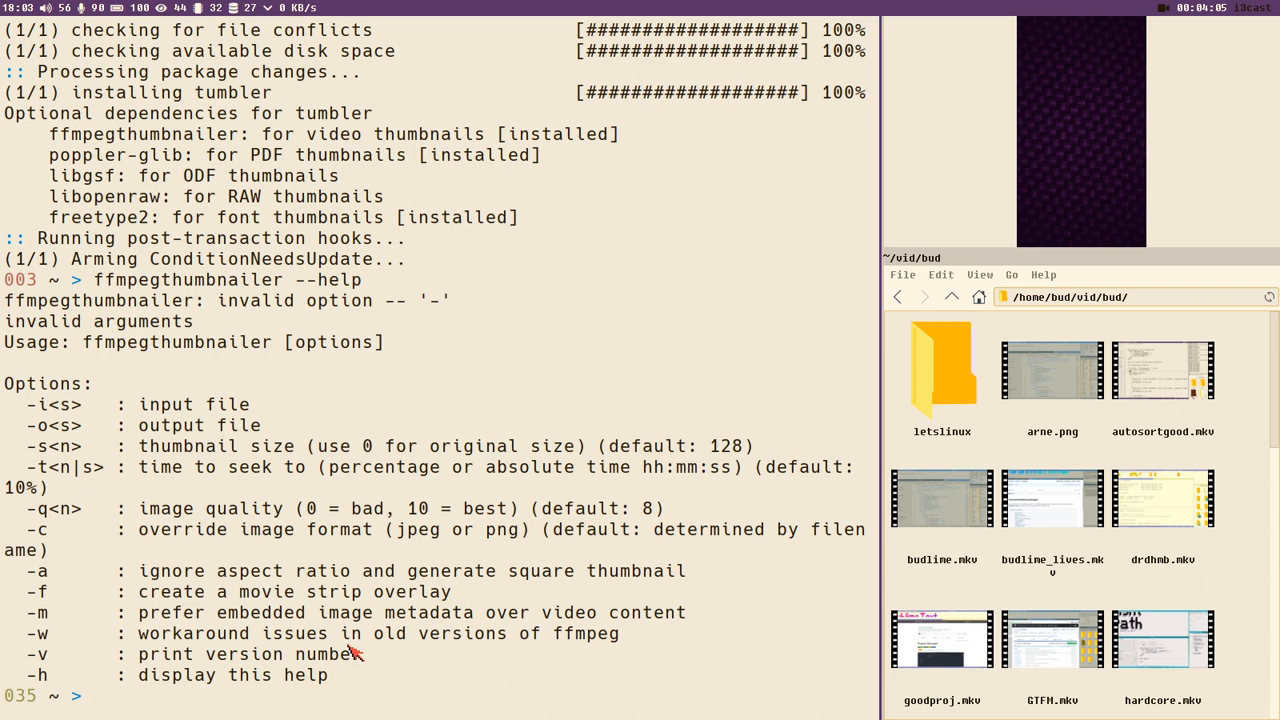
mouse_move(165, 370)
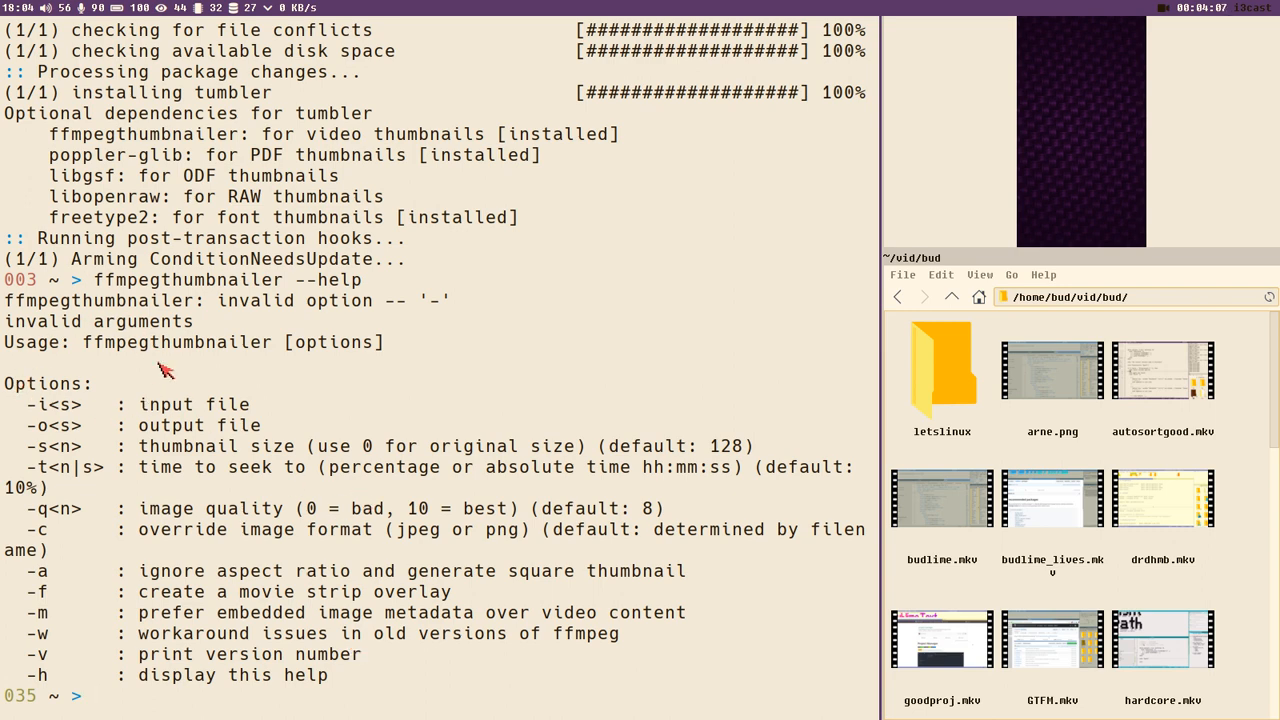
mouse_move(150, 600)
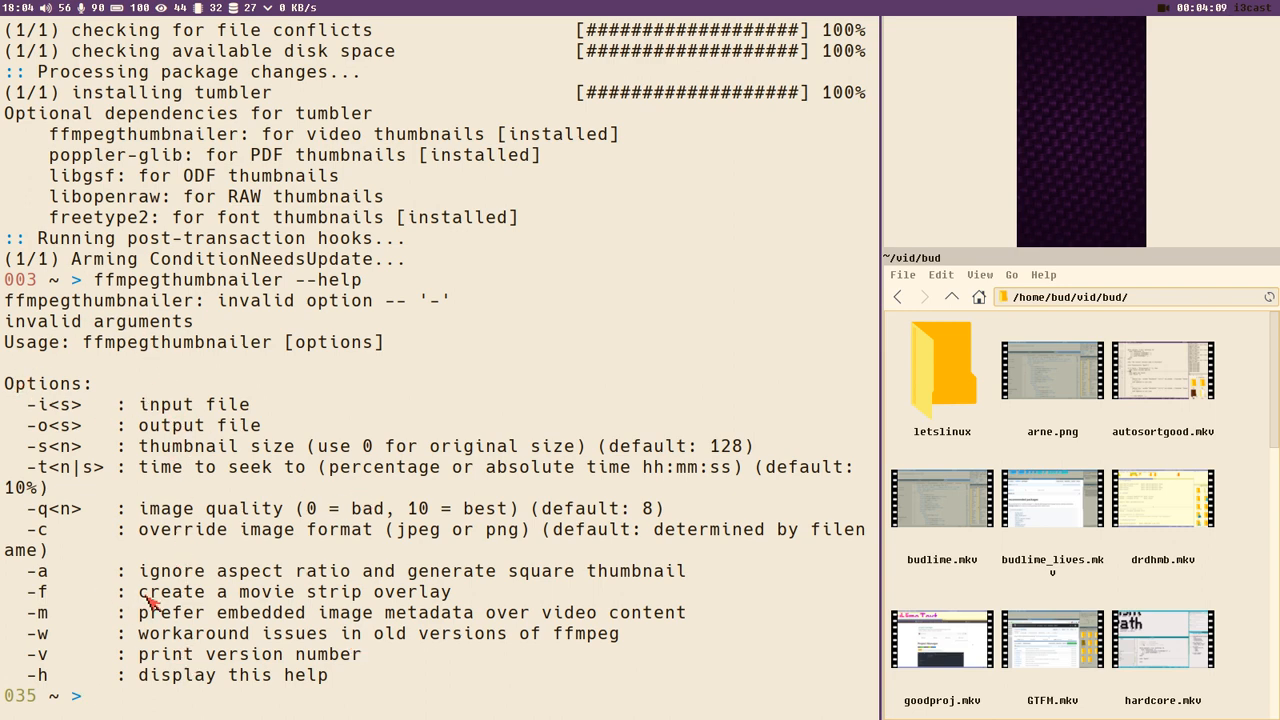
mouse_move(33, 600)
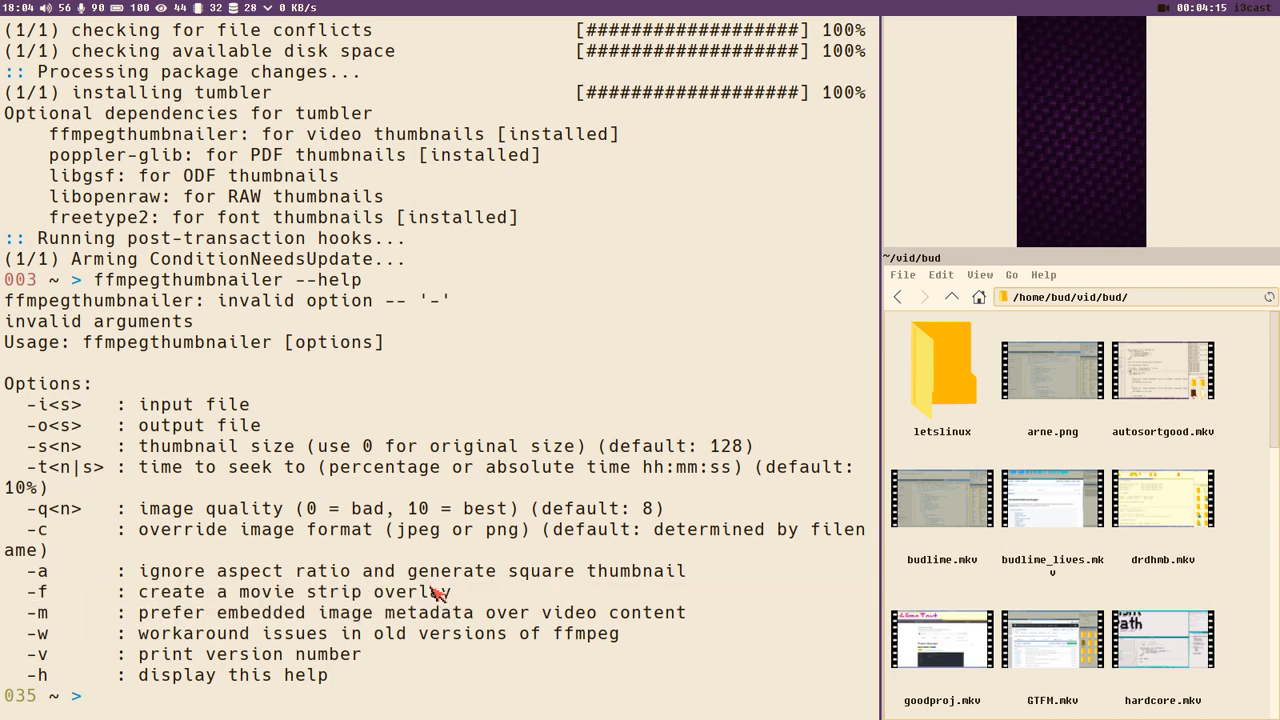
mouse_move(518, 473)
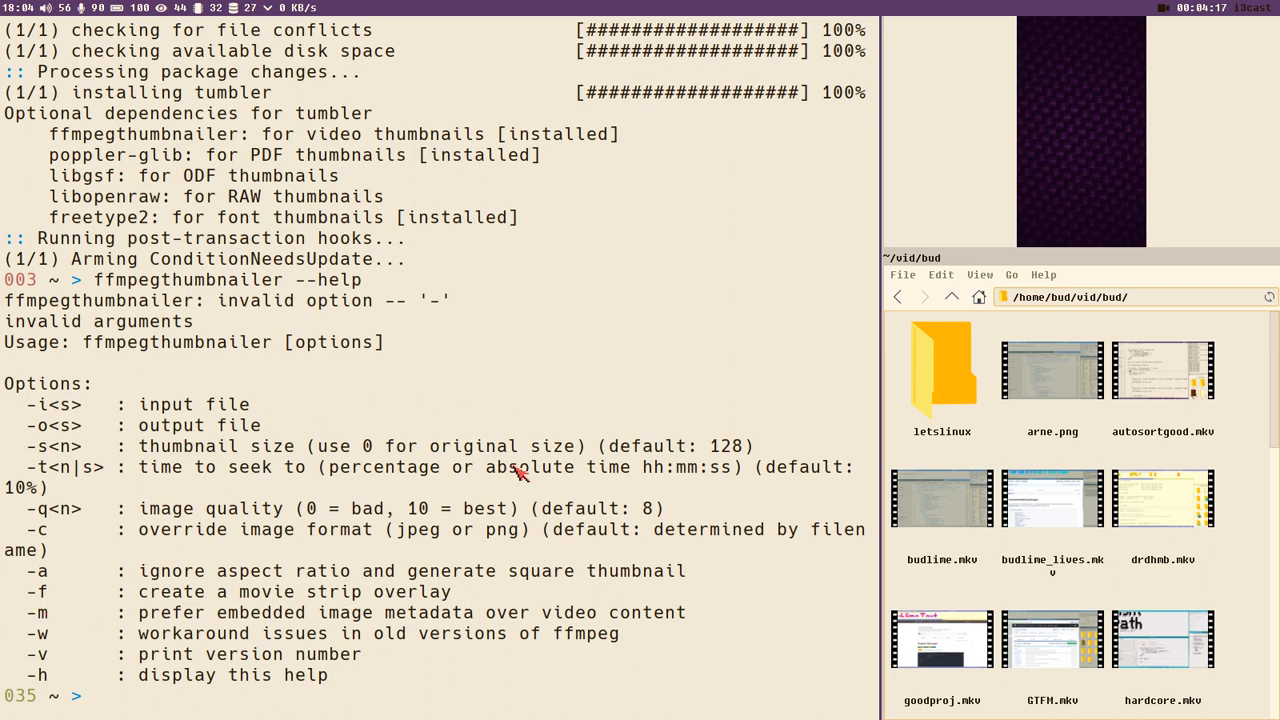
mouse_move(185, 470)
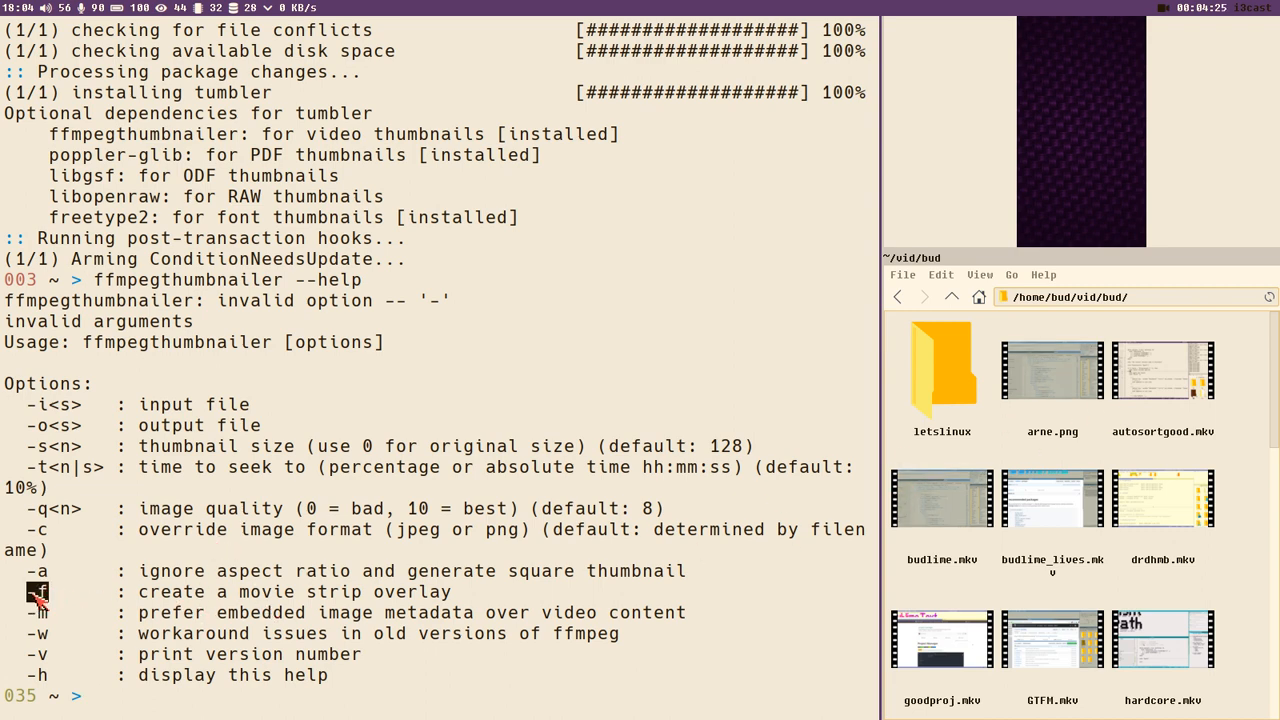
mouse_move(60, 598)
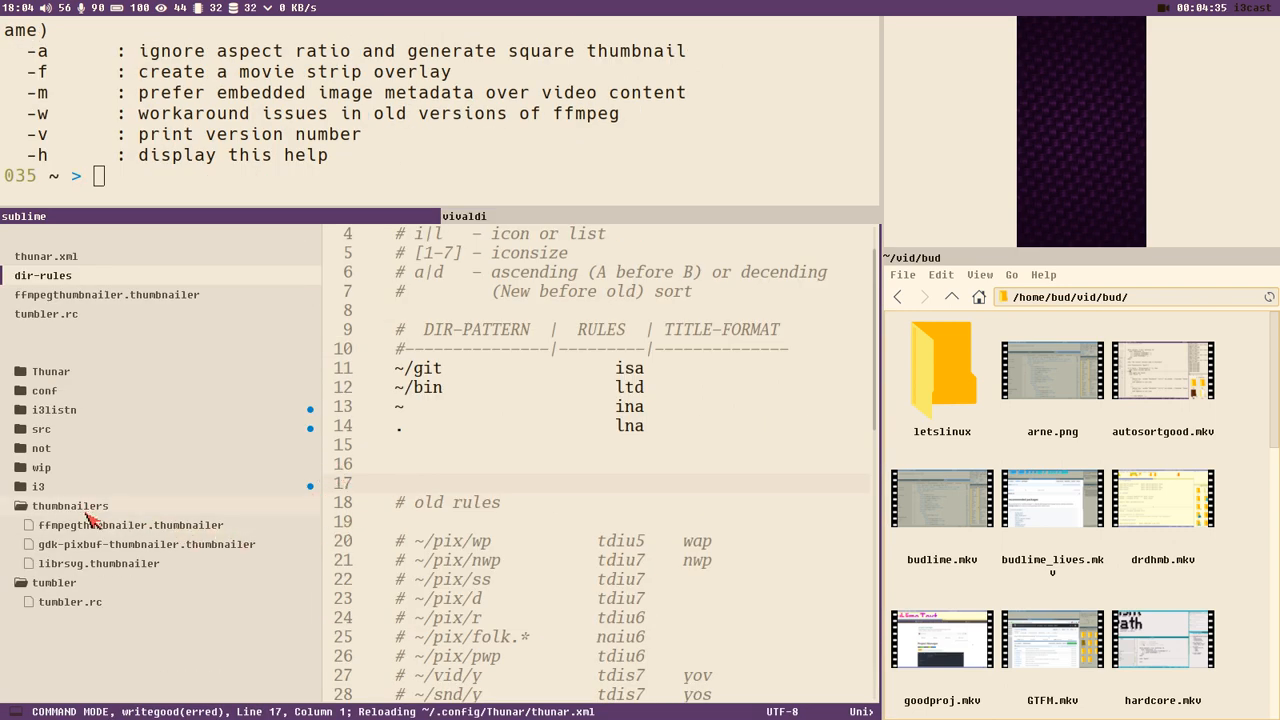
Open ffmpegthumbnailer.thumbnailer to inspect its Exec line ending with -f
click(130, 525)
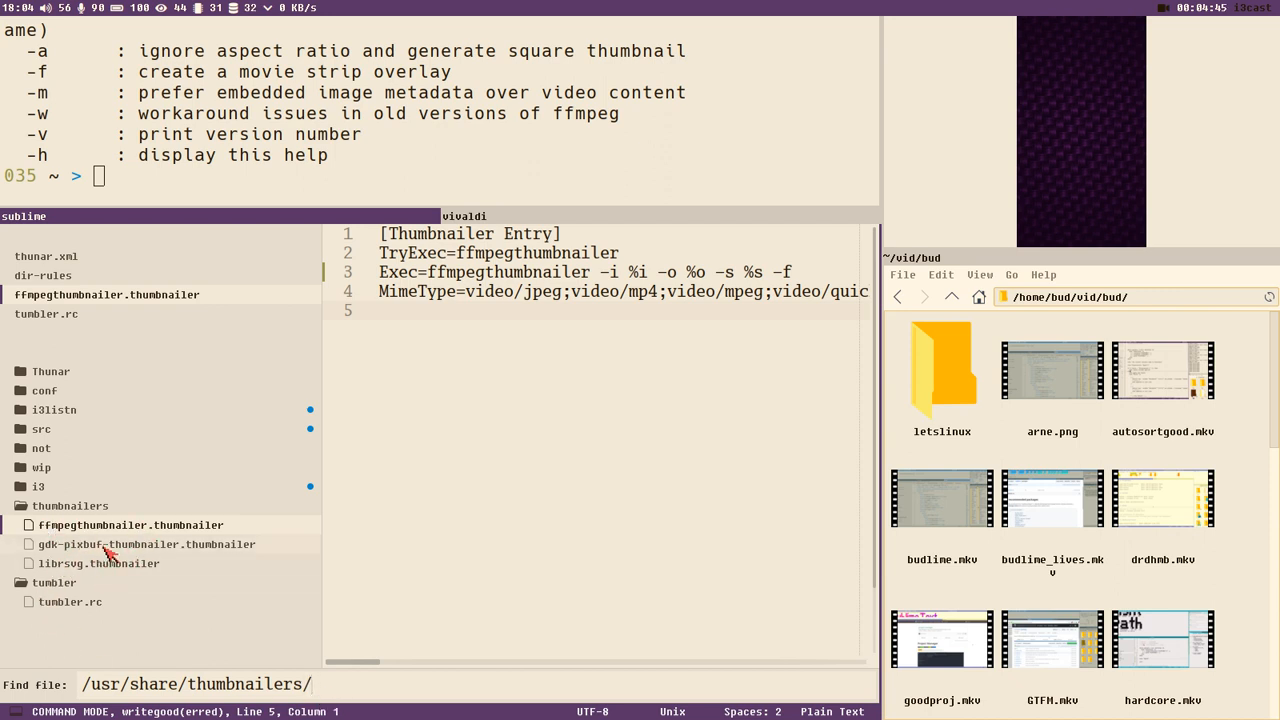
mouse_move(452, 313)
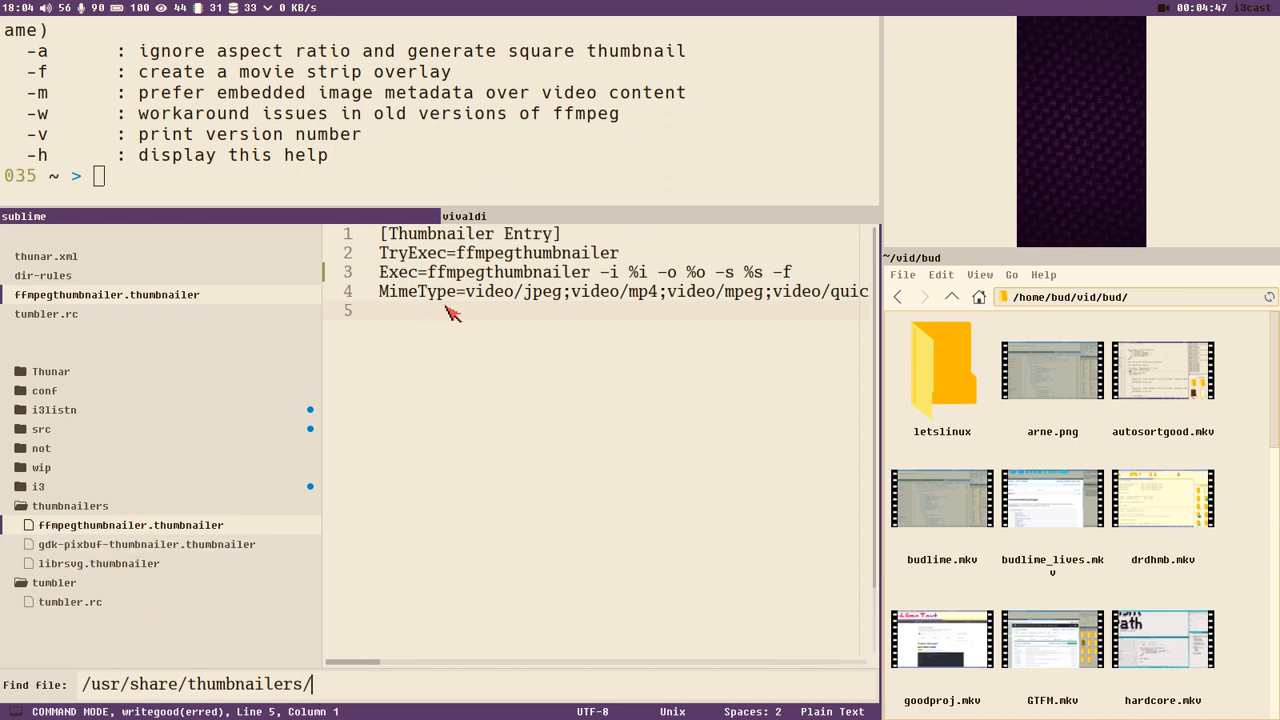
mouse_move(780, 385)
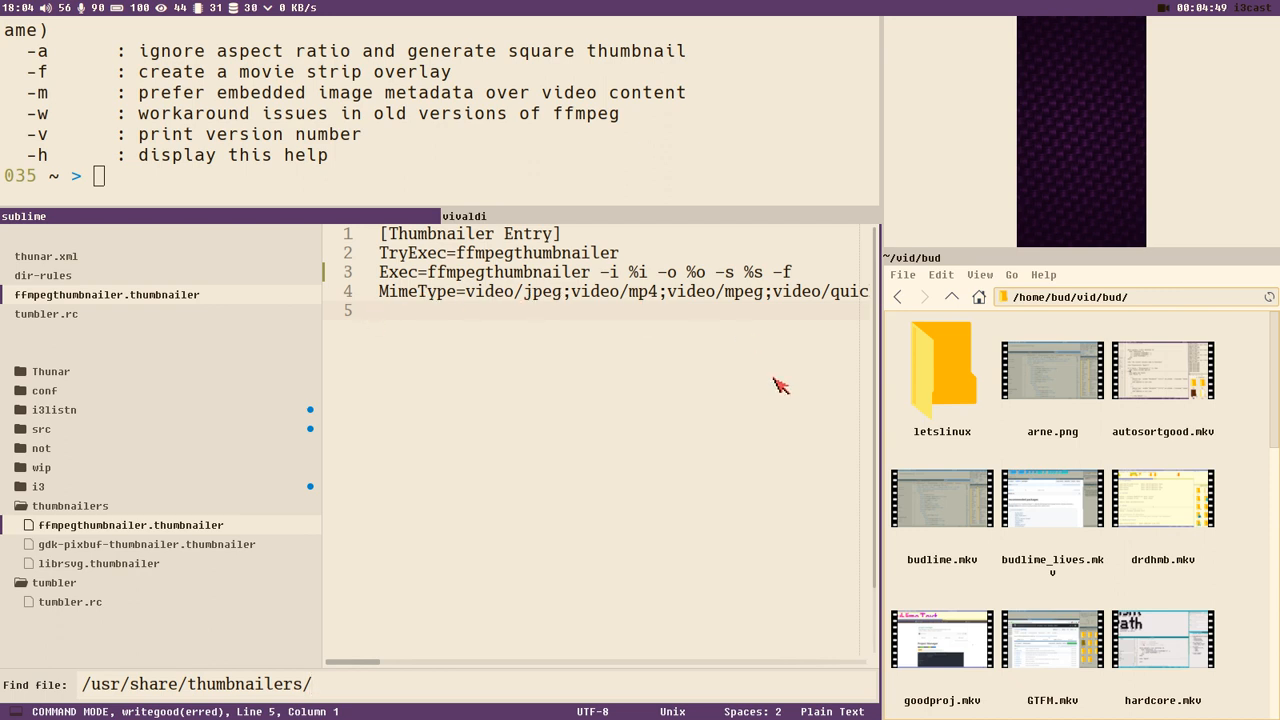
mouse_move(647, 323)
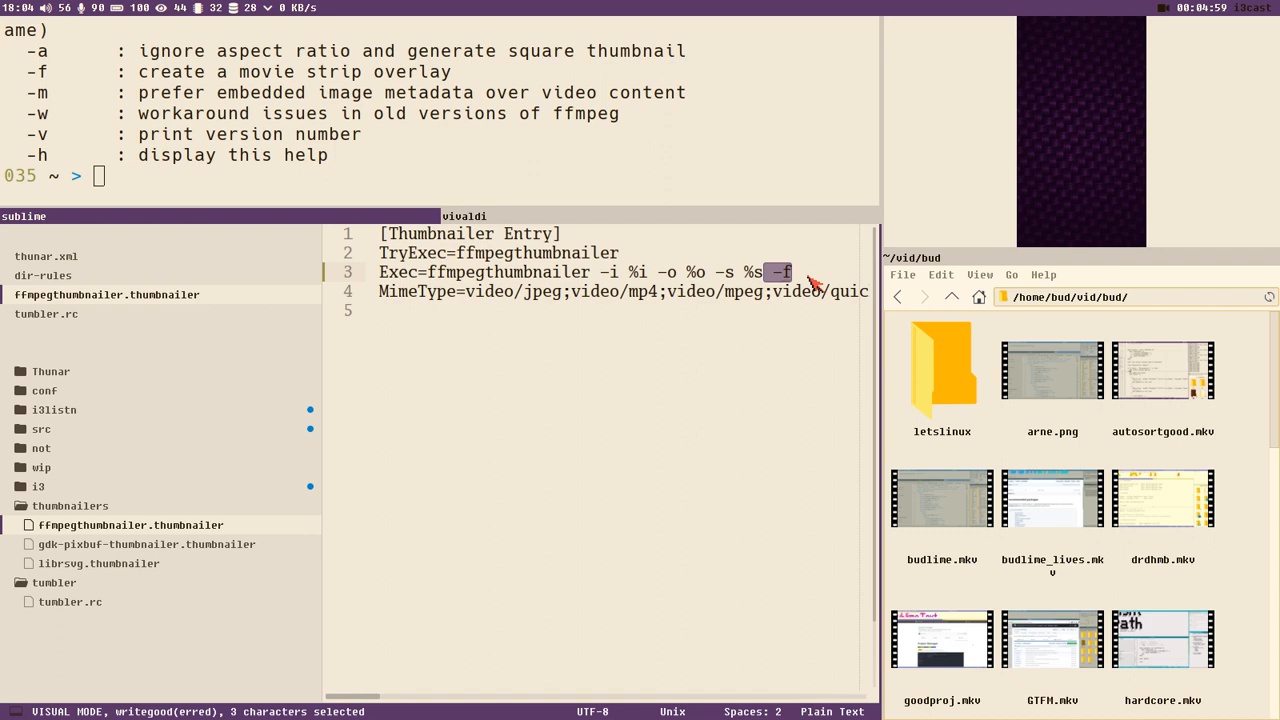
mouse_move(587, 507)
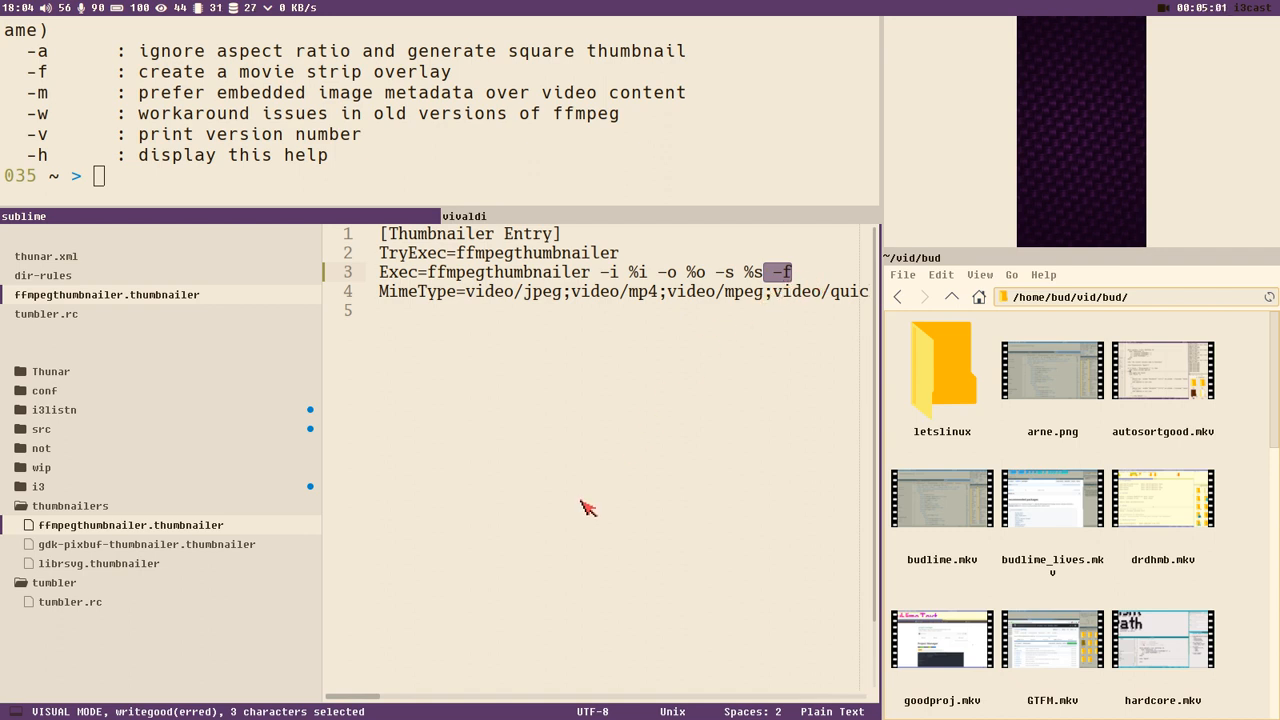
mouse_move(217, 359)
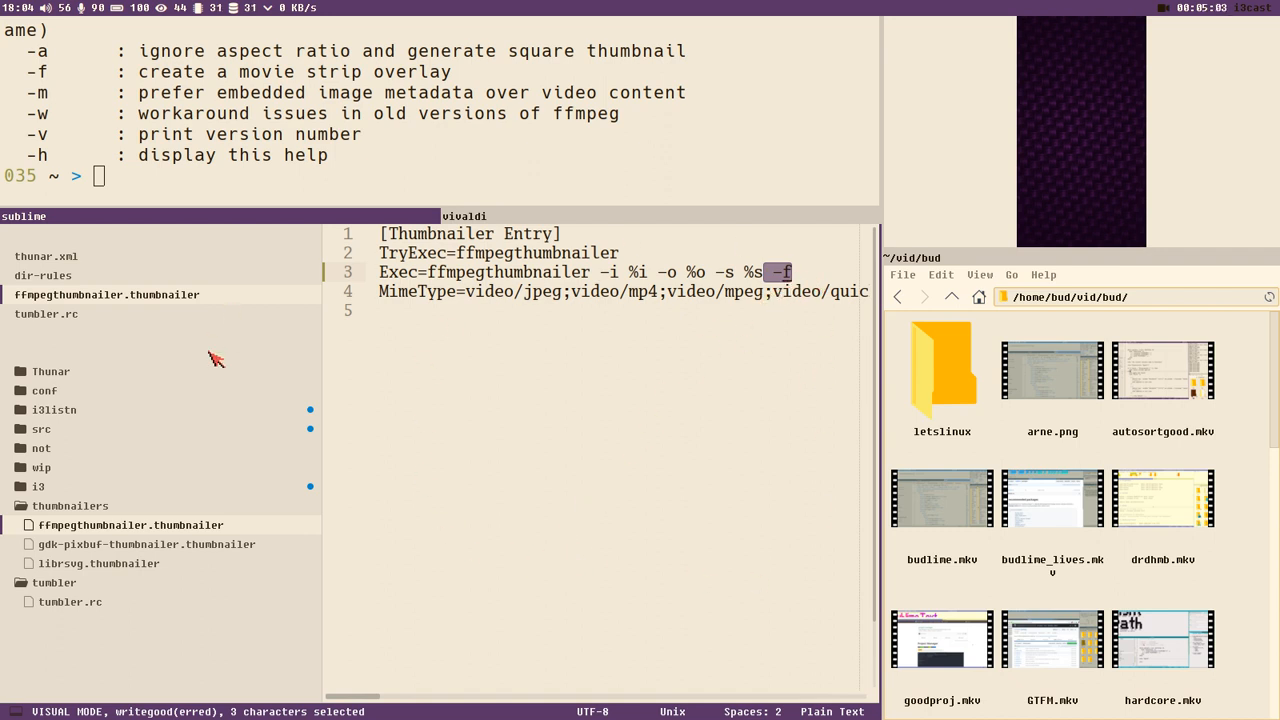
mouse_move(605, 381)
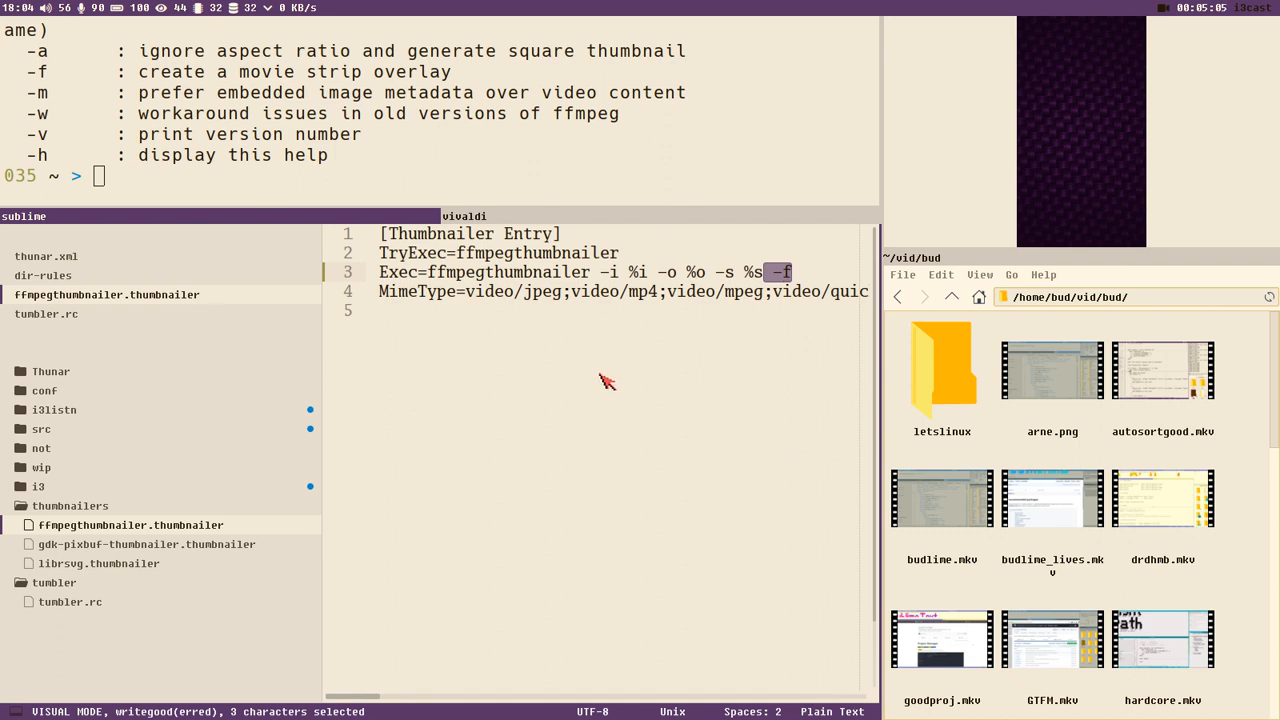
mouse_move(407, 468)
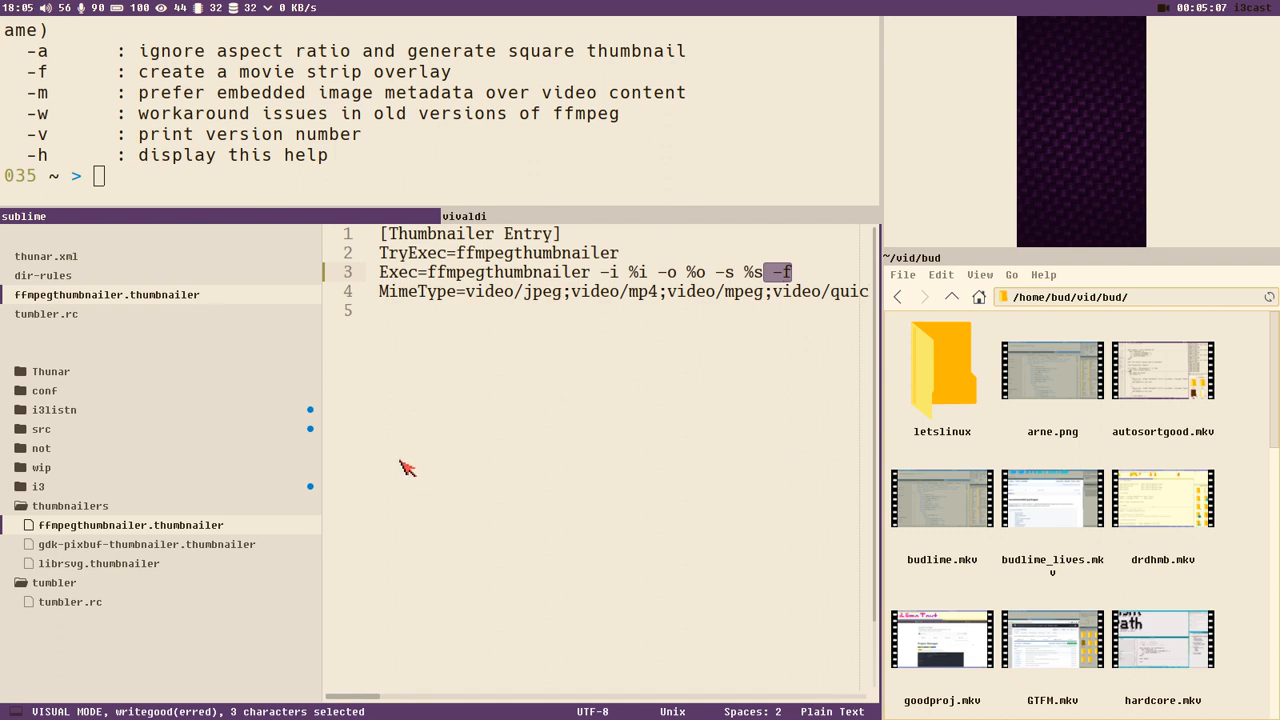
mouse_move(780, 363)
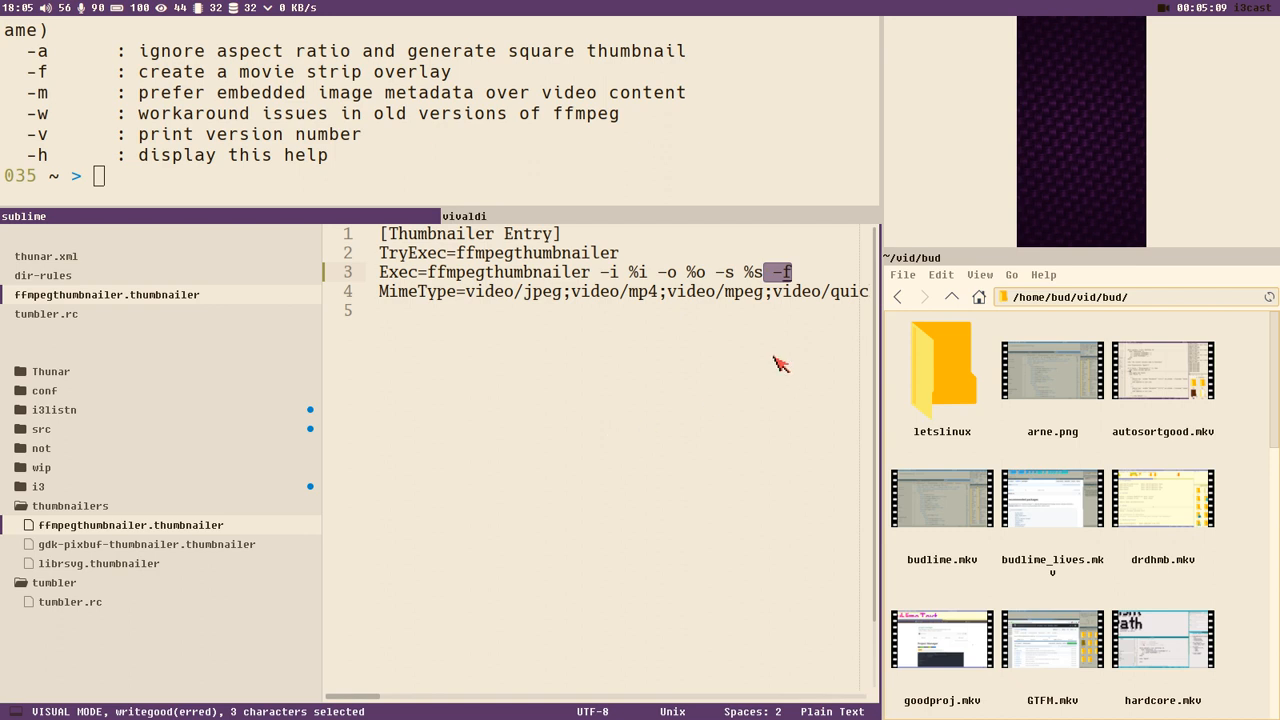
mouse_move(950, 473)
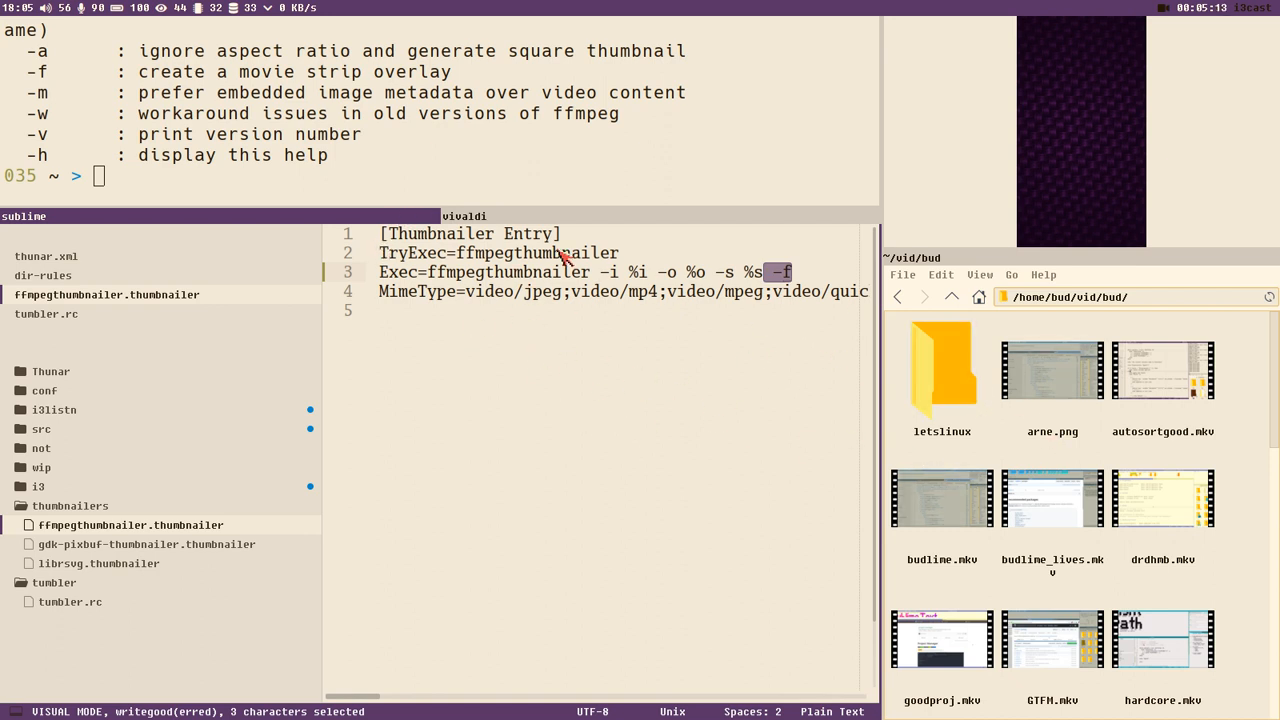
mouse_move(995, 430)
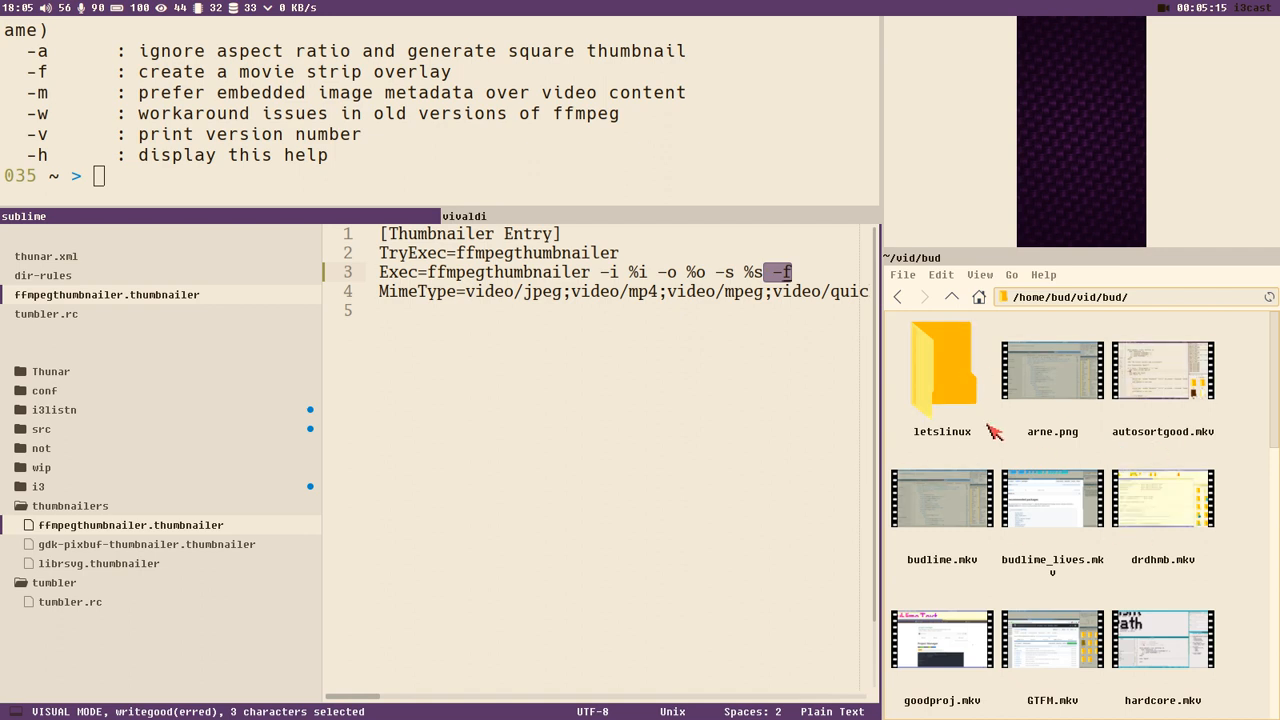
mouse_move(405, 355)
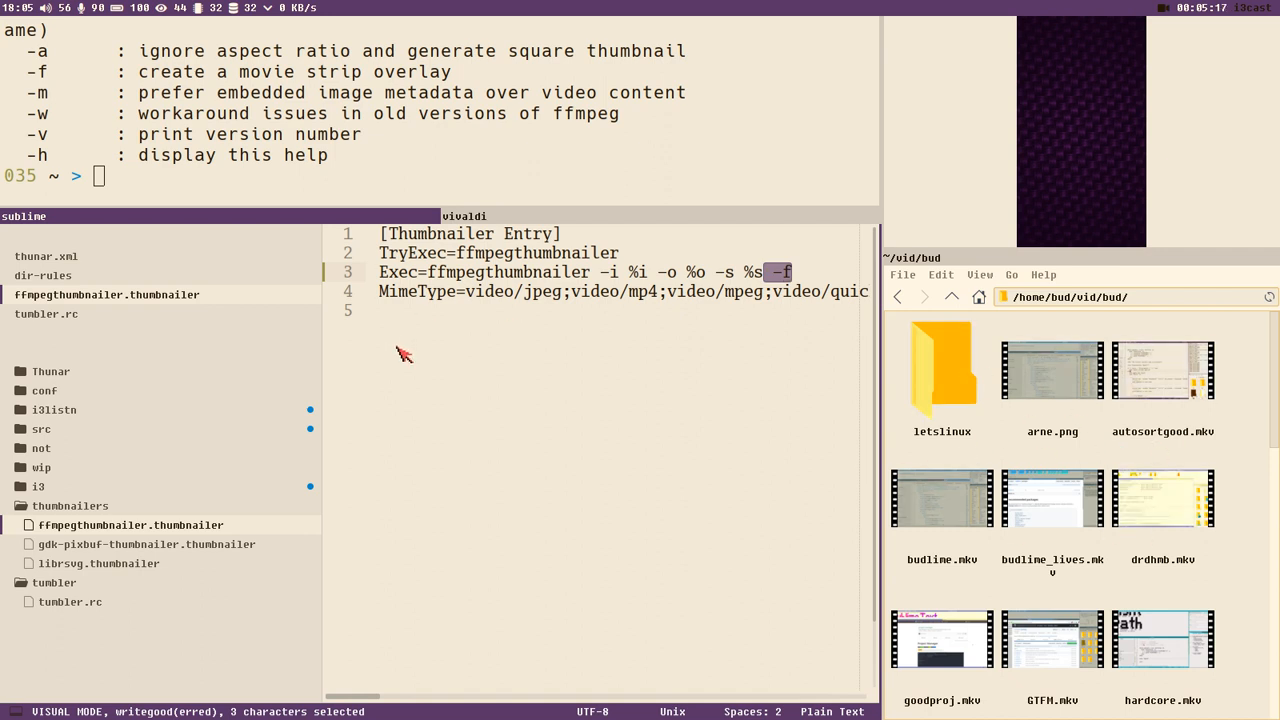
mouse_move(650, 285)
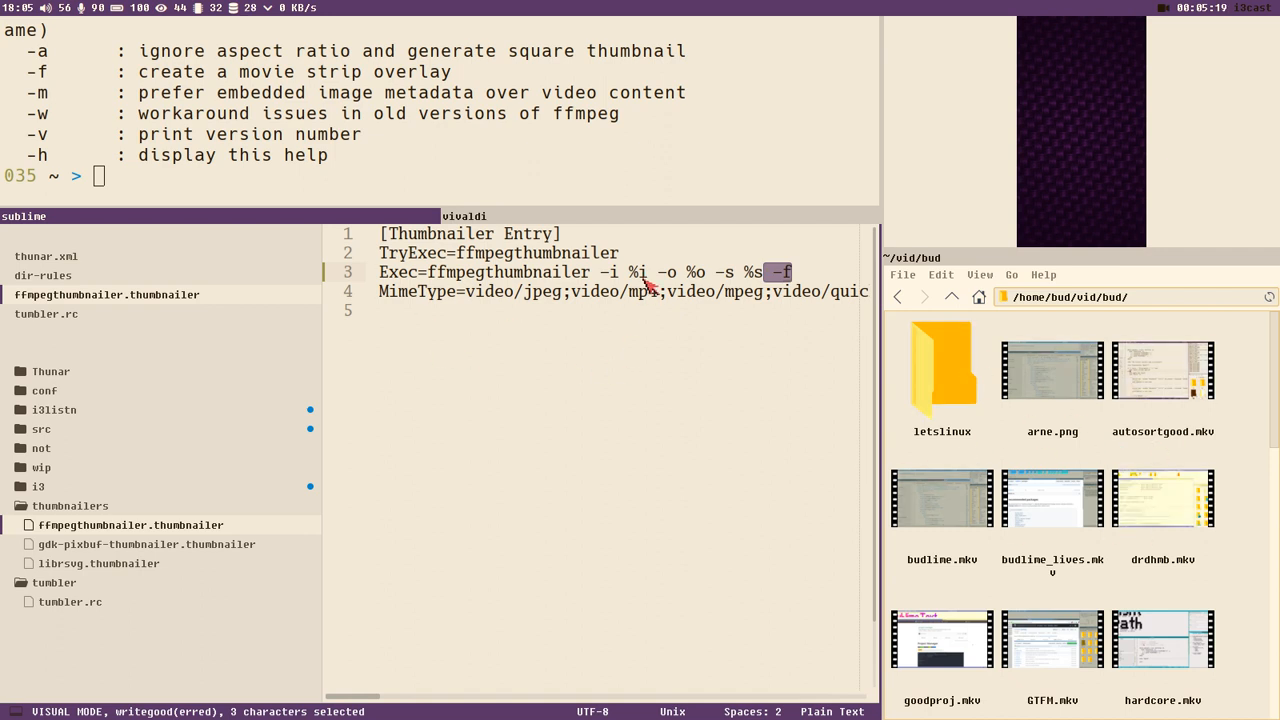
mouse_move(895, 420)
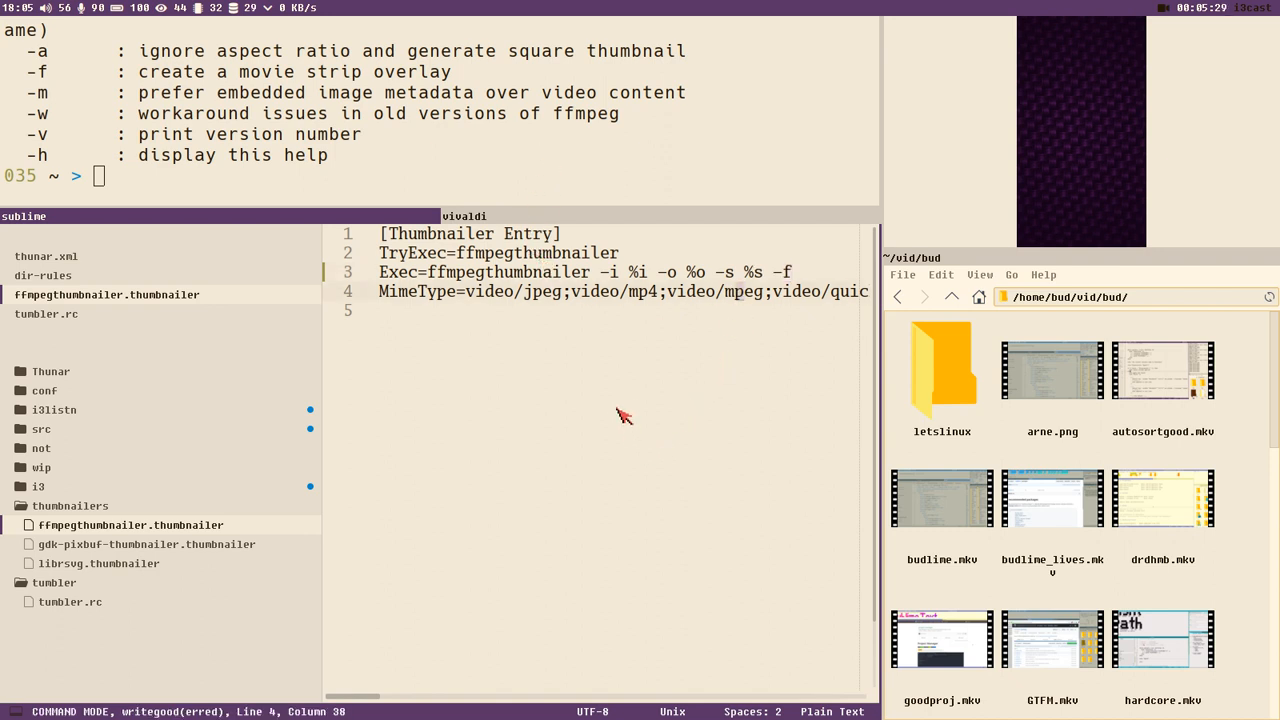
mouse_move(612, 417)
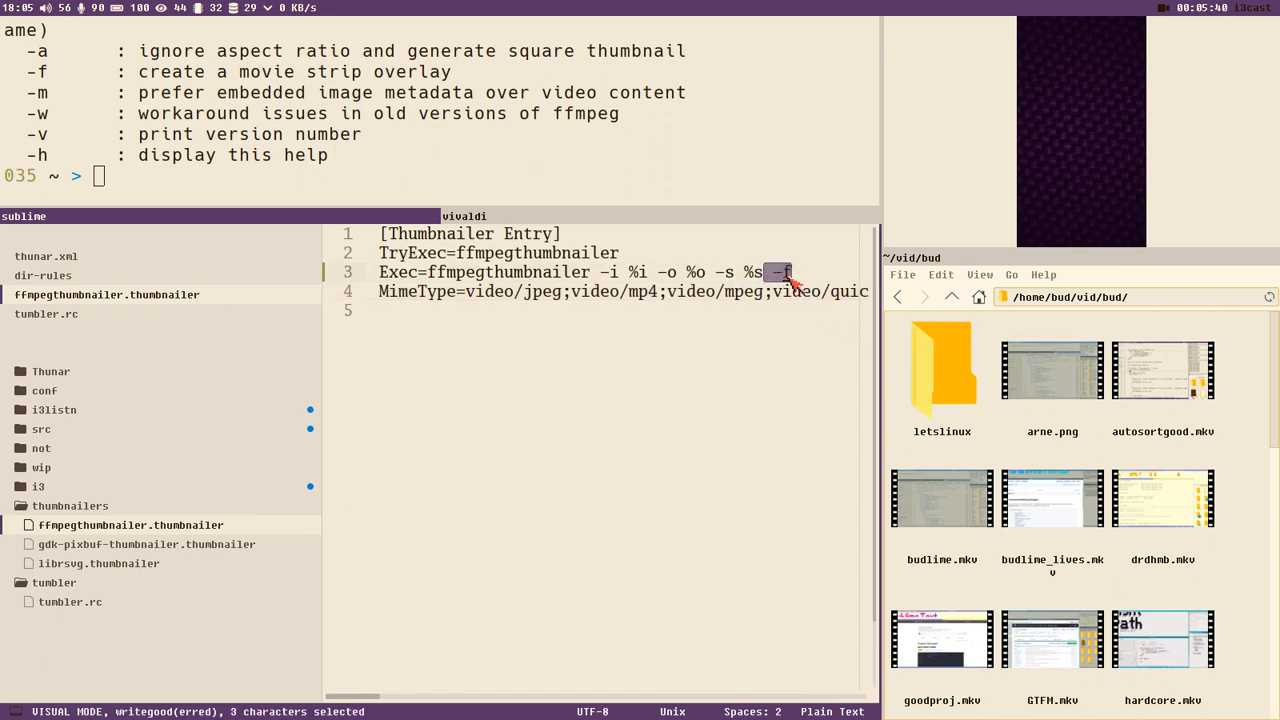
mouse_move(1110, 348)
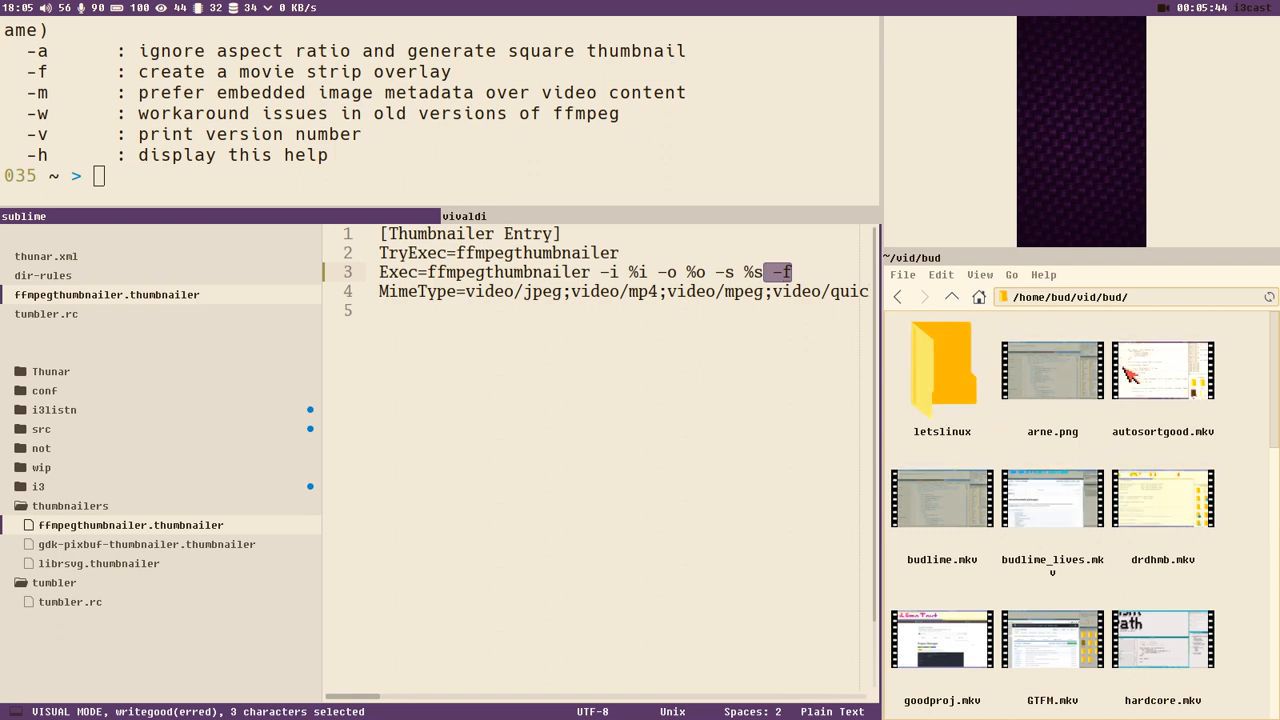
mouse_move(435, 157)
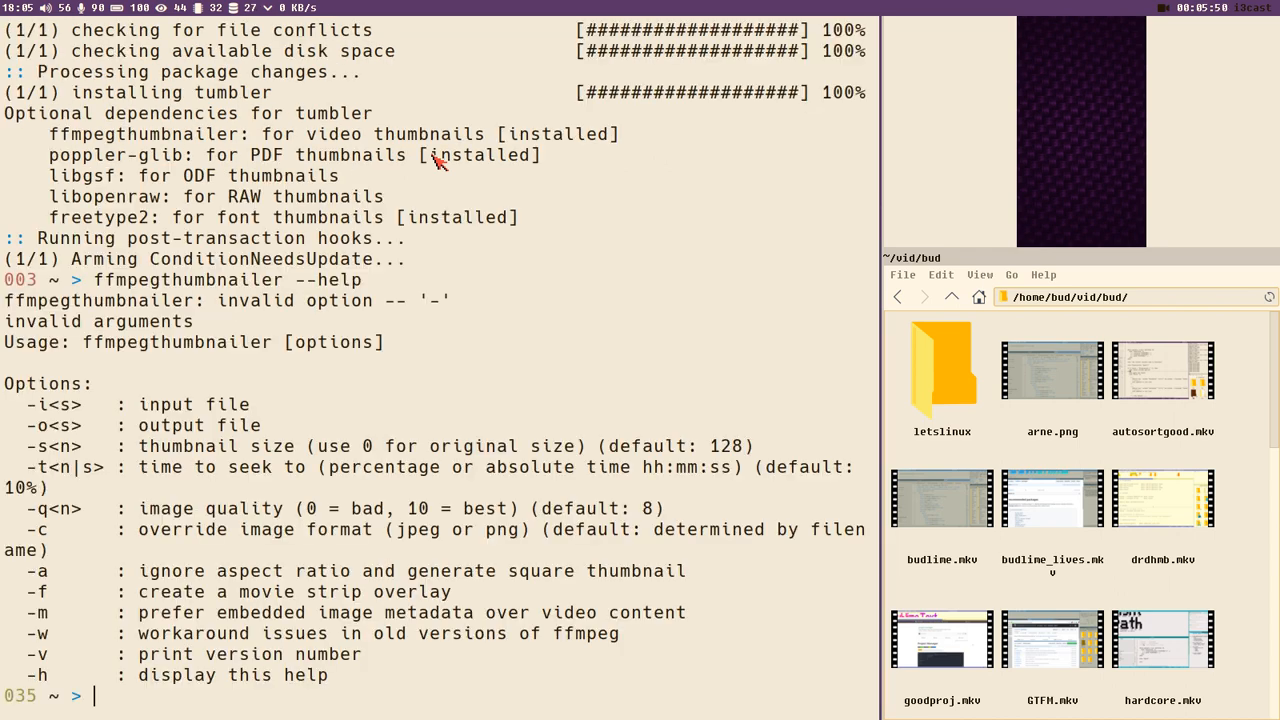
Query the installed tumbler package with 'pacman -Qs tumbler'
text(p)
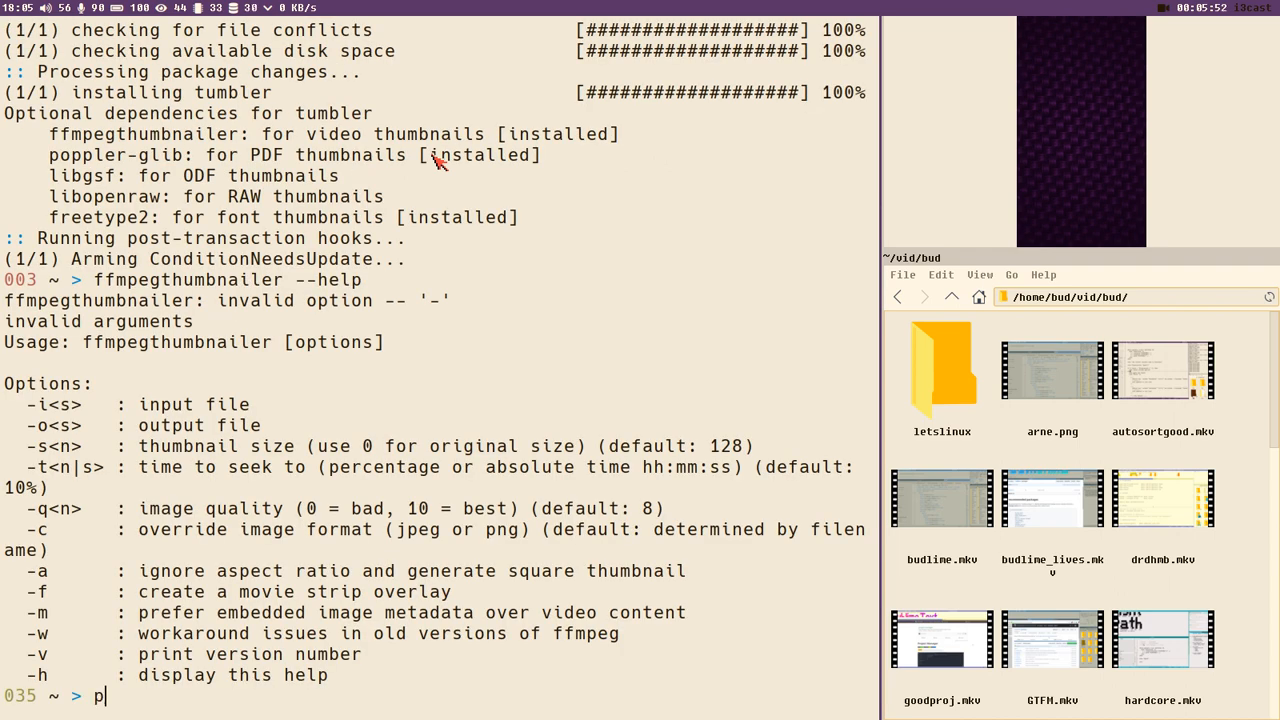
text(acman -)
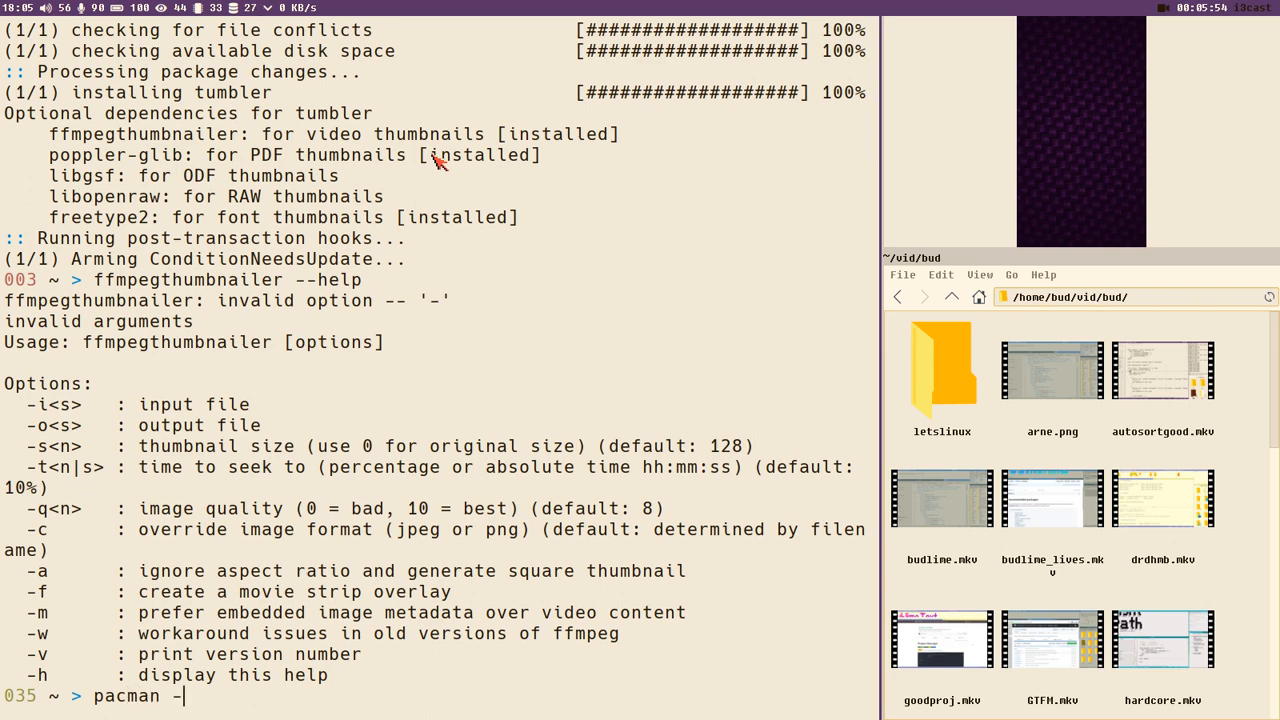
text(Qs)
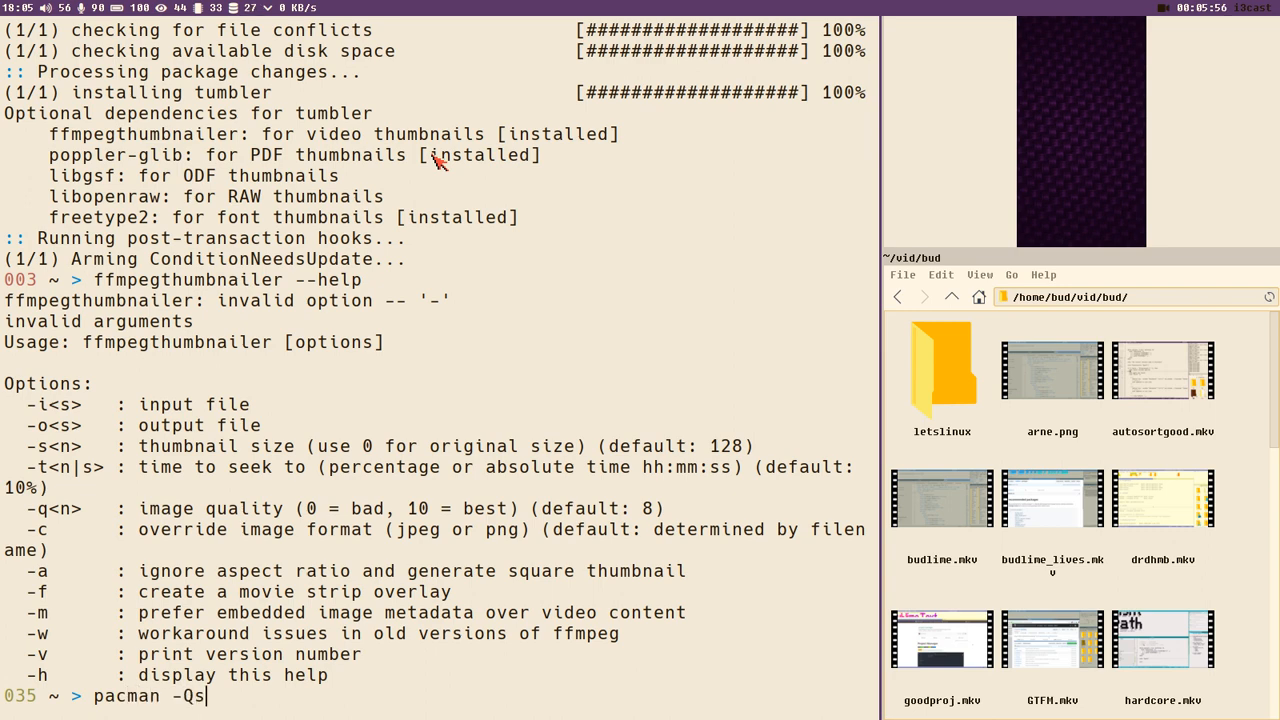
text(tumb)
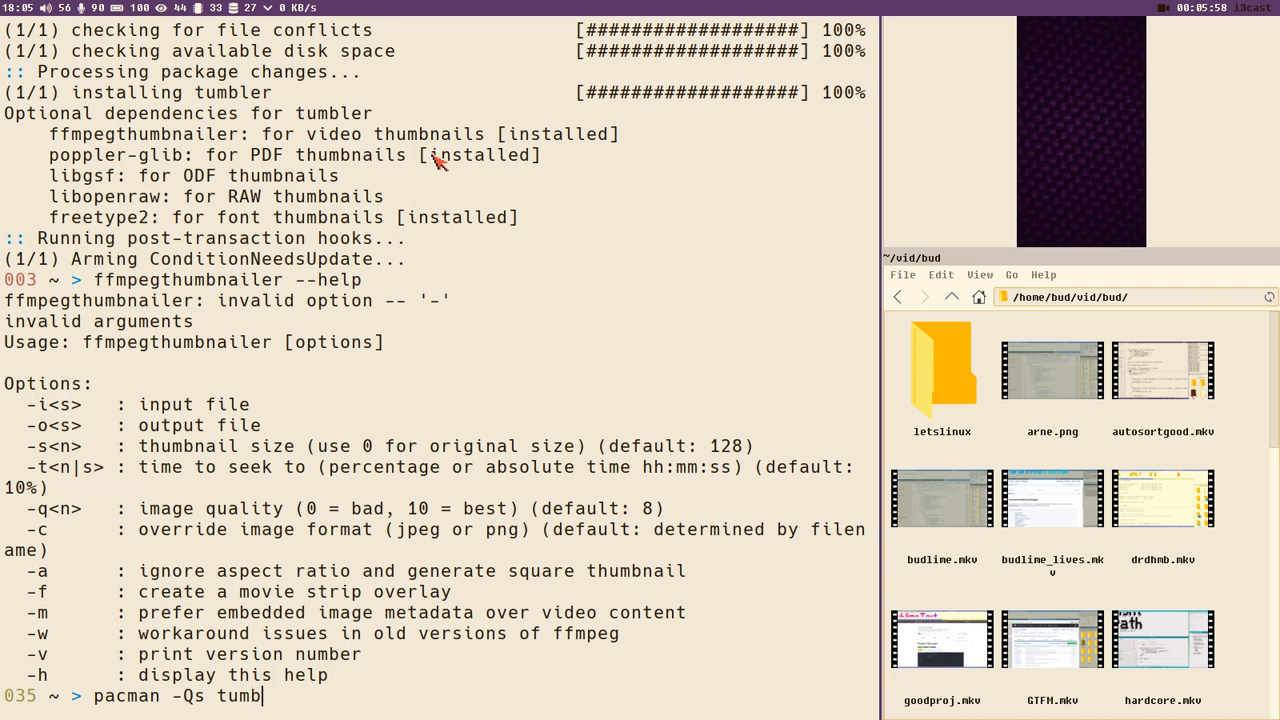
text(ler)
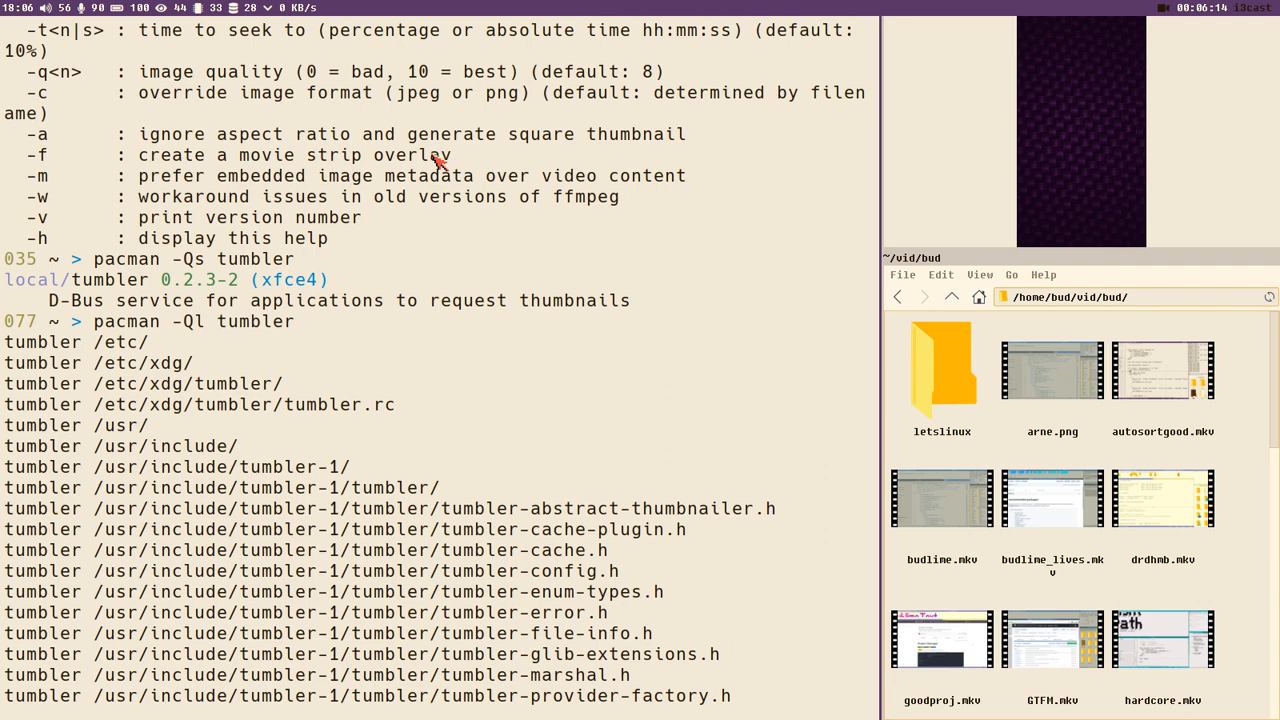
mouse_move(365, 285)
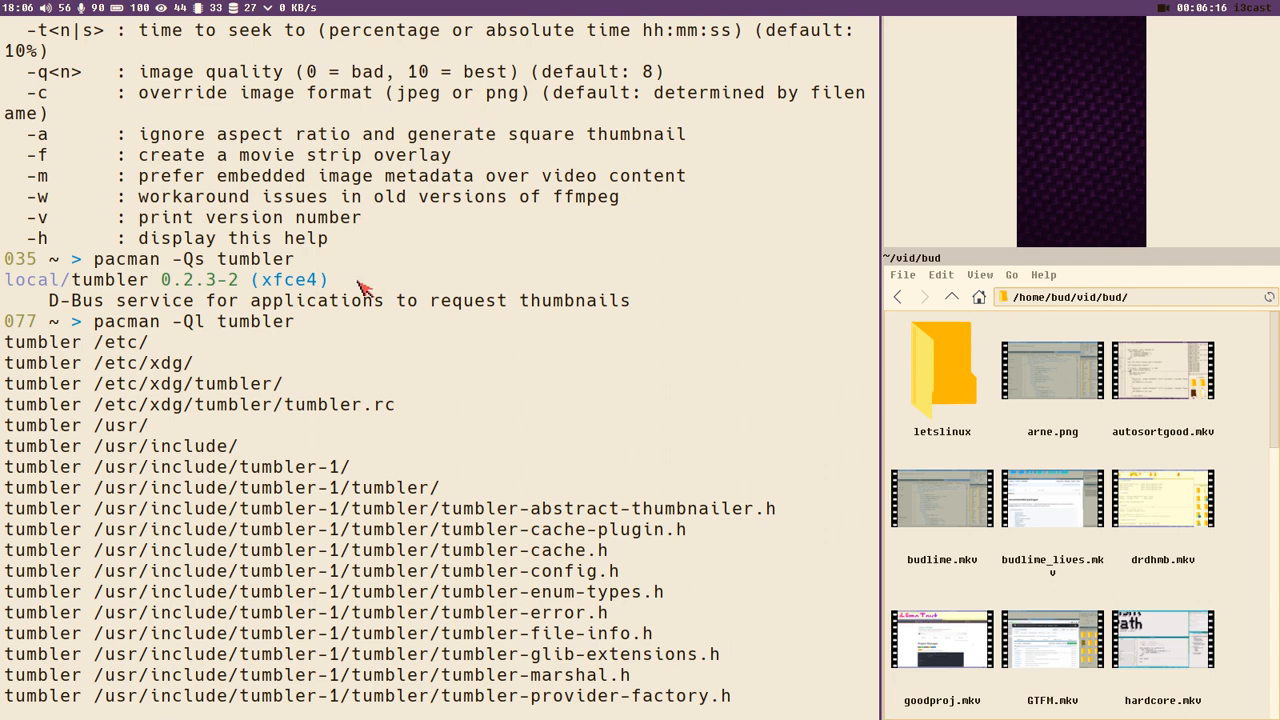
mouse_move(100, 418)
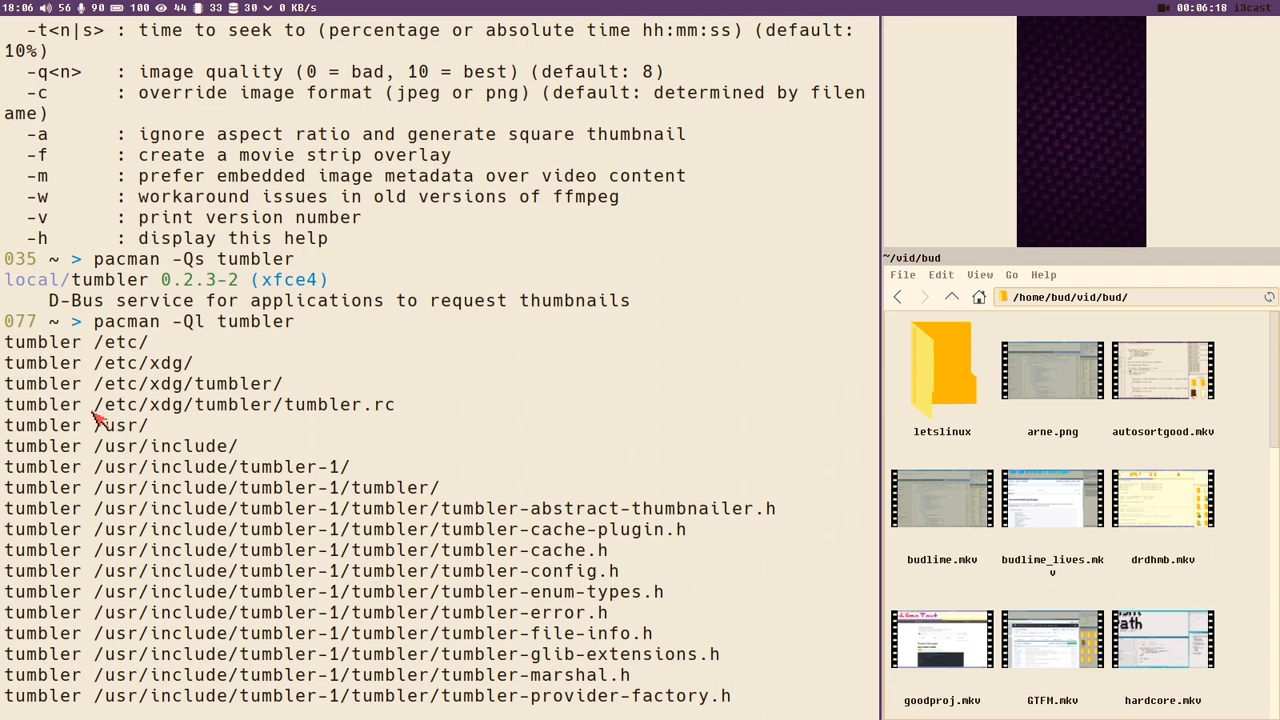
mouse_move(430, 413)
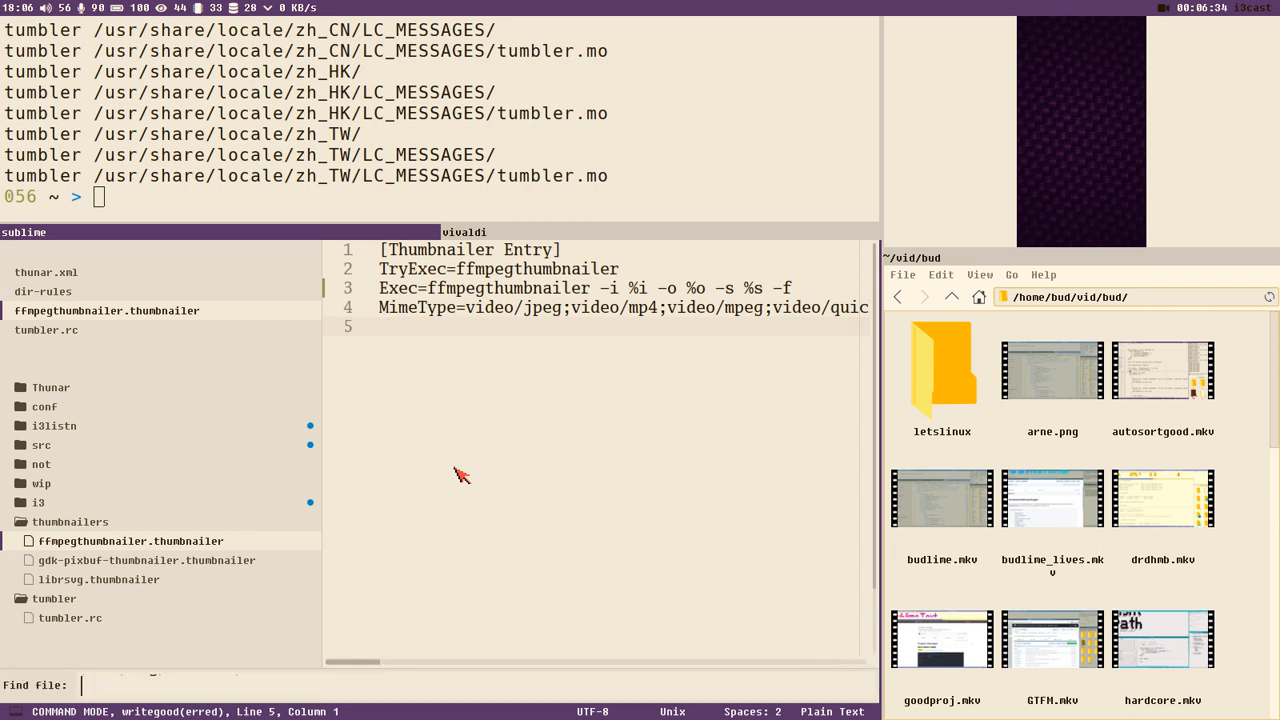
Open /etc/xdg/tumbler/tumbler.rc and scroll to the FfmpegThumbnailer plugin section
text(/etc/xdg/tumbler/tumbler.rc)
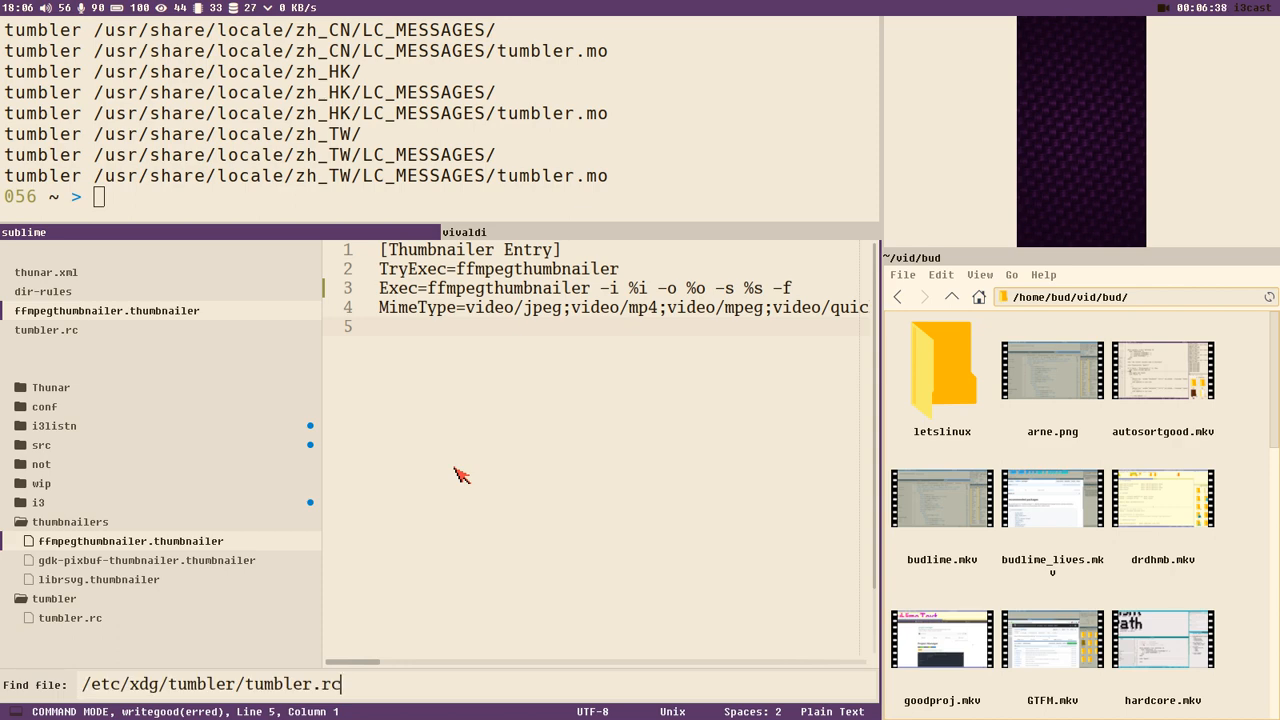
click(46, 329)
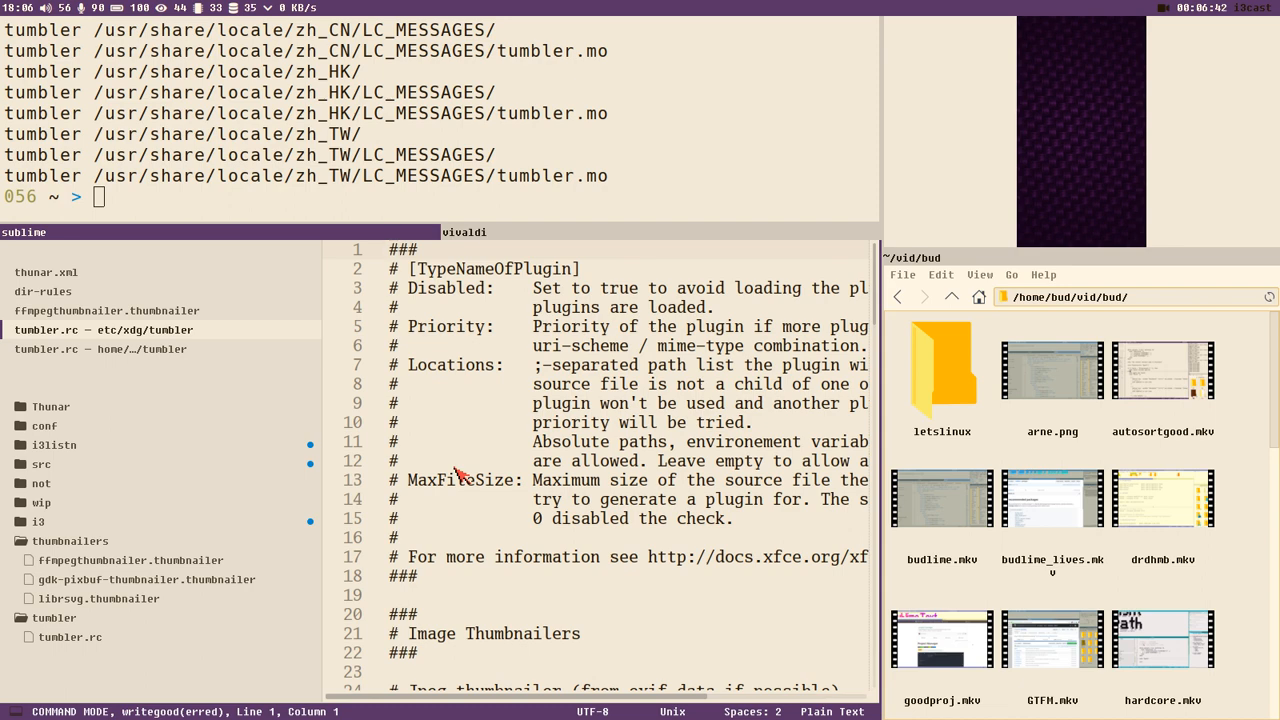
scroll(down, 3)
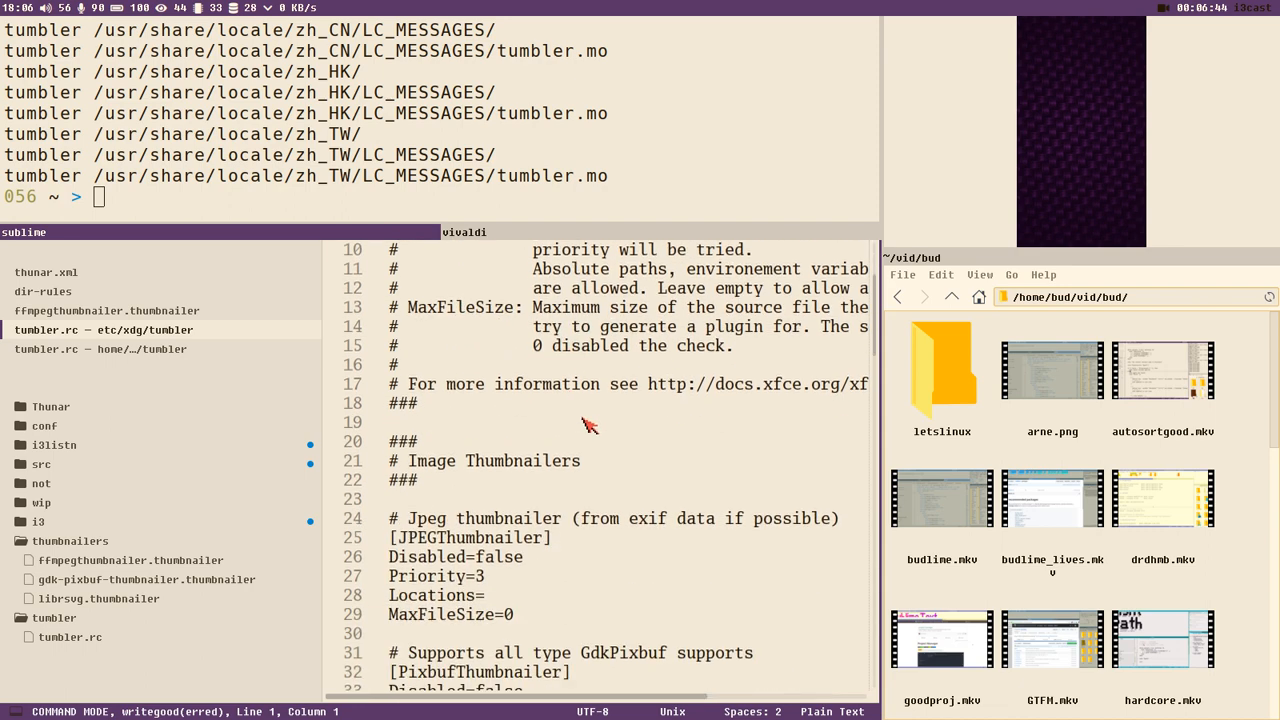
scroll(down, 3)
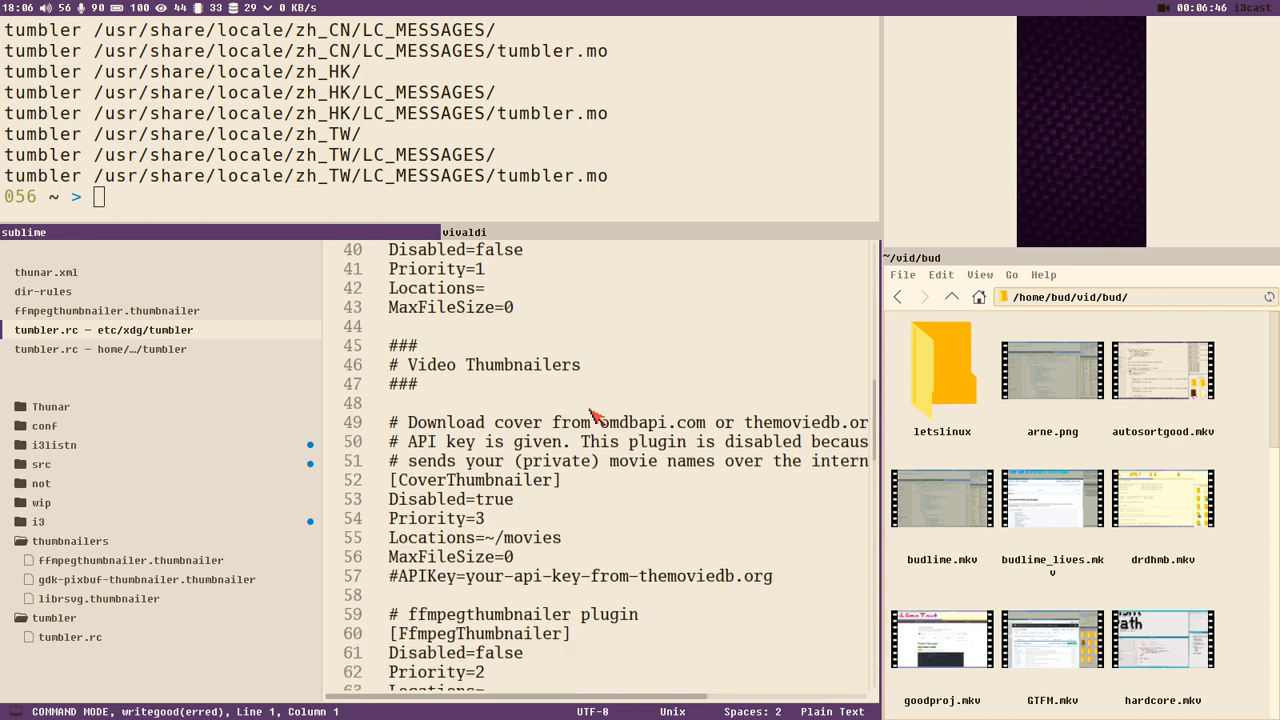
scroll(down, 3)
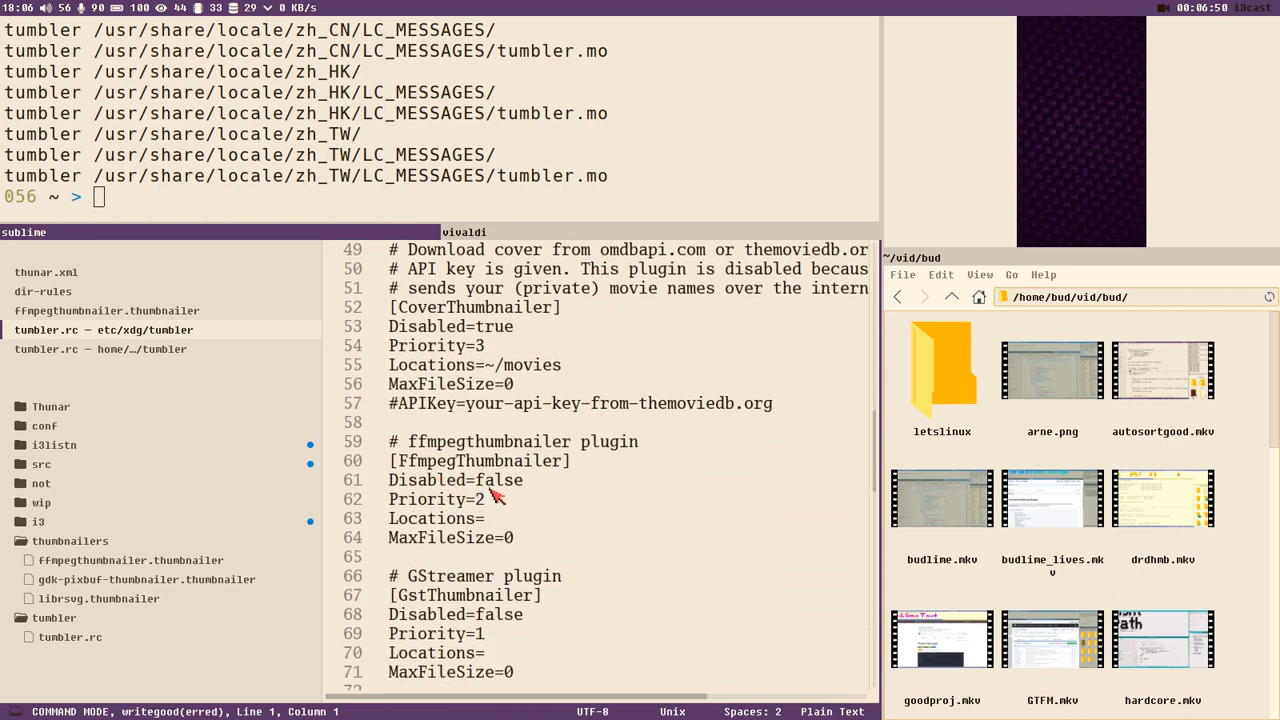
mouse_move(530, 517)
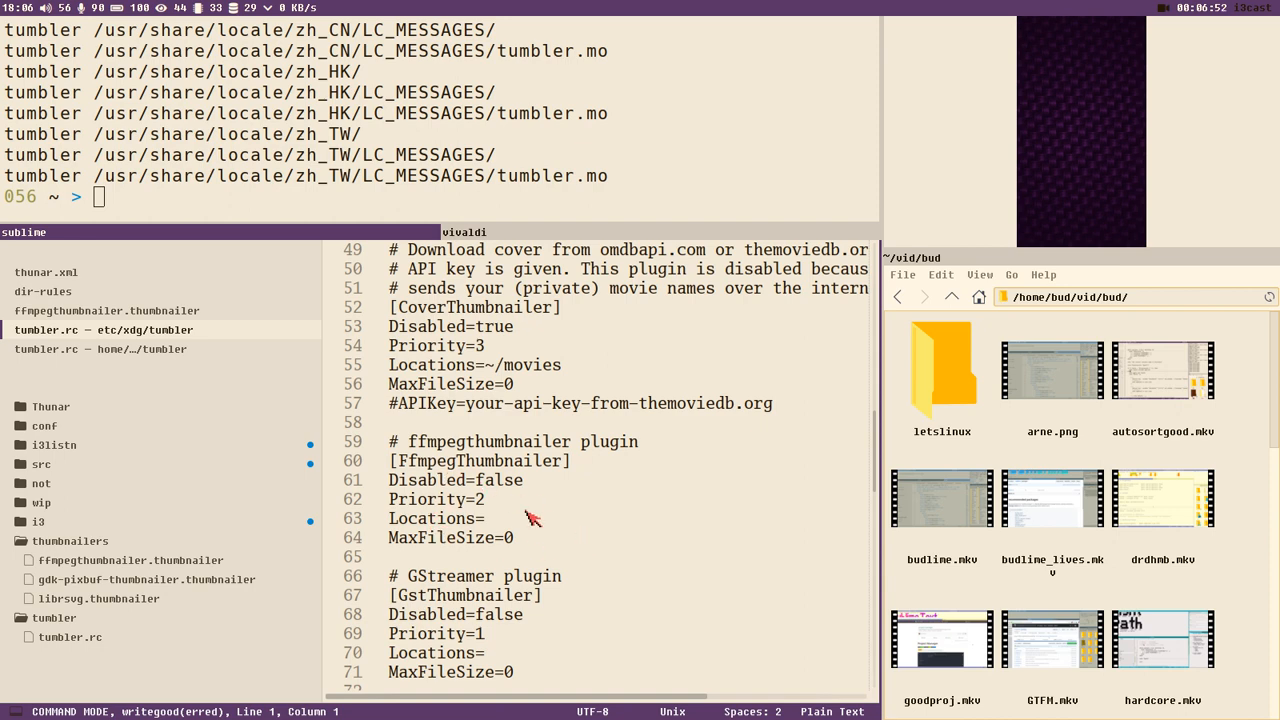
mouse_move(527, 527)
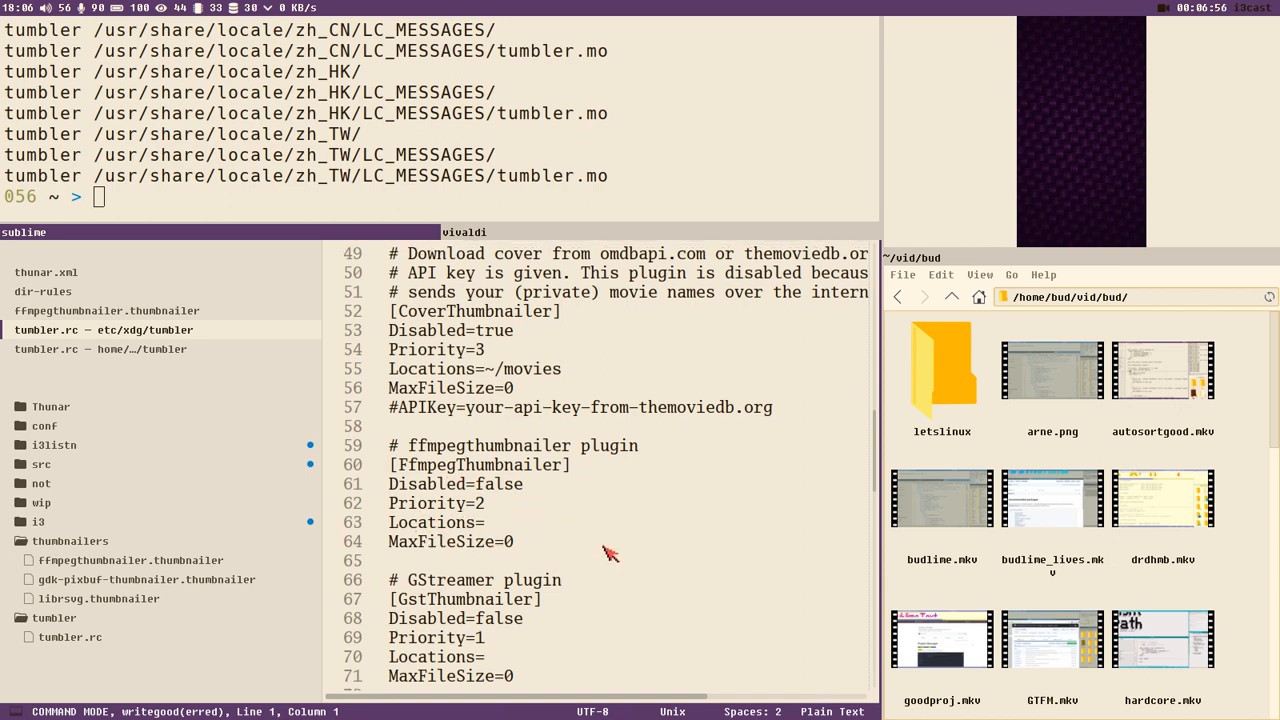
scroll(up, 3)
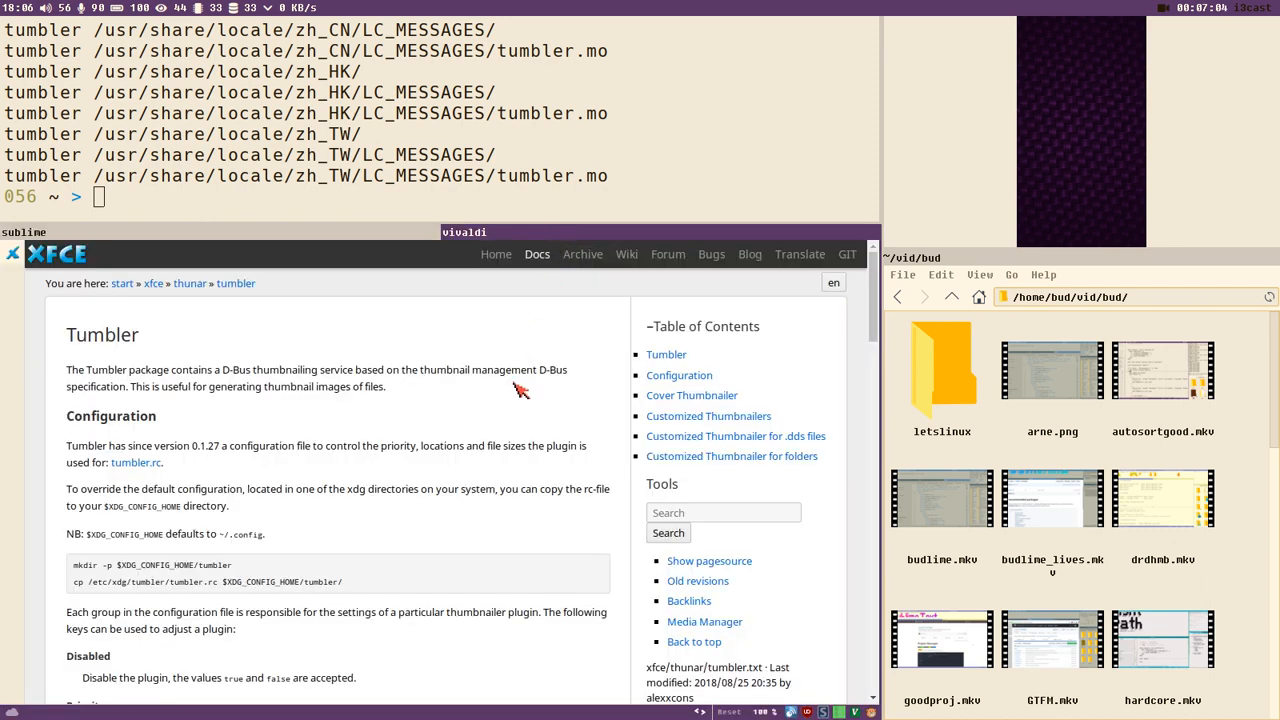
mouse_move(120, 510)
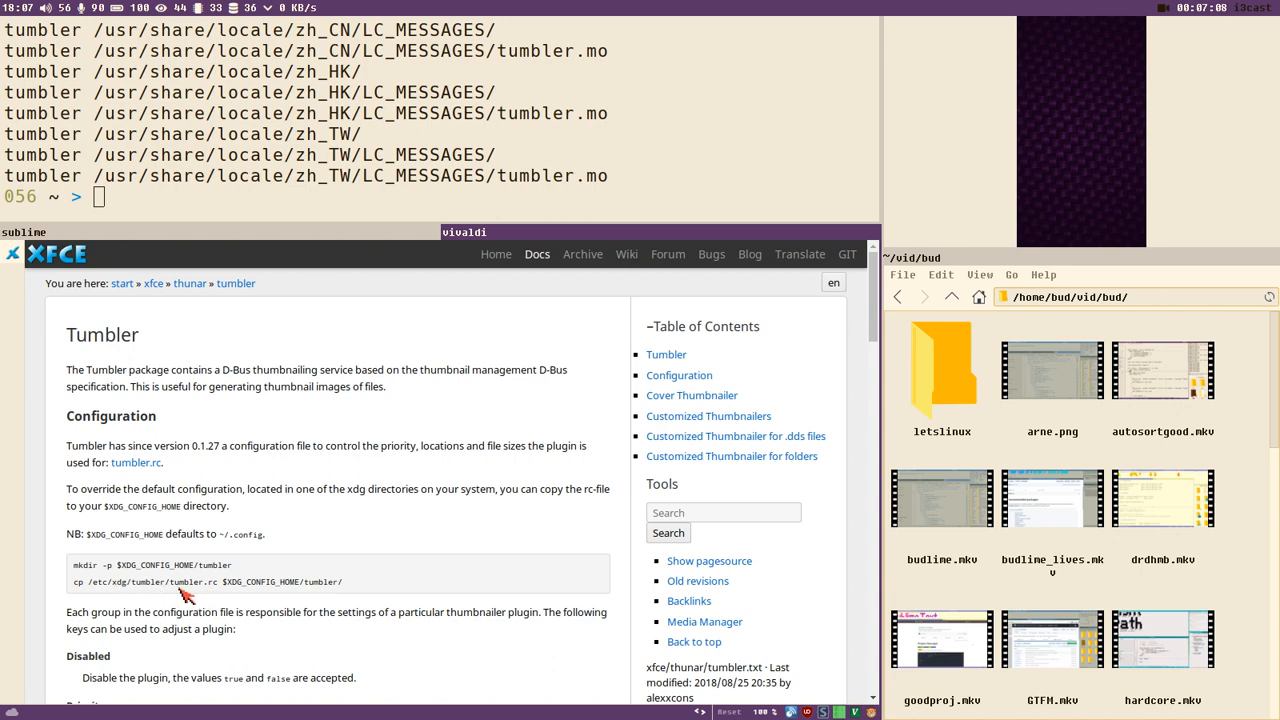
mouse_move(130, 595)
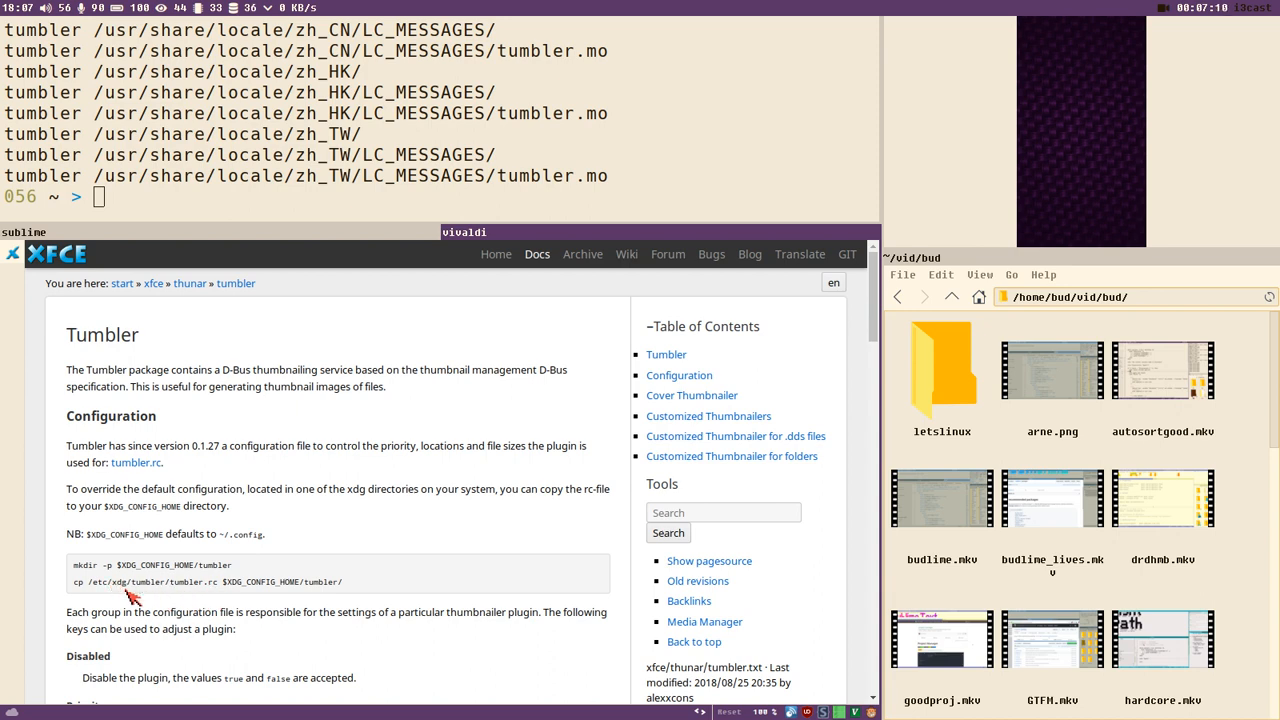
mouse_move(265, 580)
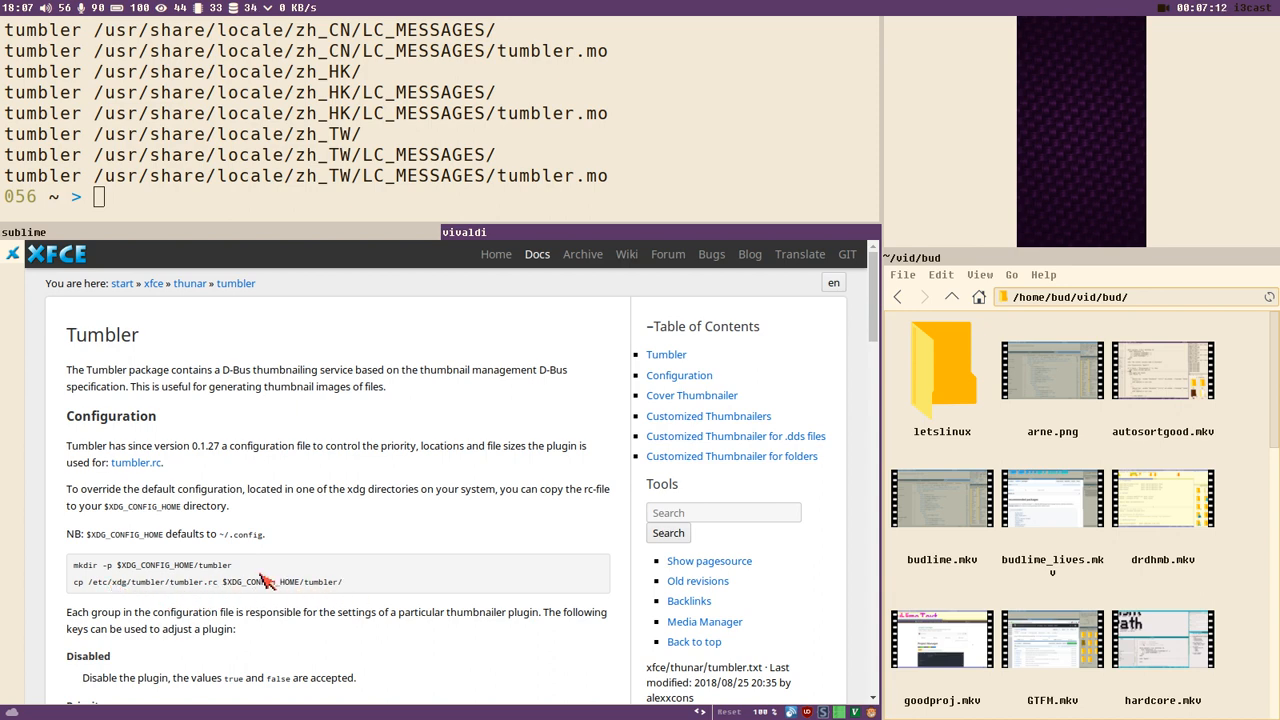
mouse_move(218, 592)
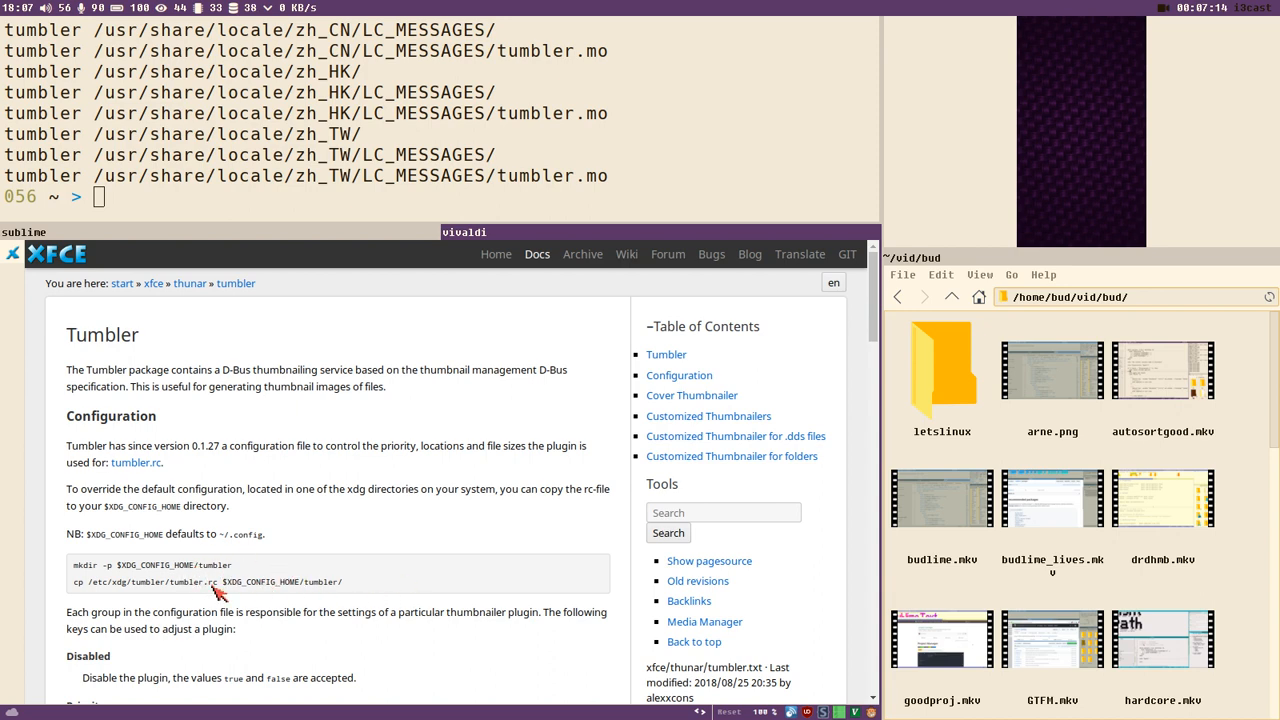
mouse_move(293, 238)
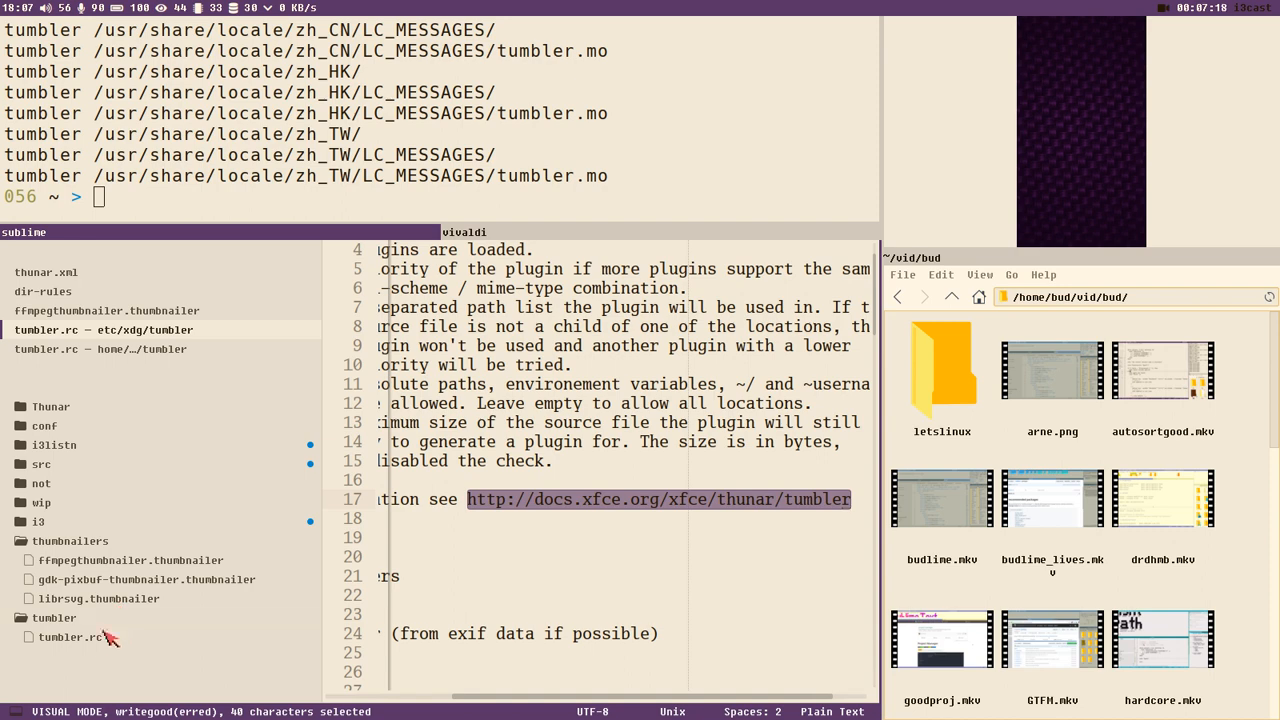
Close the /etc/xdg tumbler.rc and scroll the personal copy to the JPEG/GdkPixbuf settings
key(Escape)
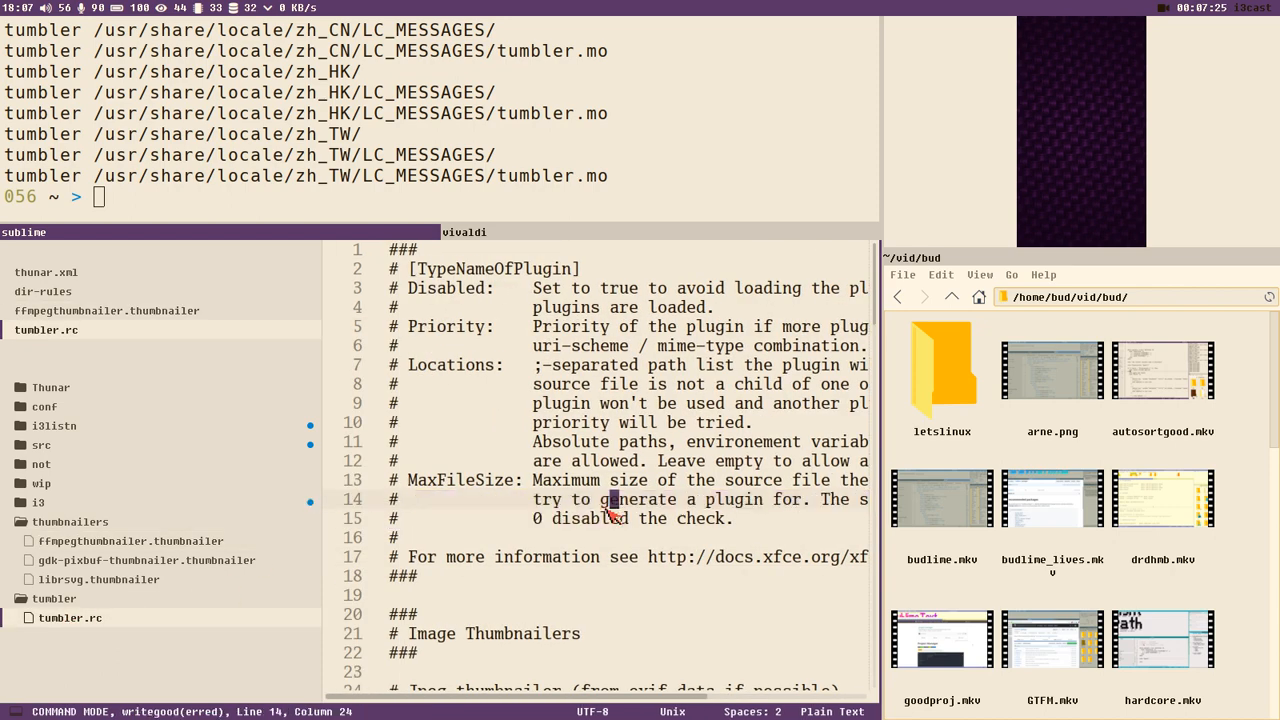
scroll(down, 3)
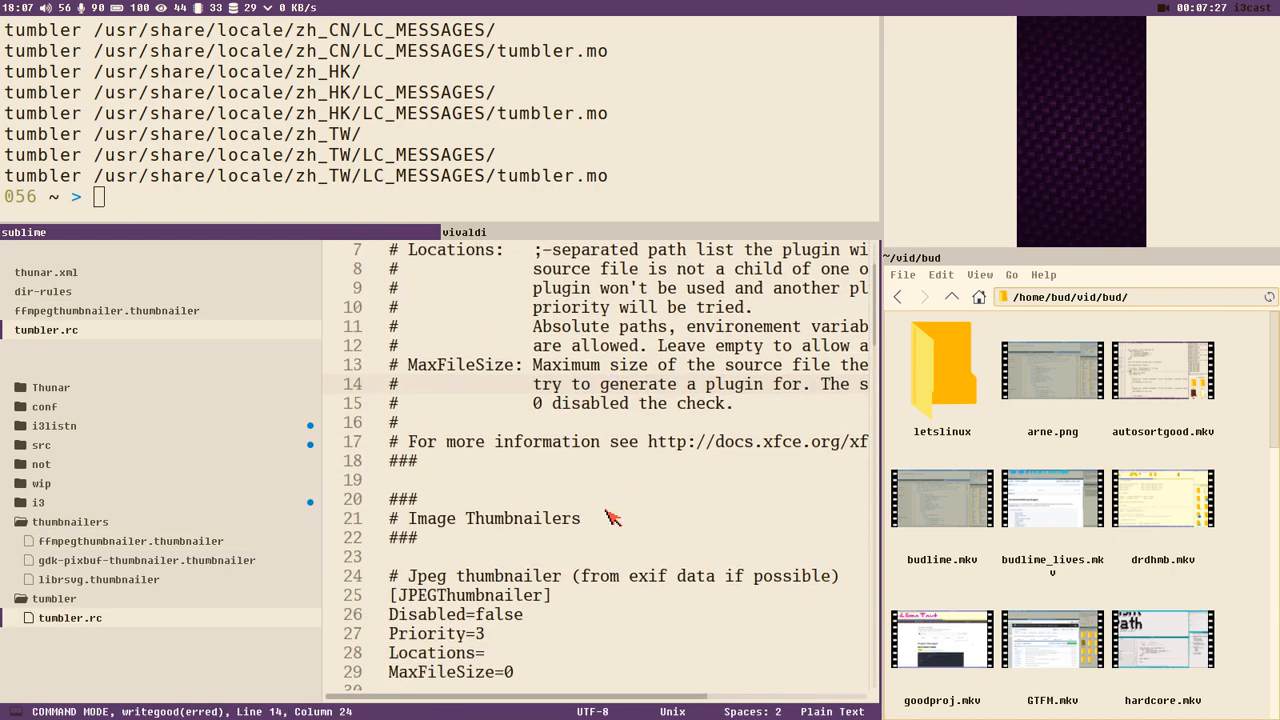
scroll(down, 3)
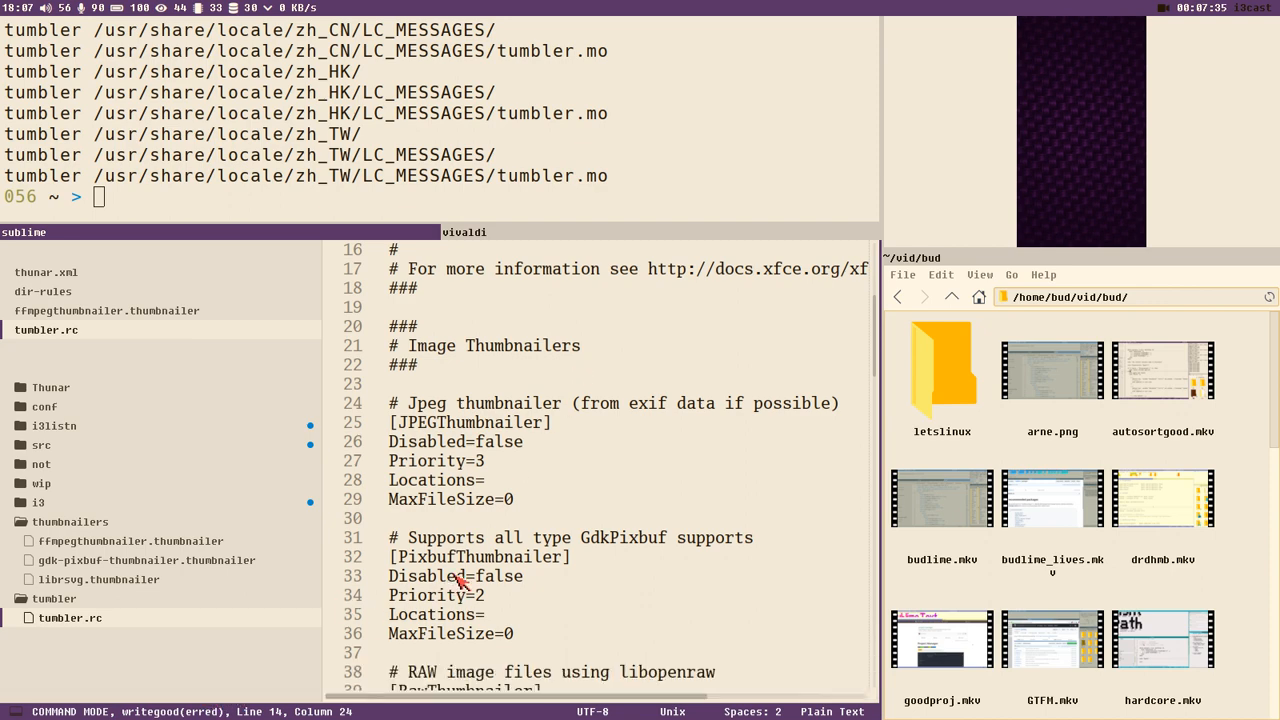
mouse_move(562, 442)
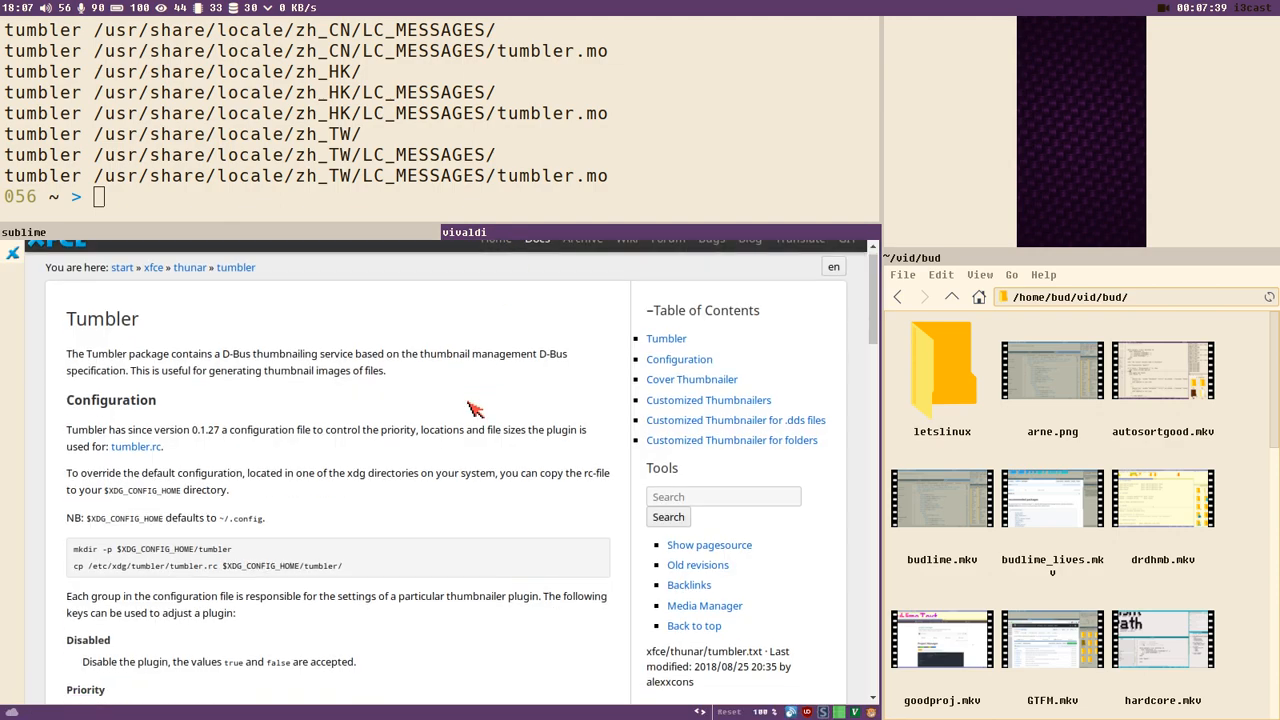
Scroll the Tumbler docs to Customized Thumbnailers for folders, then begin a thunar version check
scroll(down, 3)
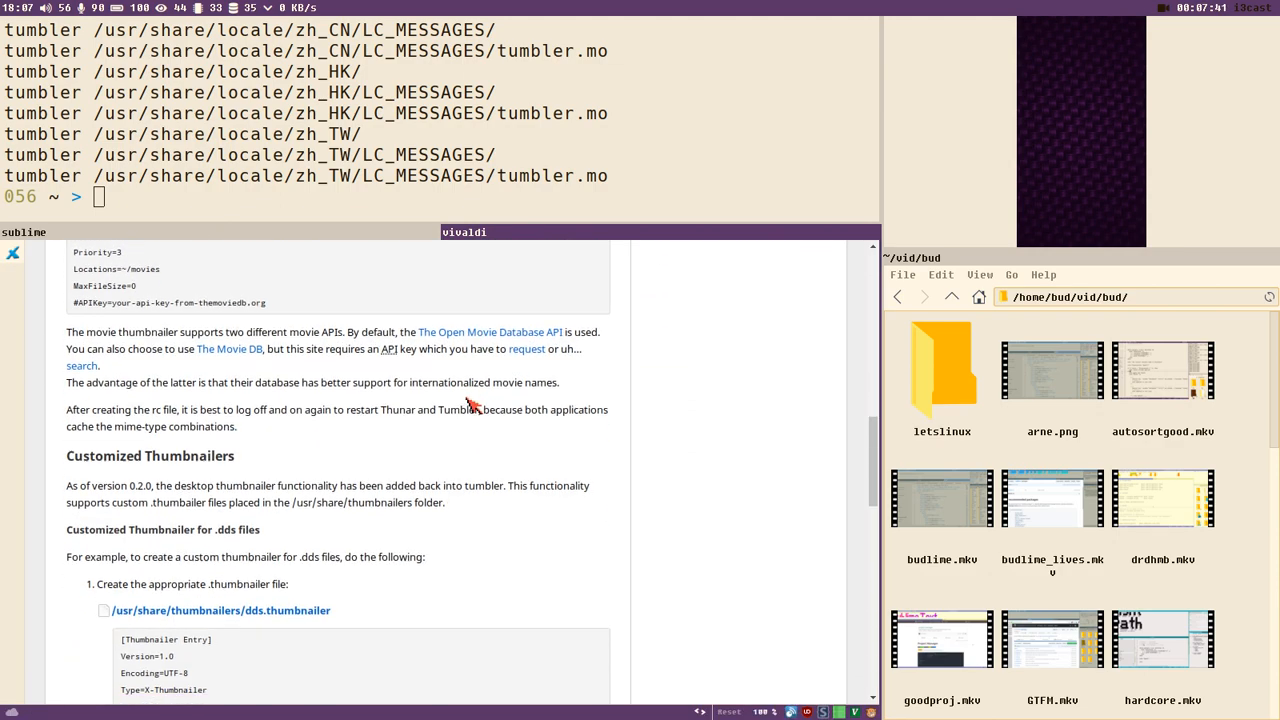
scroll(down, 3)
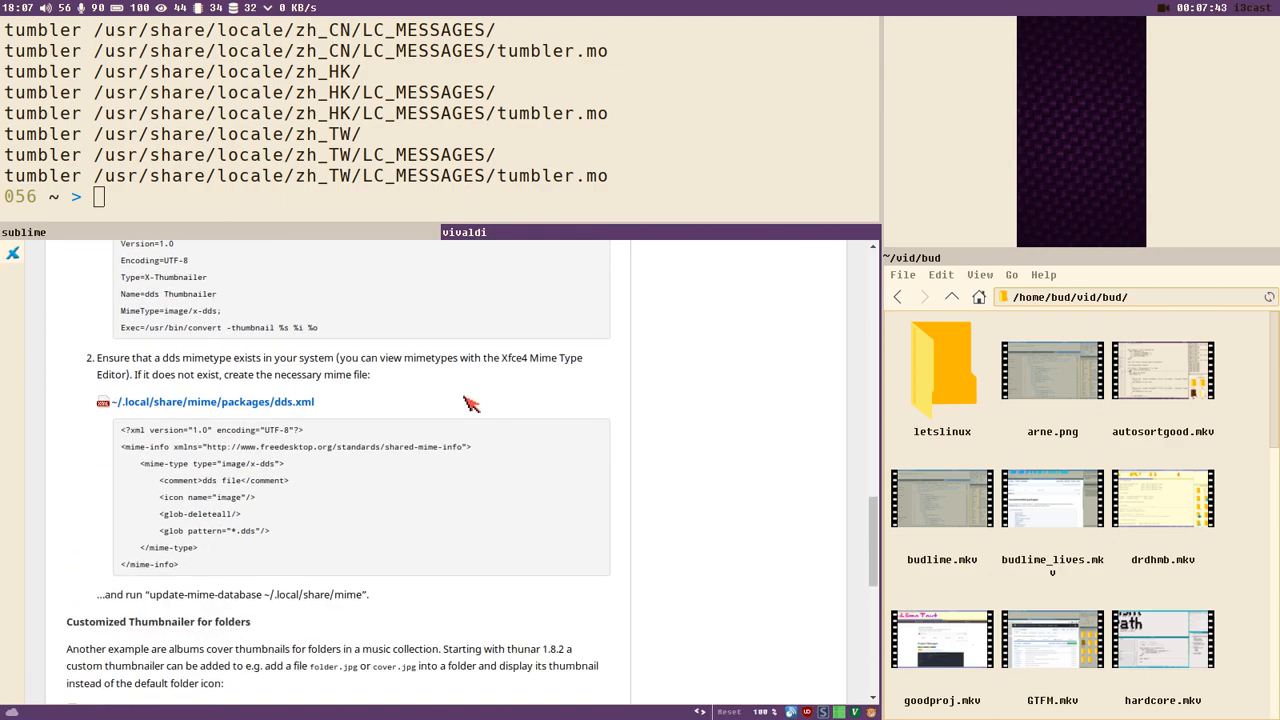
scroll(down, 3)
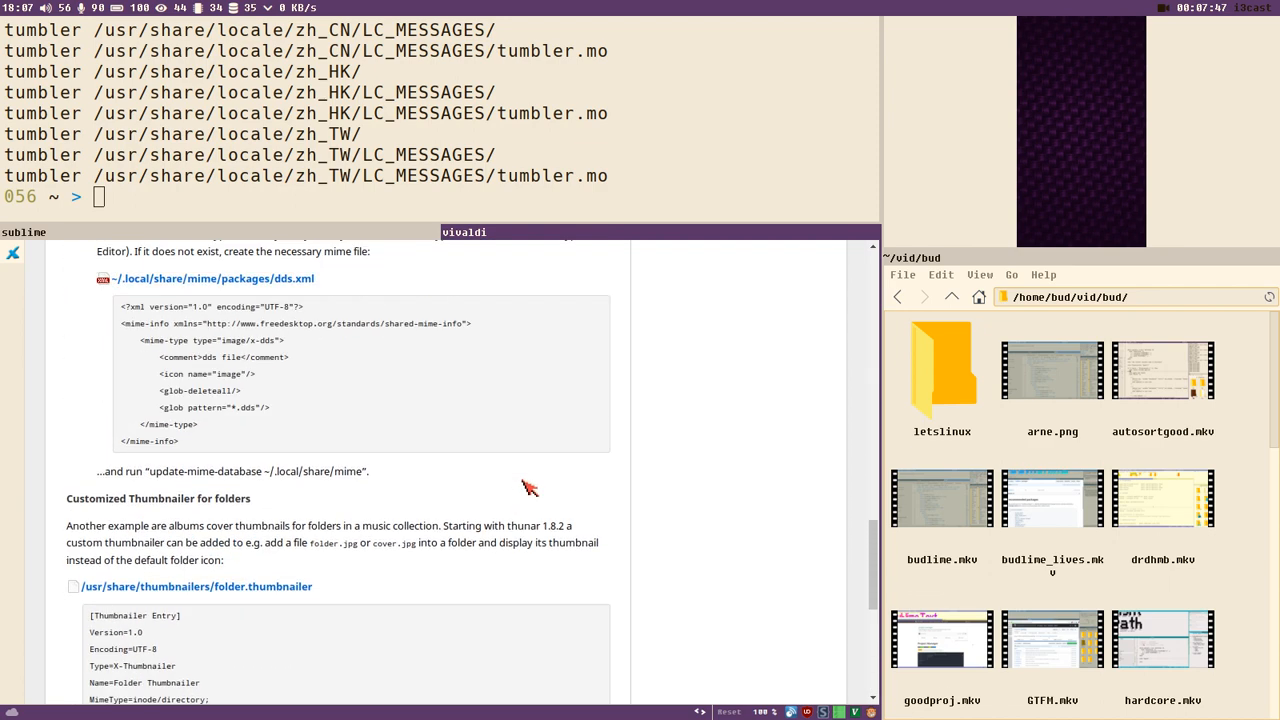
scroll(down, 3)
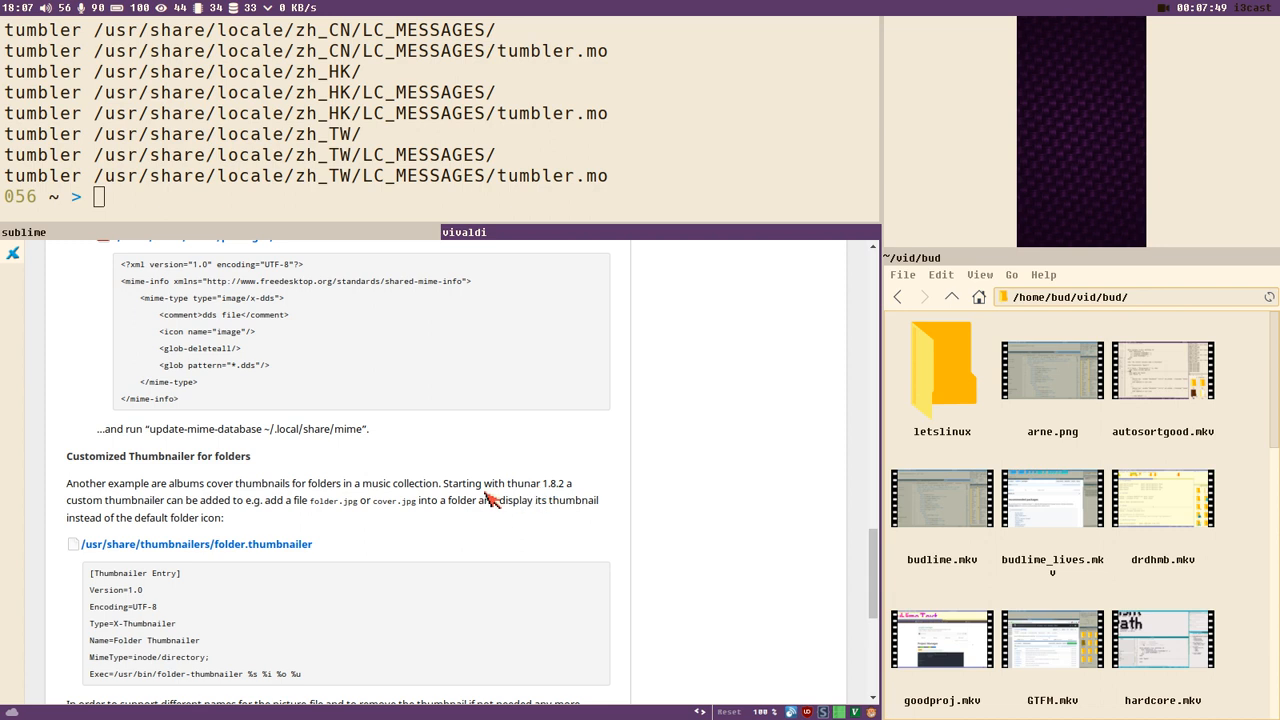
mouse_move(543, 505)
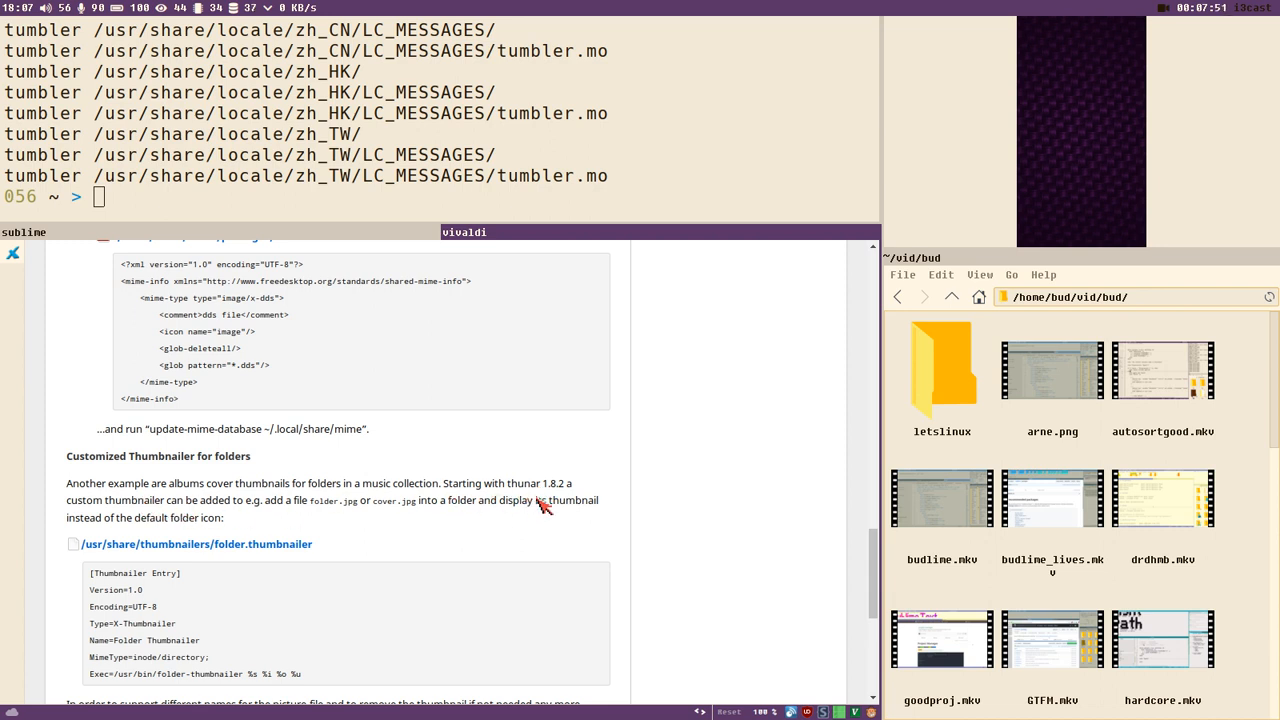
double_click(553, 483)
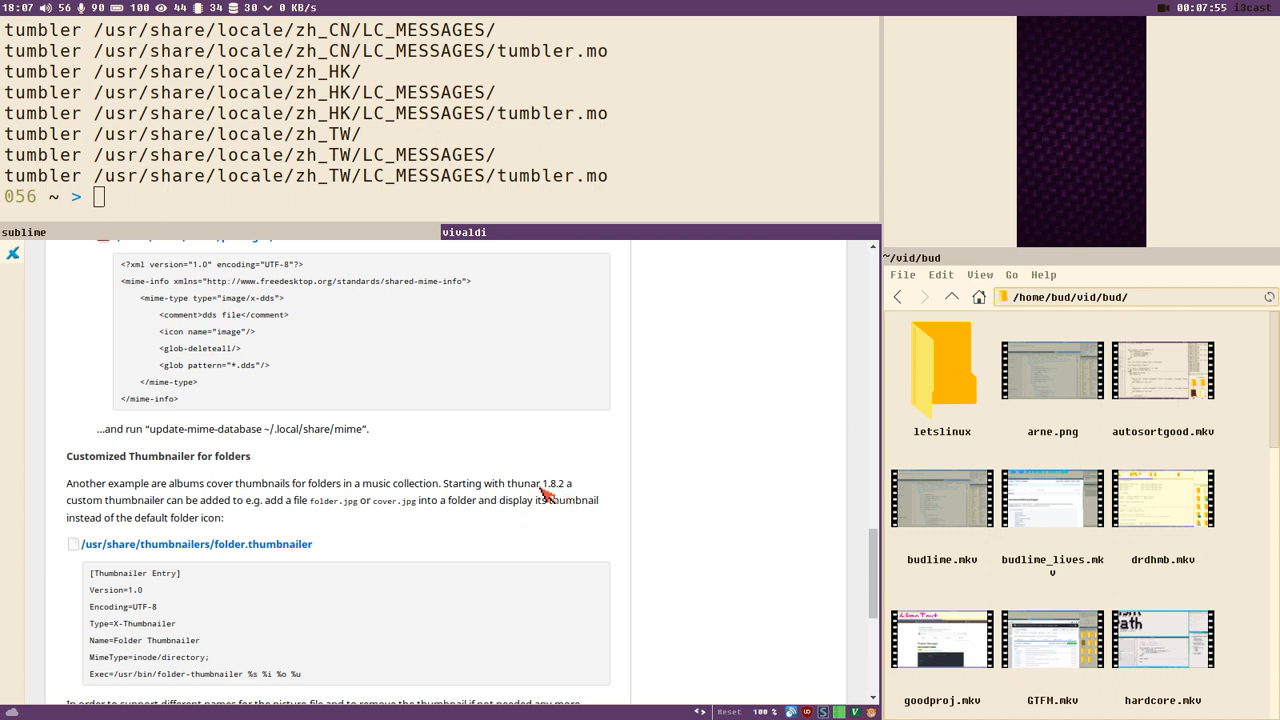
mouse_move(355, 190)
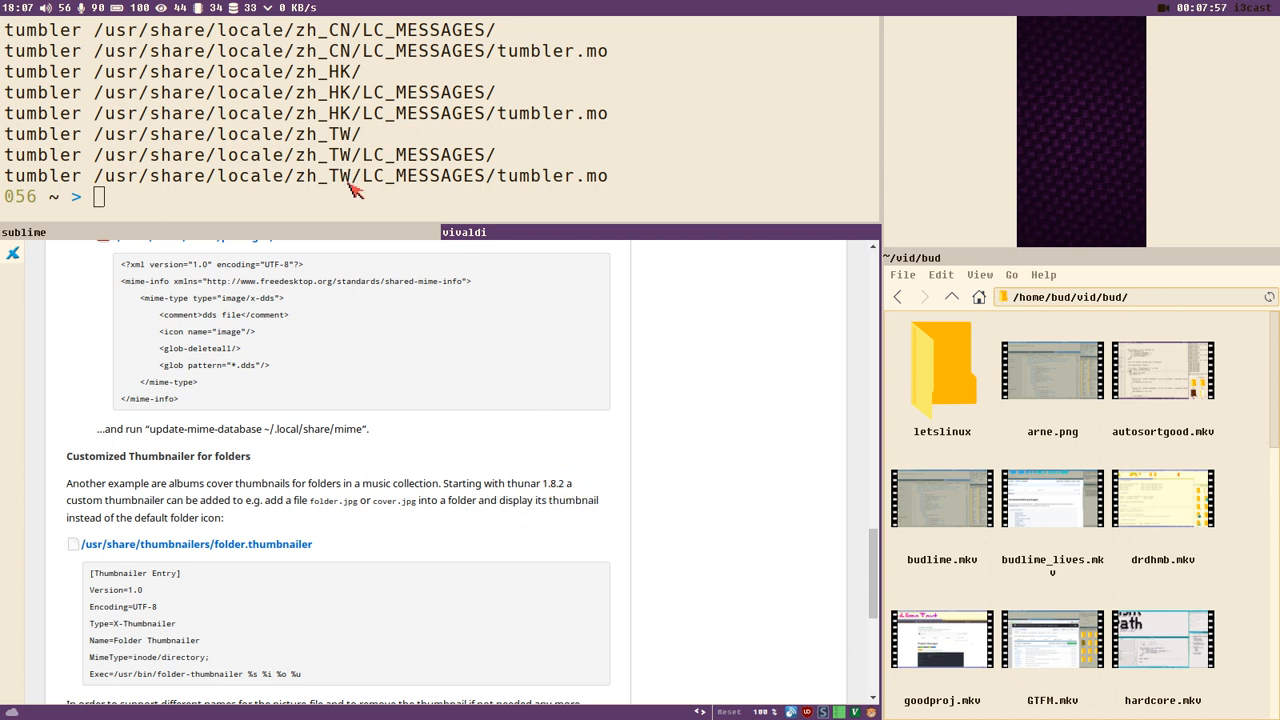
text(thunar --versio)
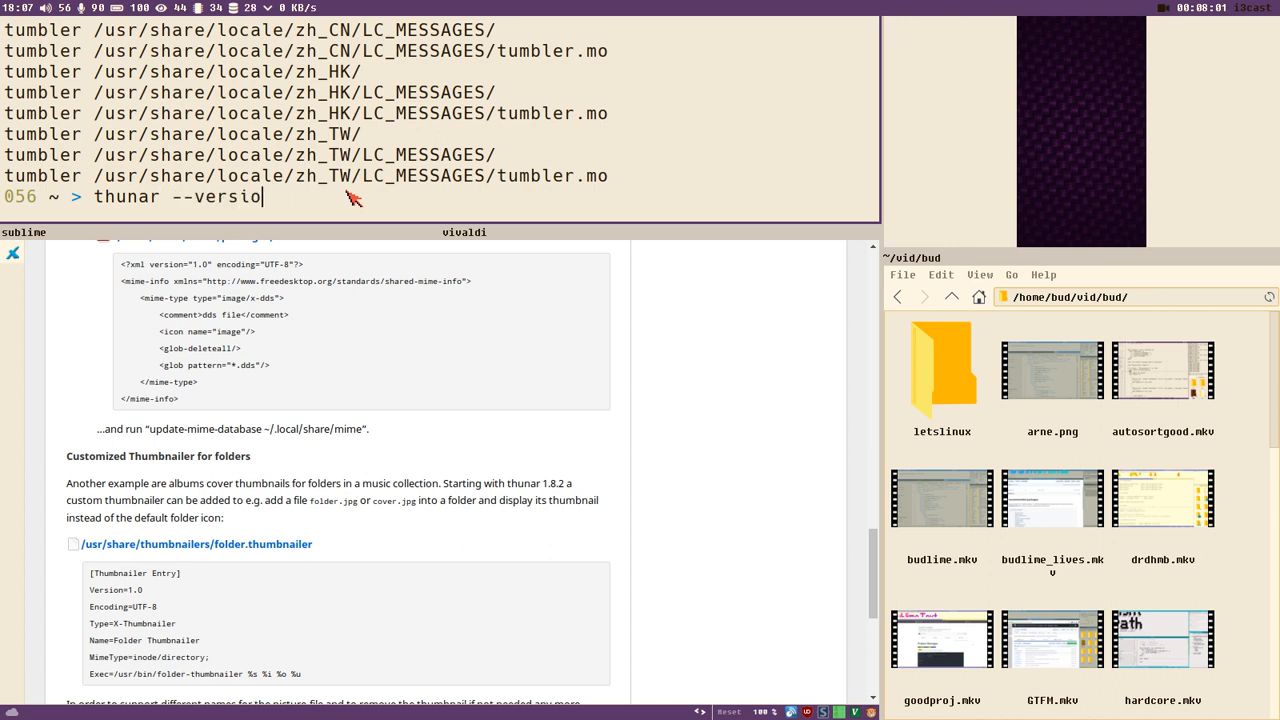
Check the installed Thunar version (1.6.16) and mark the required 1.8.2 in the Vivaldi docs
key(Return)
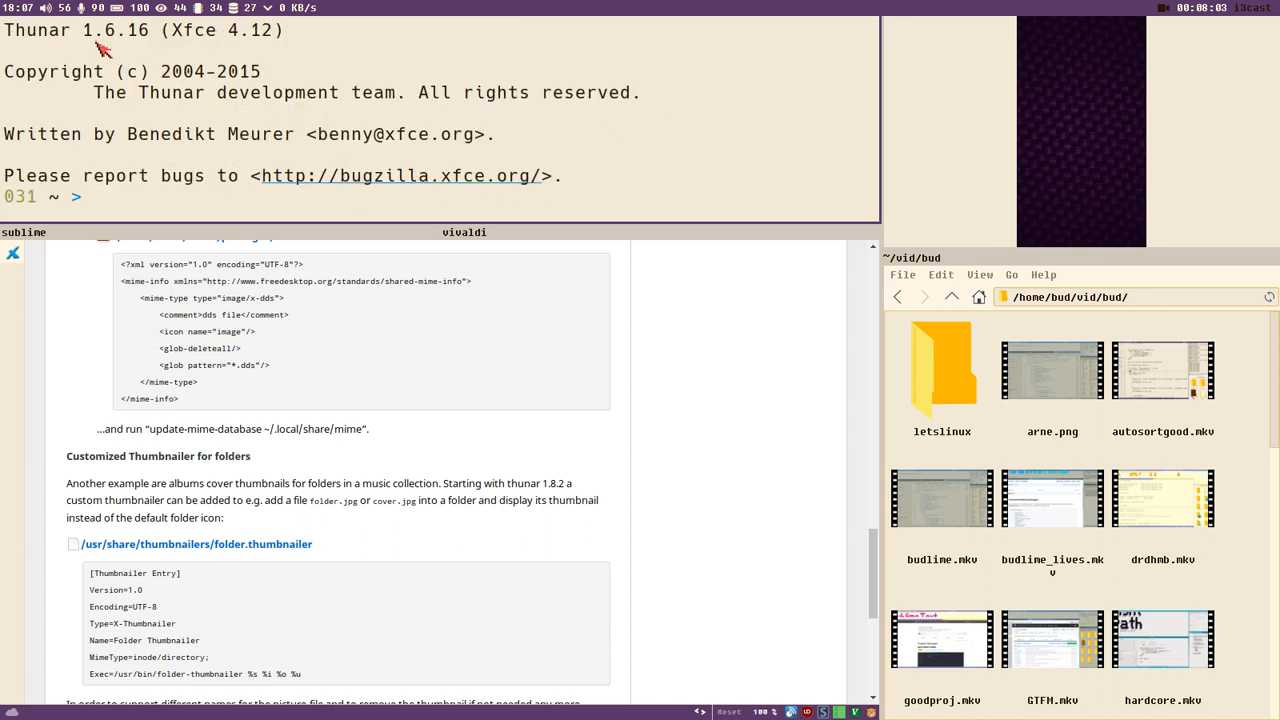
mouse_move(378, 113)
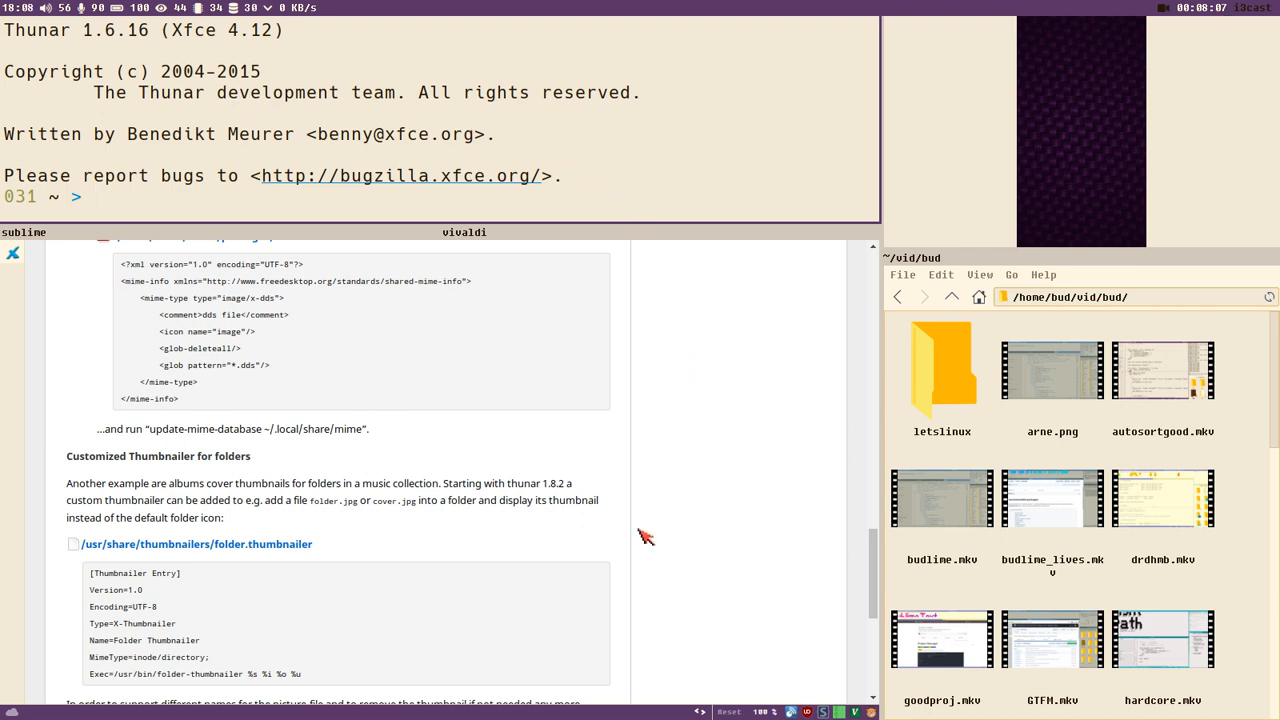
double_click(552, 483)
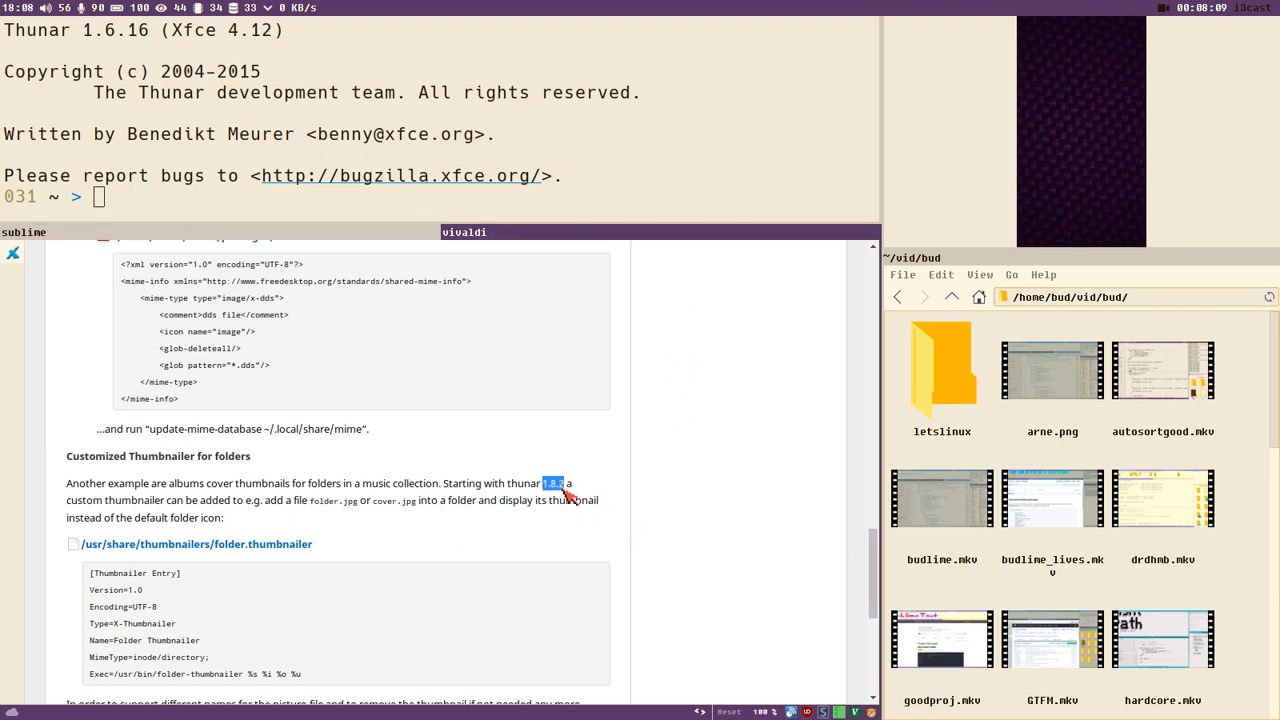
mouse_move(250, 544)
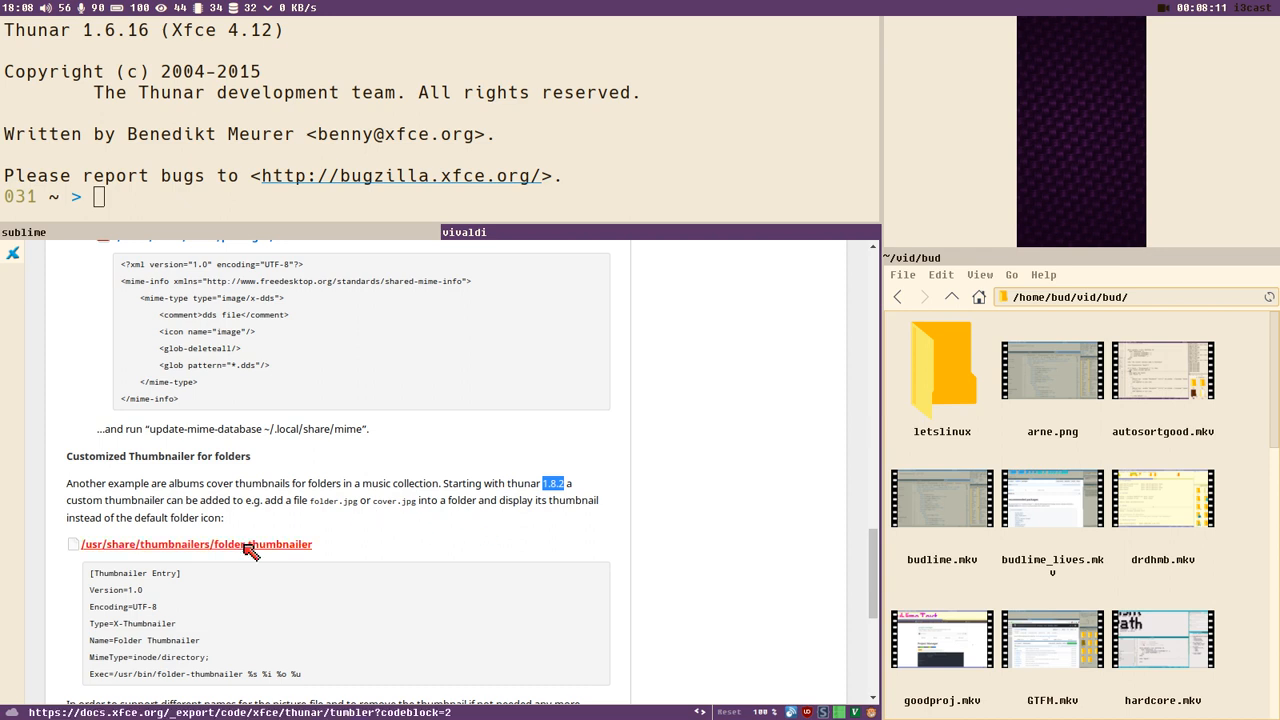
scroll(down, 3)
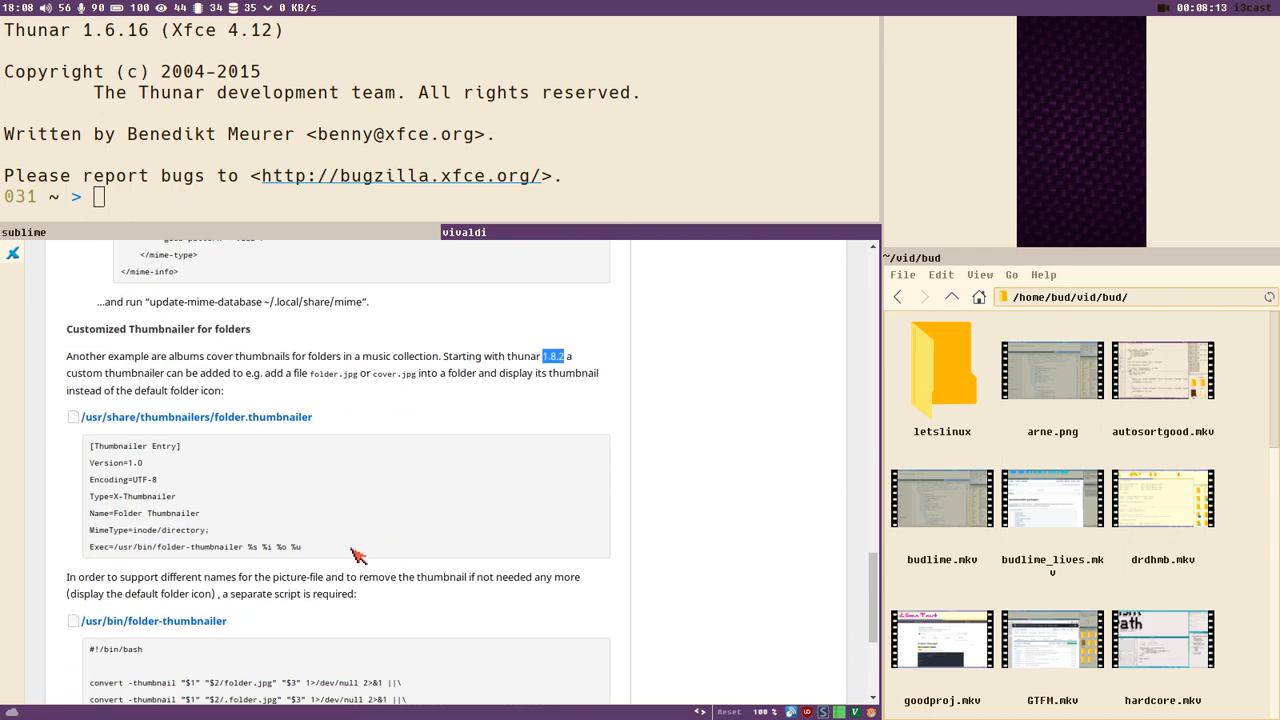
mouse_move(100, 417)
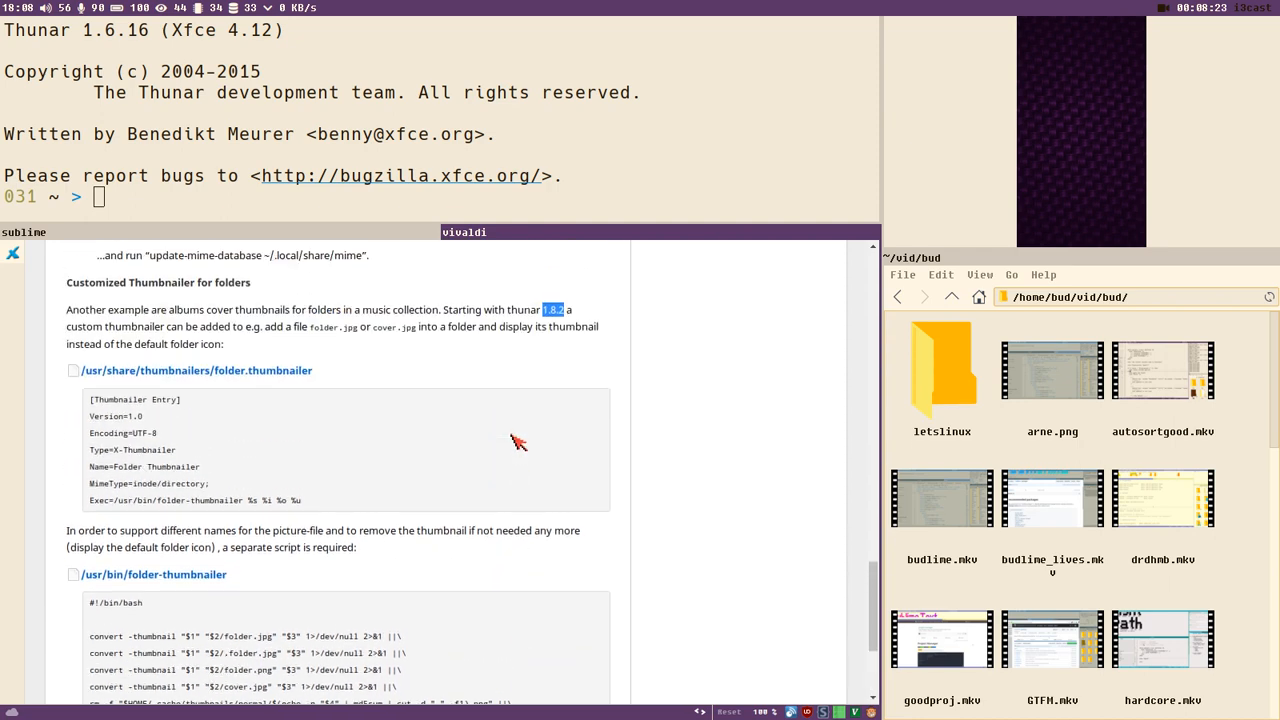
Scroll the Tumbler docs page back up to the Cover Thumbnailer section
scroll(up, 3)
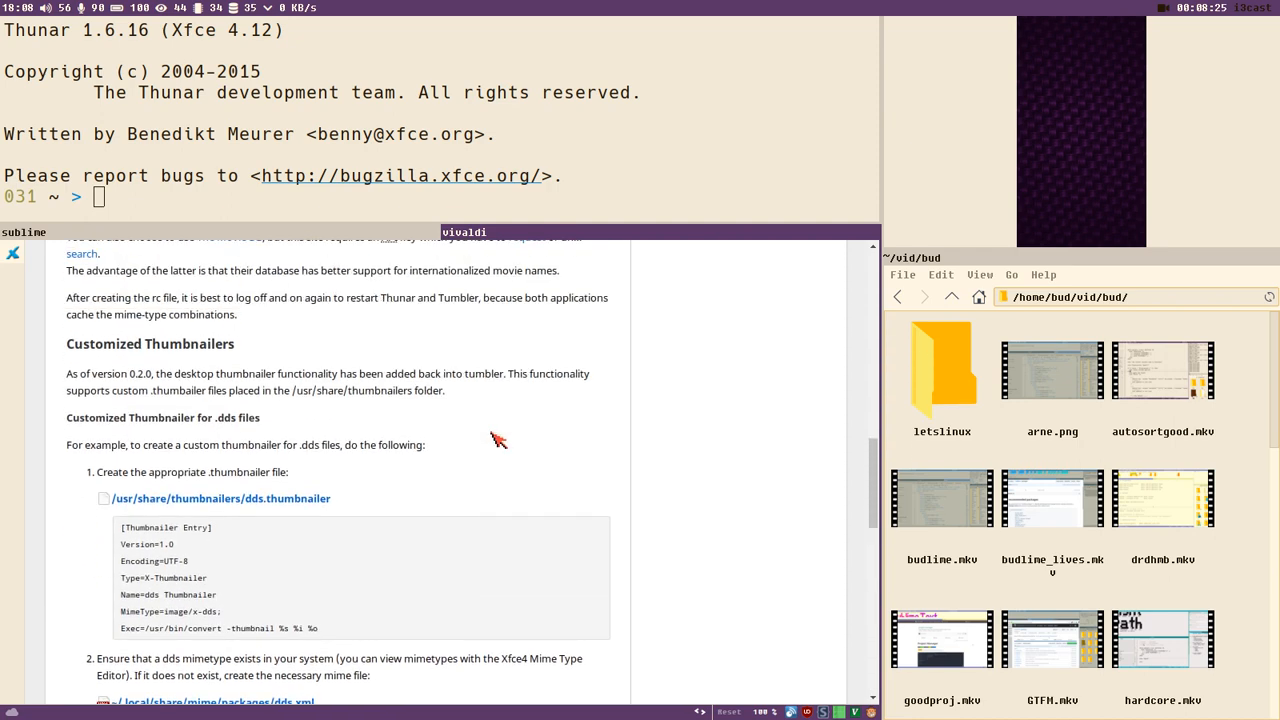
scroll(up, 3)
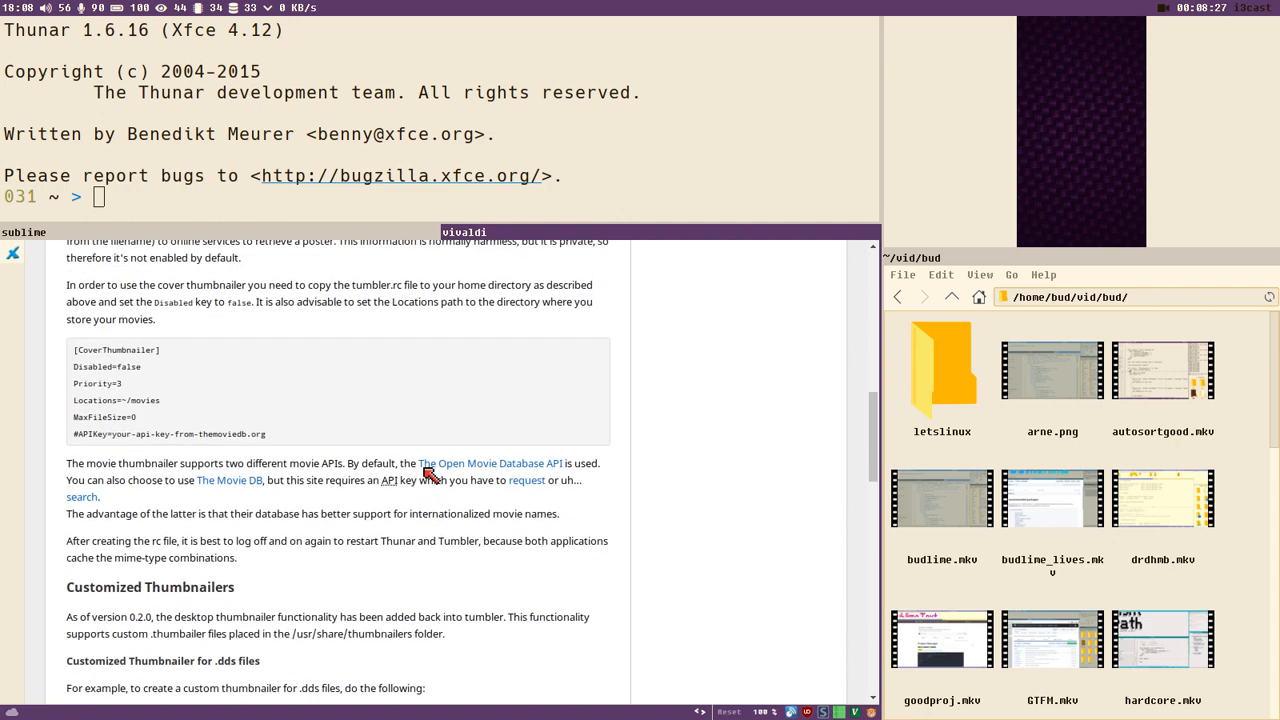
scroll(up, 3)
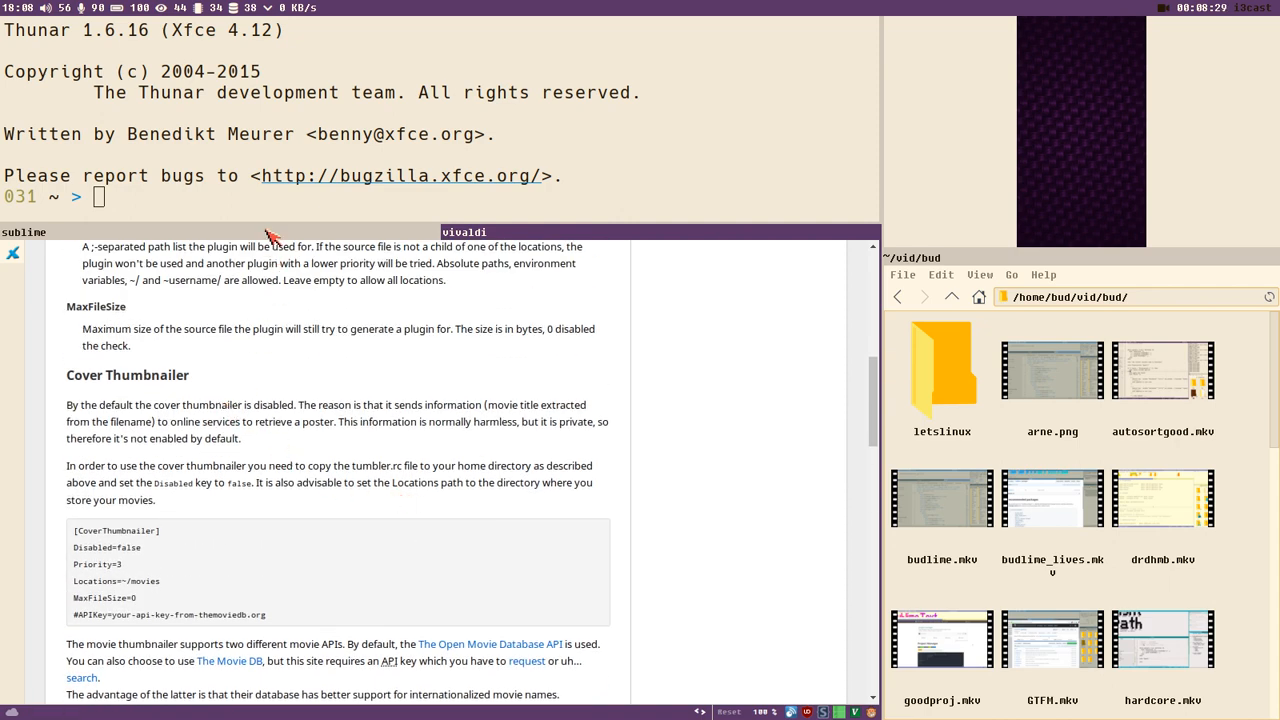
mouse_move(298, 356)
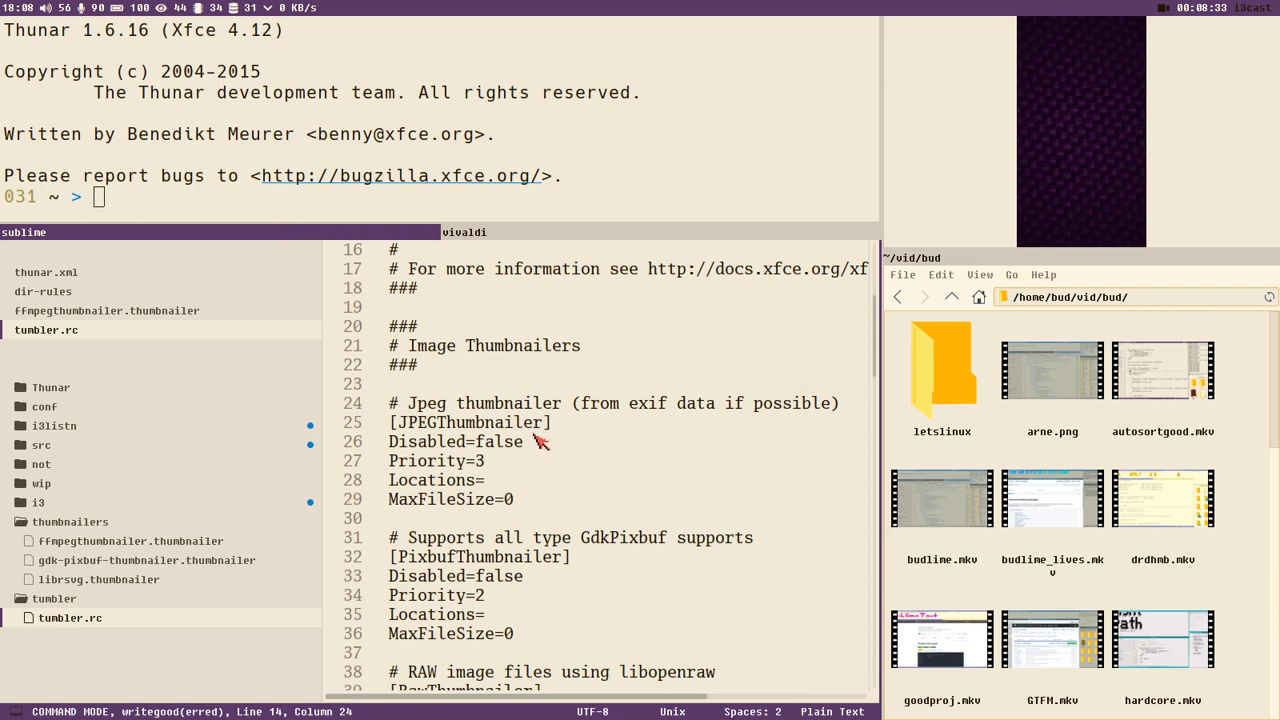
Change the [FfmpegThumbnailer] Disabled value in tumbler.rc from false to true
scroll(down, 3)
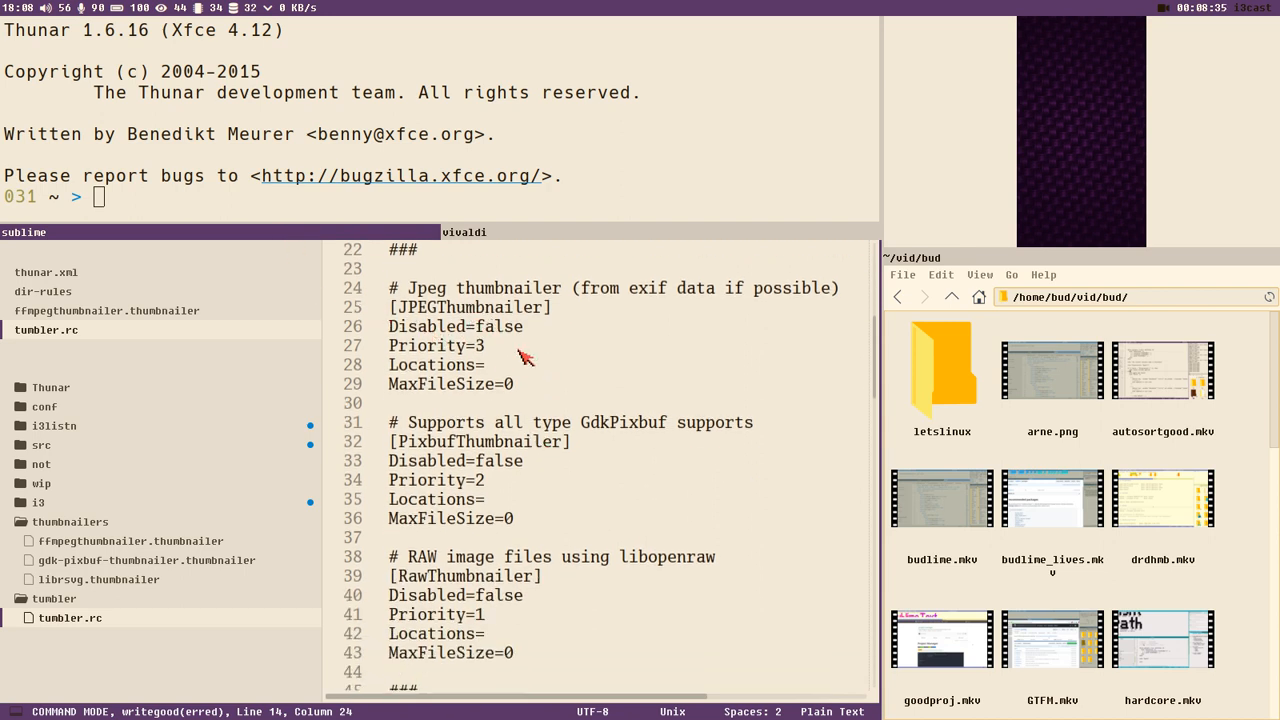
mouse_move(490, 364)
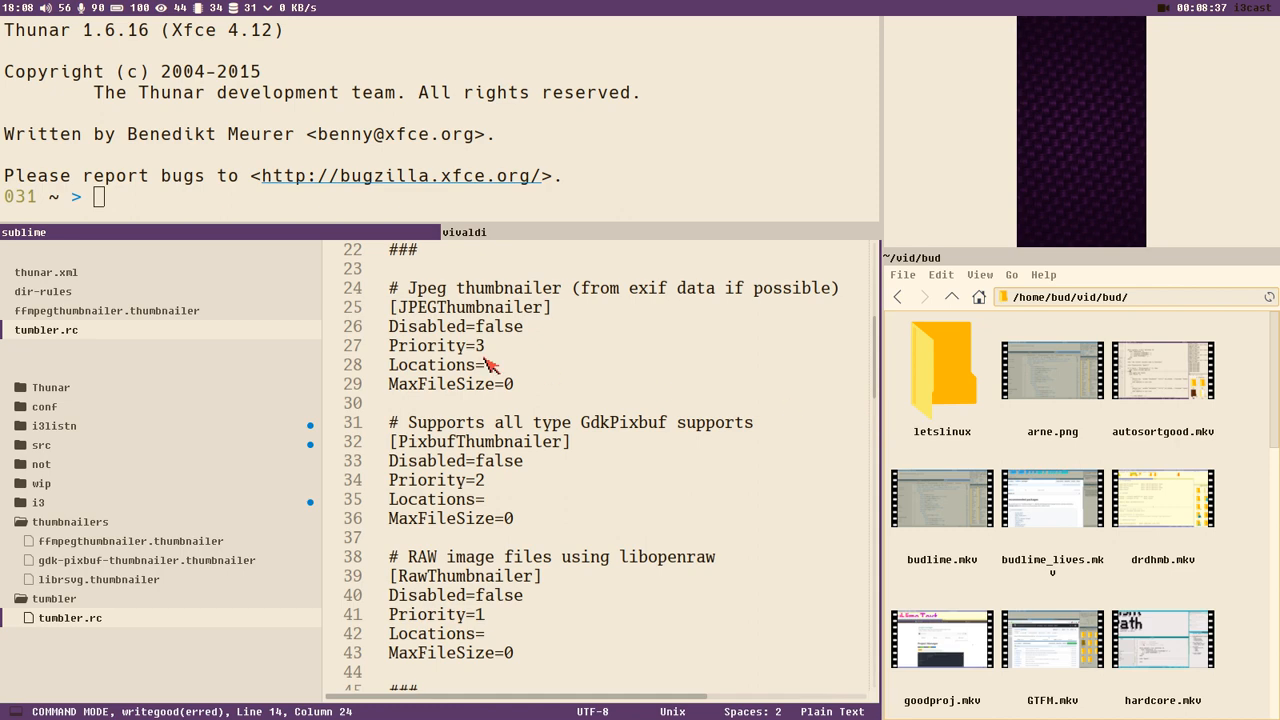
mouse_move(547, 347)
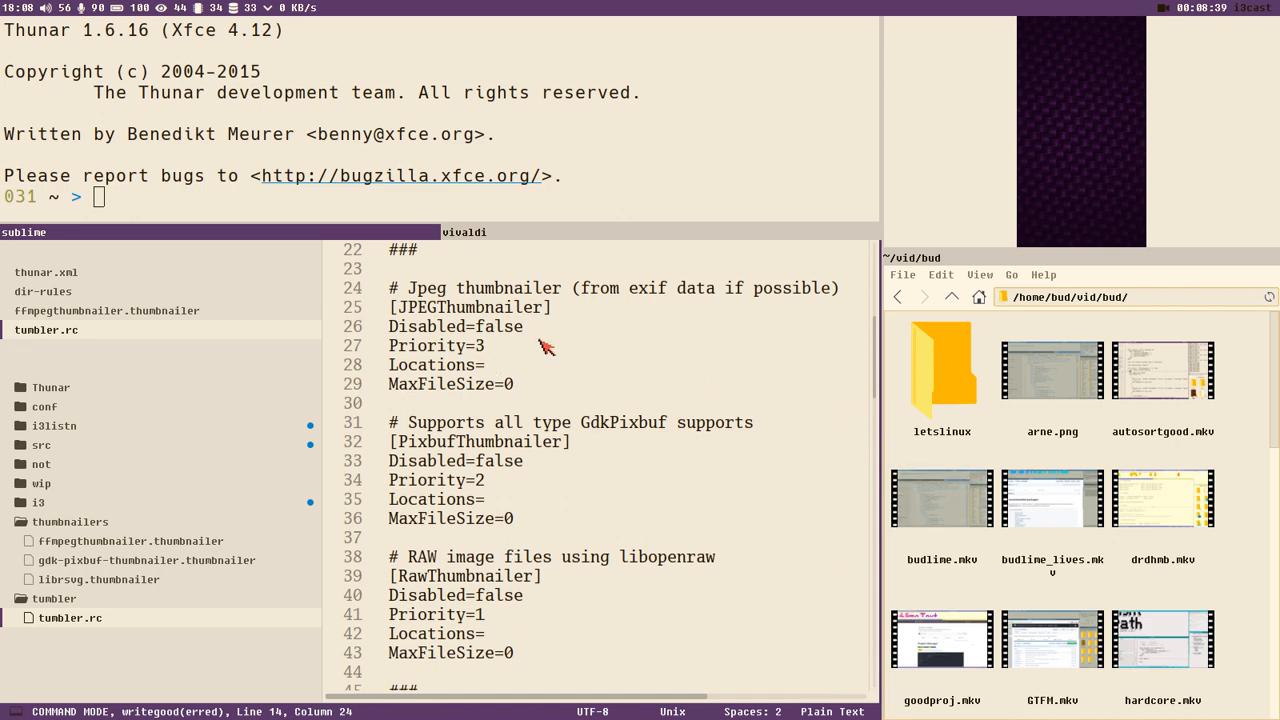
scroll(down, 3)
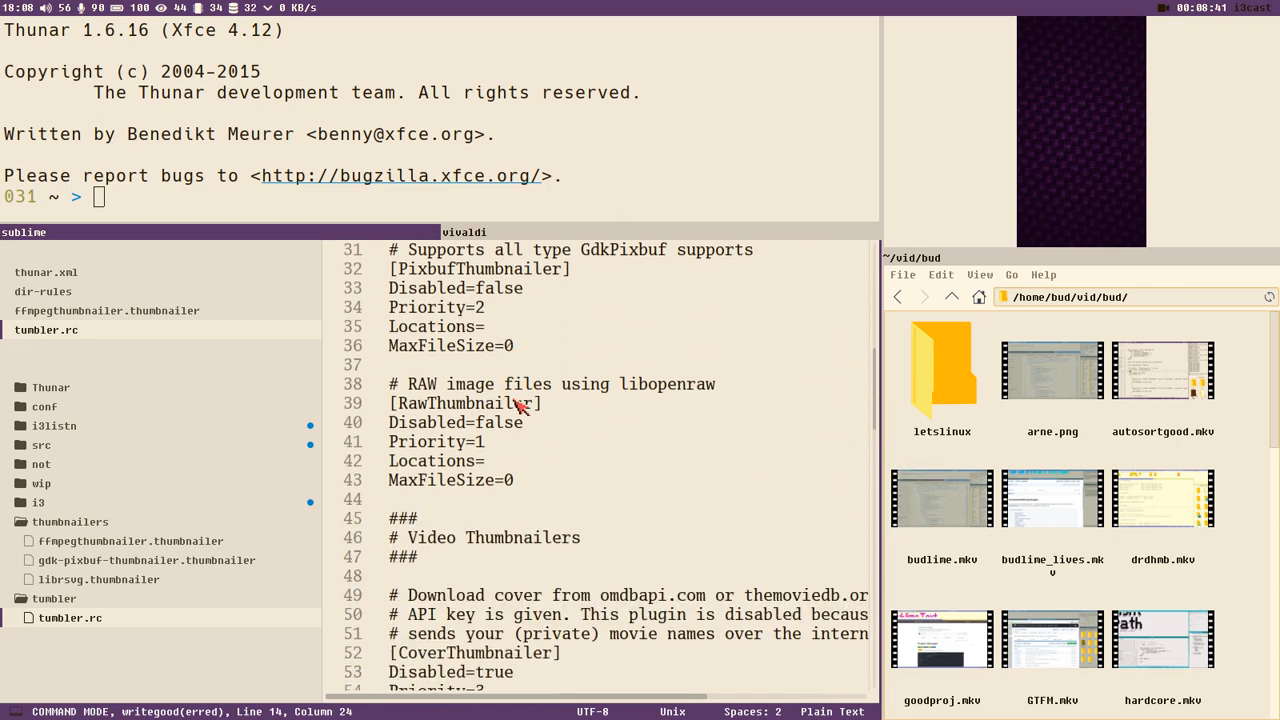
scroll(down, 3)
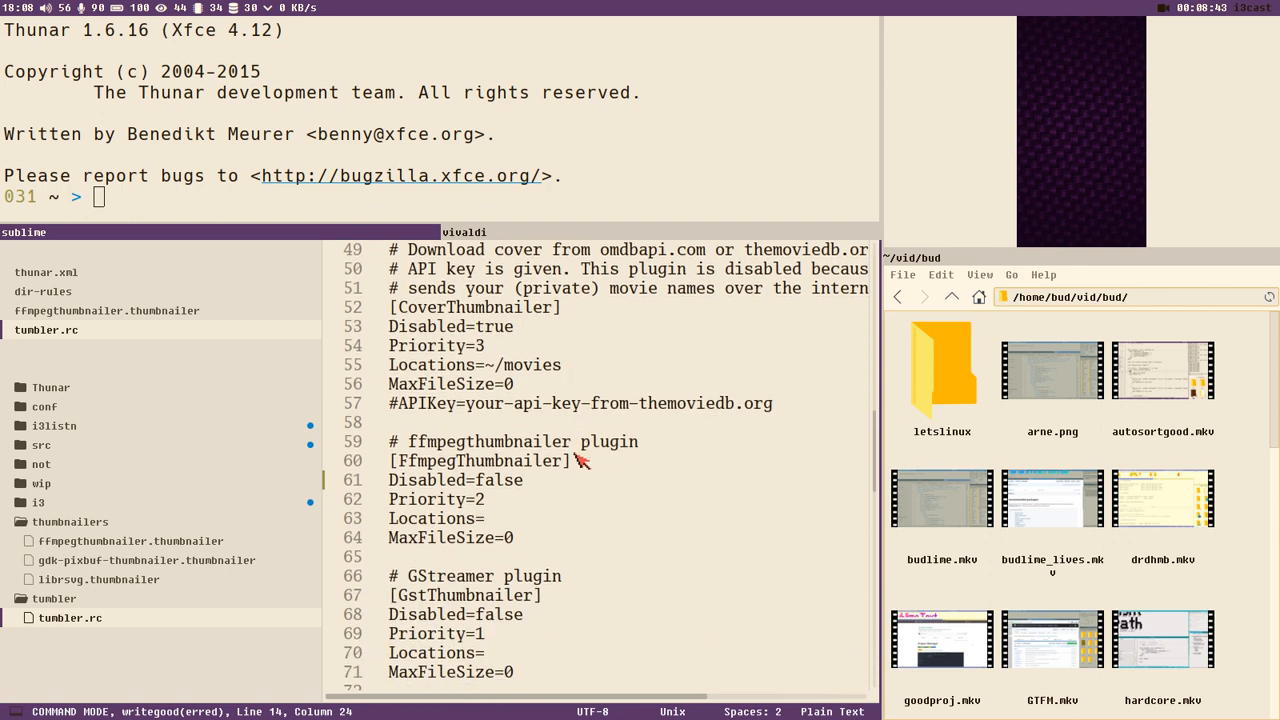
mouse_move(497, 516)
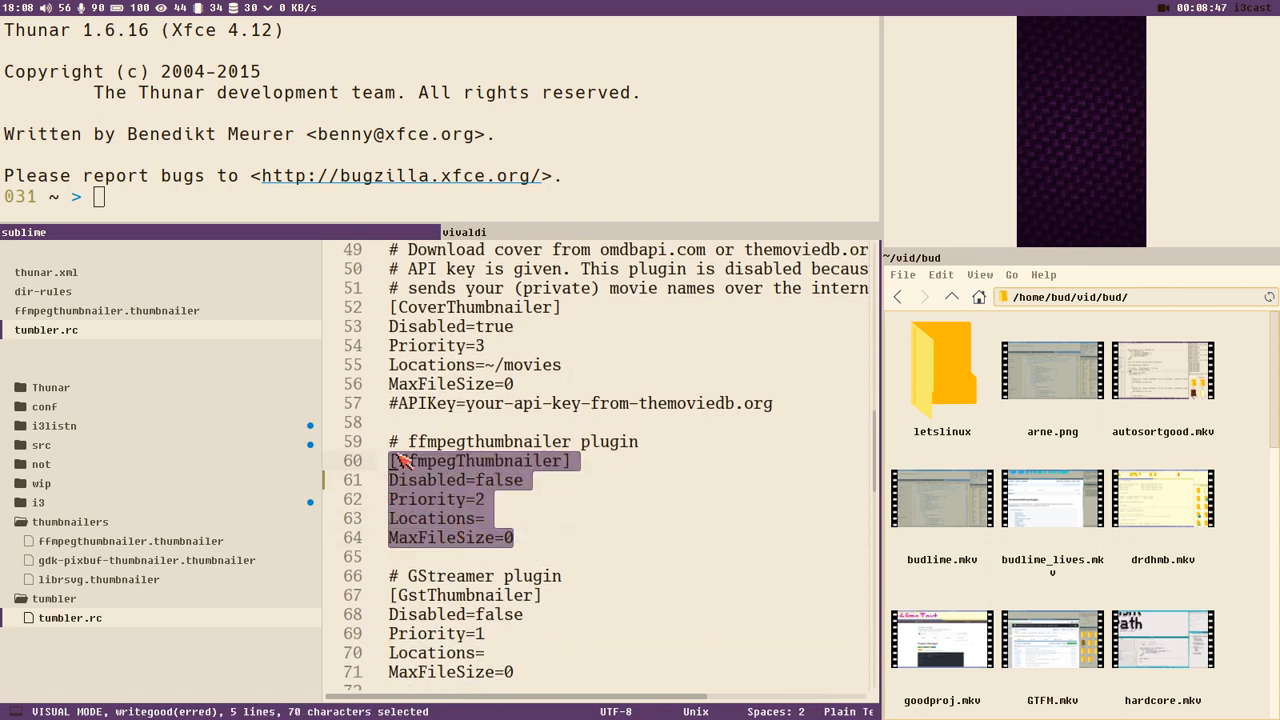
click(575, 441)
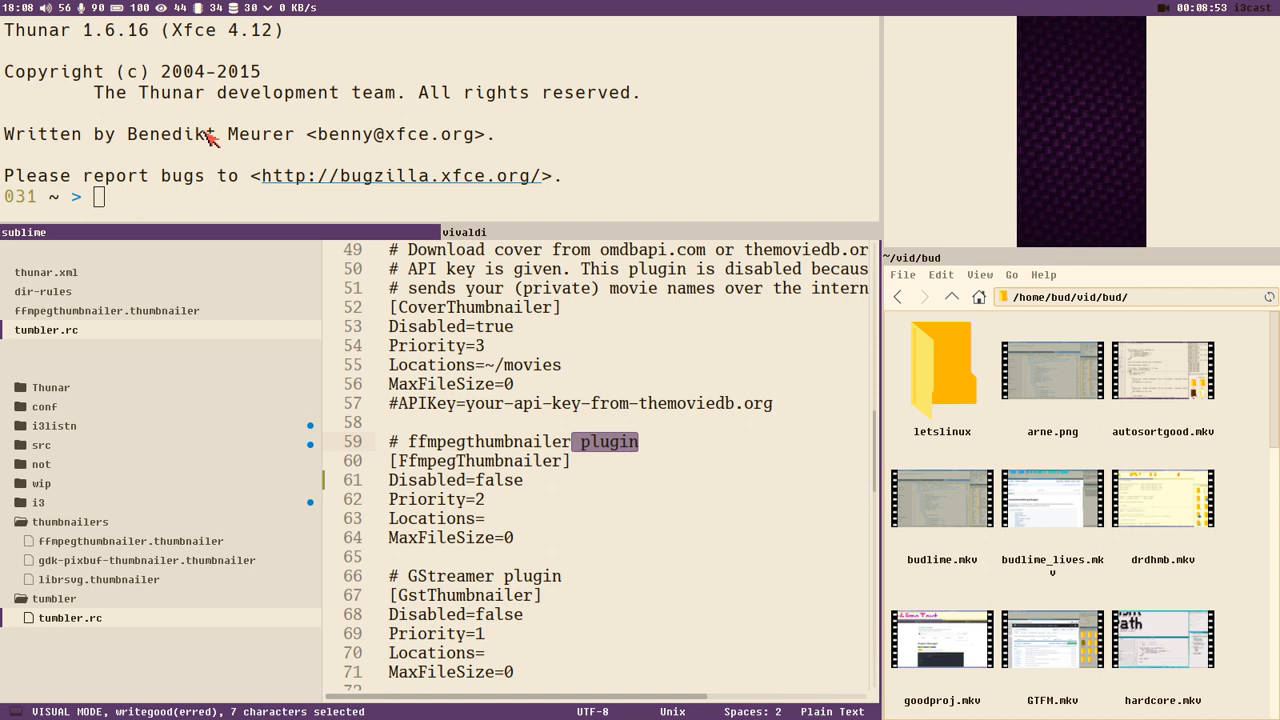
mouse_move(565, 468)
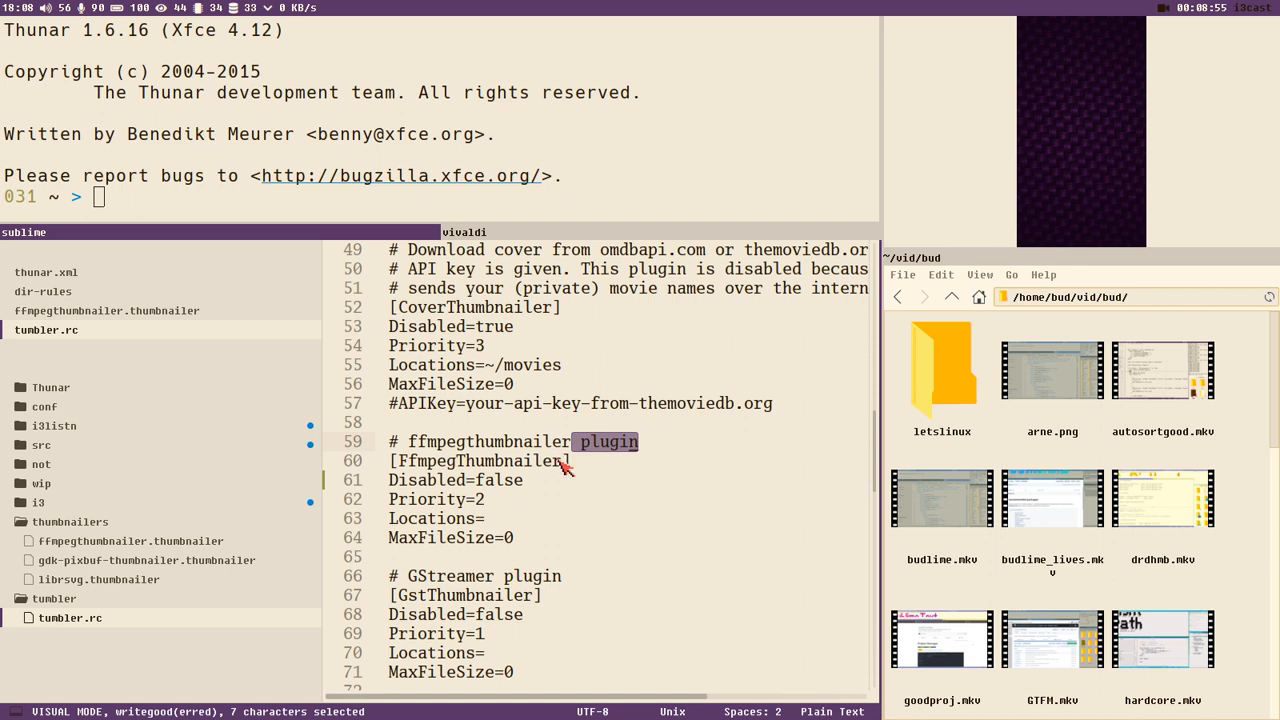
mouse_move(485, 490)
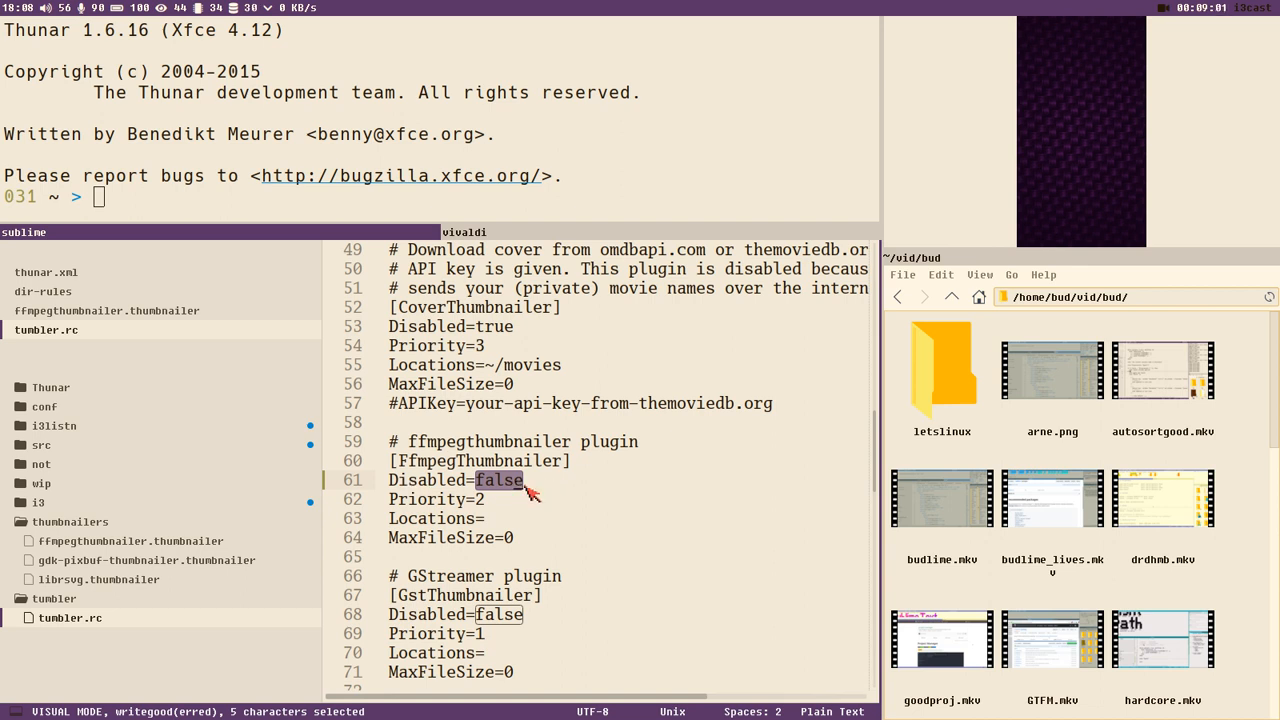
mouse_move(182, 557)
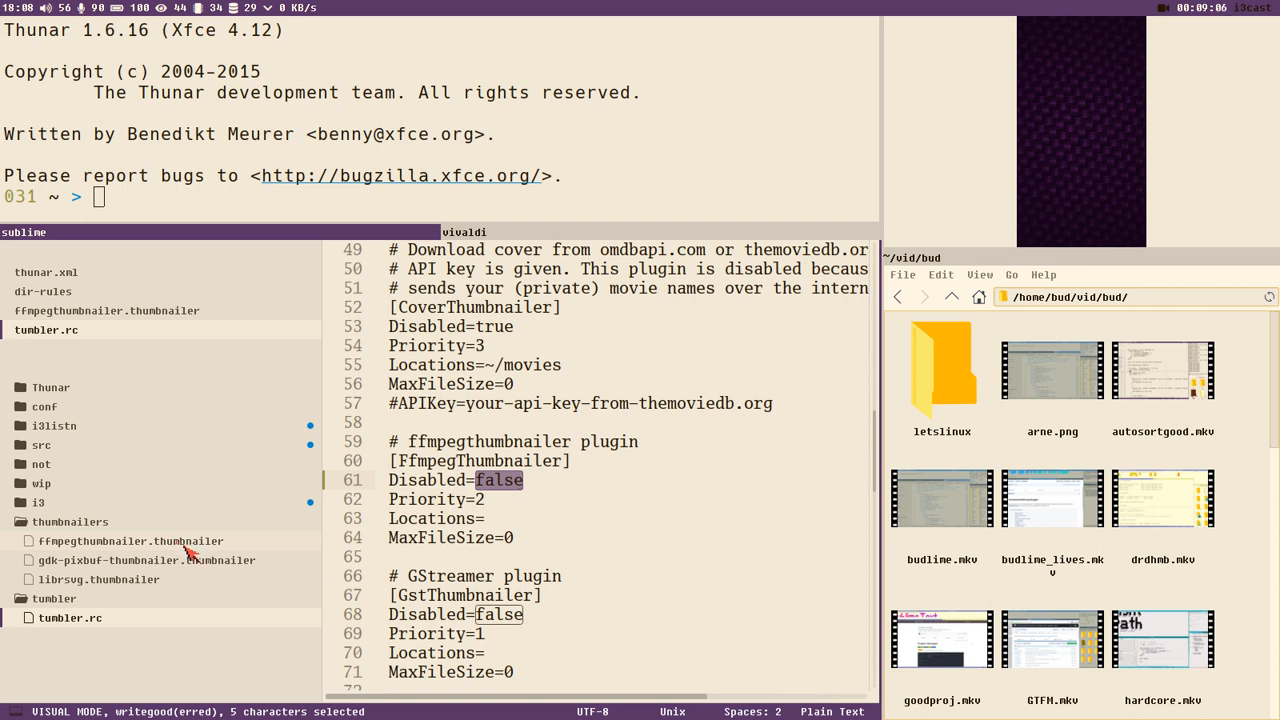
click(130, 540)
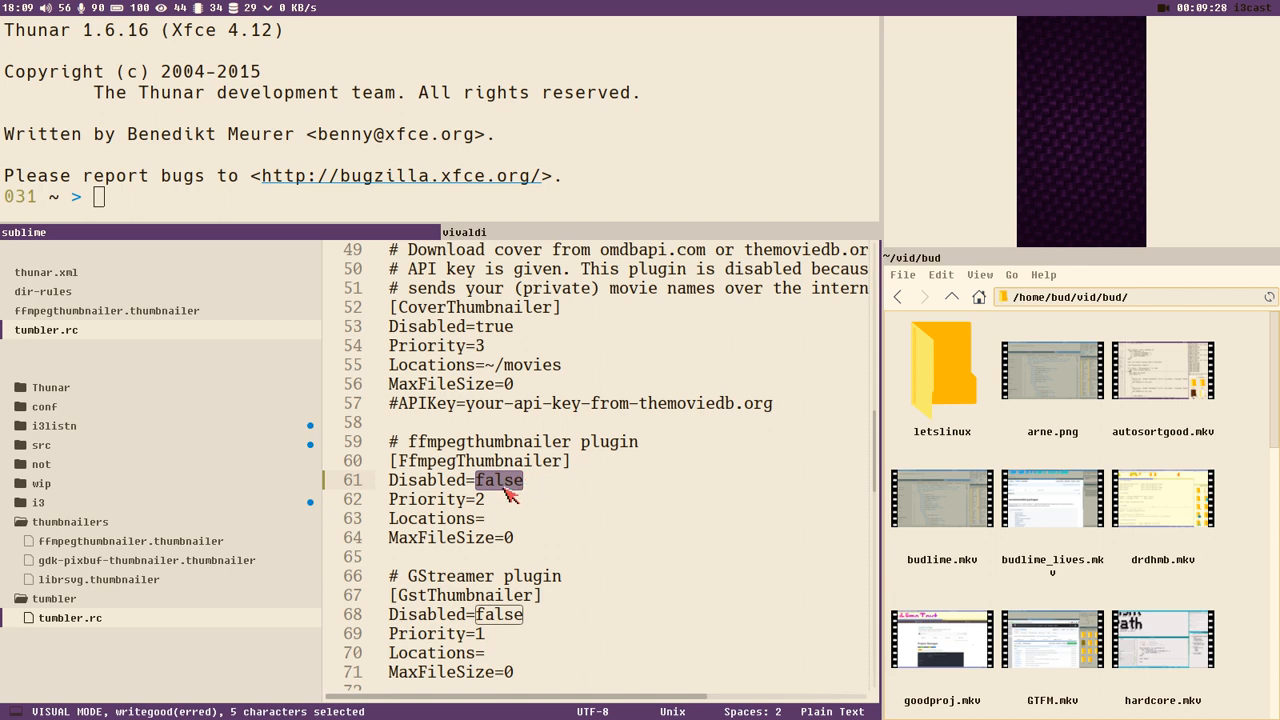
mouse_move(578, 472)
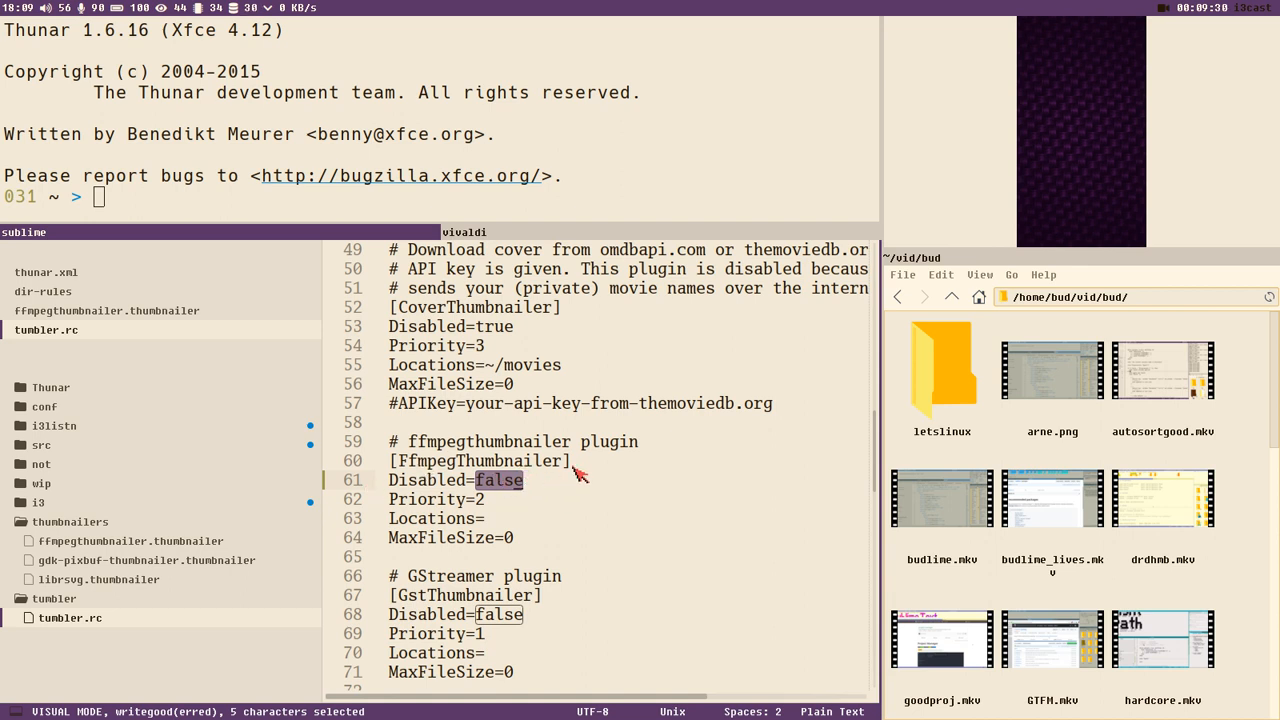
text(true)
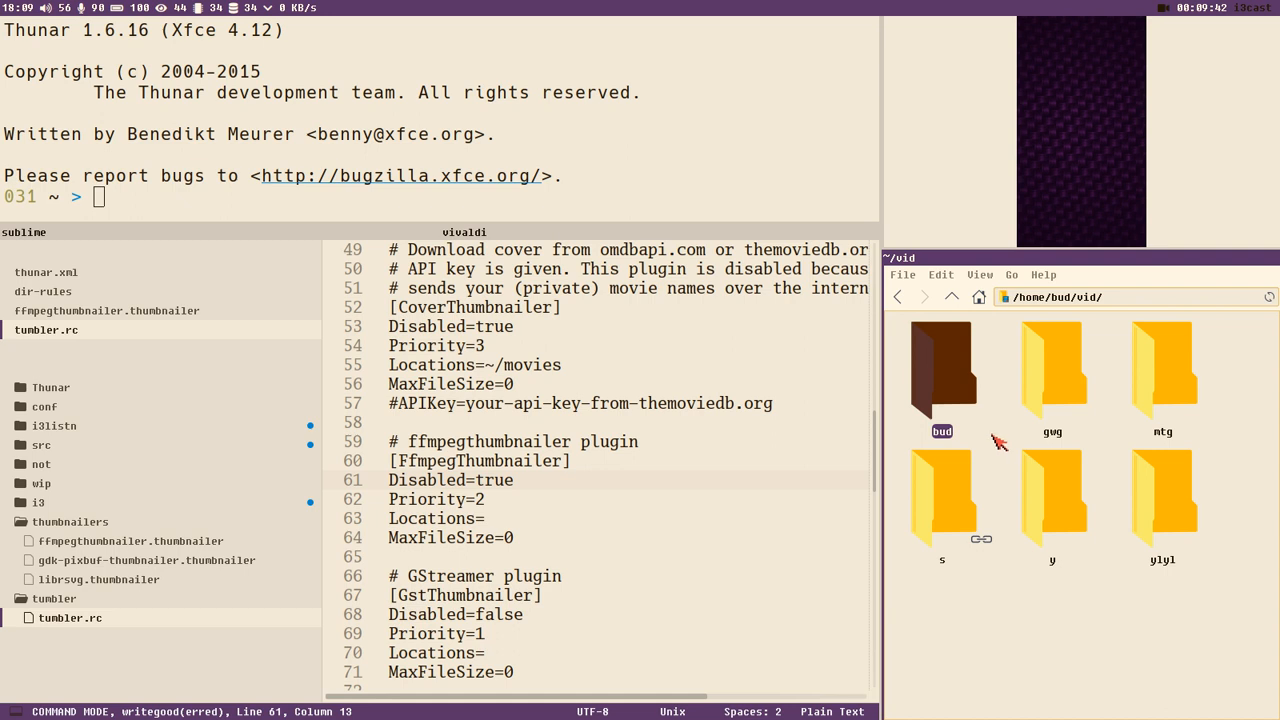
mouse_move(1052, 490)
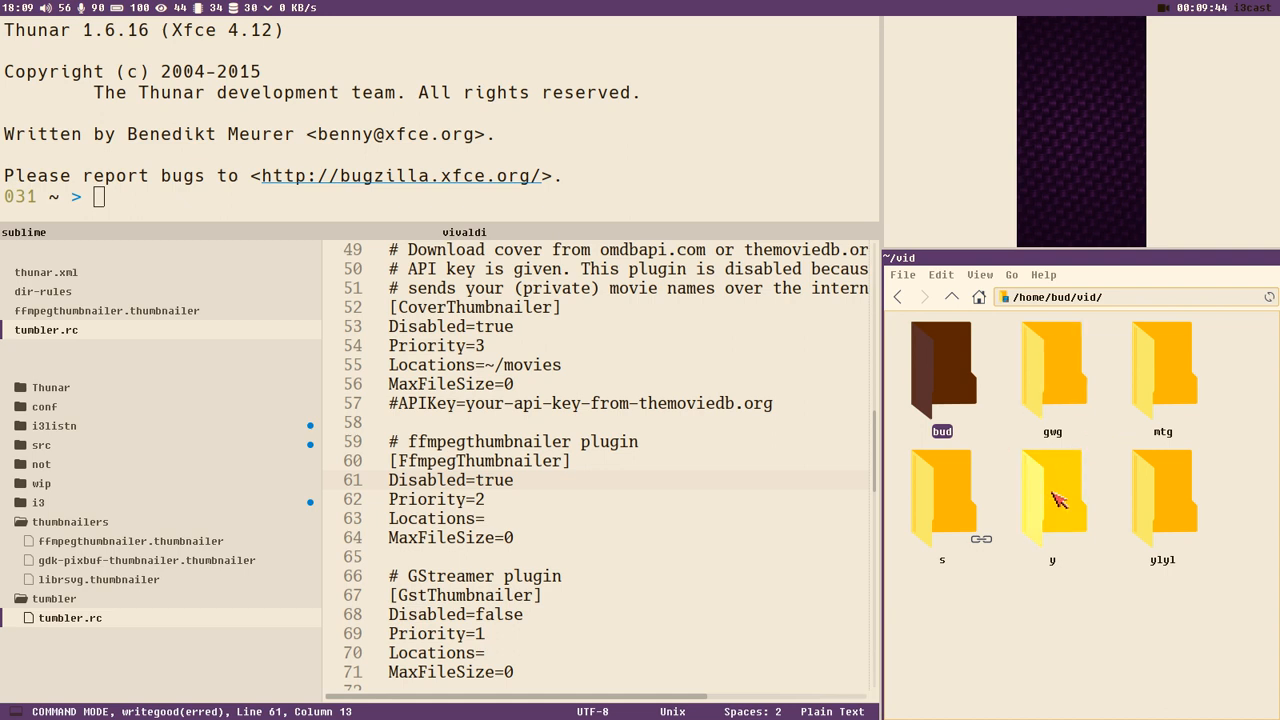
double_click(1052, 490)
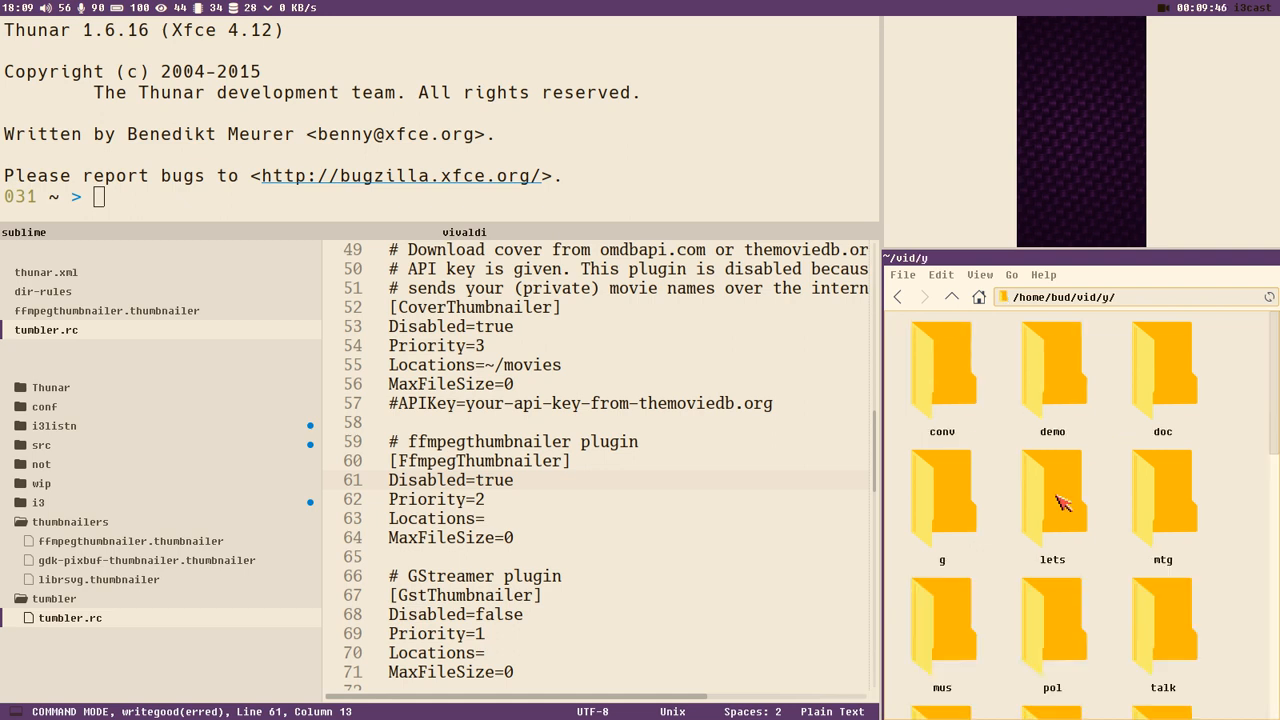
scroll(down, 3)
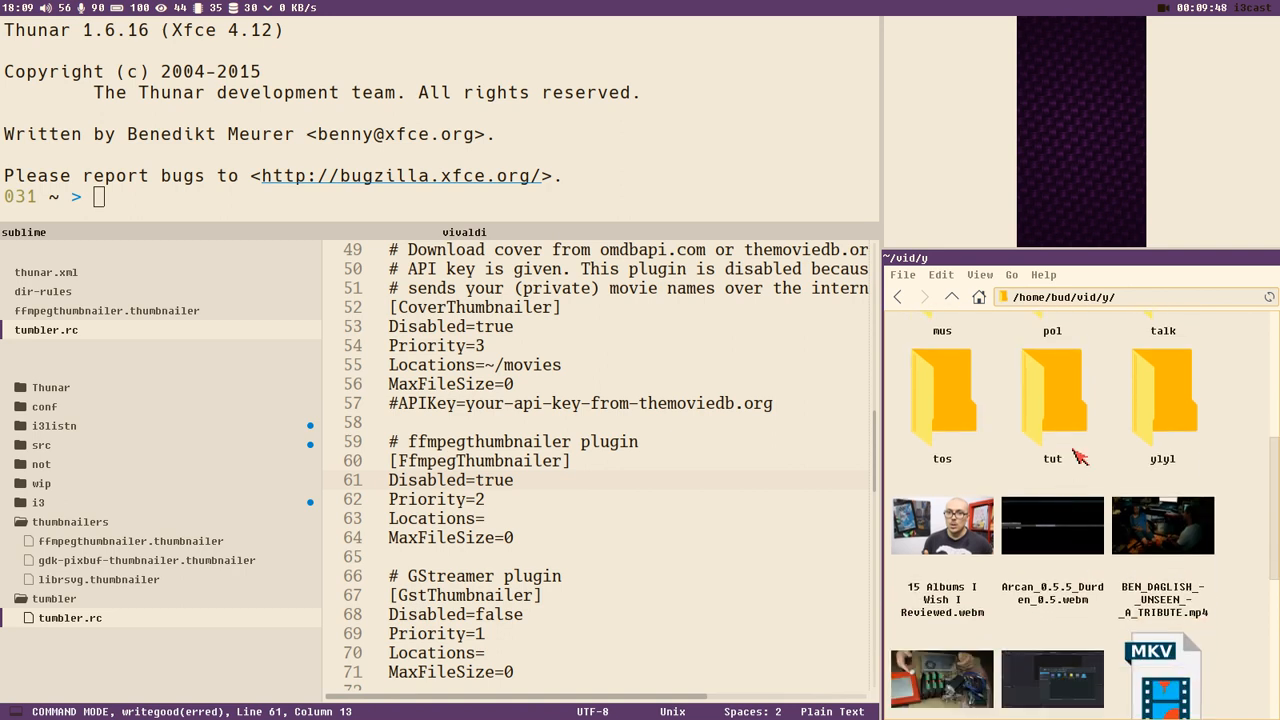
scroll(down, 3)
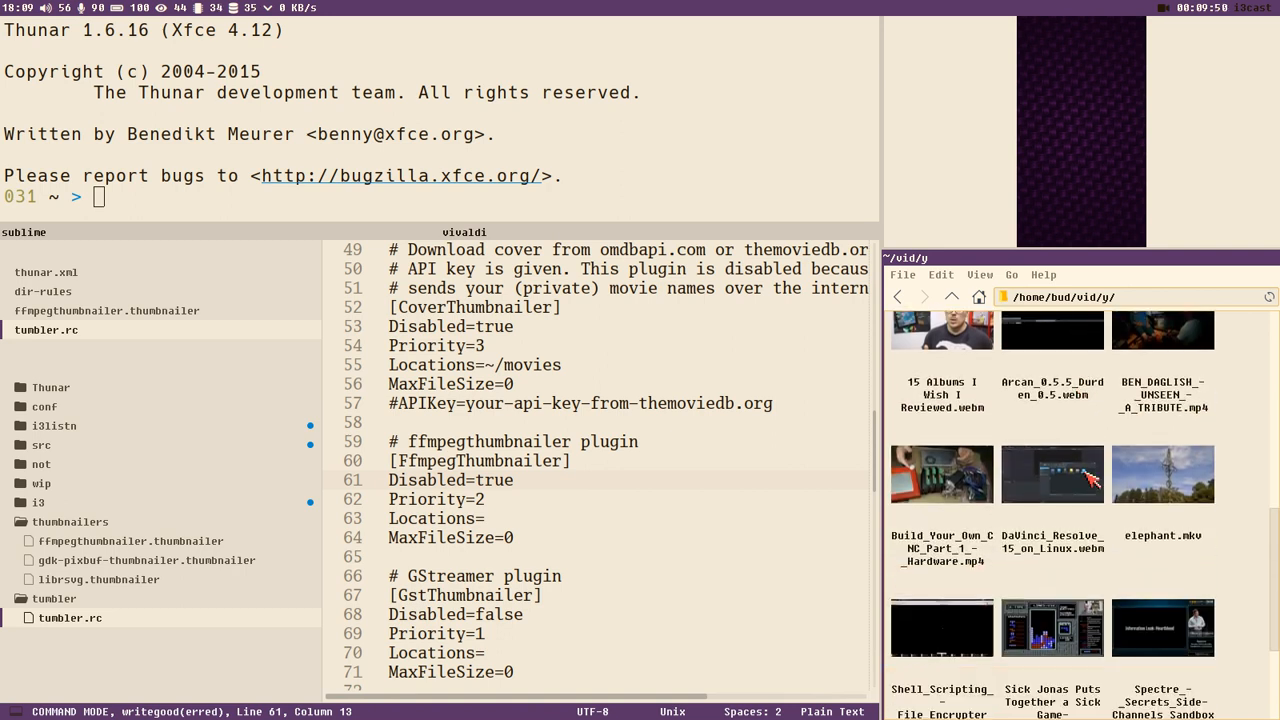
scroll(down, 3)
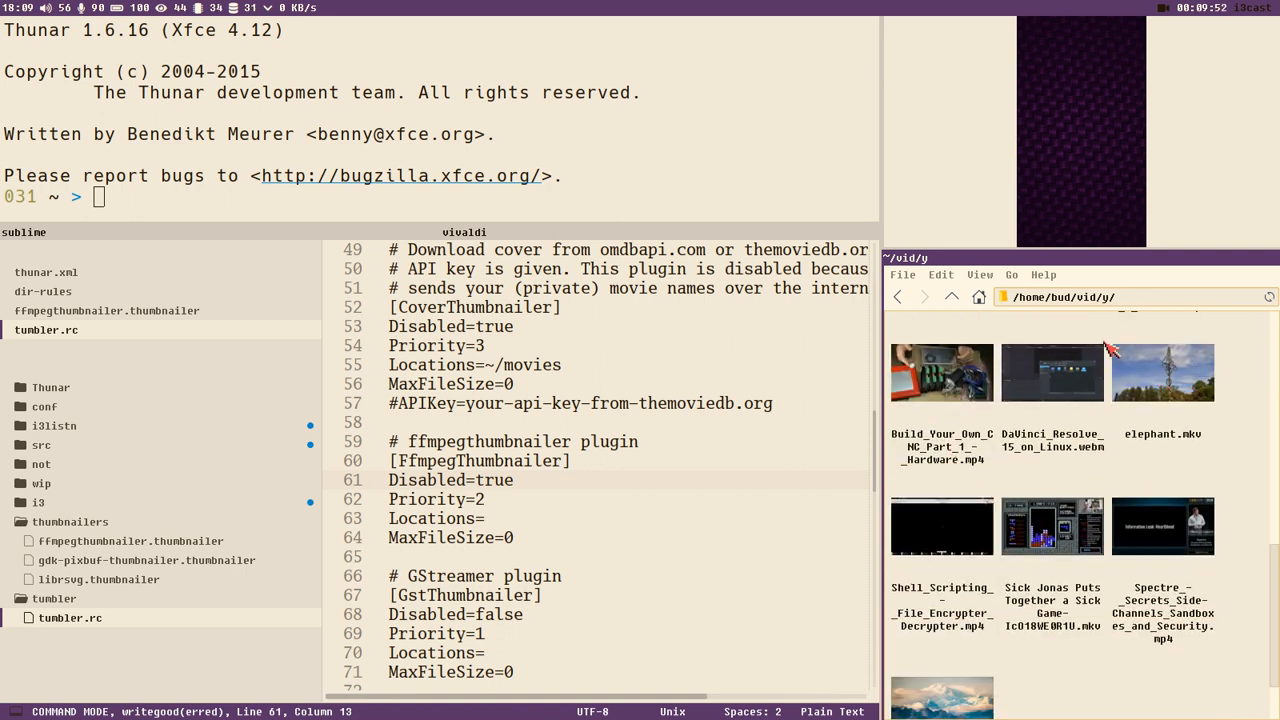
scroll(down, 3)
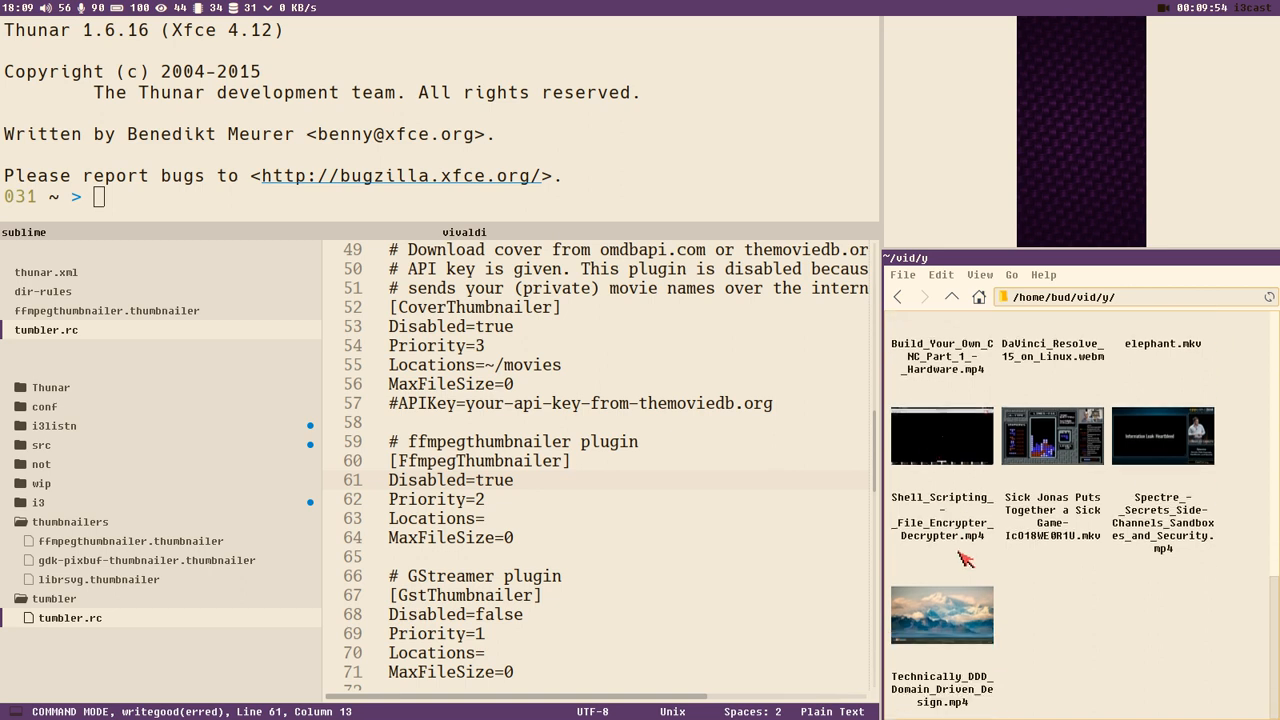
scroll(up, 3)
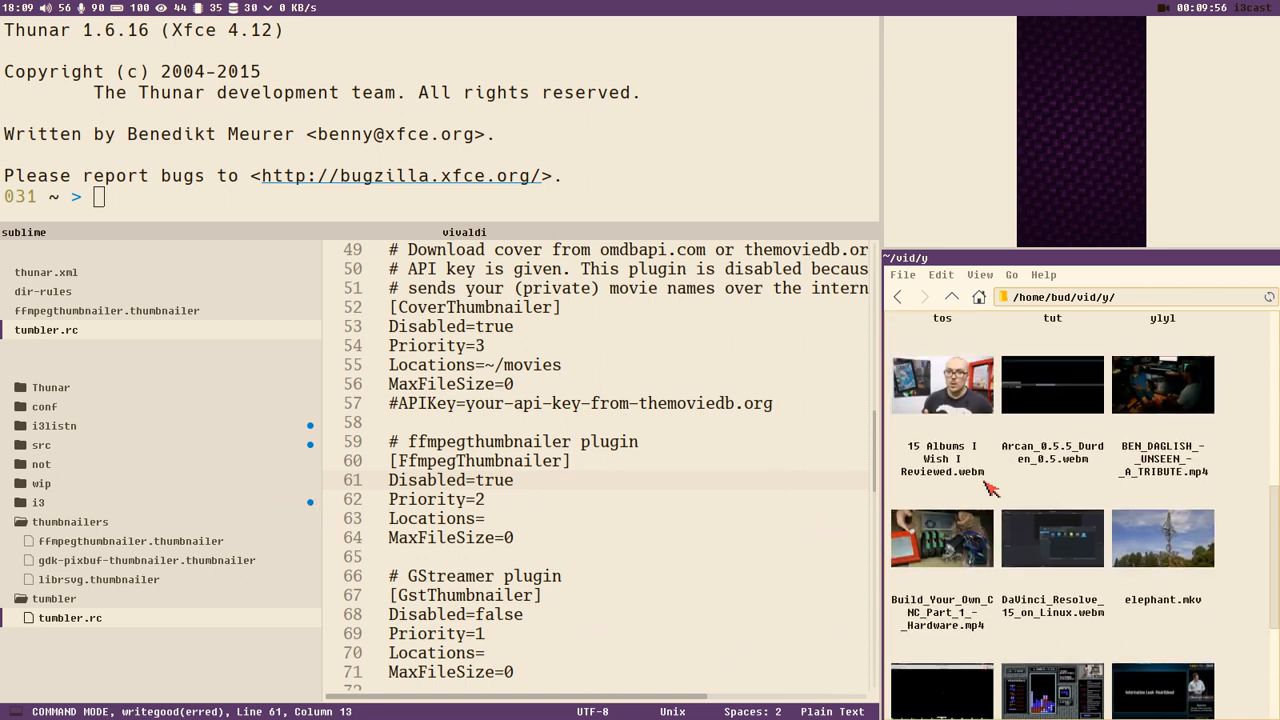
click(951, 296)
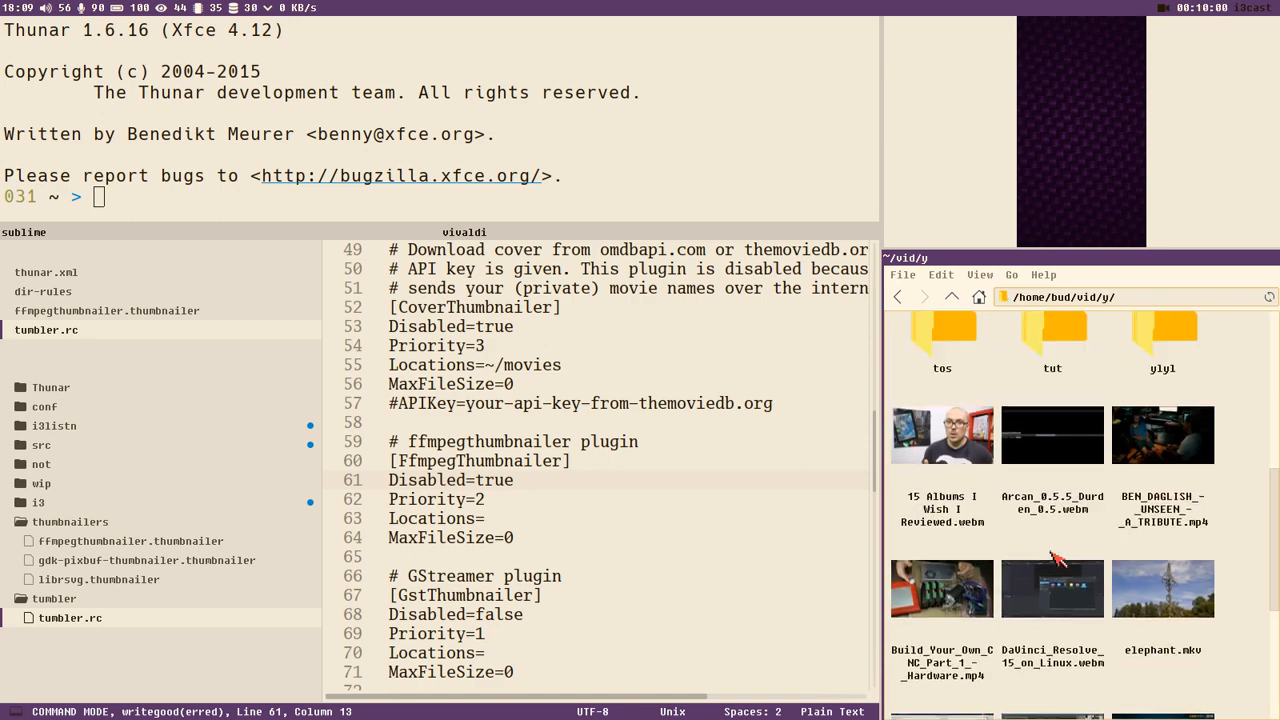
scroll(up, 3)
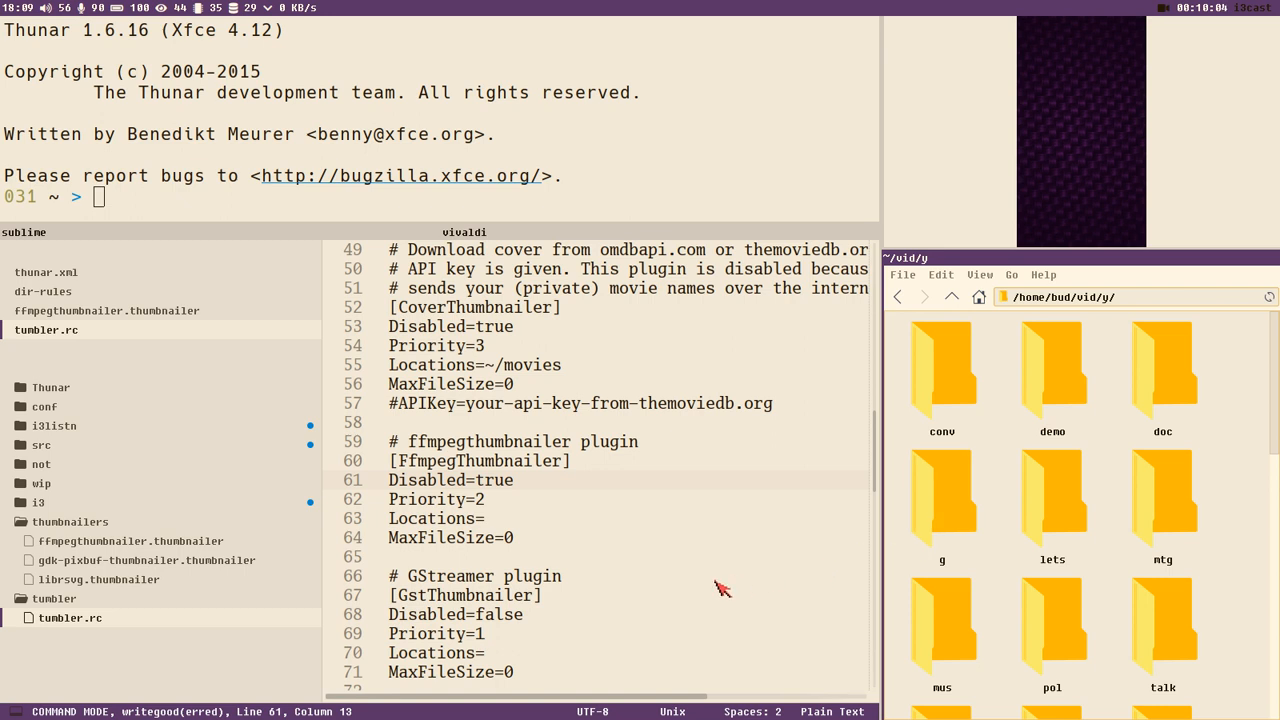
mouse_move(646, 639)
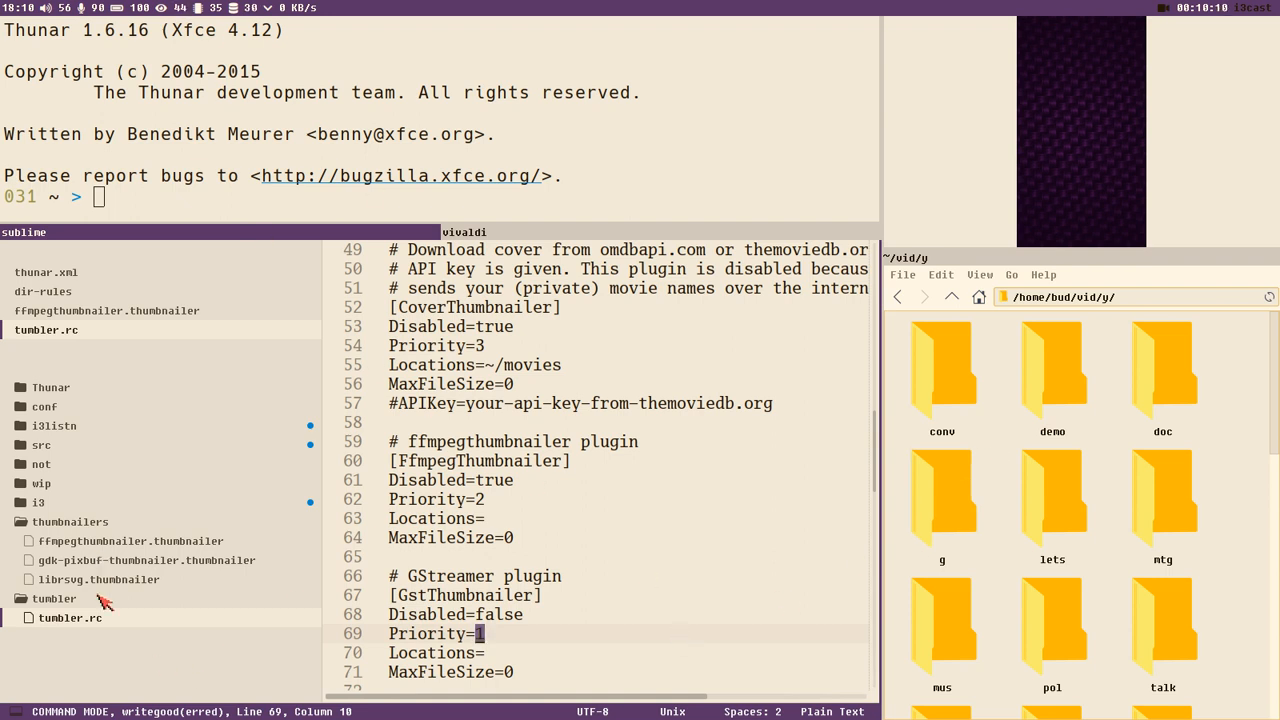
mouse_move(938, 443)
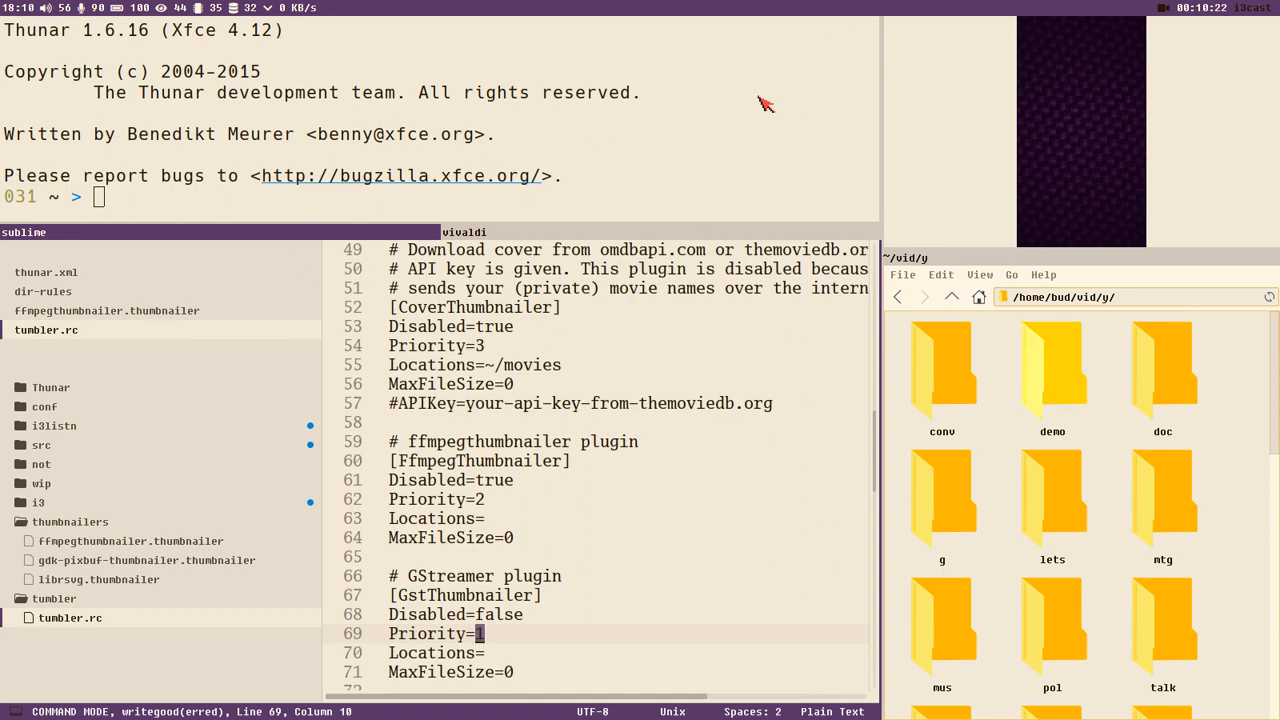
scroll(up, 3)
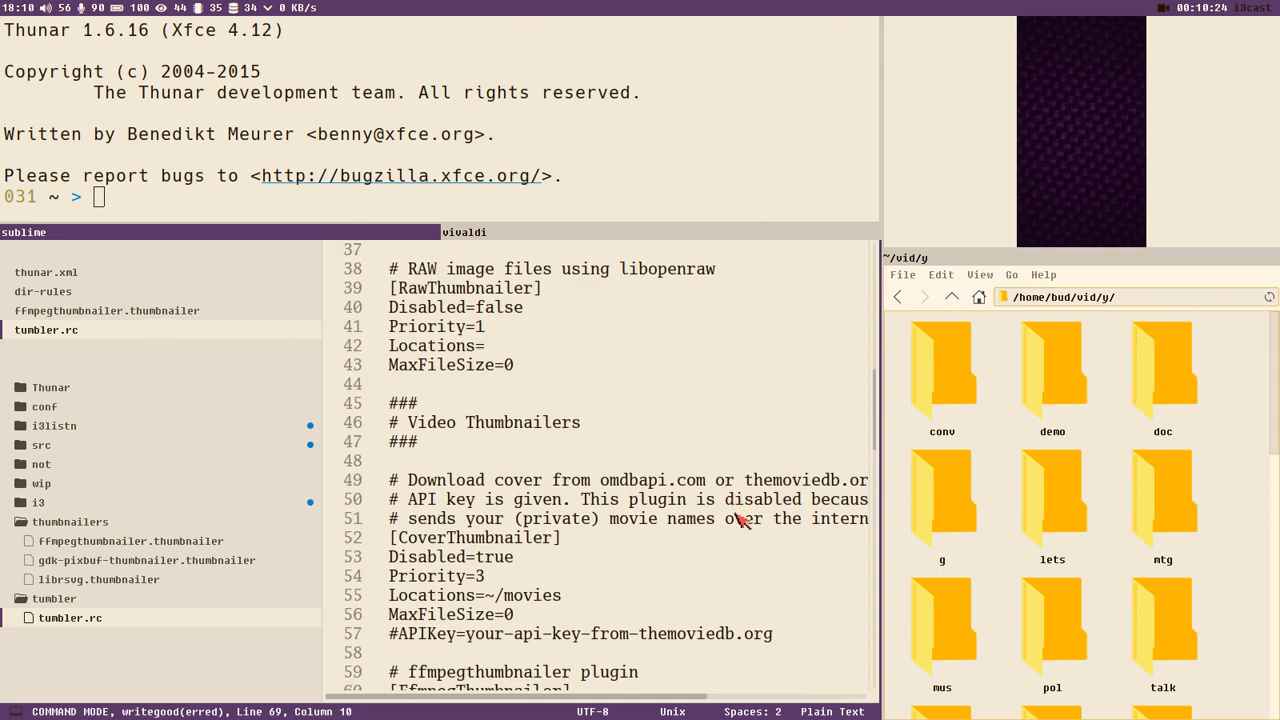
scroll(up, 3)
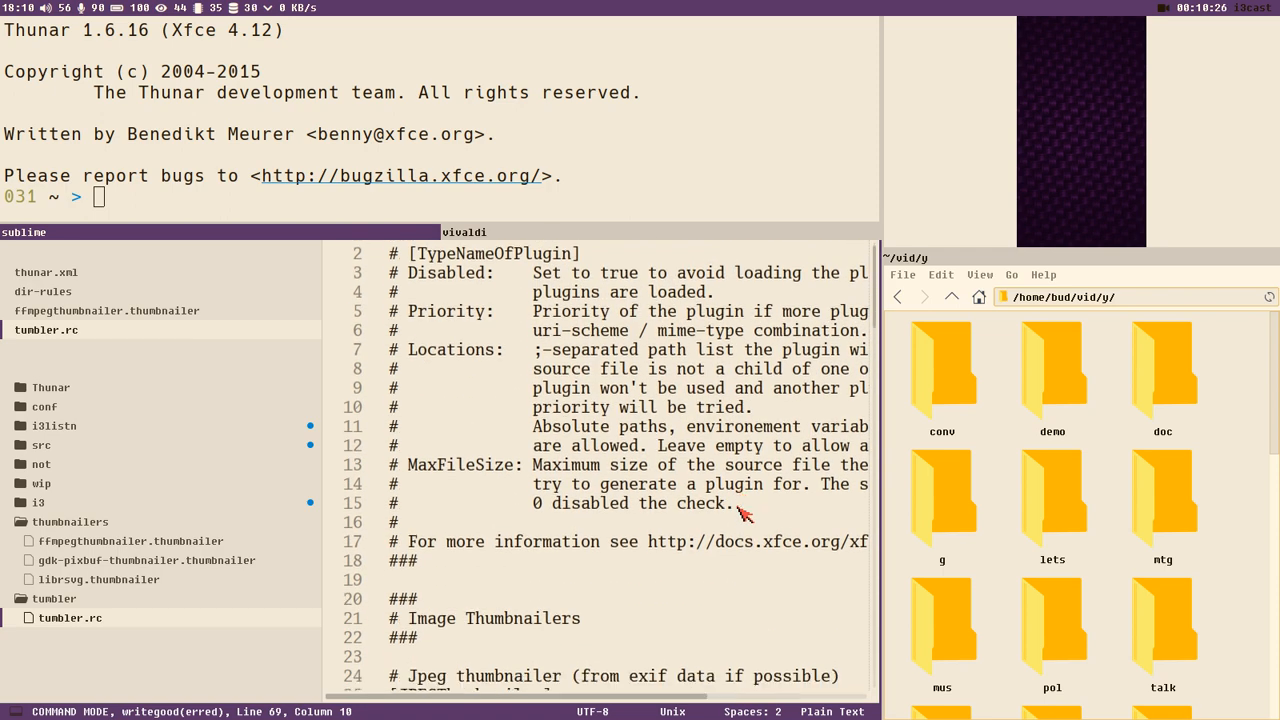
scroll(down, 3)
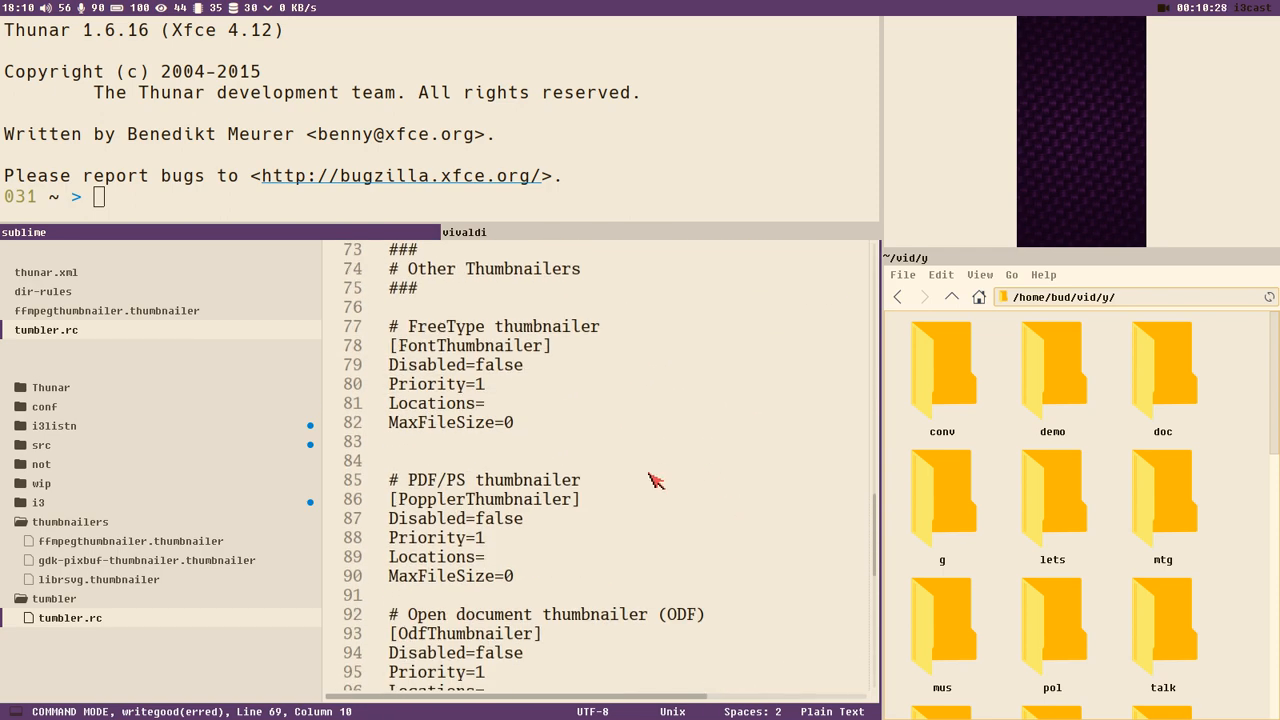
mouse_move(740, 453)
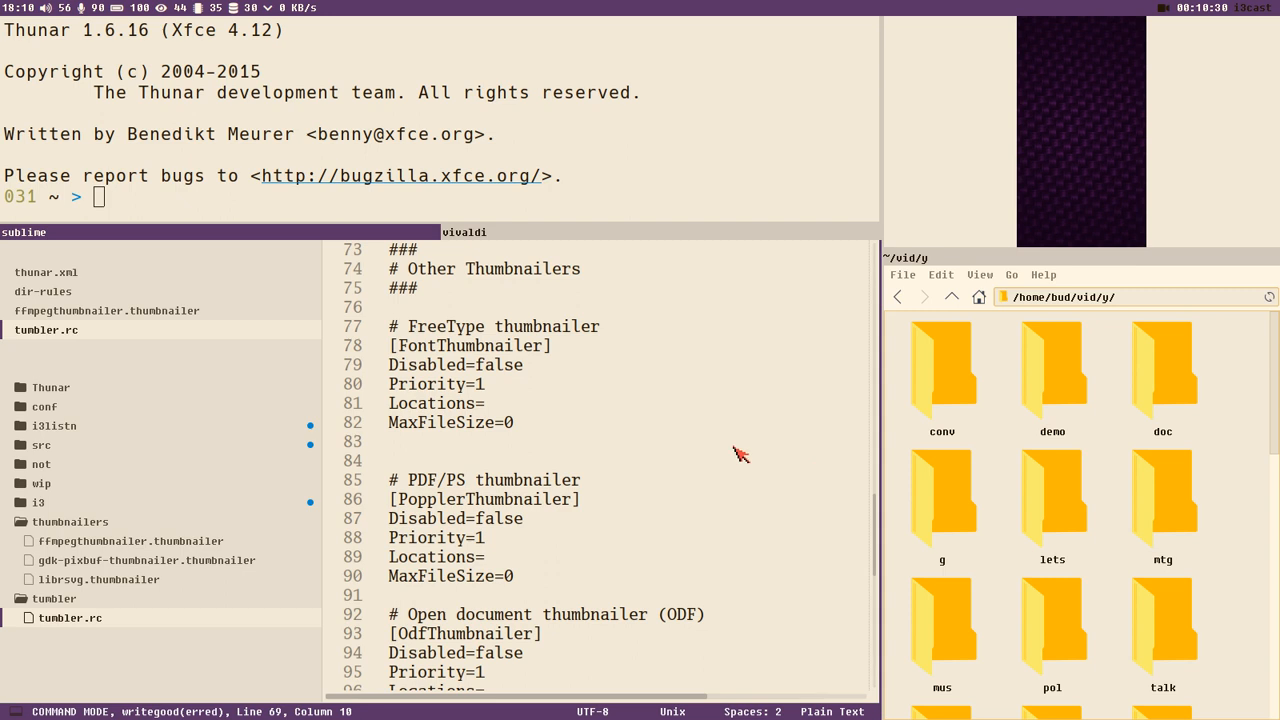
scroll(up, 3)
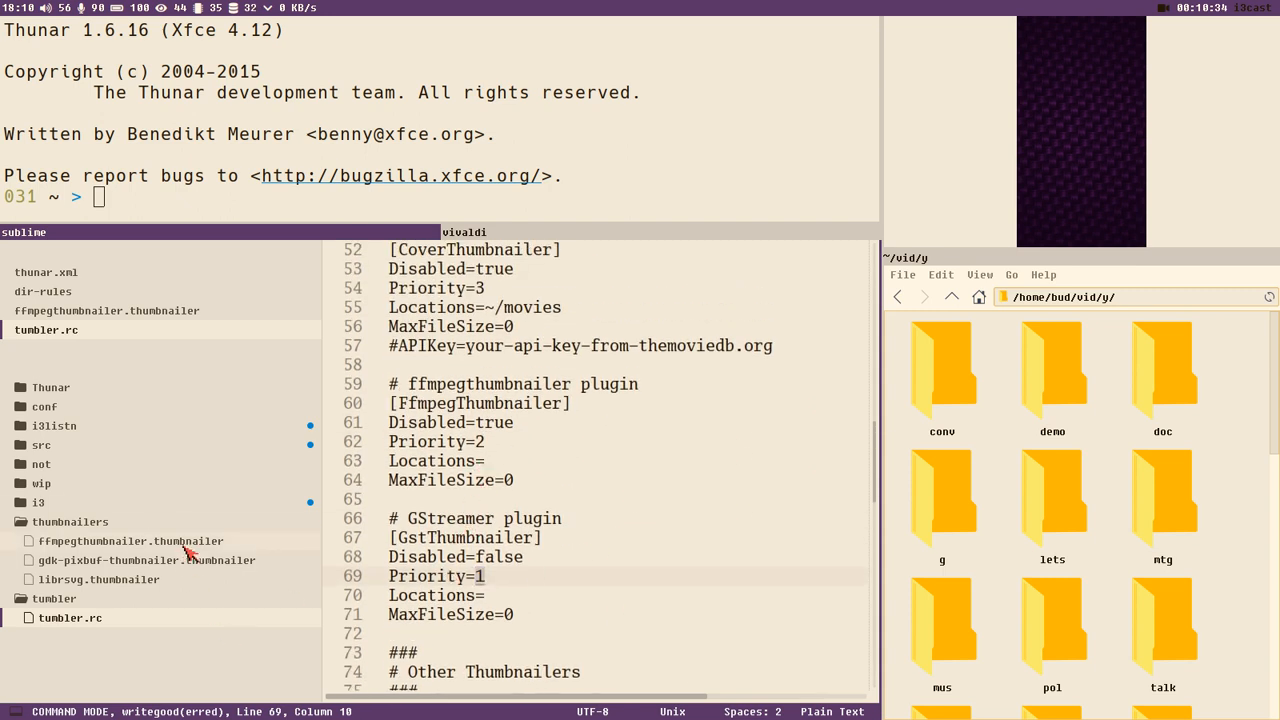
mouse_move(893, 516)
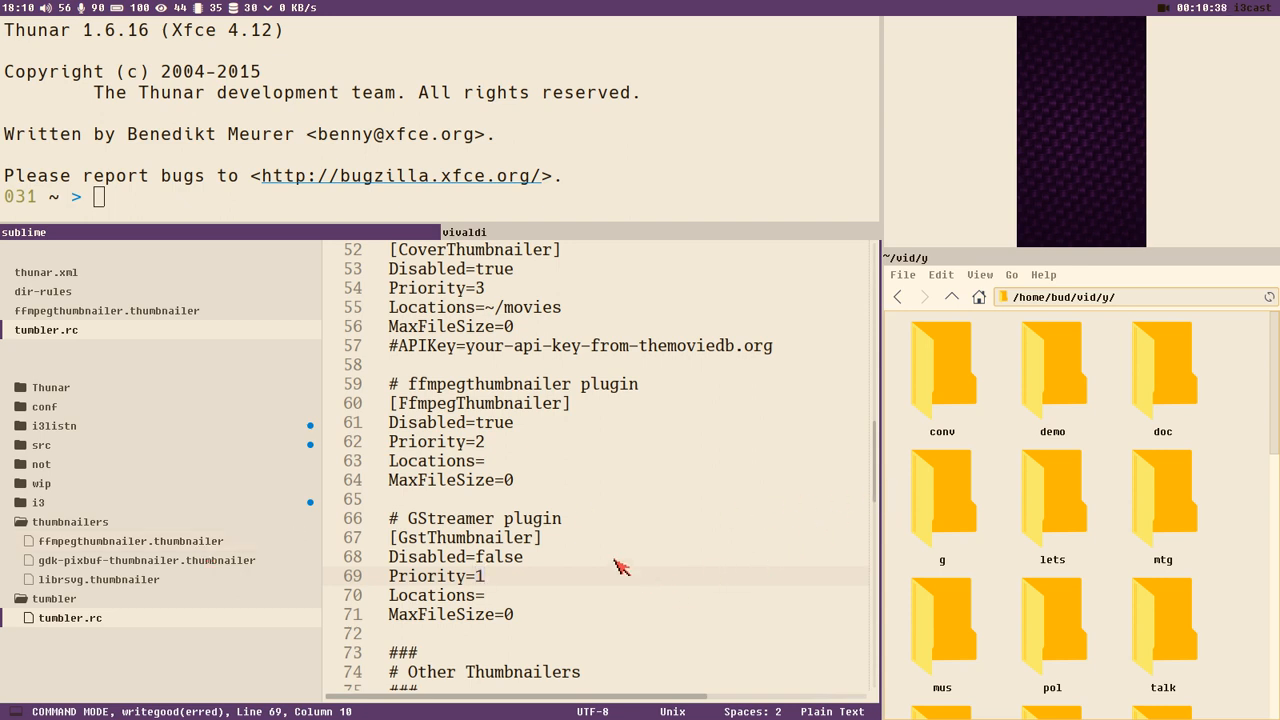
scroll(down, 3)
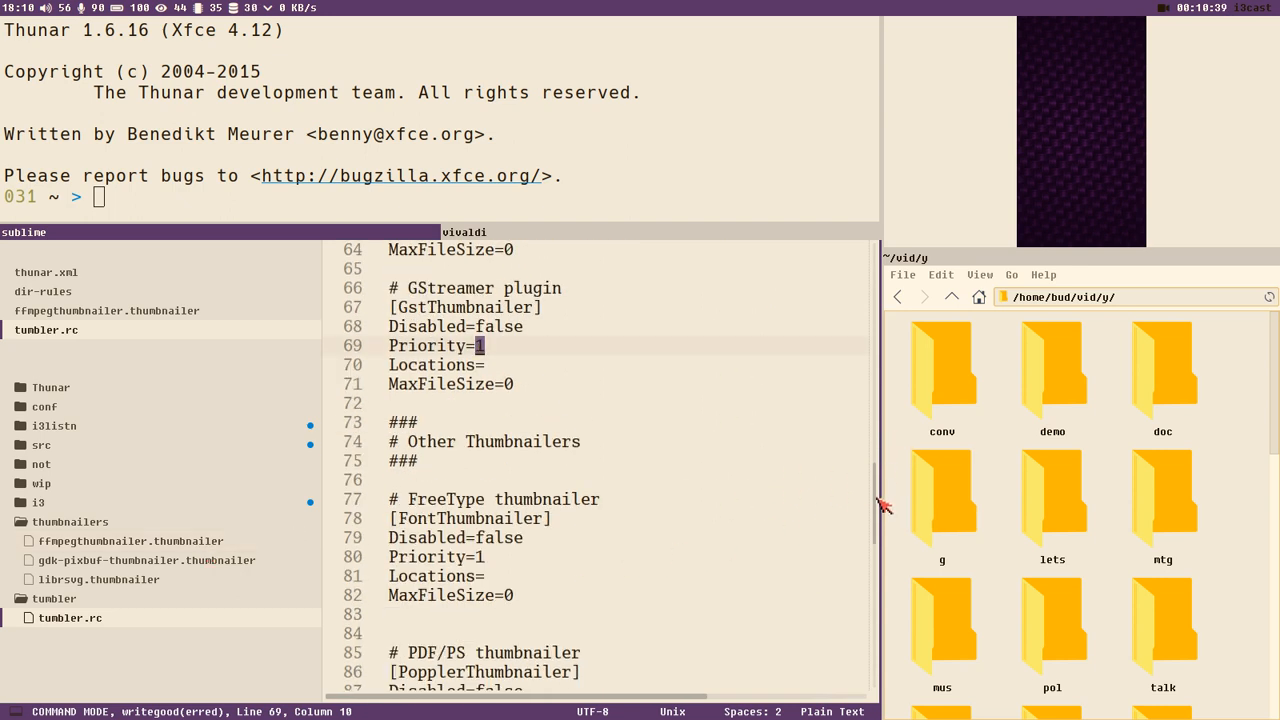
scroll(up, 3)
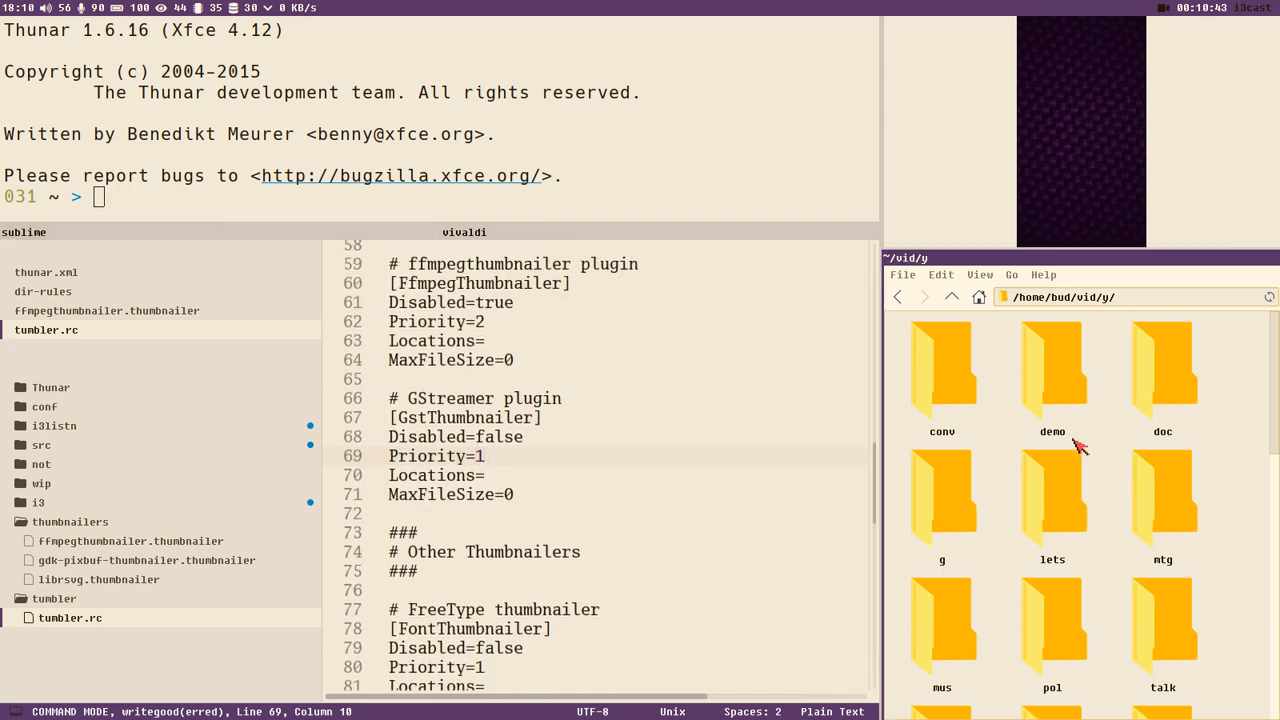
click(952, 297)
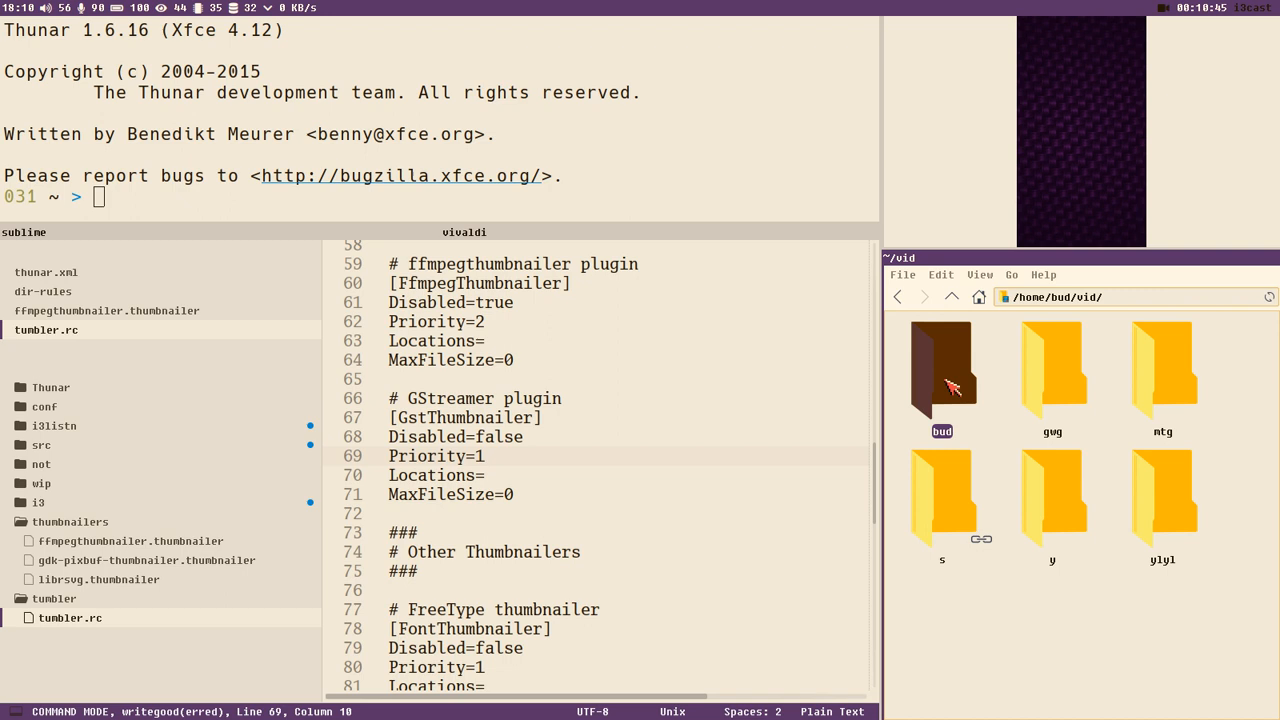
Open the bud folder and browse its video thumbnails, selecting hardcore.mkv
double_click(941, 367)
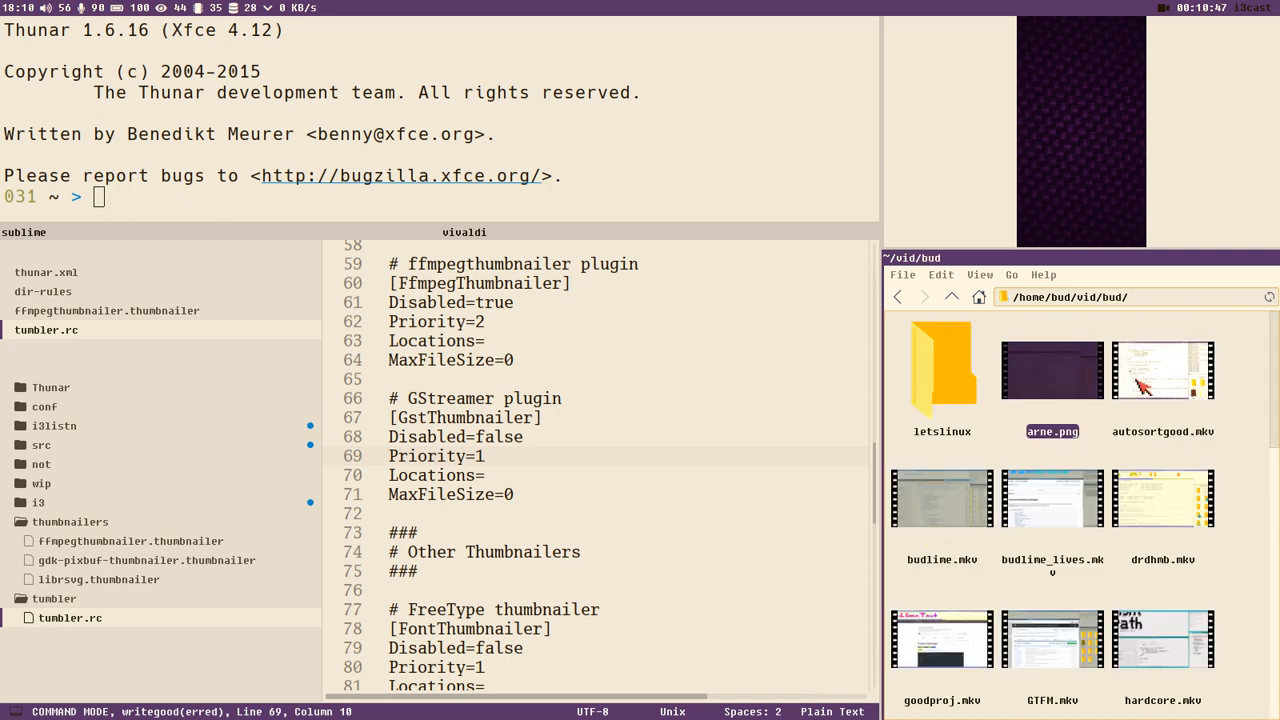
click(1163, 638)
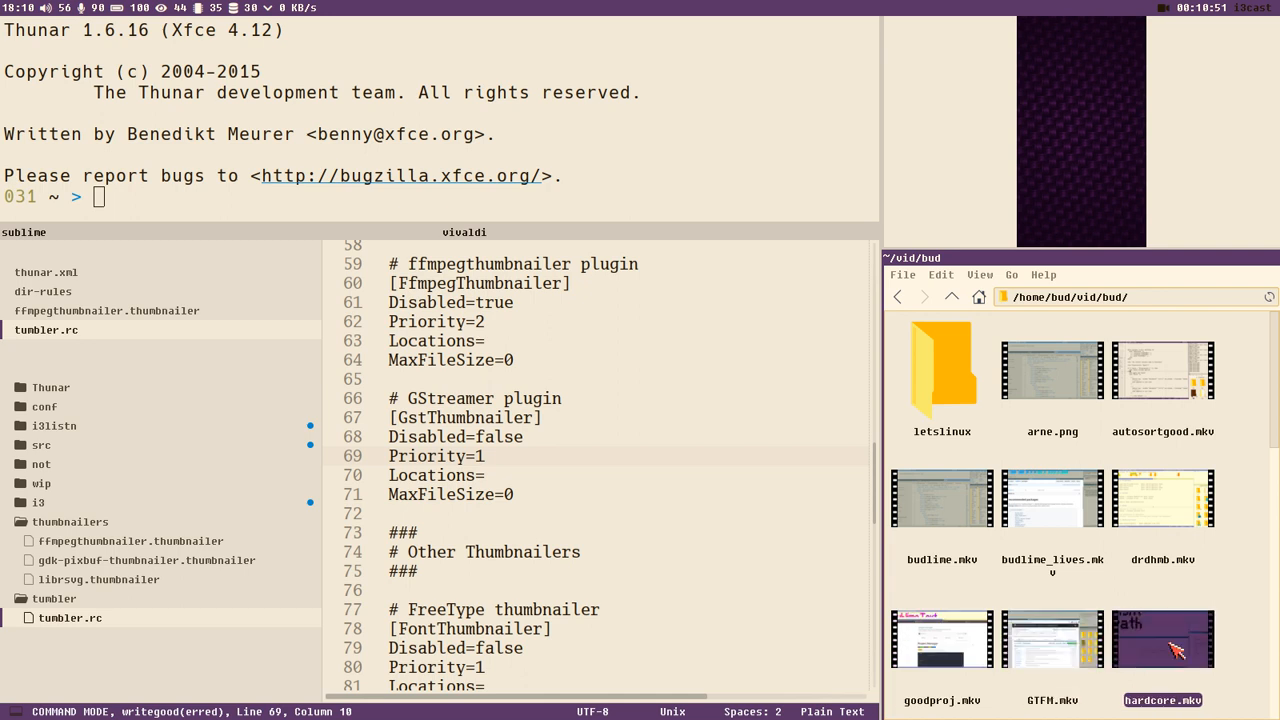
scroll(down, 3)
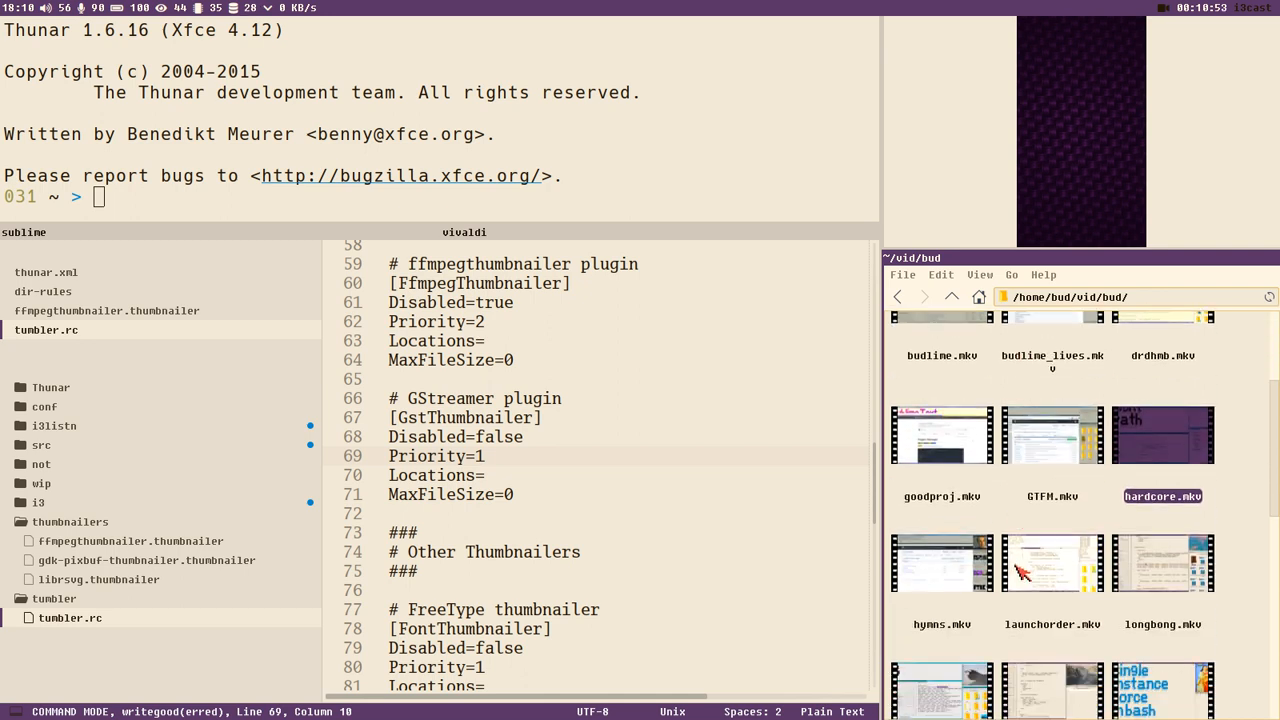
scroll(down, 3)
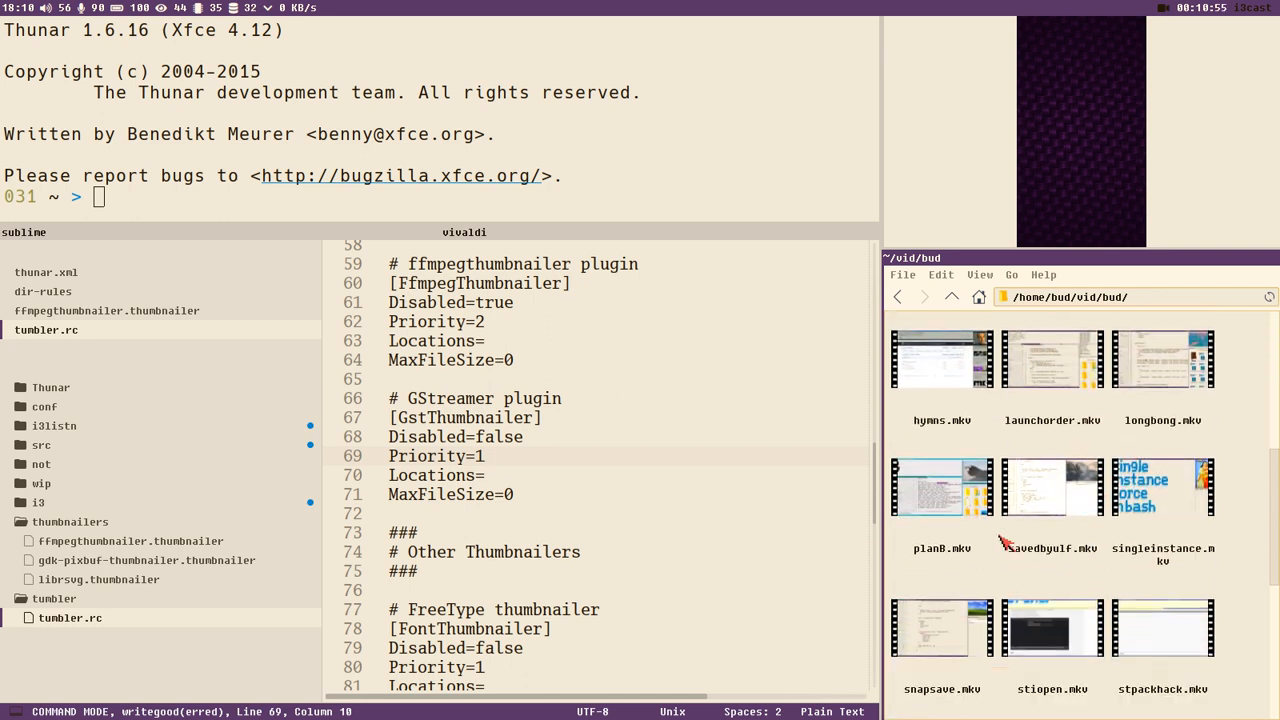
click(1162, 488)
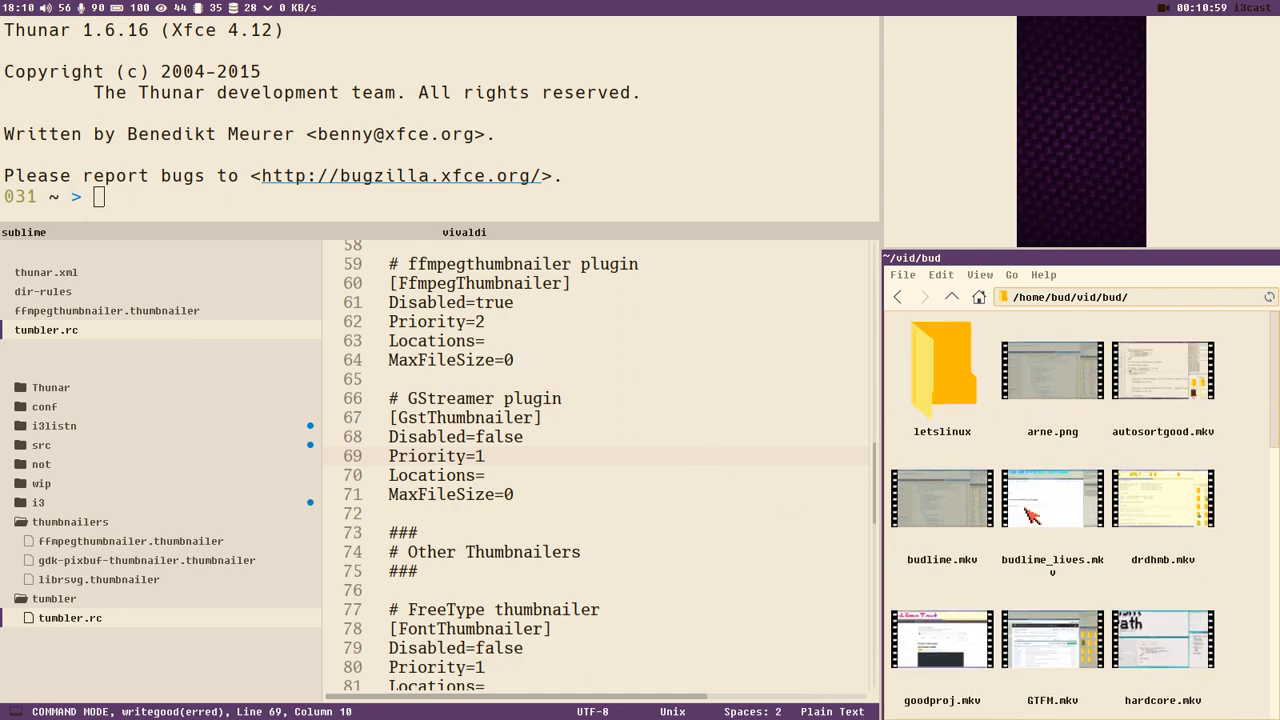
Change into the ~/.cache/thumbnails folder in the terminal
click(1163, 370)
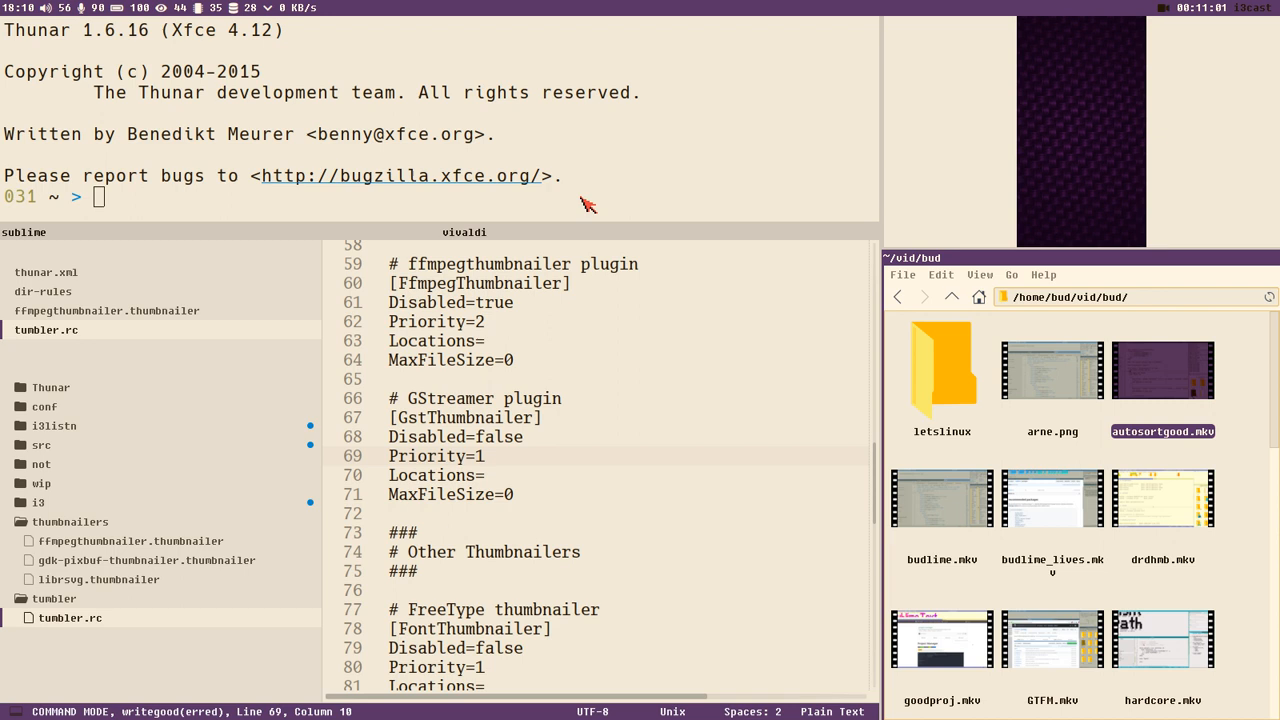
text(cd)
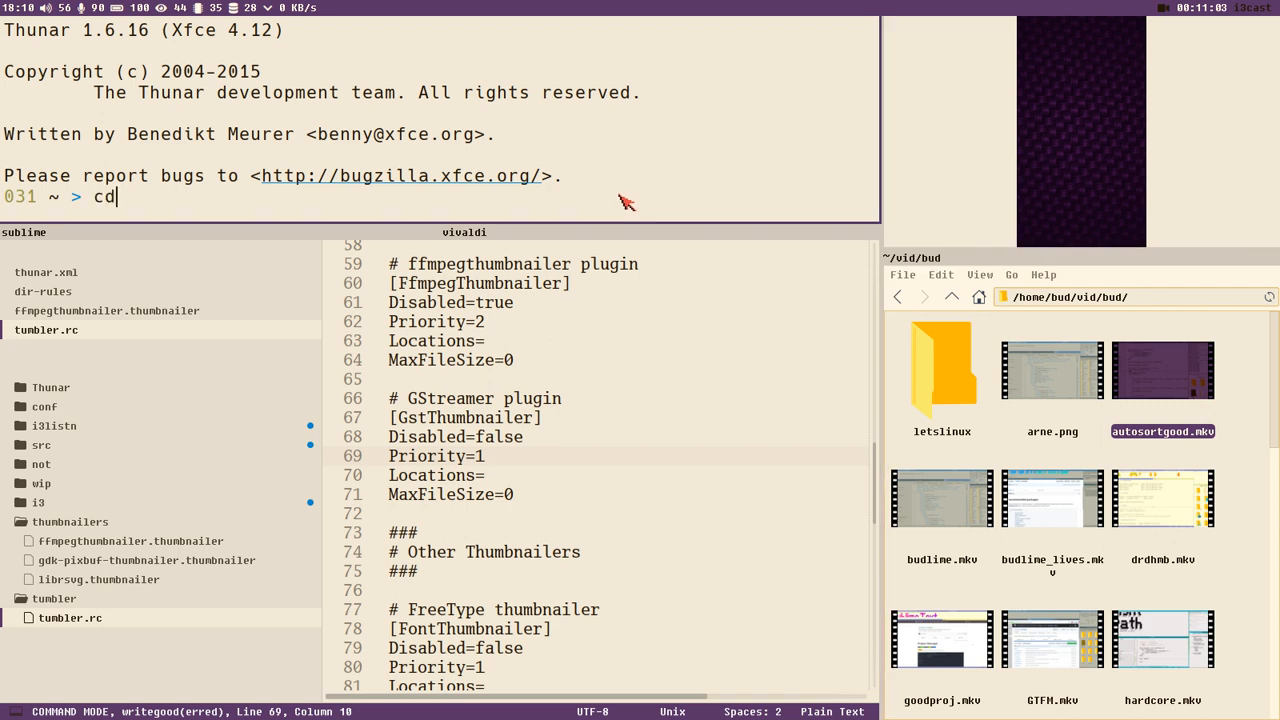
text(.)
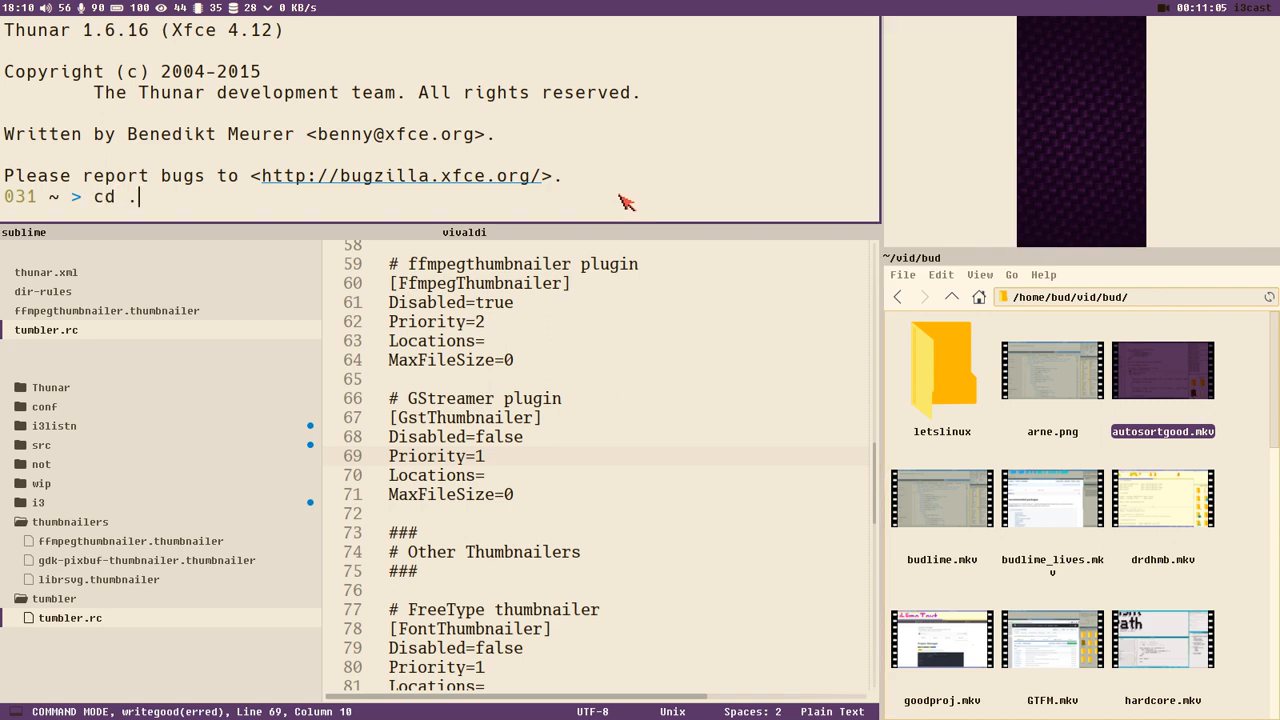
text(cache/)
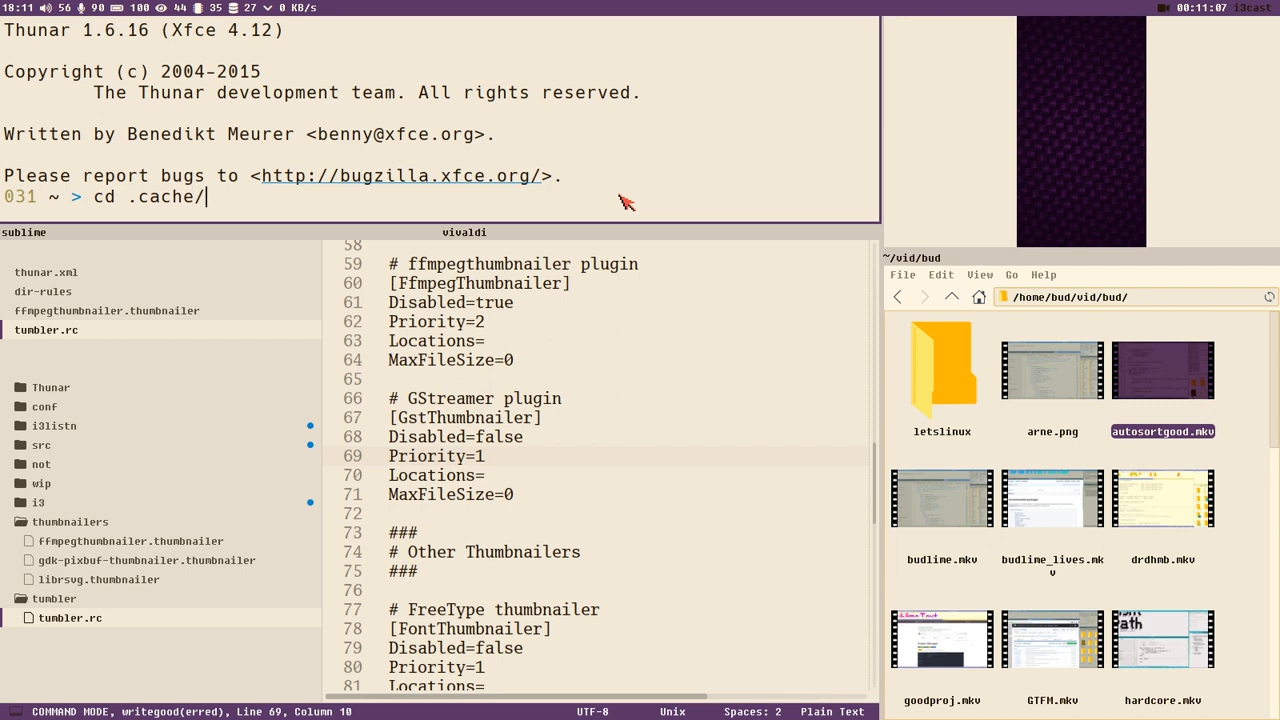
text(thu)
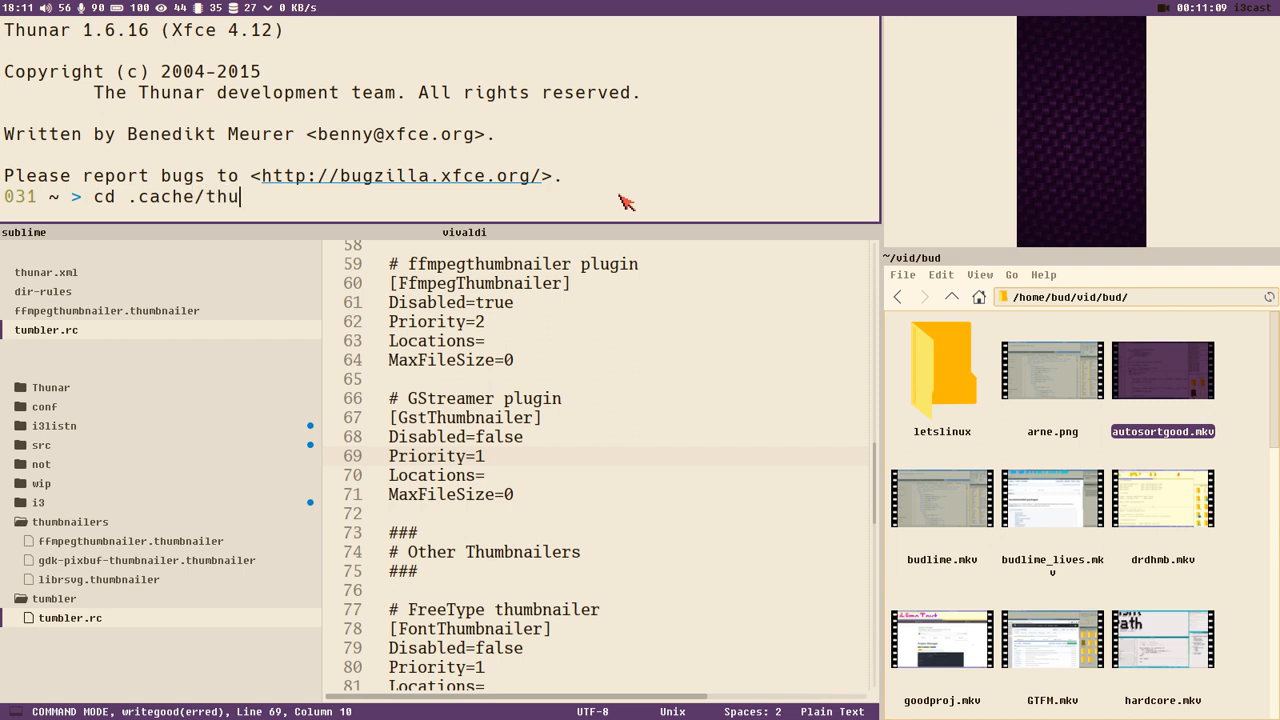
key(Return)
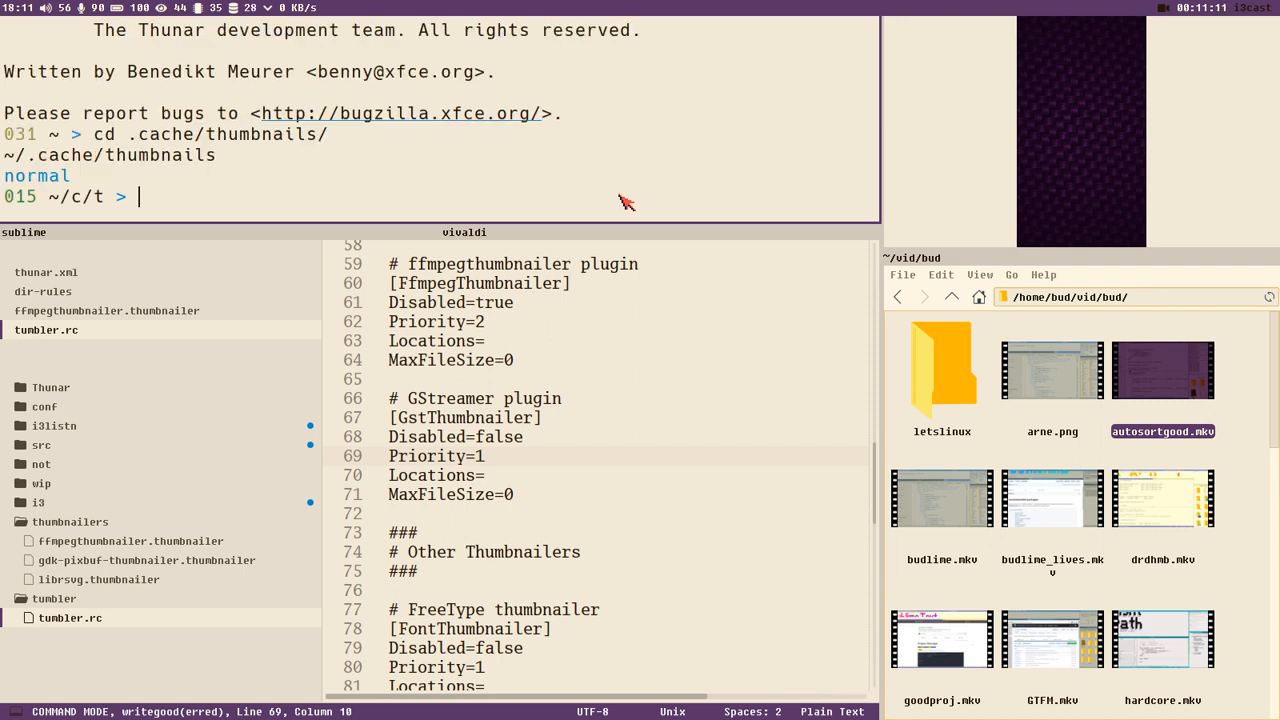
mouse_move(35, 185)
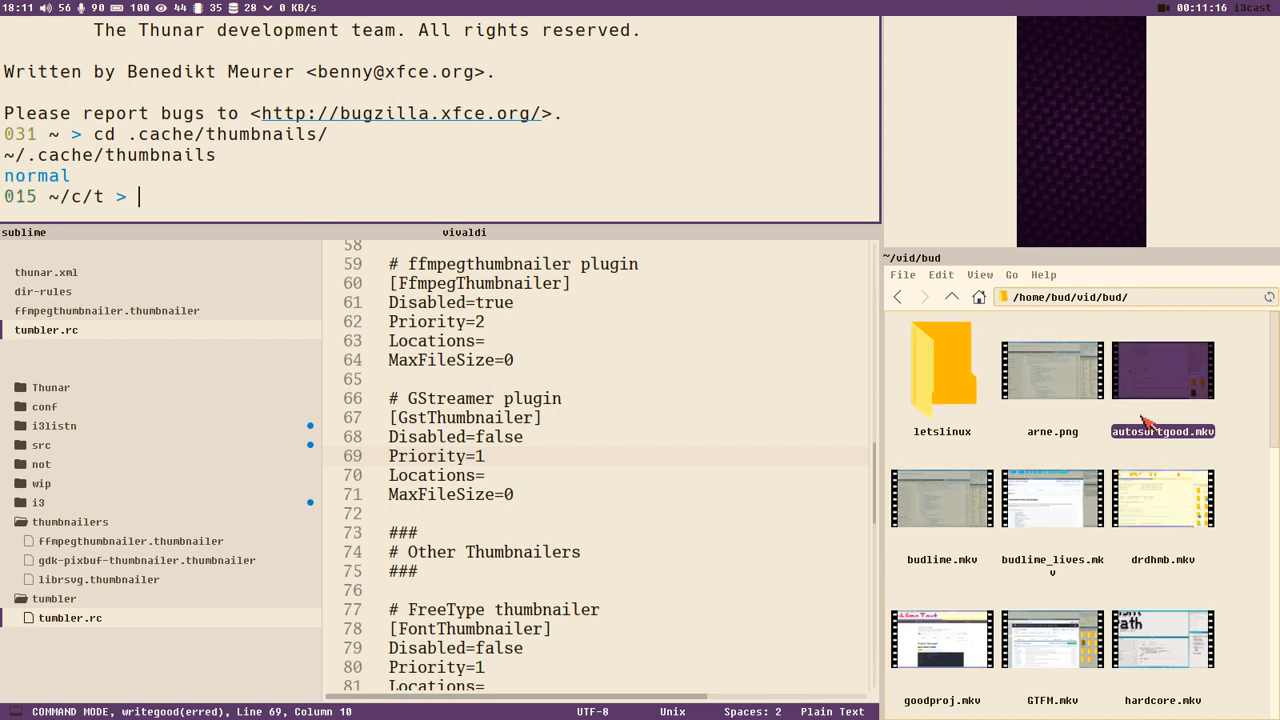
mouse_move(1143, 348)
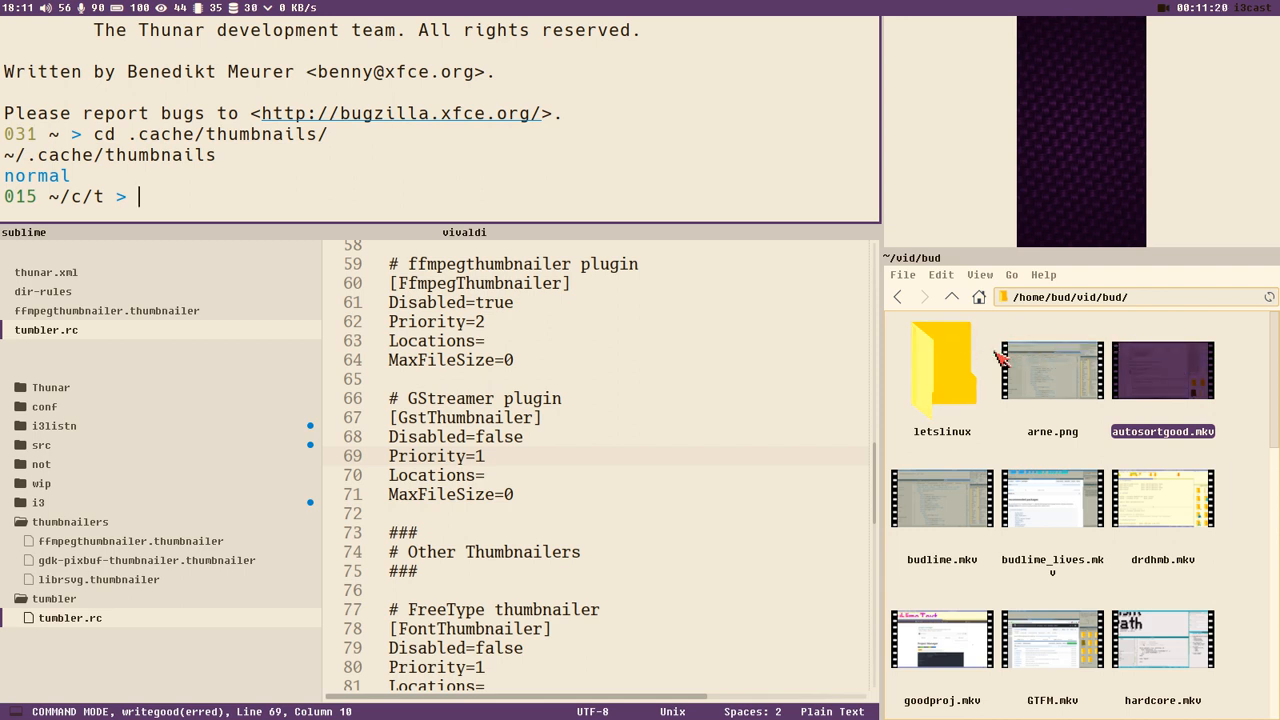
Enter the normal subfolder and scroll through its hash-named PNG thumbnails
text(cd)
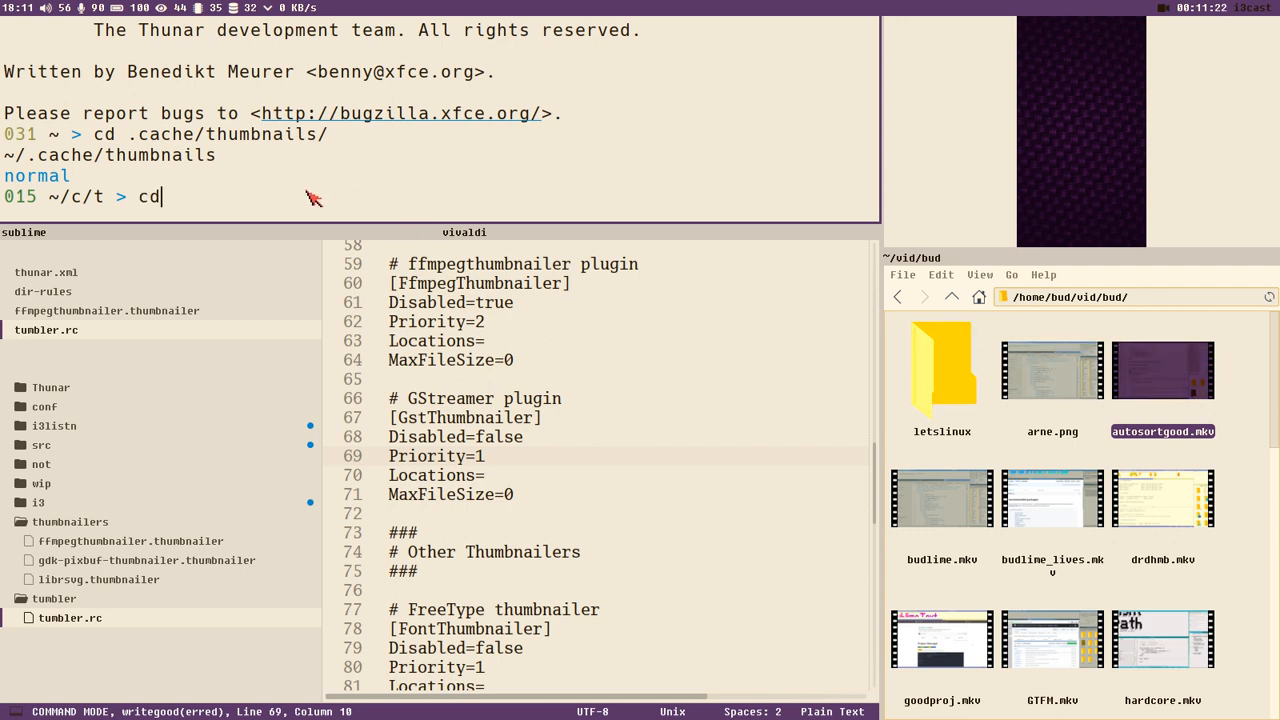
text(norma)
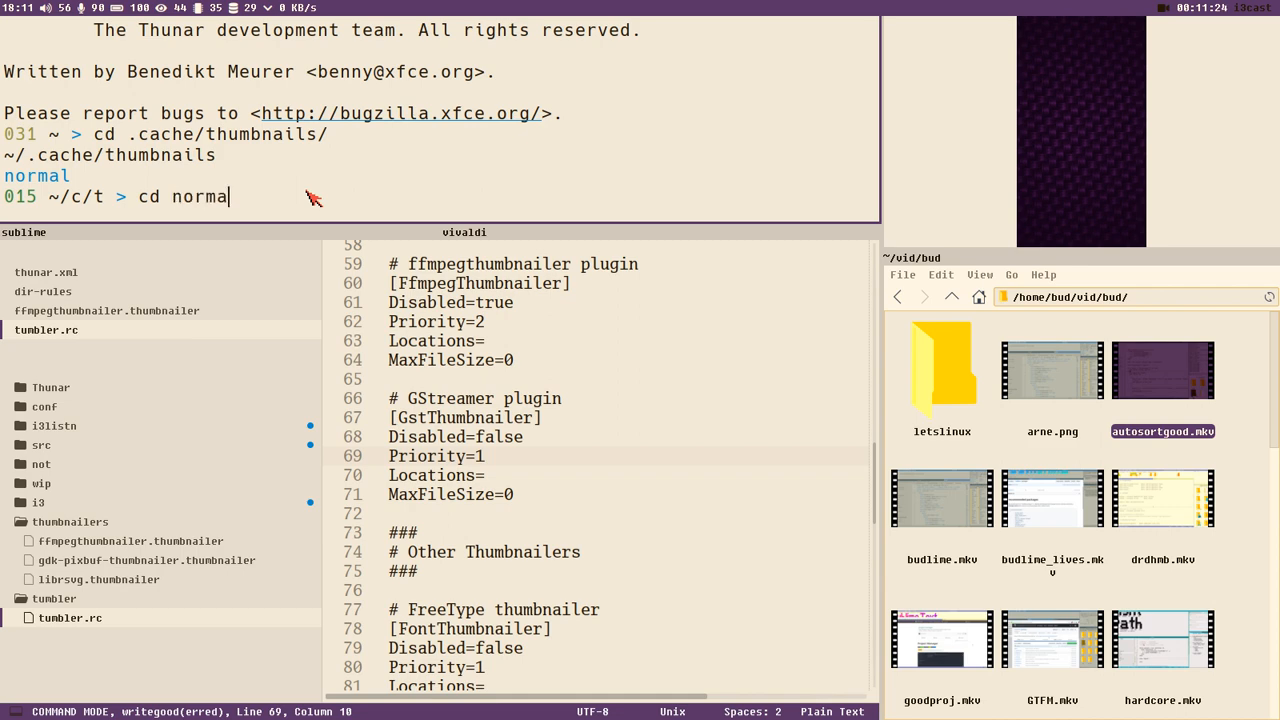
key(Return)
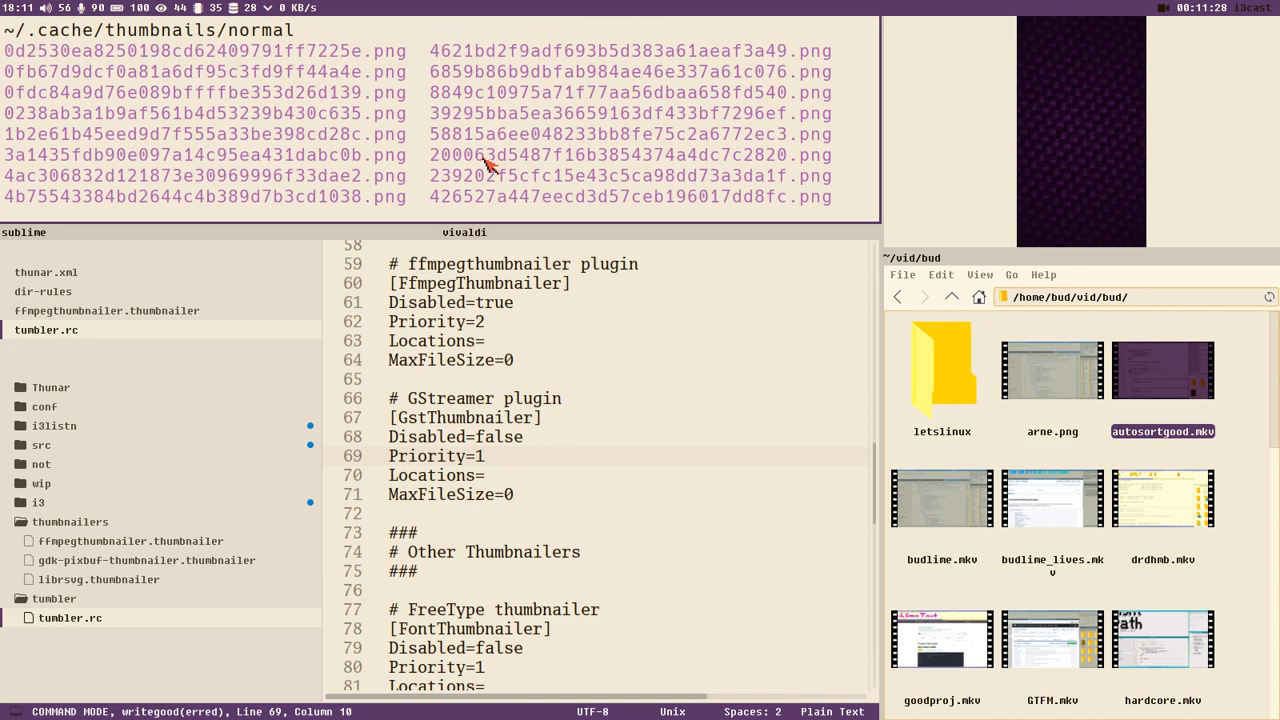
scroll(down, 3)
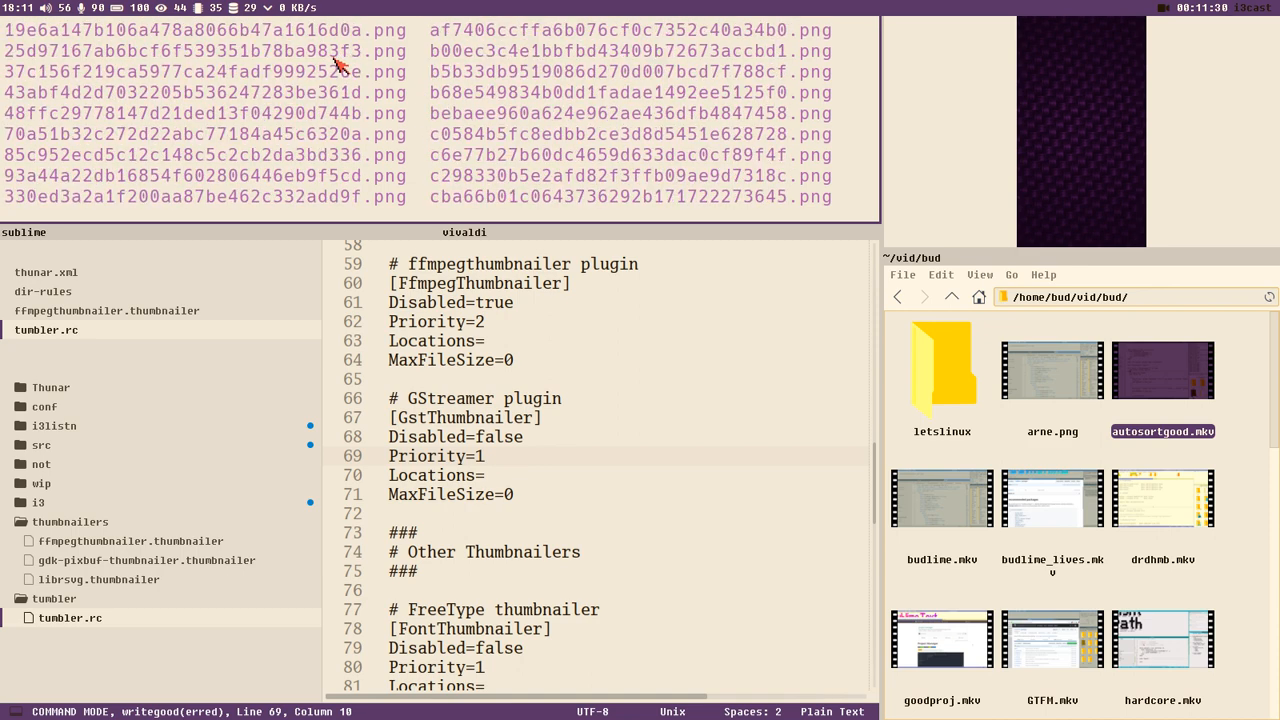
scroll(down, 3)
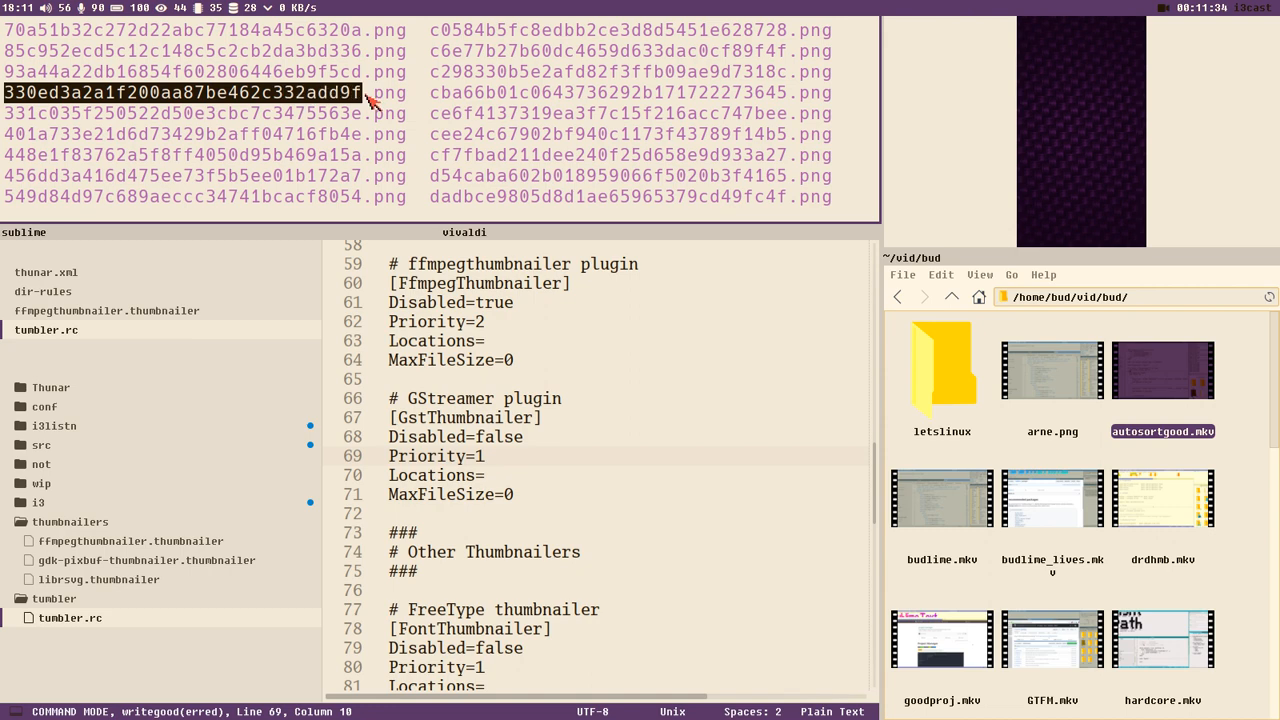
mouse_move(435, 185)
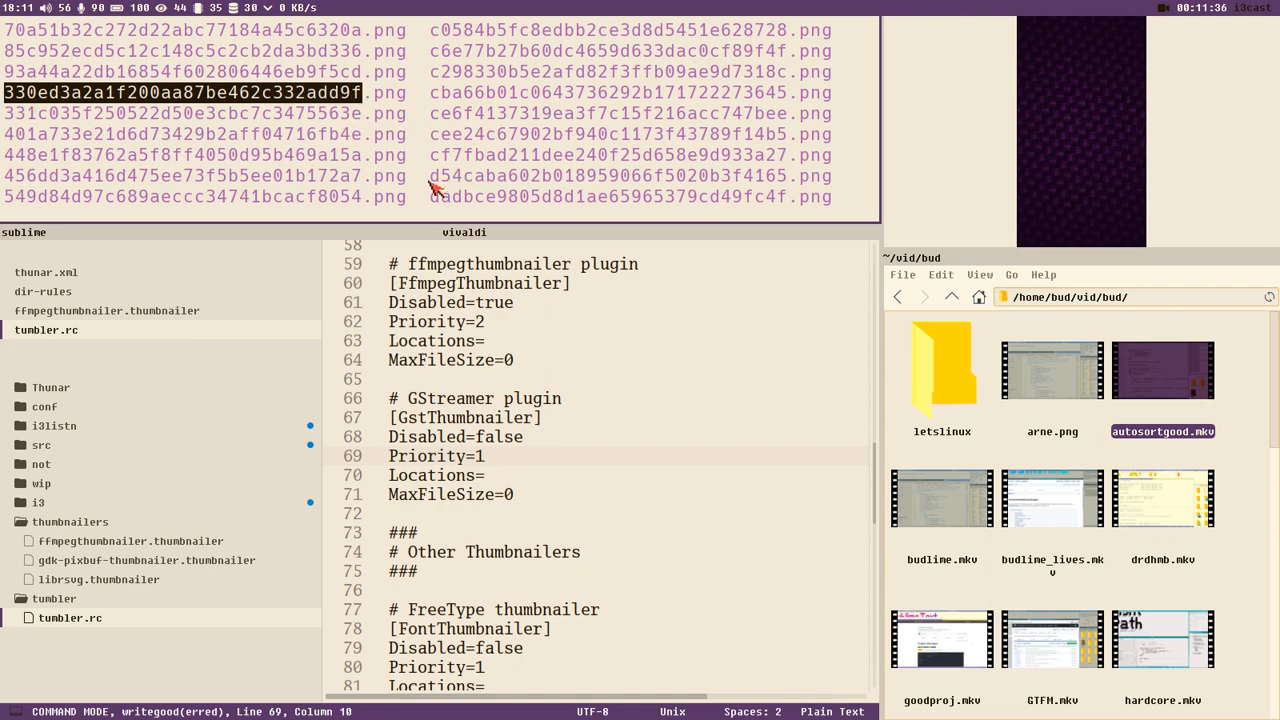
mouse_move(265, 113)
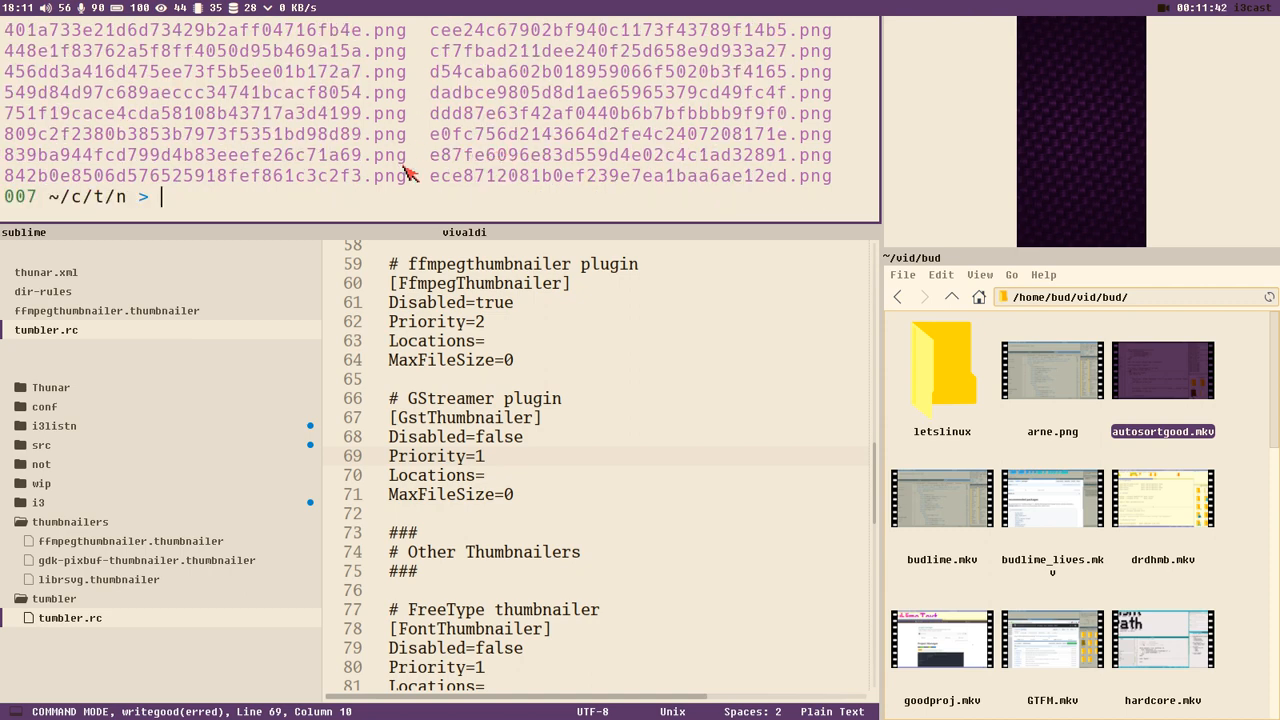
mouse_move(1002, 375)
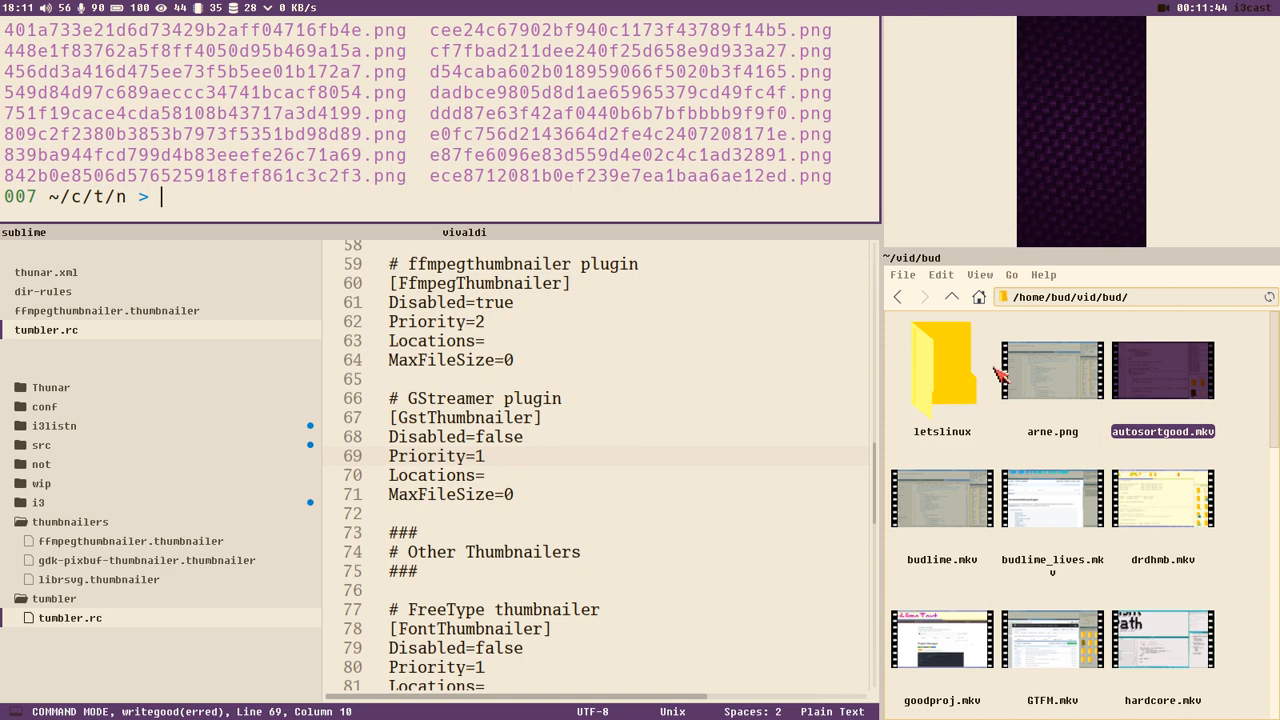
mouse_move(273, 201)
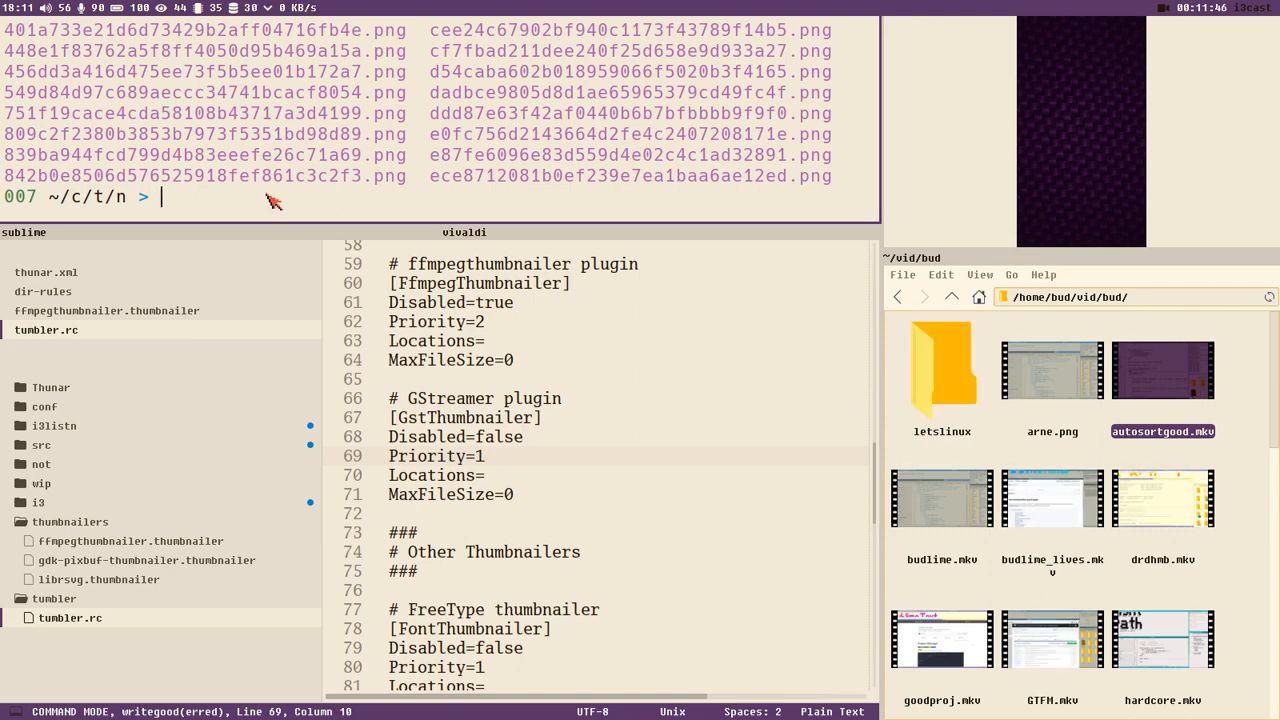
Move up to ~/.cache/thumbnails, delete its contents with rm -rf, and list it
text(.)
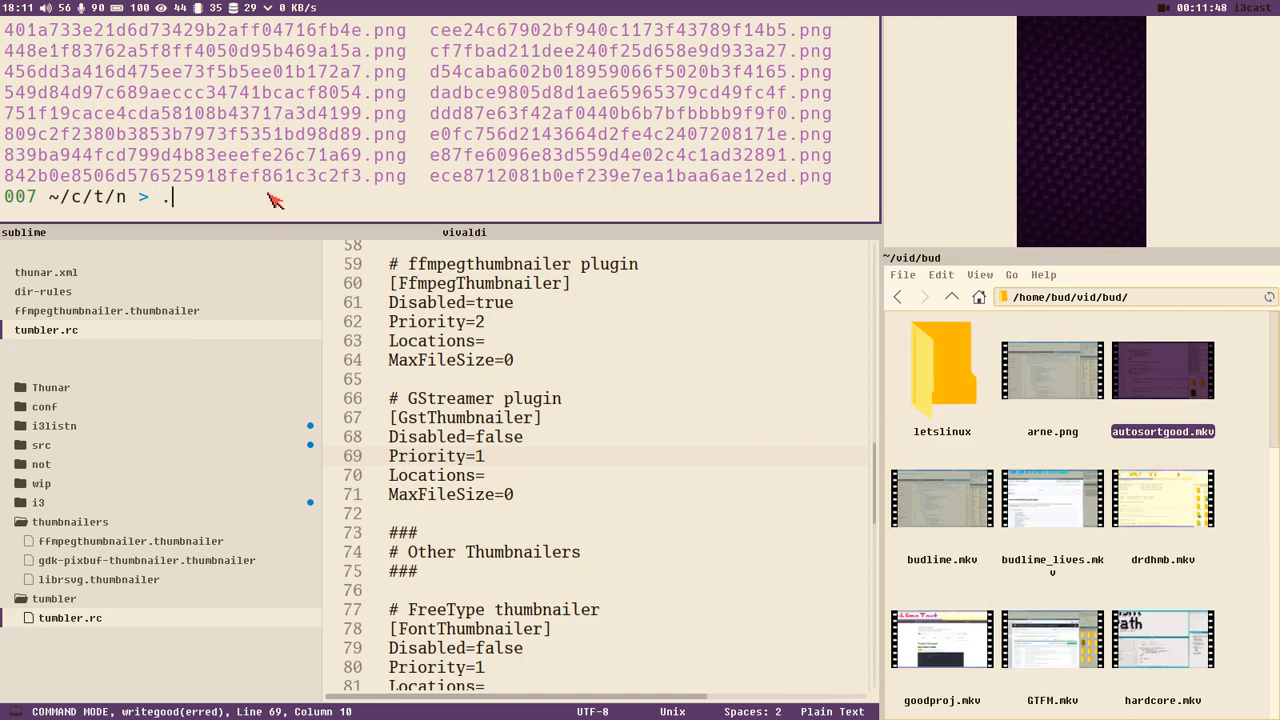
key(Return)
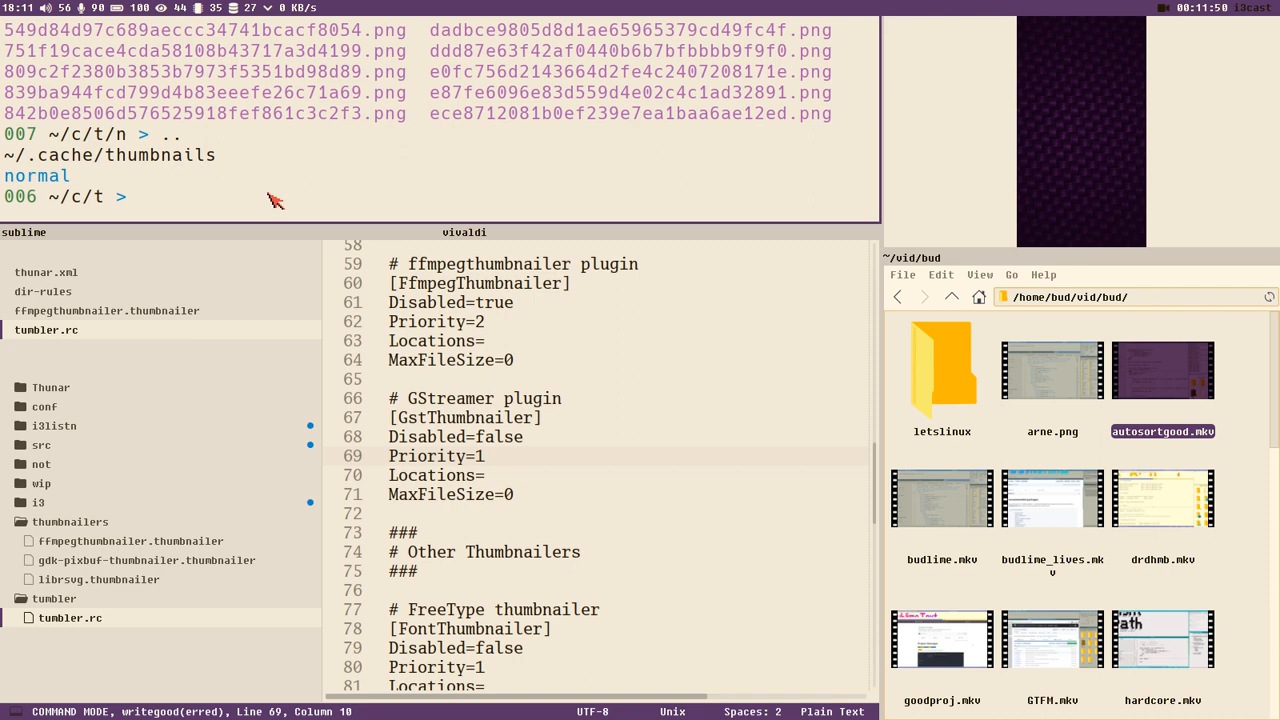
text(rm)
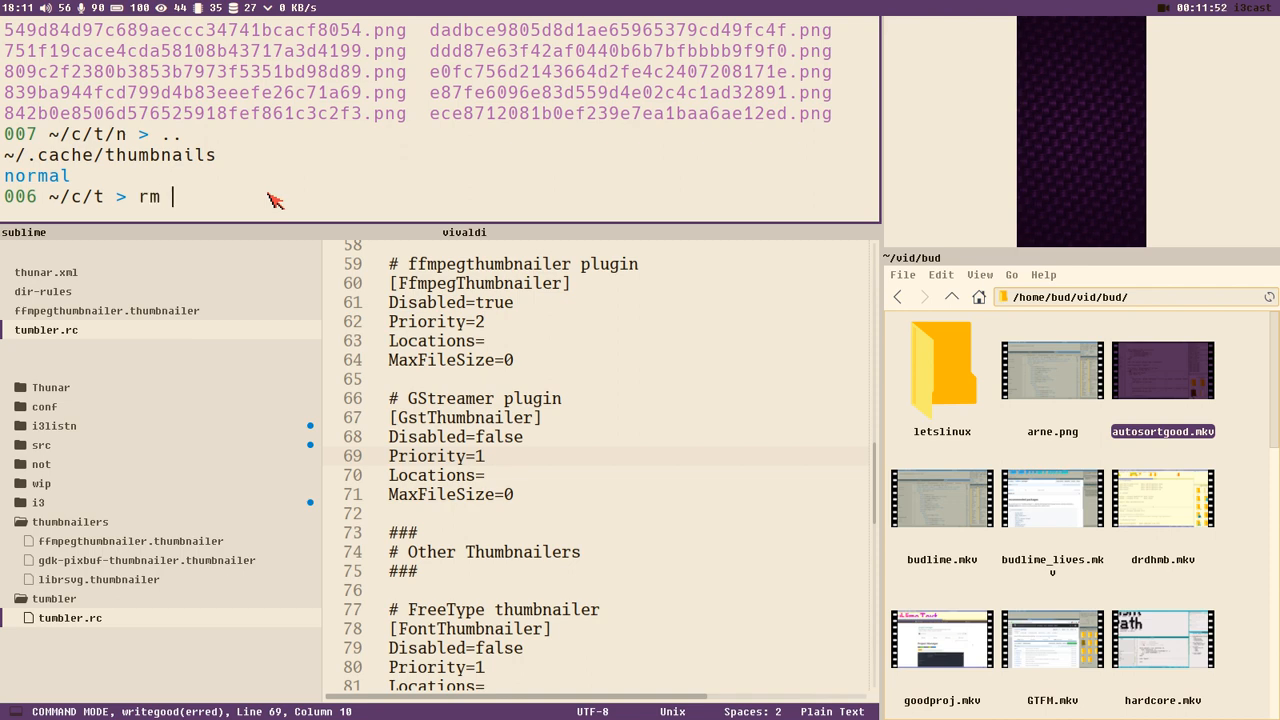
text(-rf)
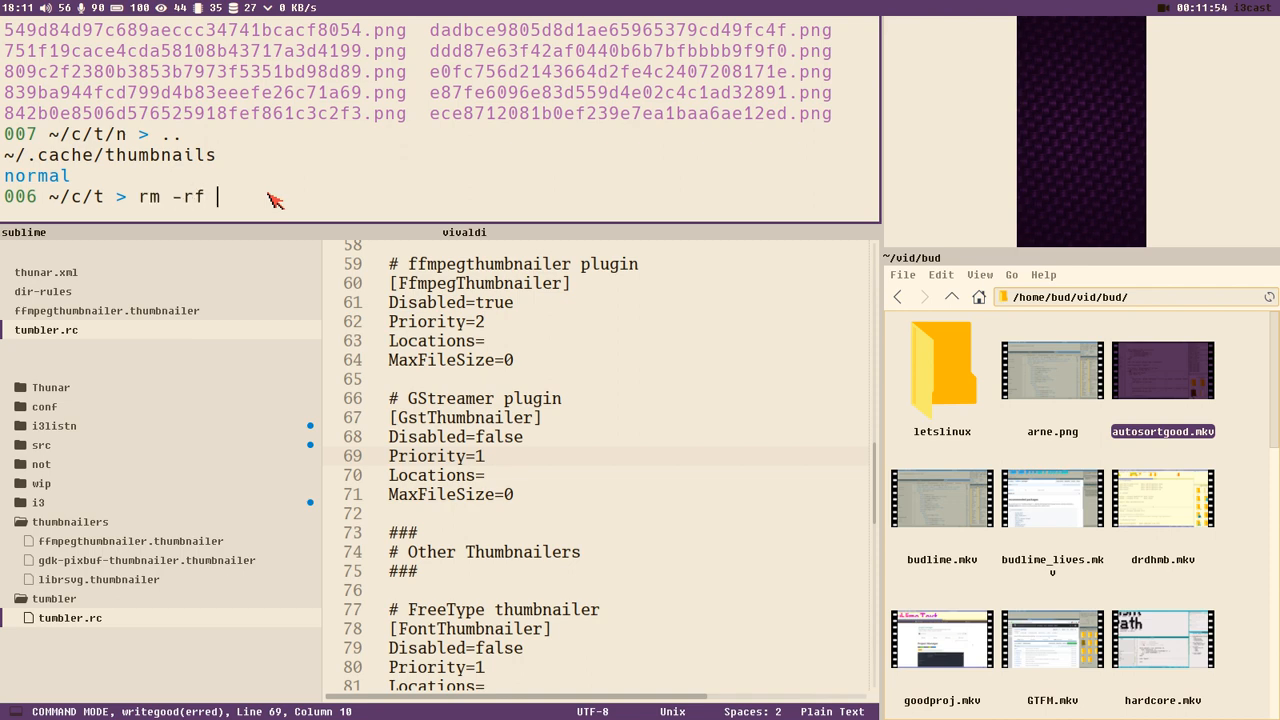
key(Return)
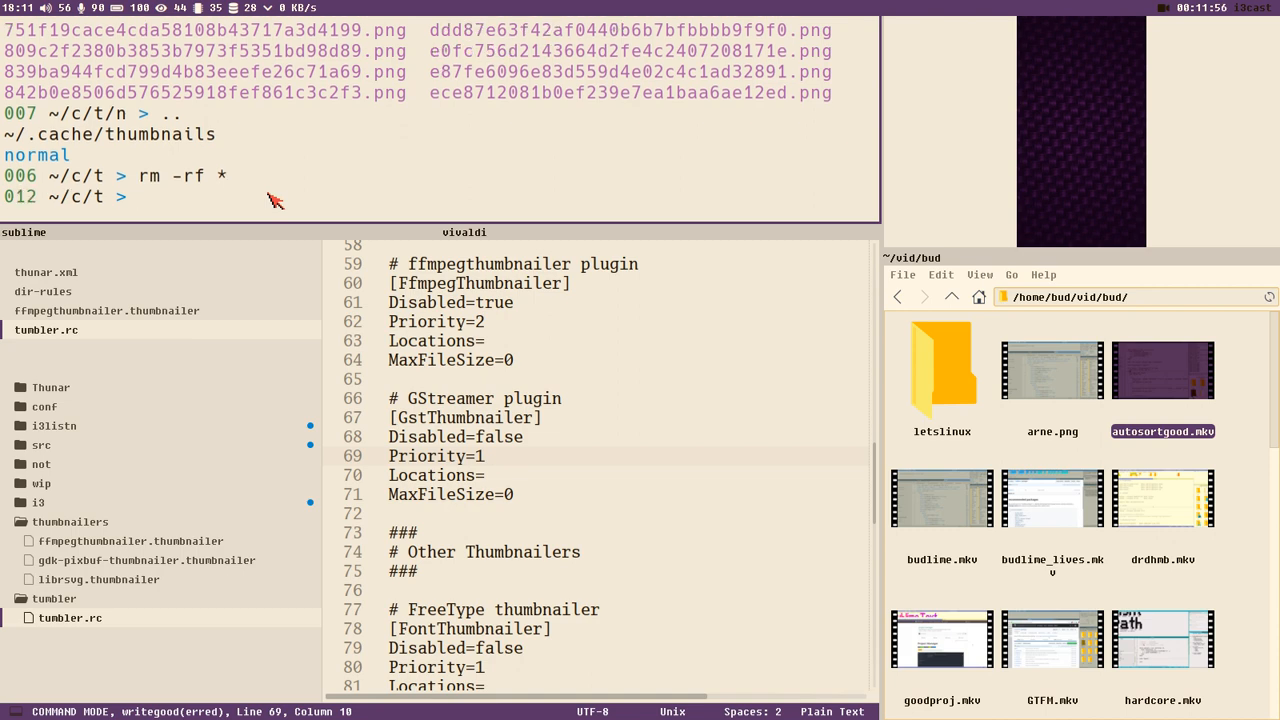
text(ls)
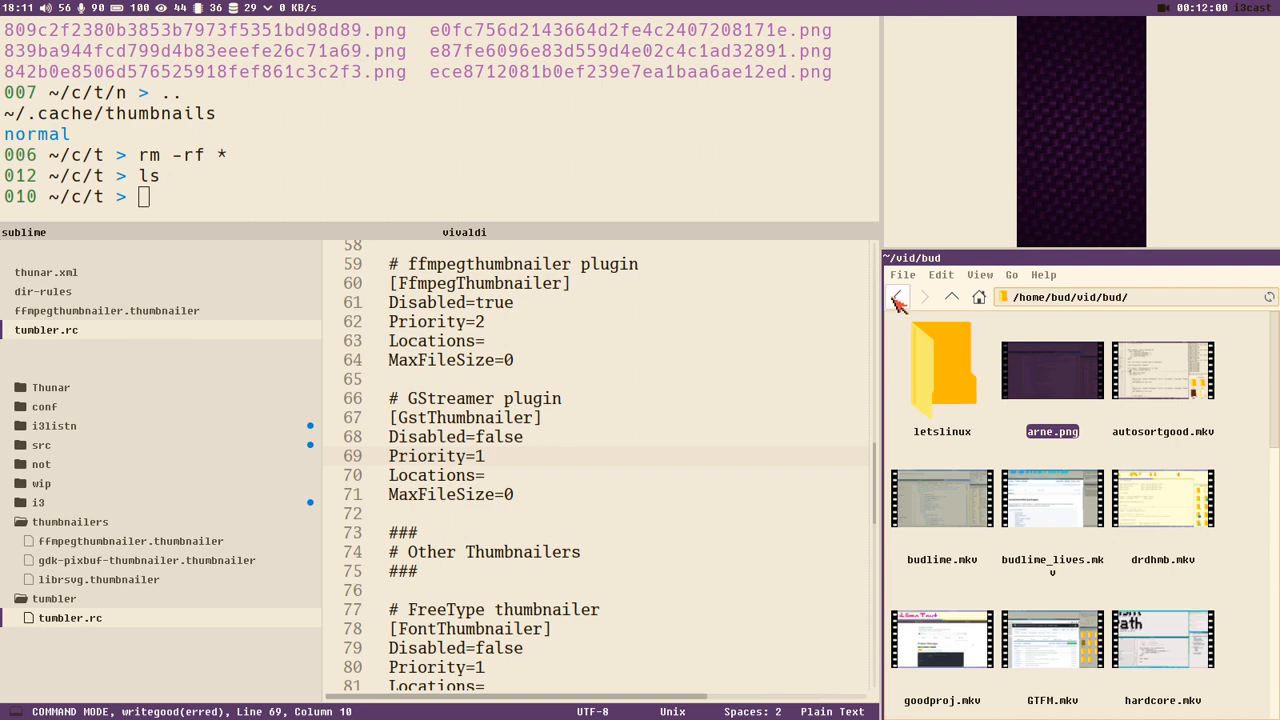
Go back to /home/bud/vid and reopen the bud folder, selecting arne.png
click(897, 296)
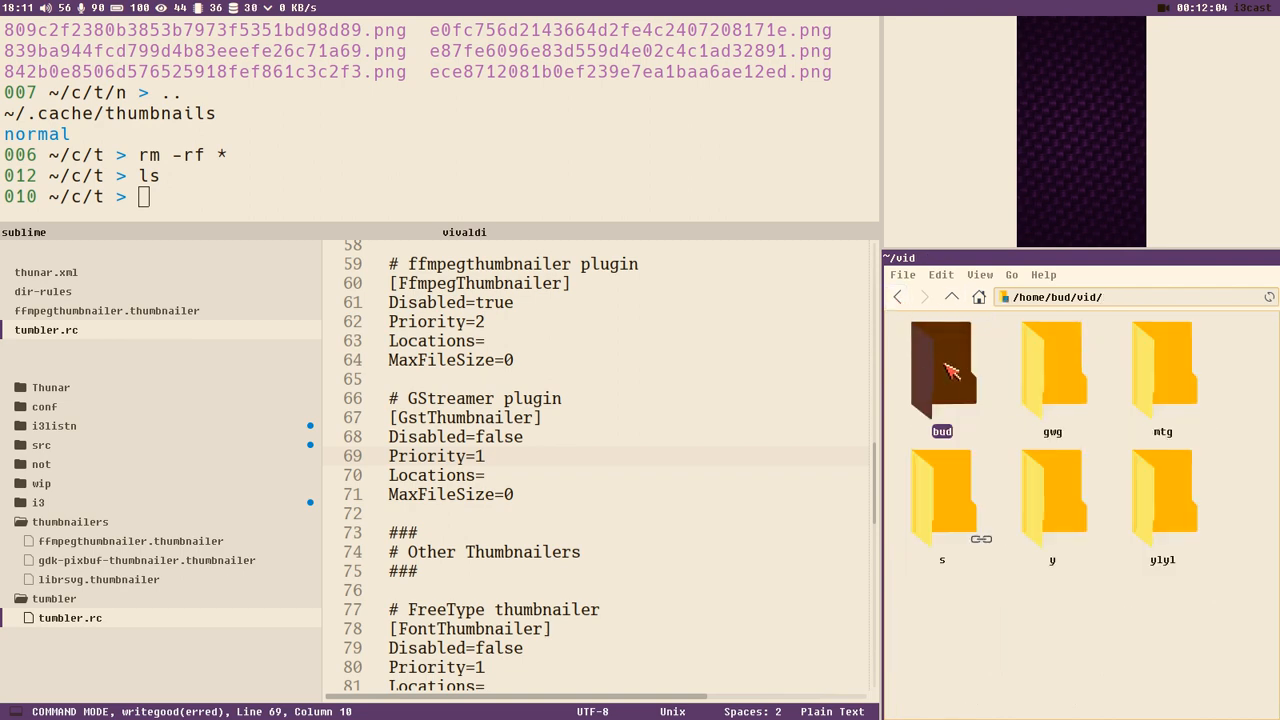
double_click(941, 370)
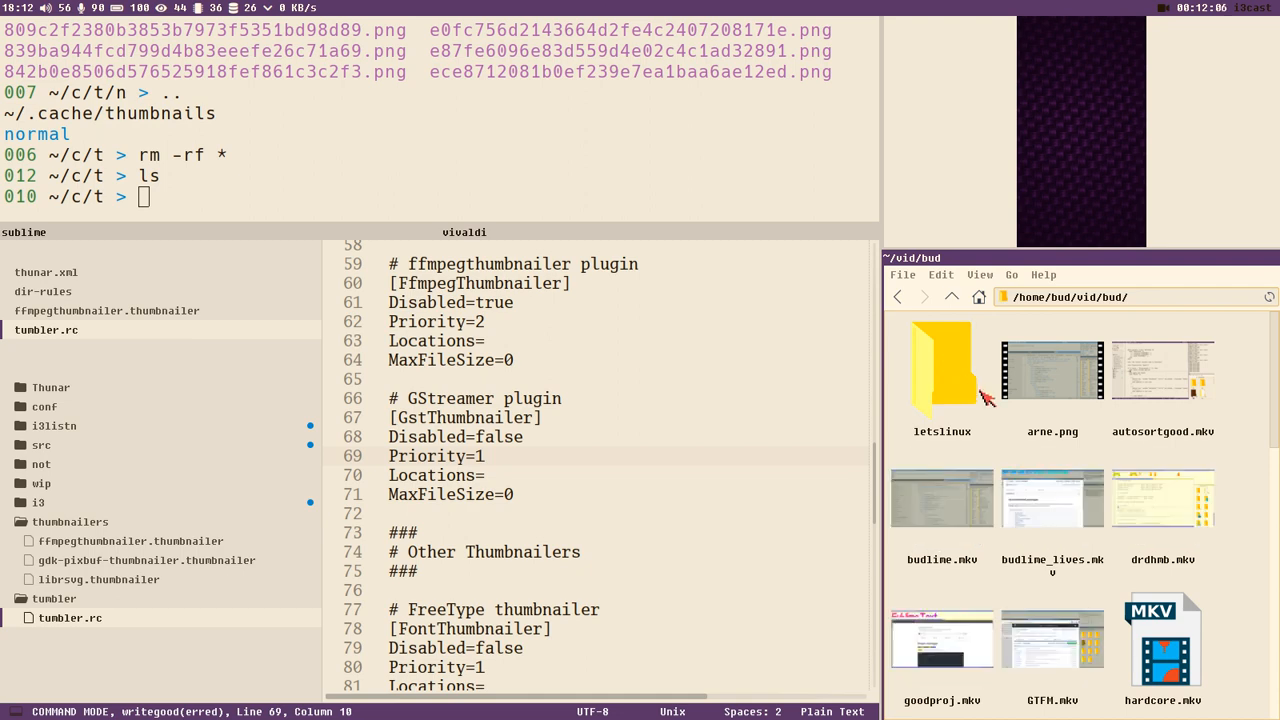
click(1052, 370)
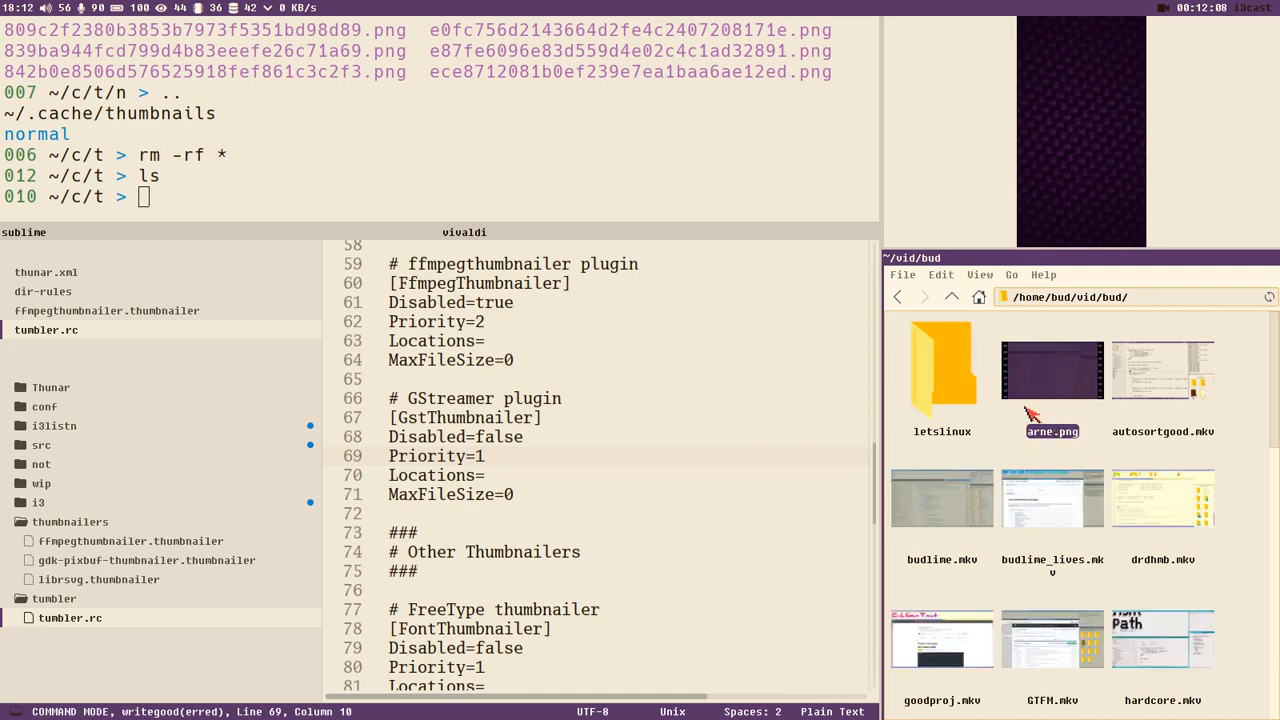
click(1163, 370)
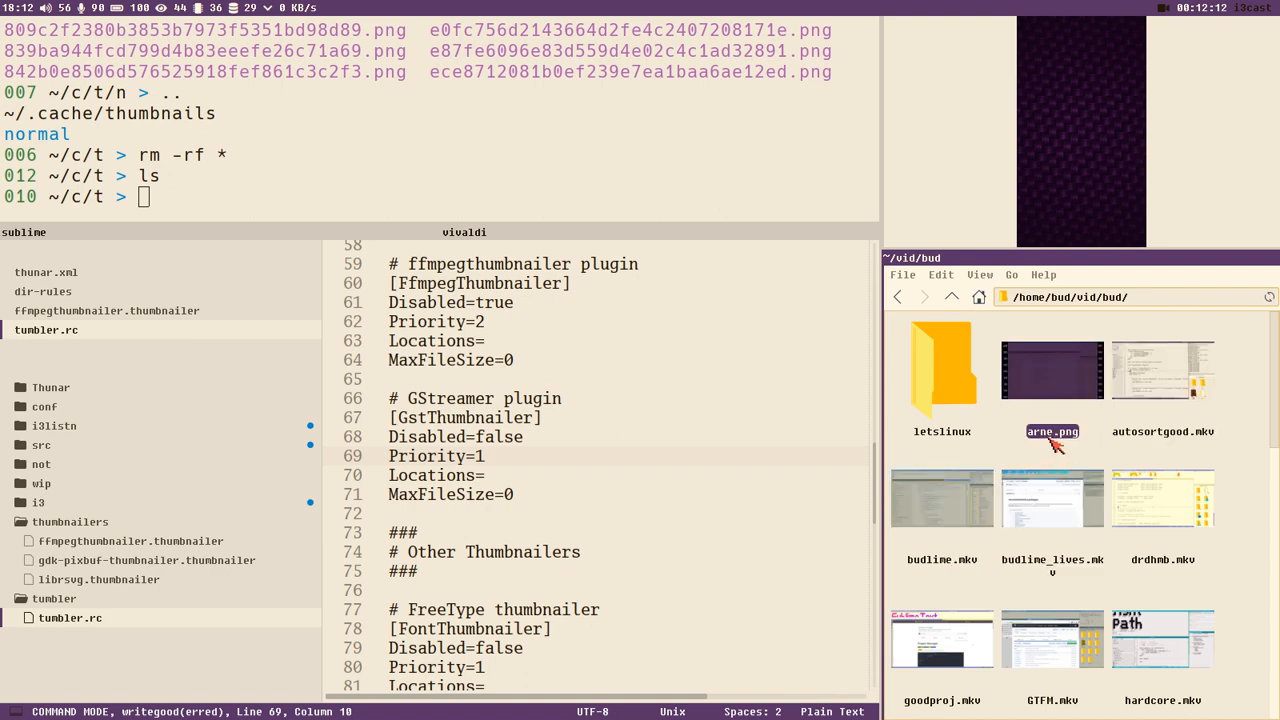
mouse_move(1057, 386)
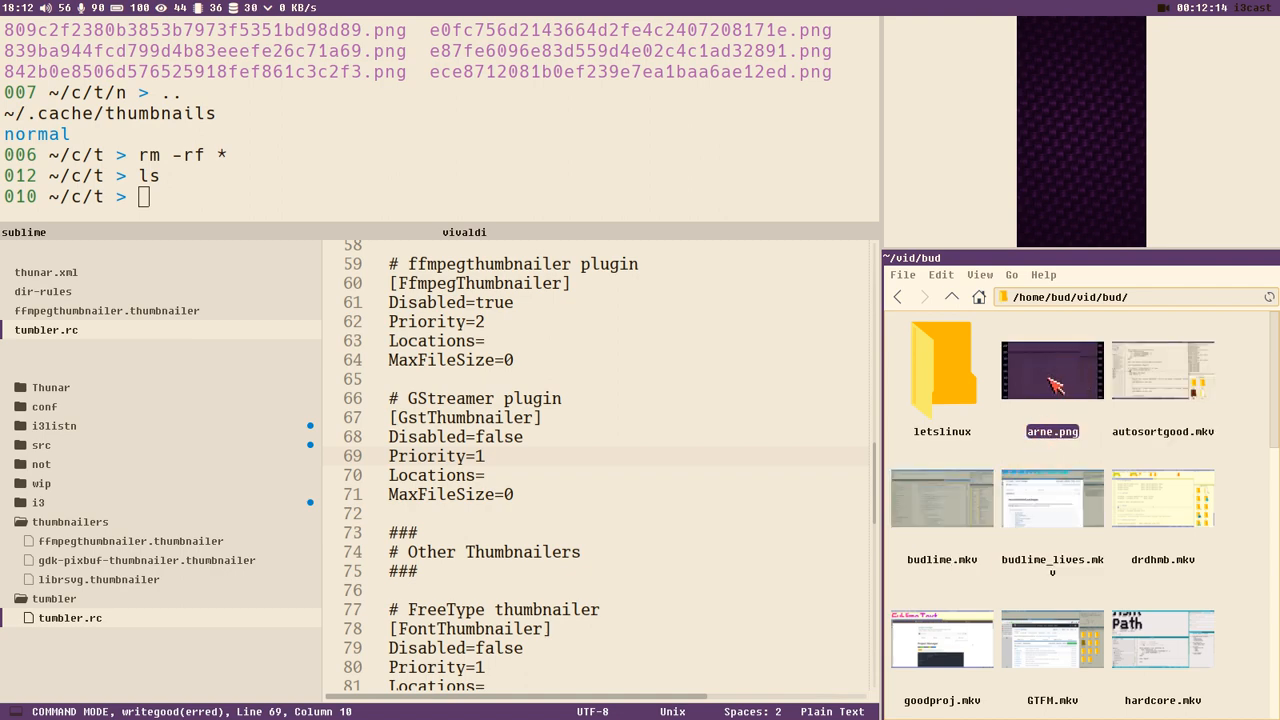
mouse_move(1122, 380)
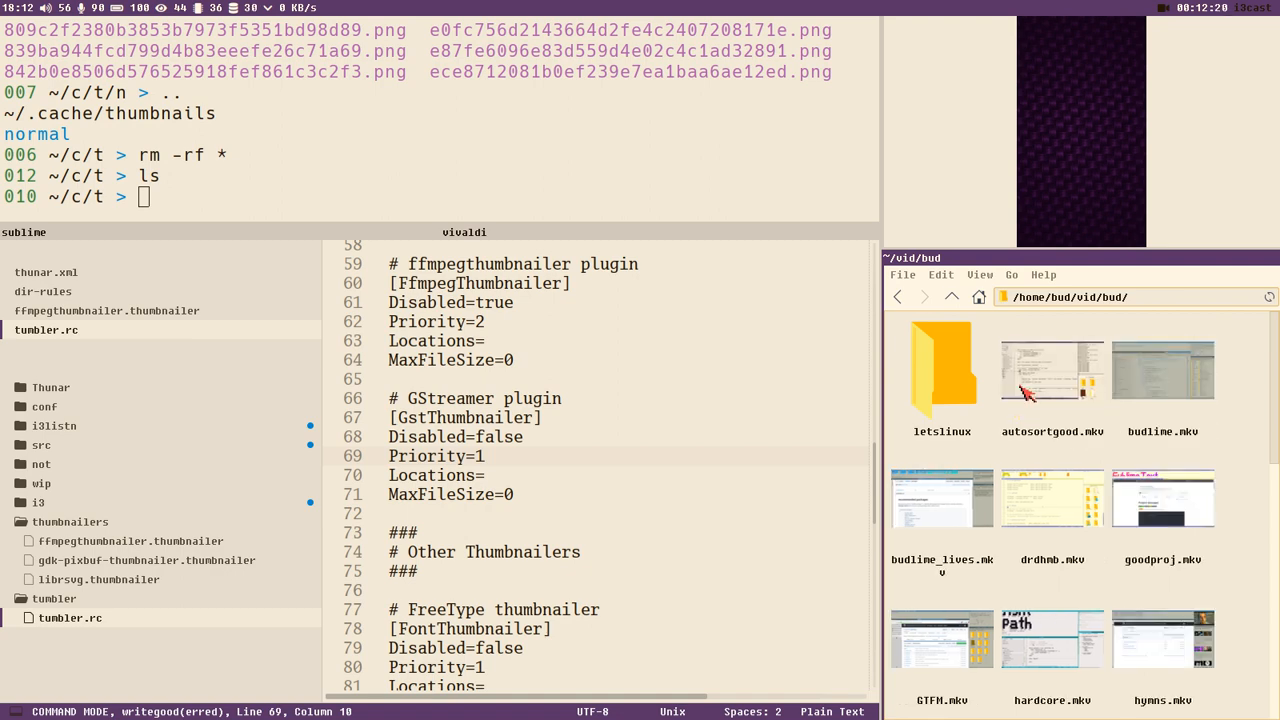
Inspect the regenerated thumbnails, selecting drdhmb.mkv and goodproj.mkv
scroll(down, 3)
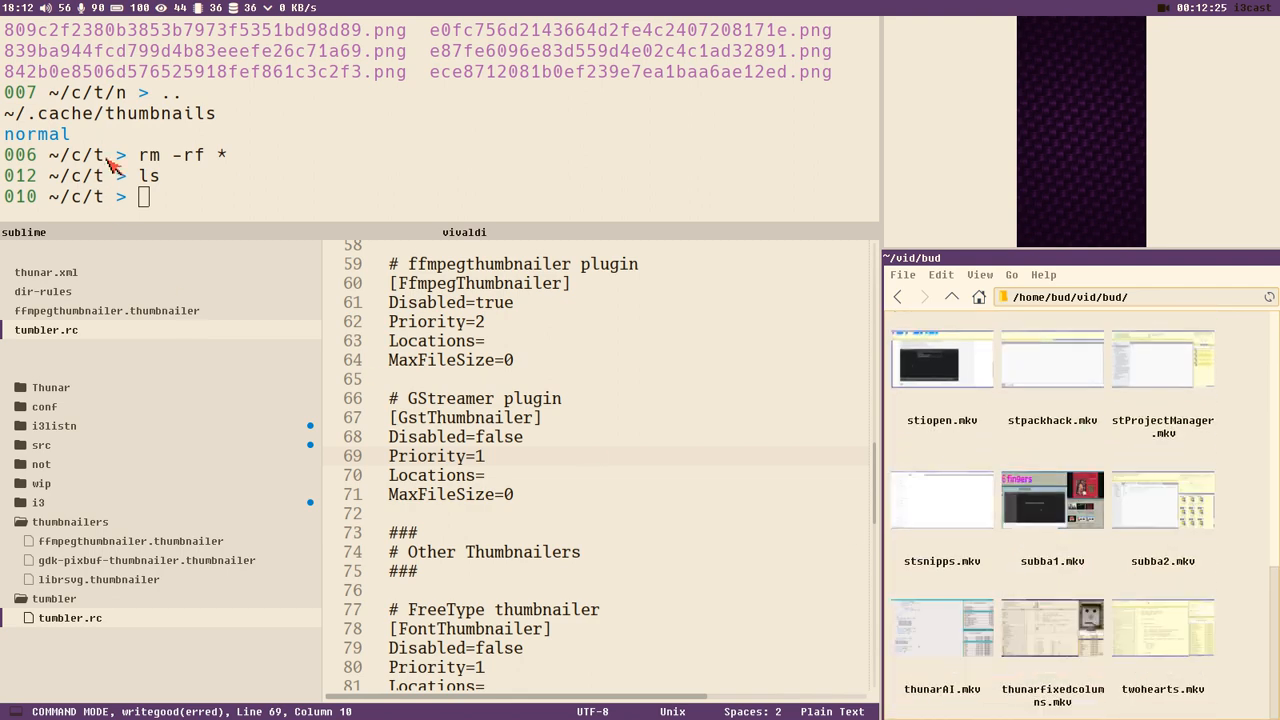
scroll(up, 3)
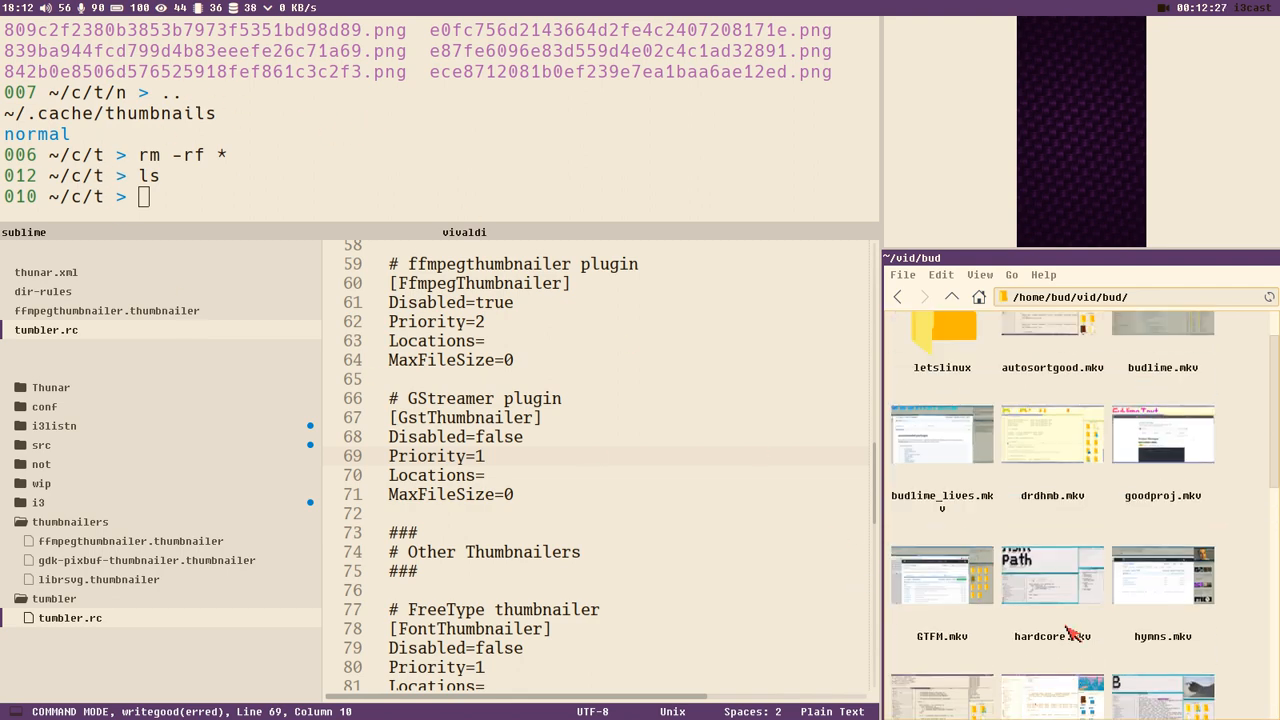
click(1052, 497)
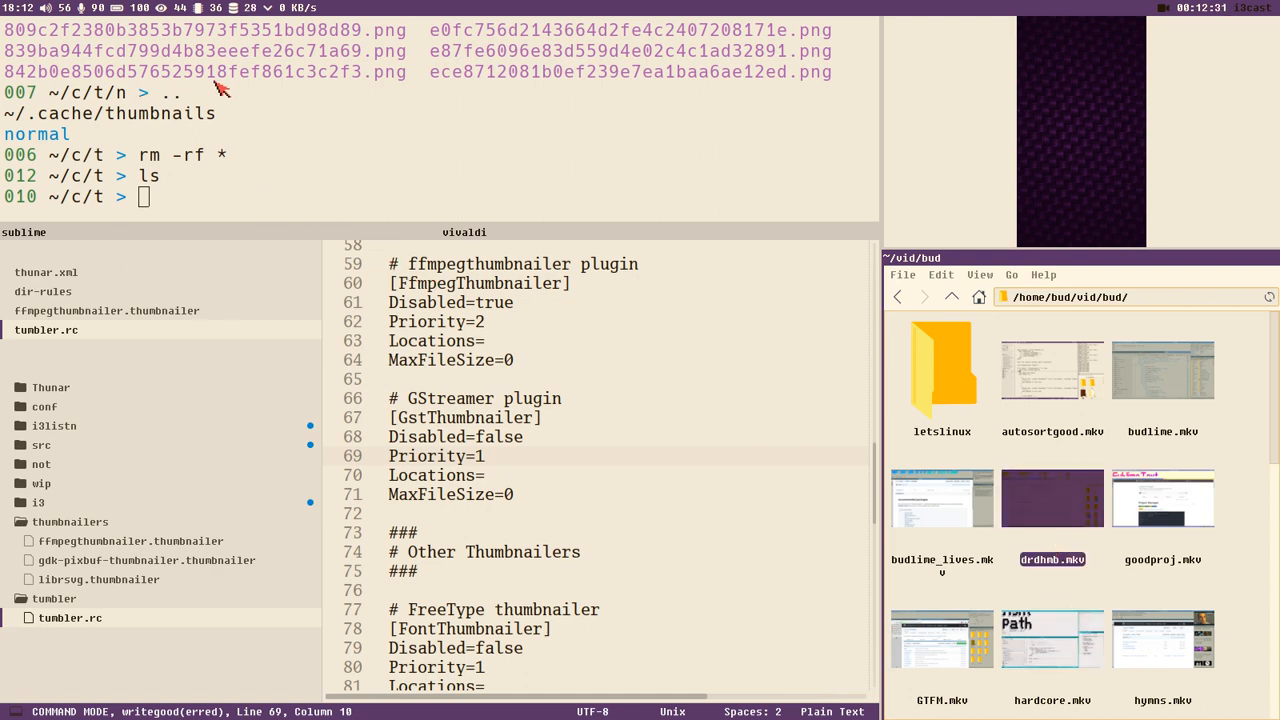
mouse_move(723, 158)
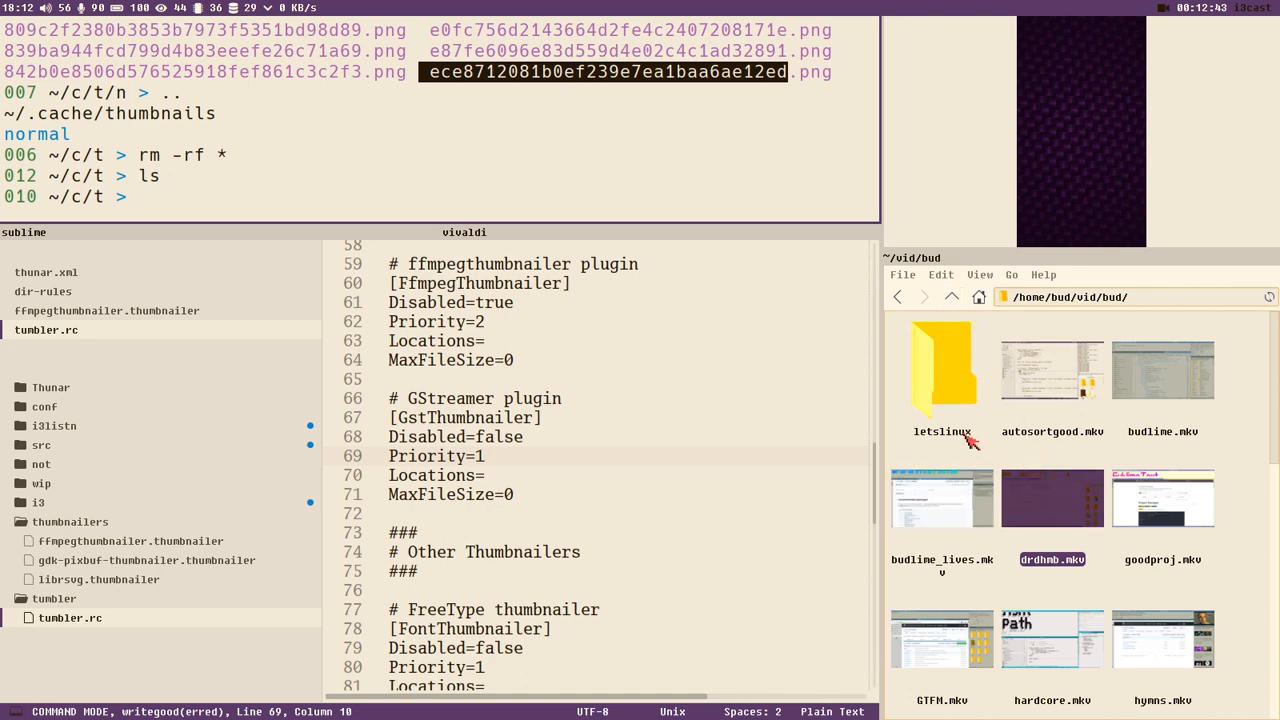
click(940, 274)
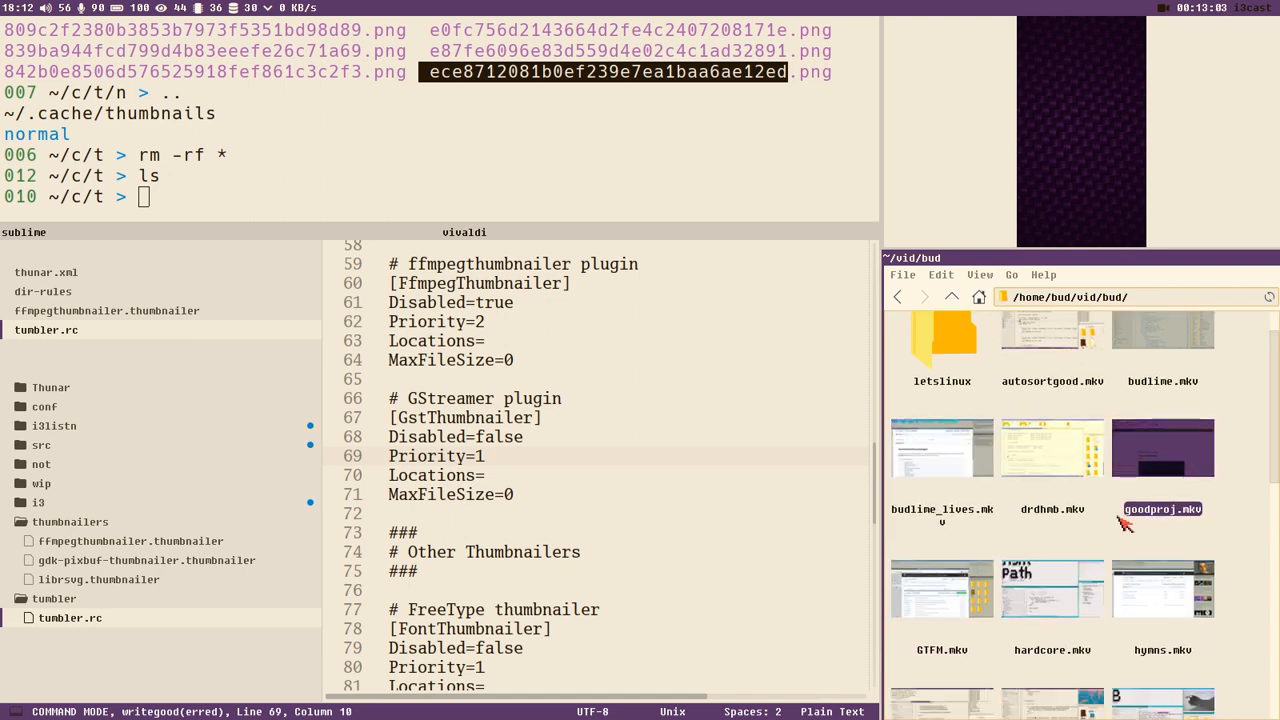
Open the pix screenshots folder and switch it to View as Icons
scroll(down, 3)
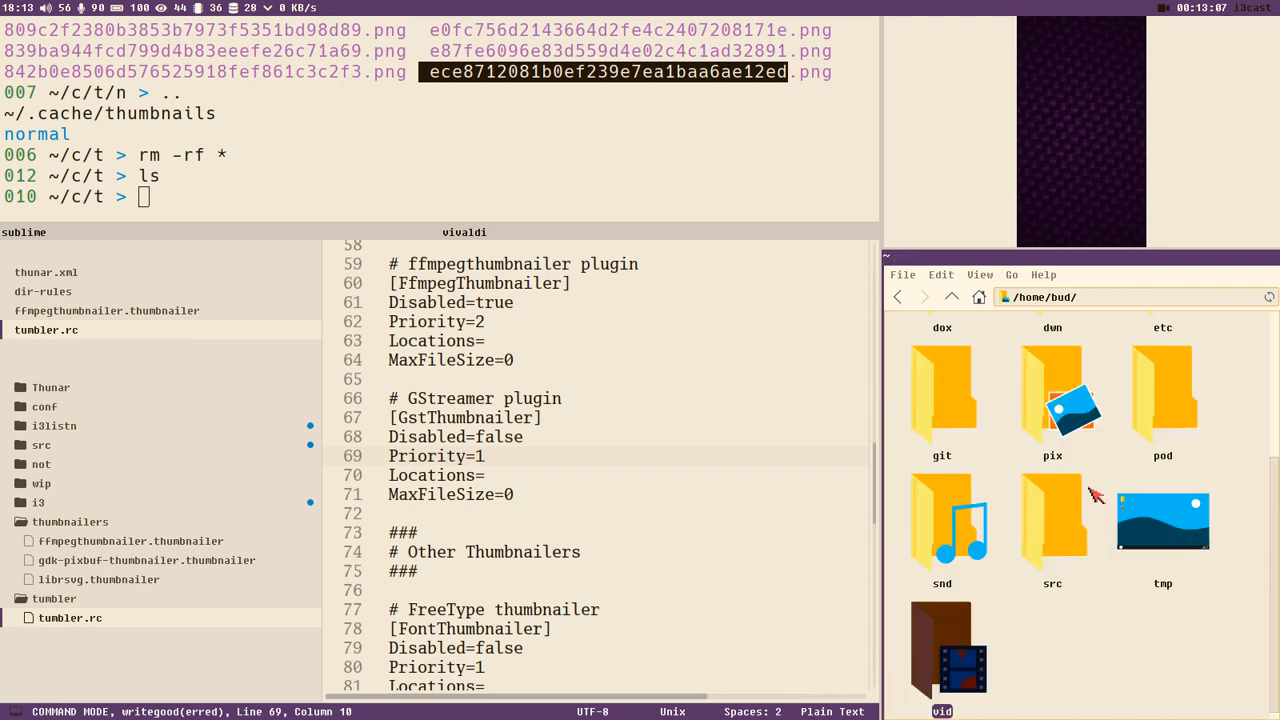
double_click(1052, 400)
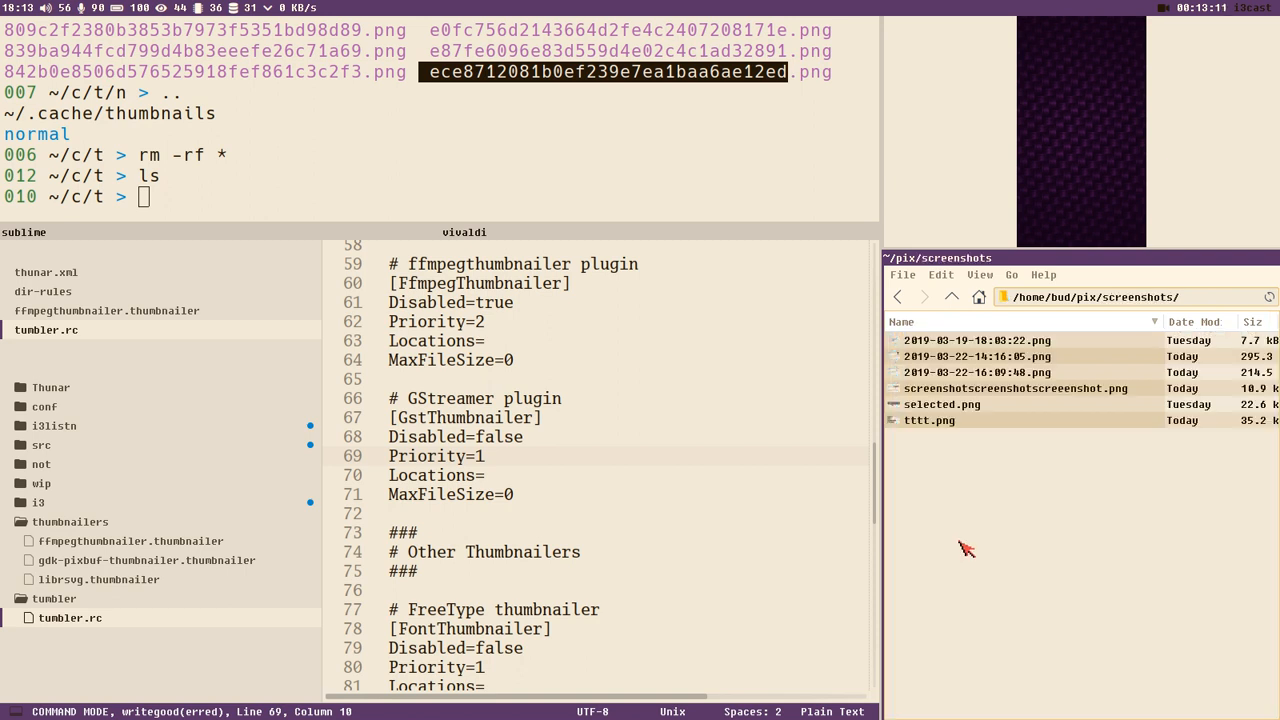
click(980, 274)
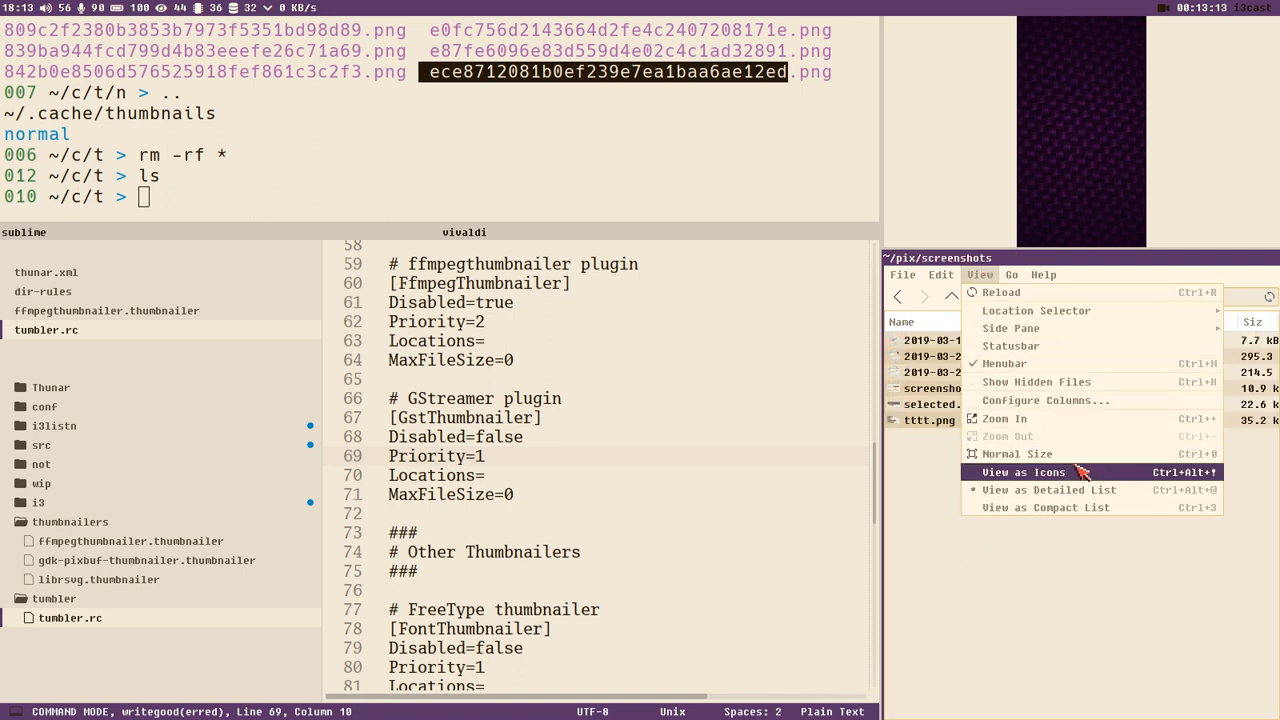
click(1023, 471)
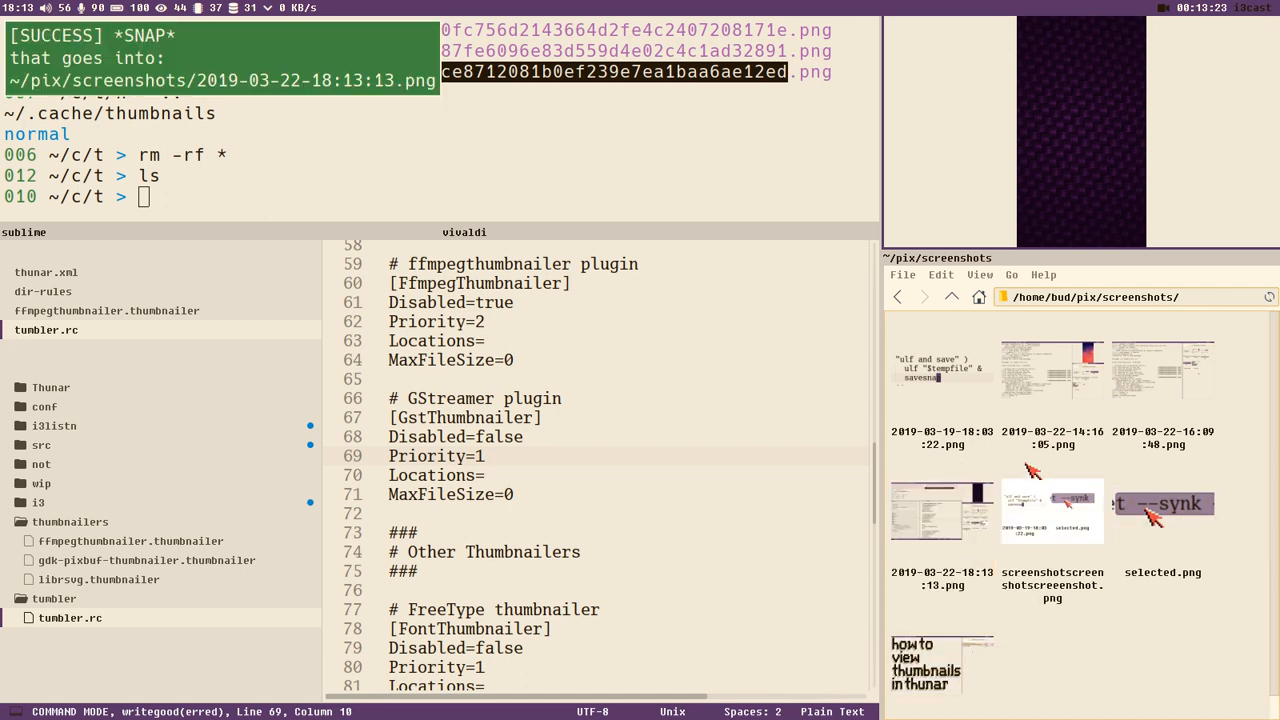
Click in the icon view to check the new 18:13:13 screenshot's thumbnail
click(941, 511)
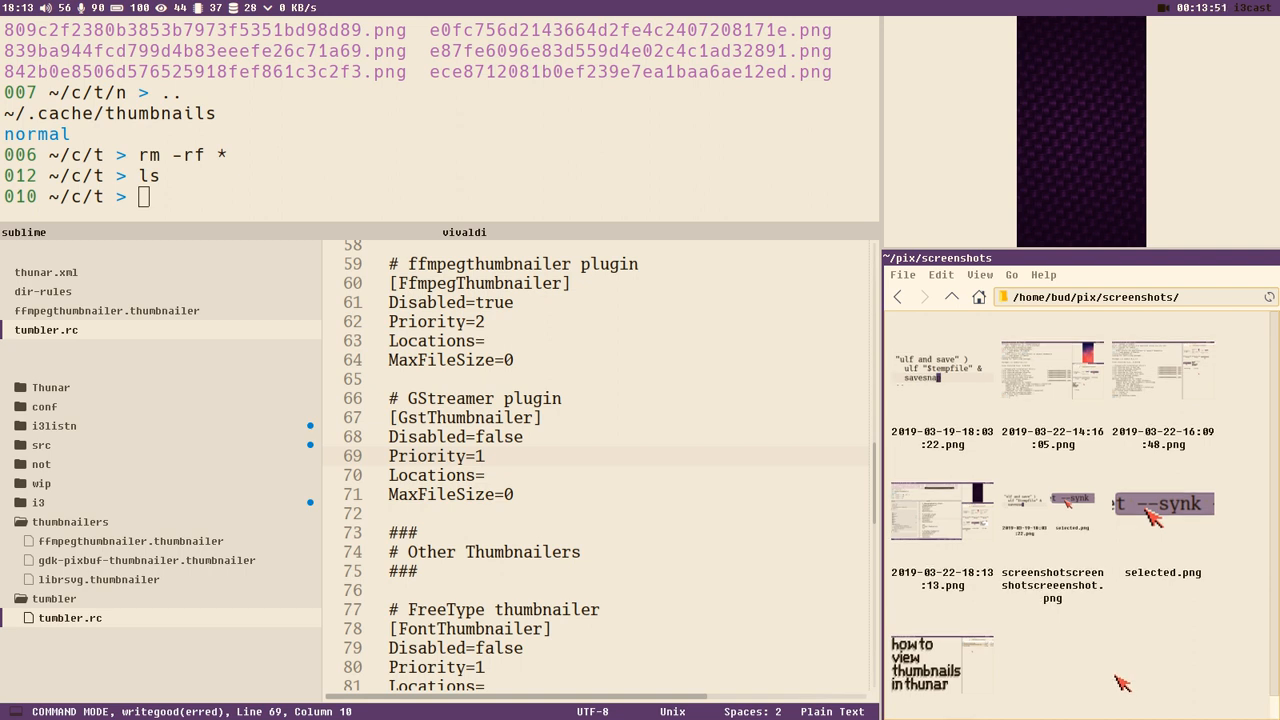
mouse_move(1113, 683)
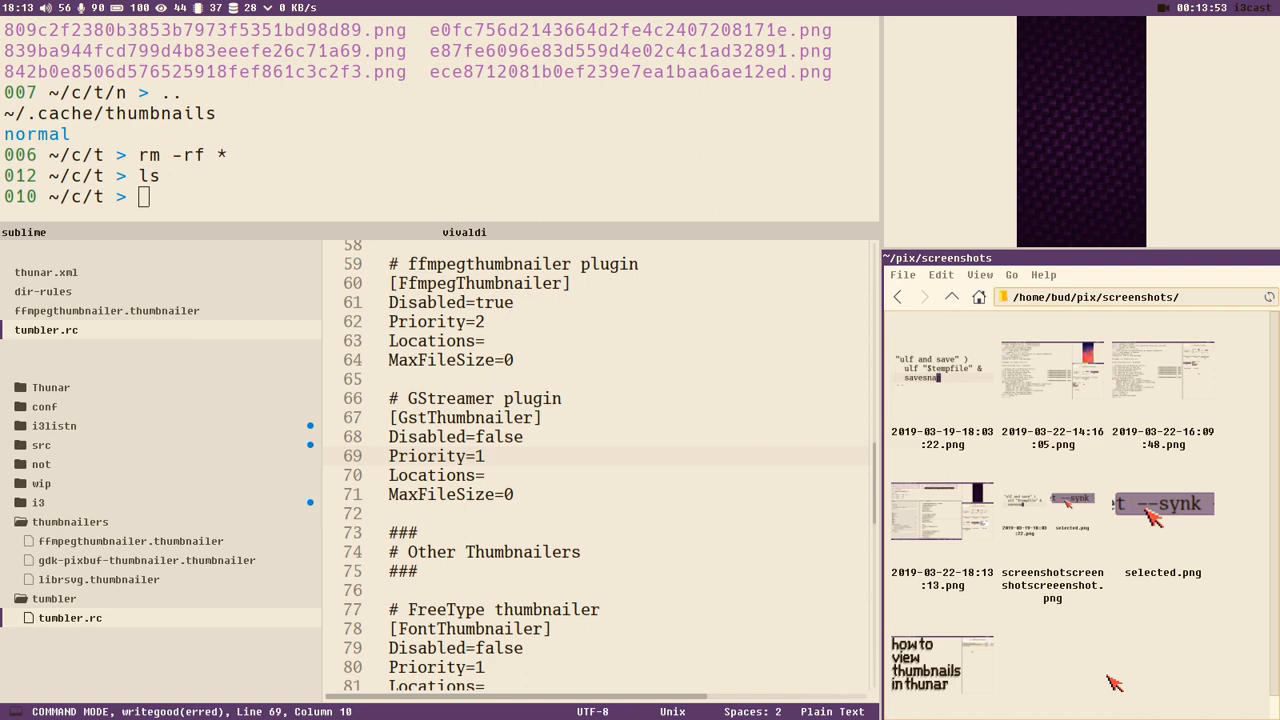